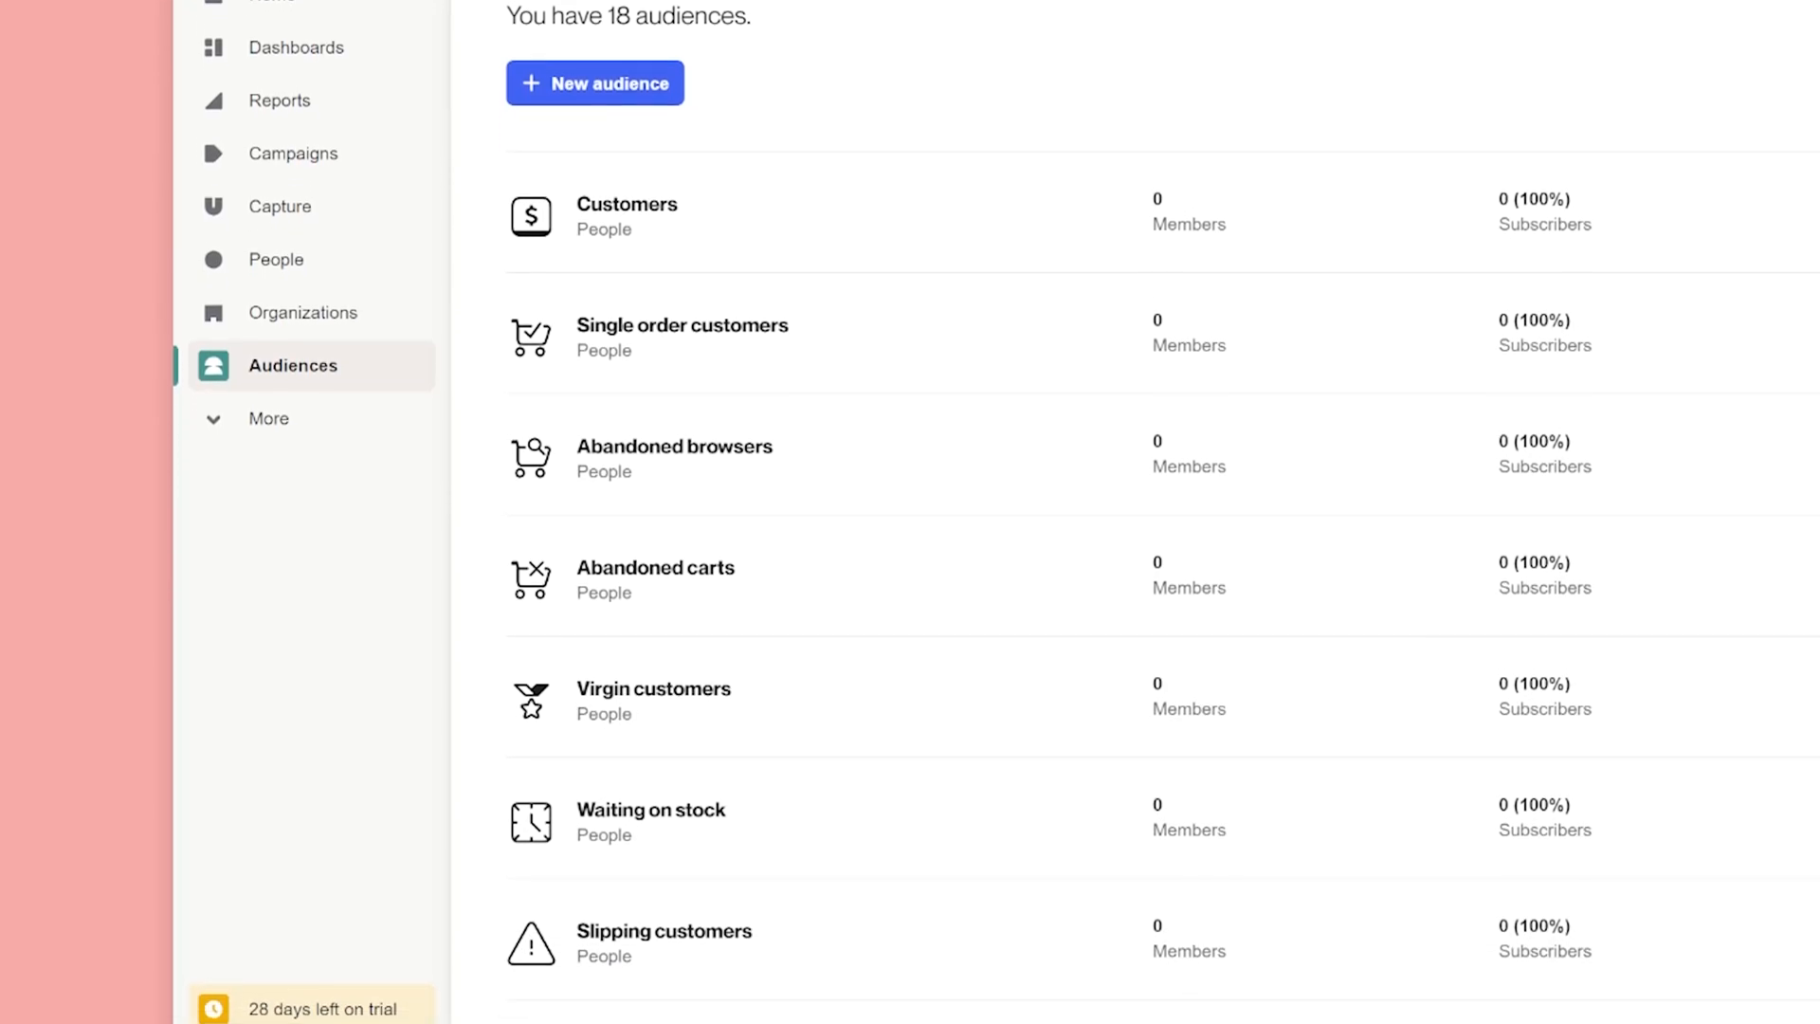
Scroll down the Audiences page before moving to Dashboards.
scroll(down, 3)
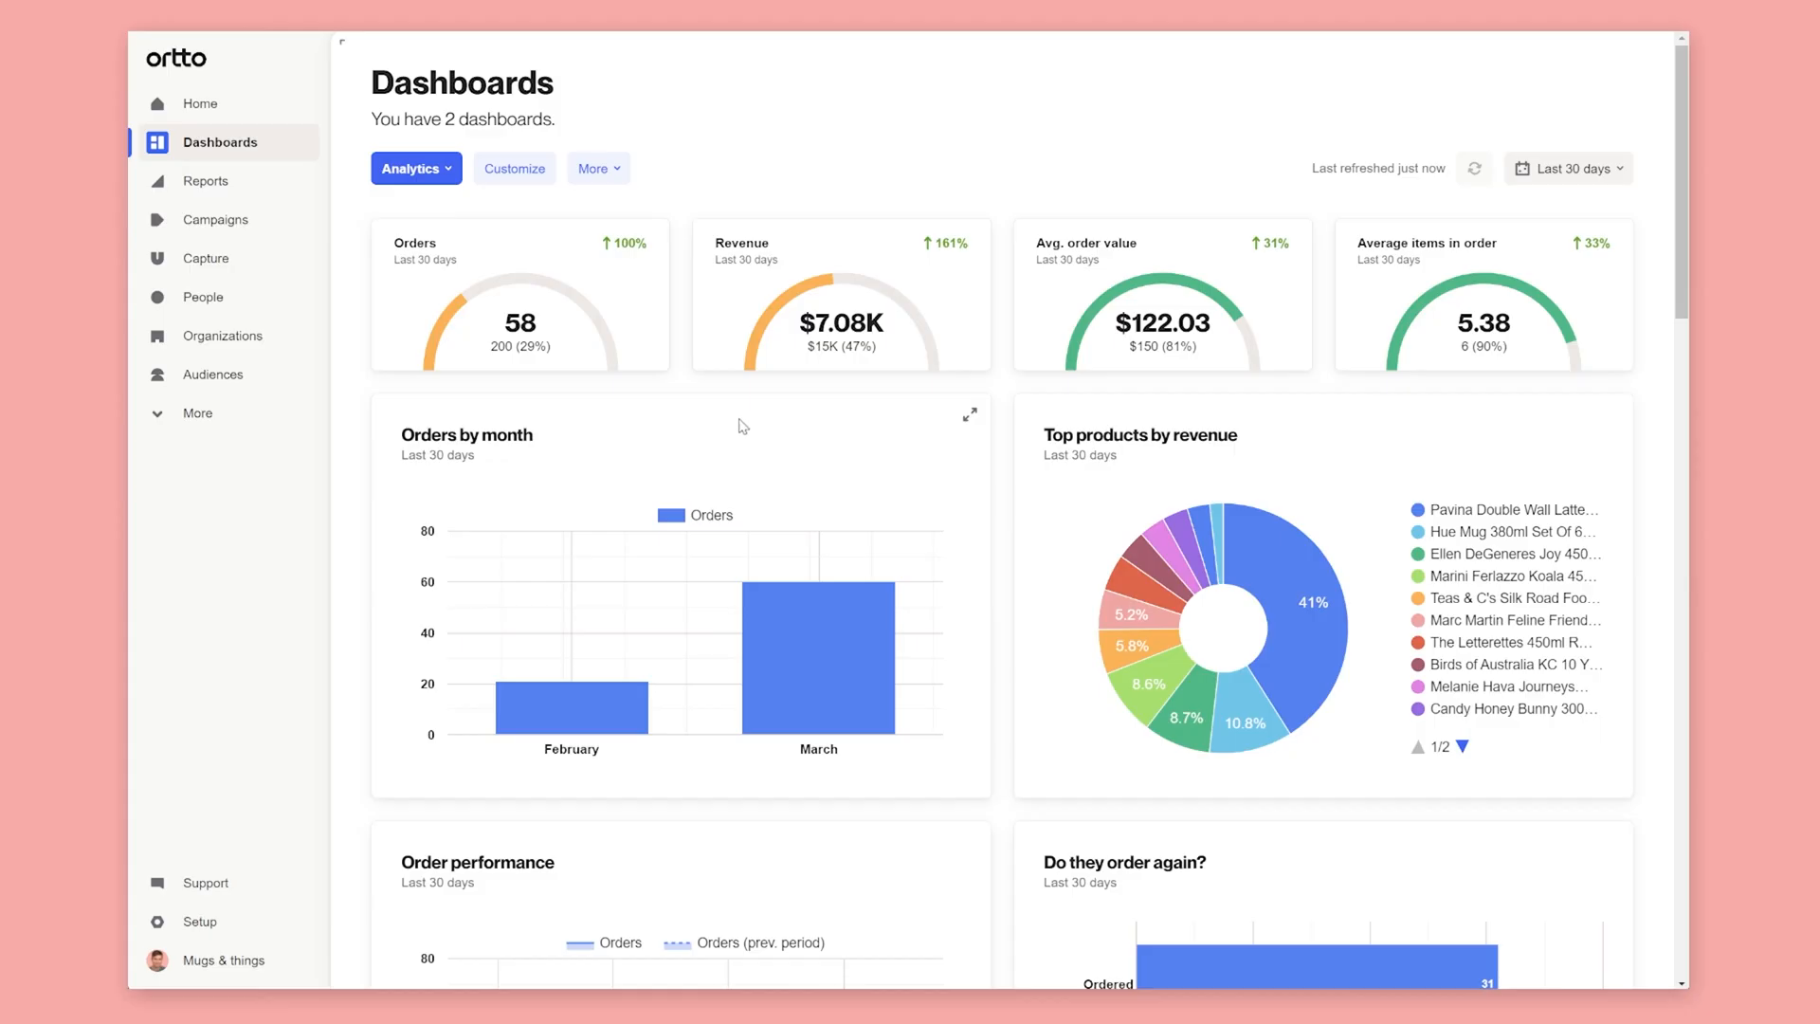
From Campaigns, begin a new Journey campaign and browse the Shopify templates.
click(217, 219)
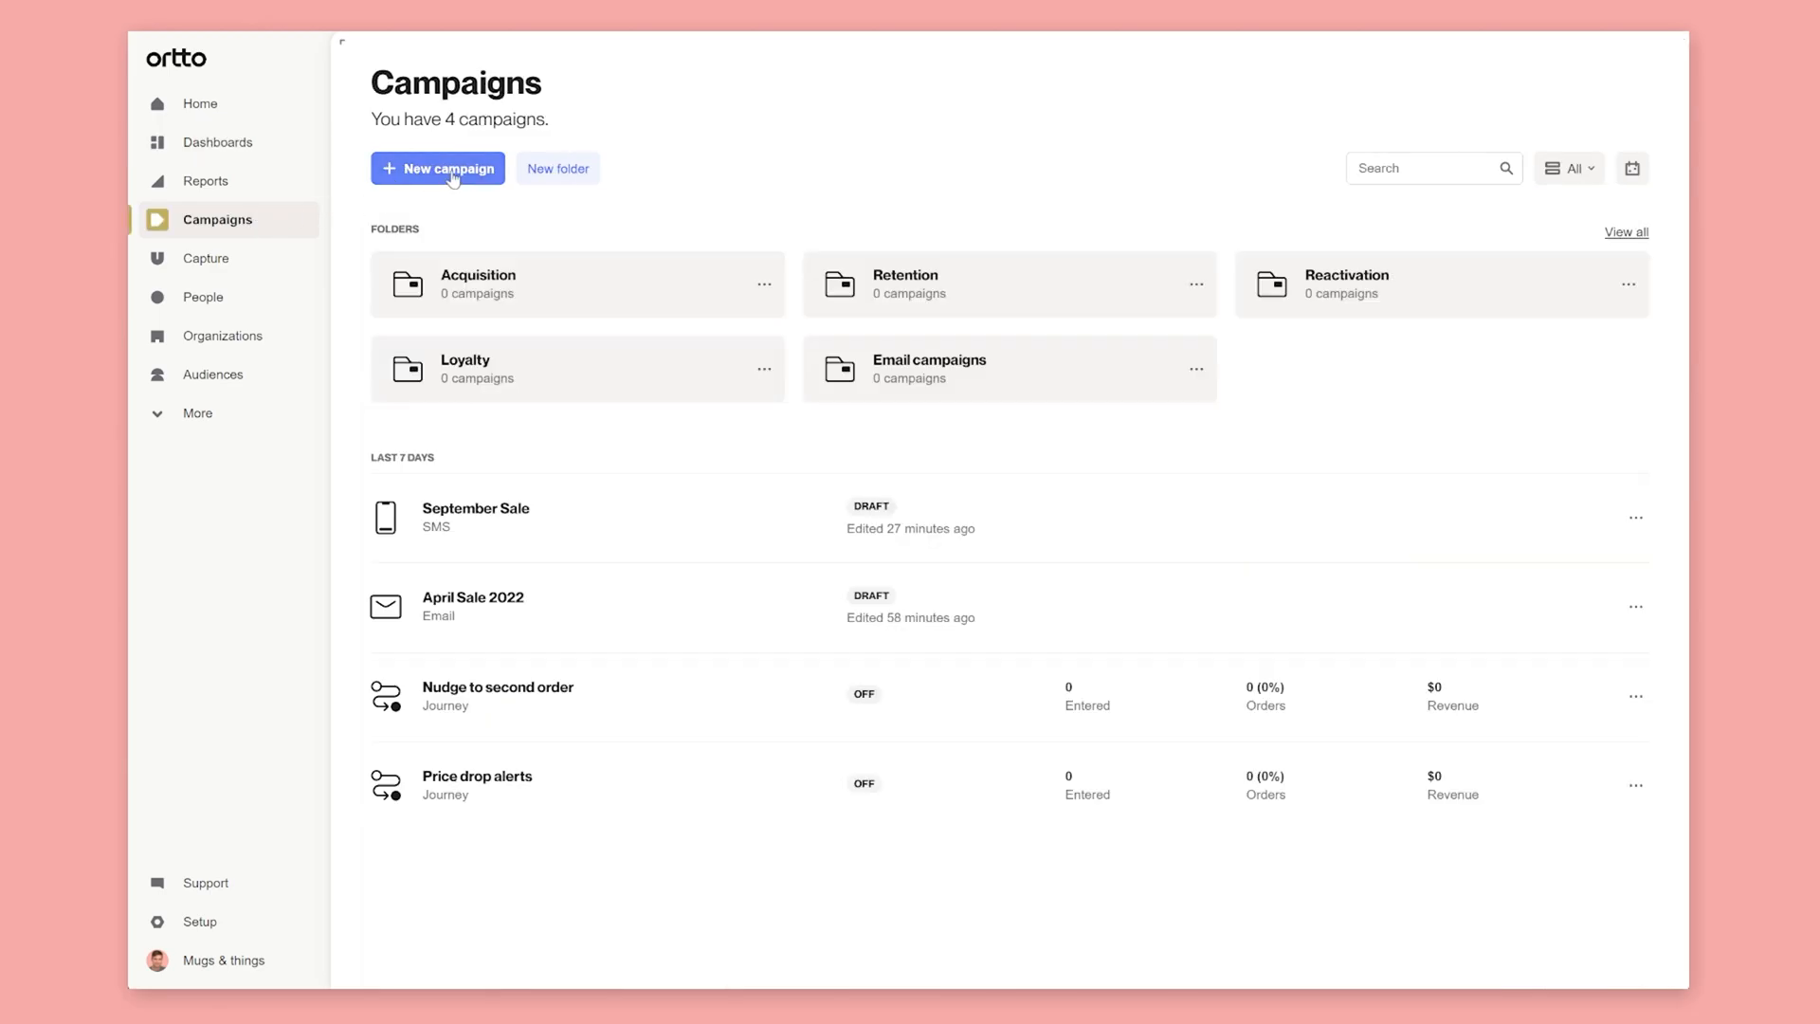
click(438, 169)
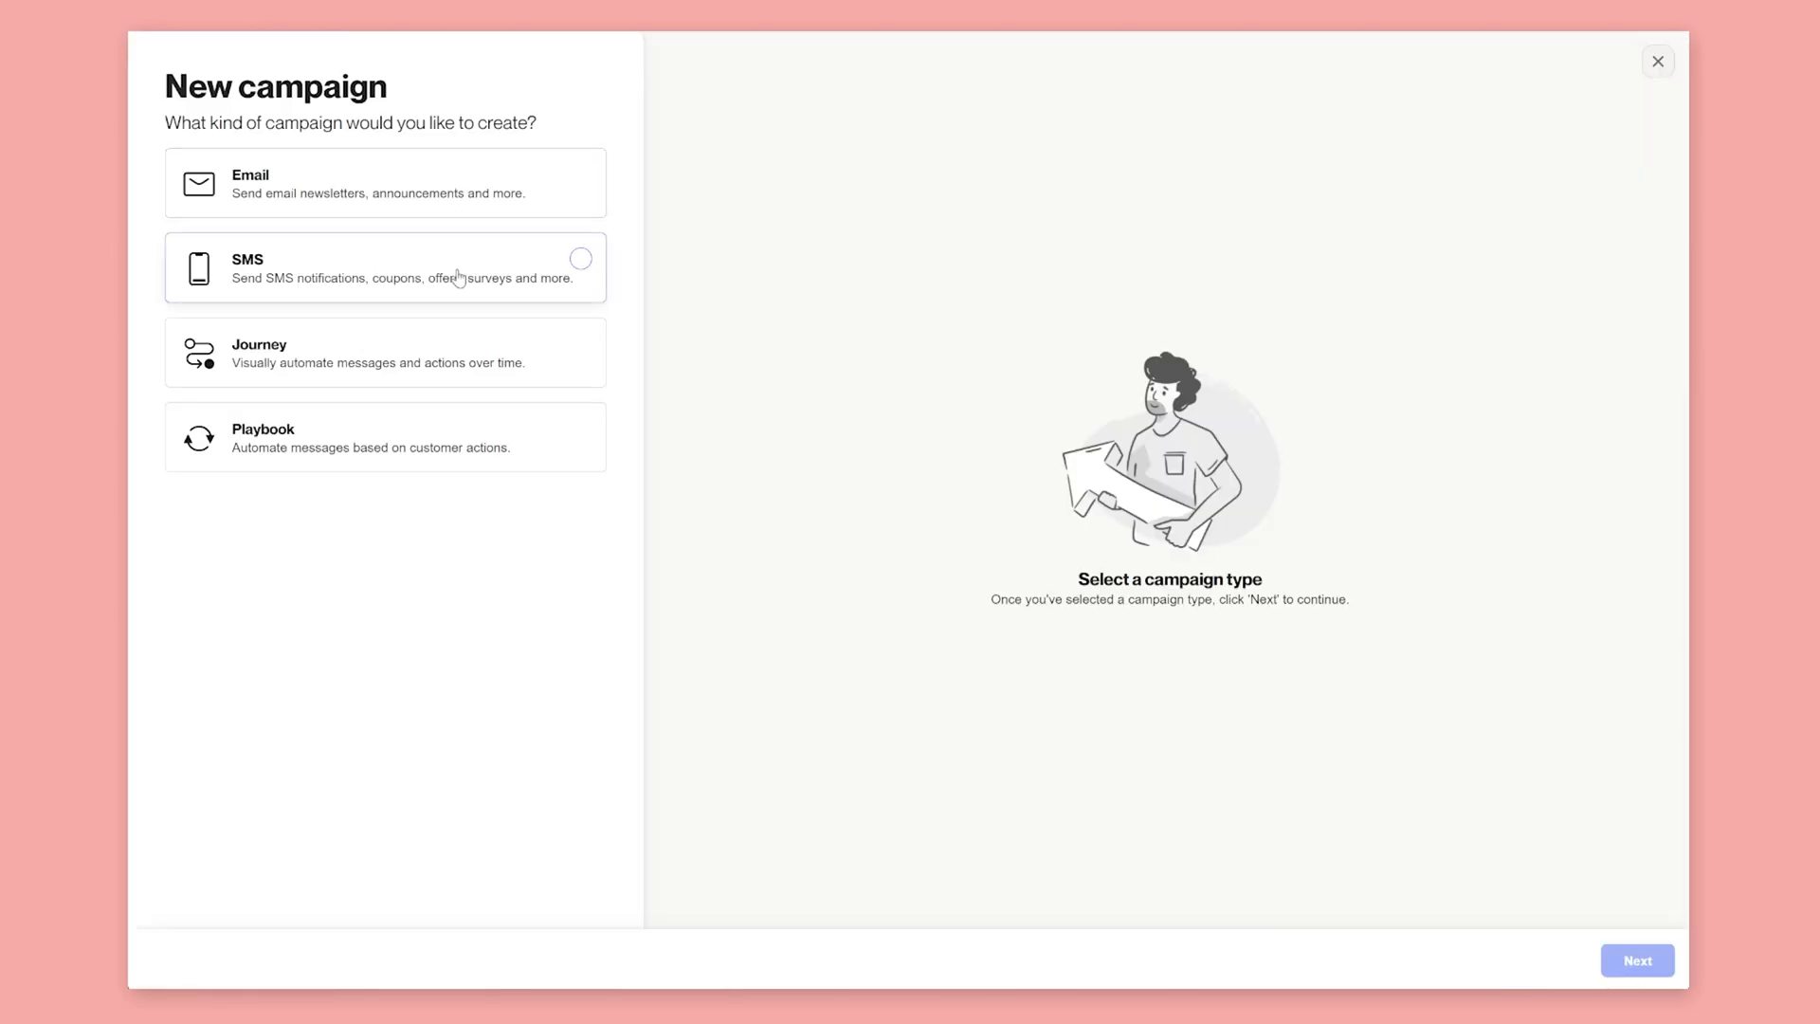
click(1637, 960)
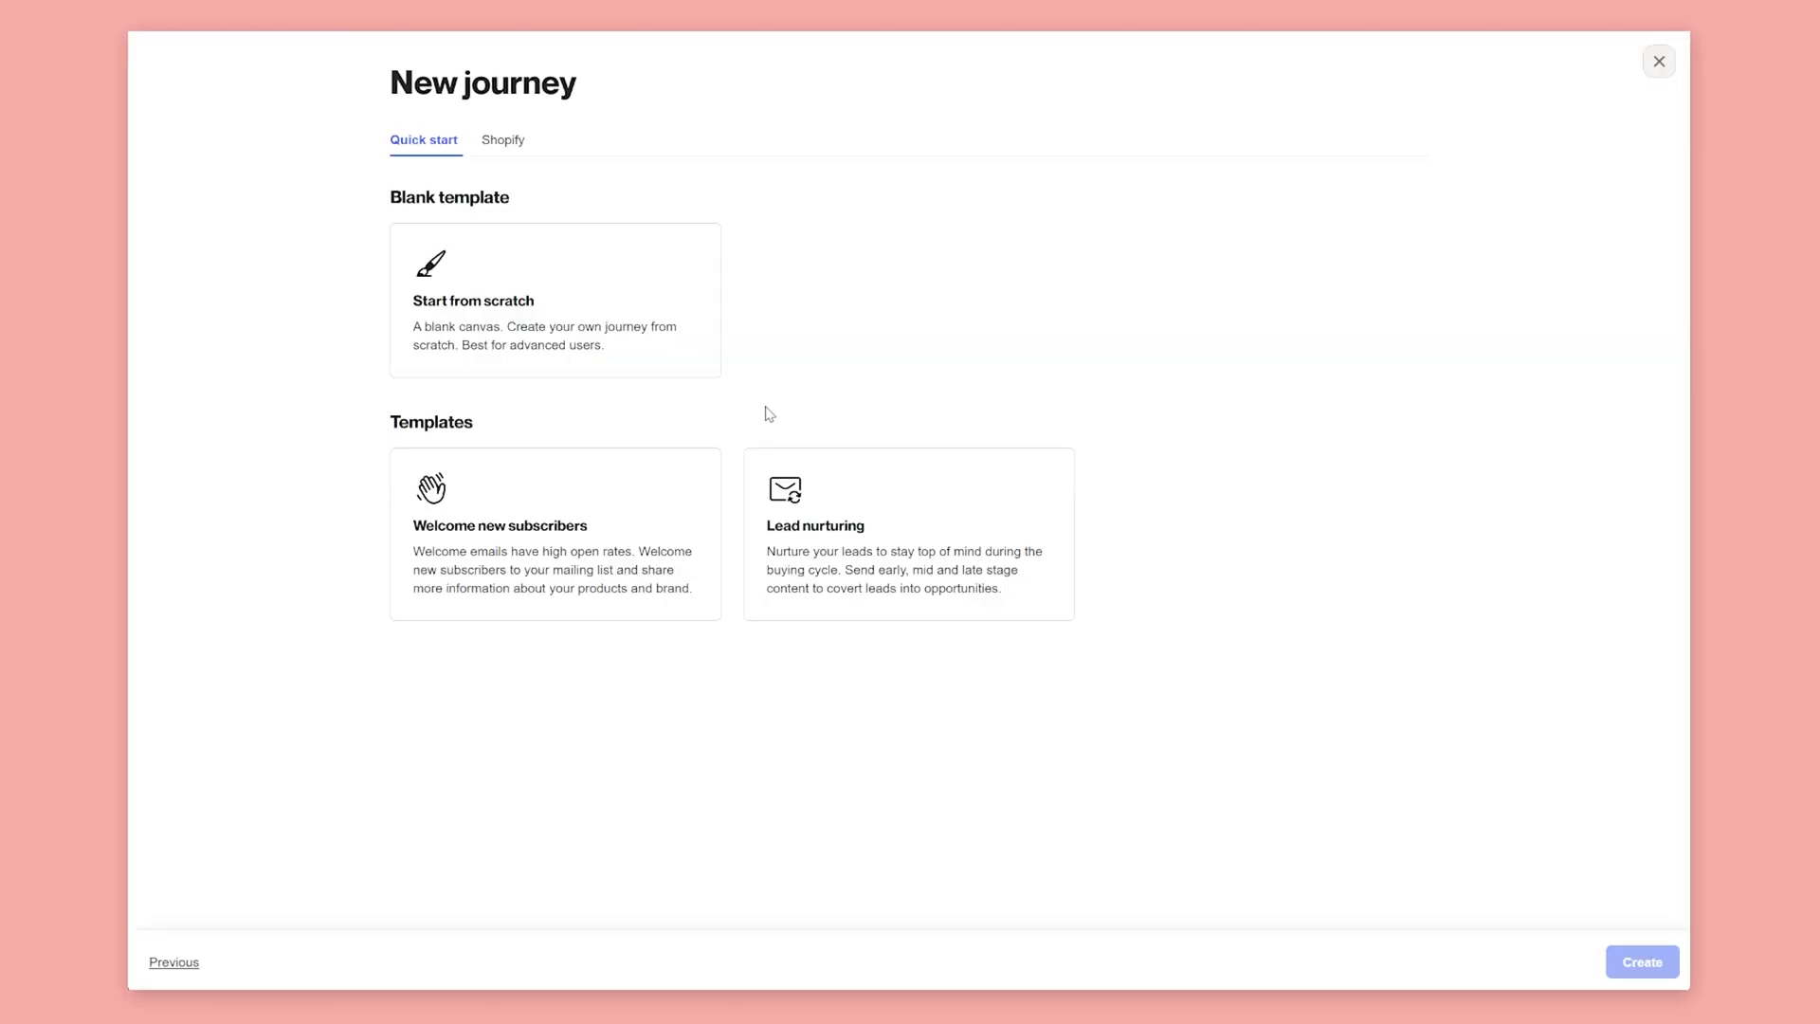
click(494, 139)
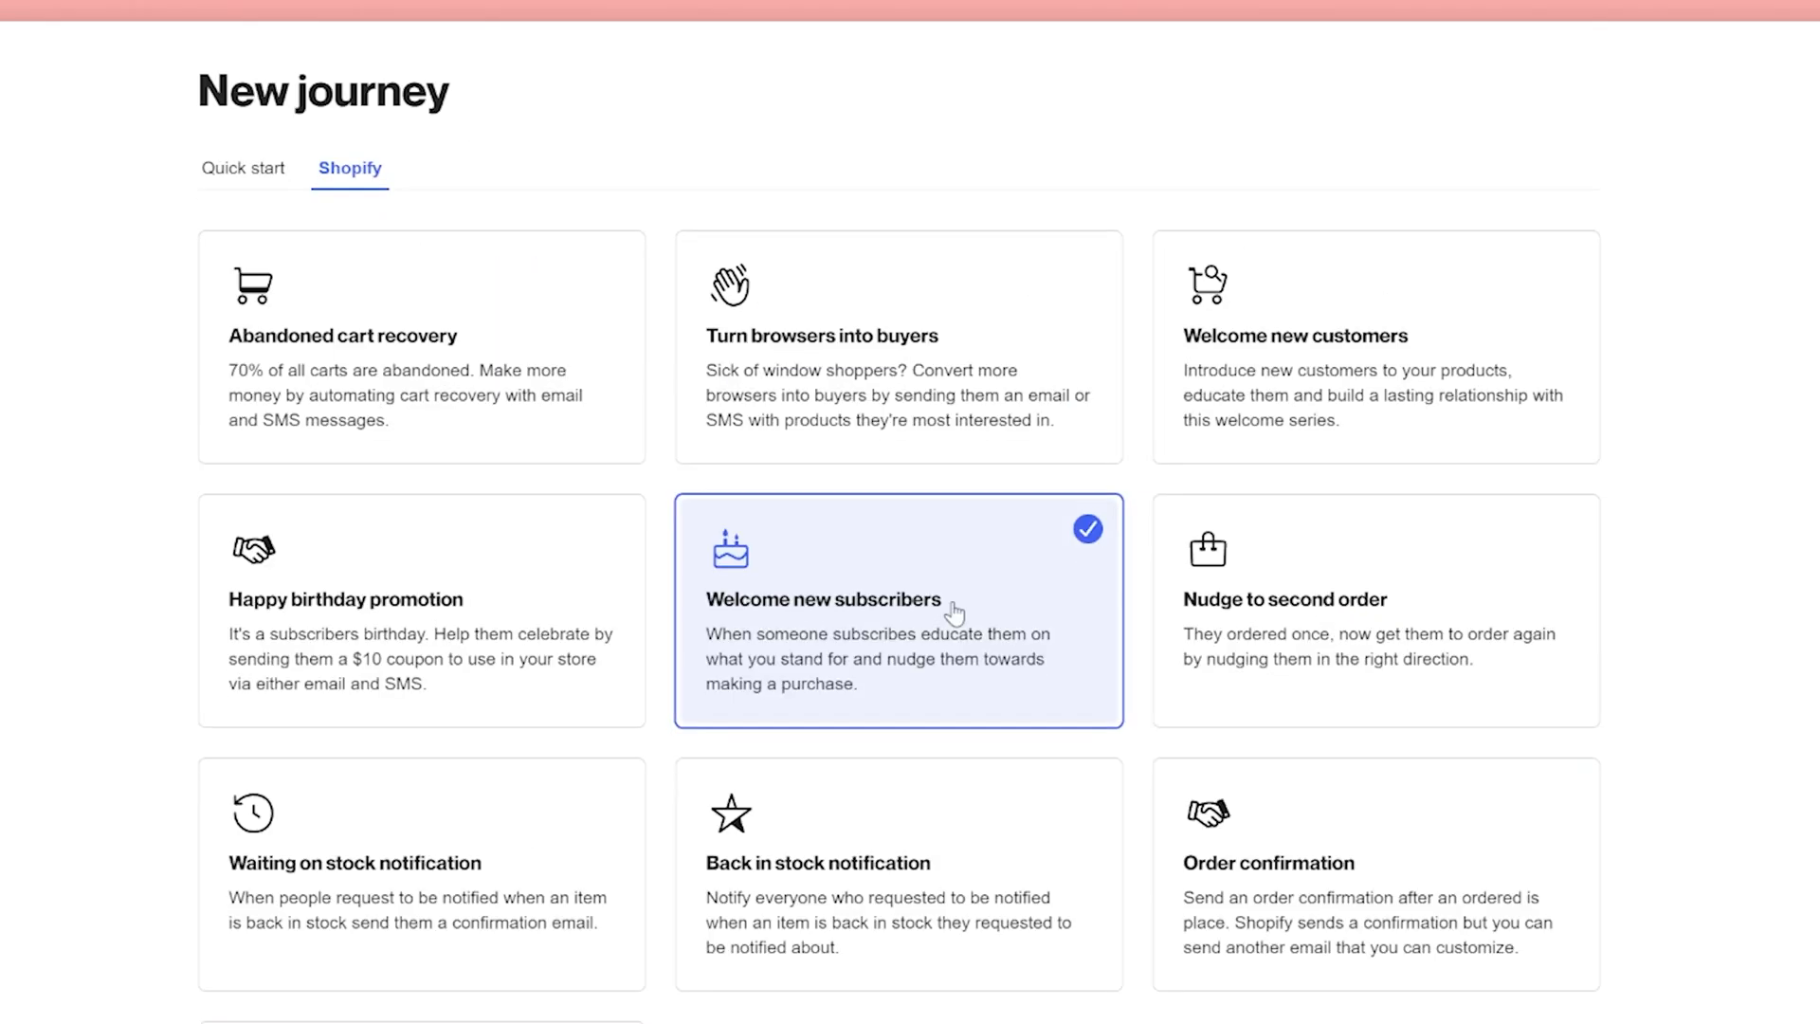
Create the journey from the Abandoned cart recovery Shopify template.
scroll(down, 3)
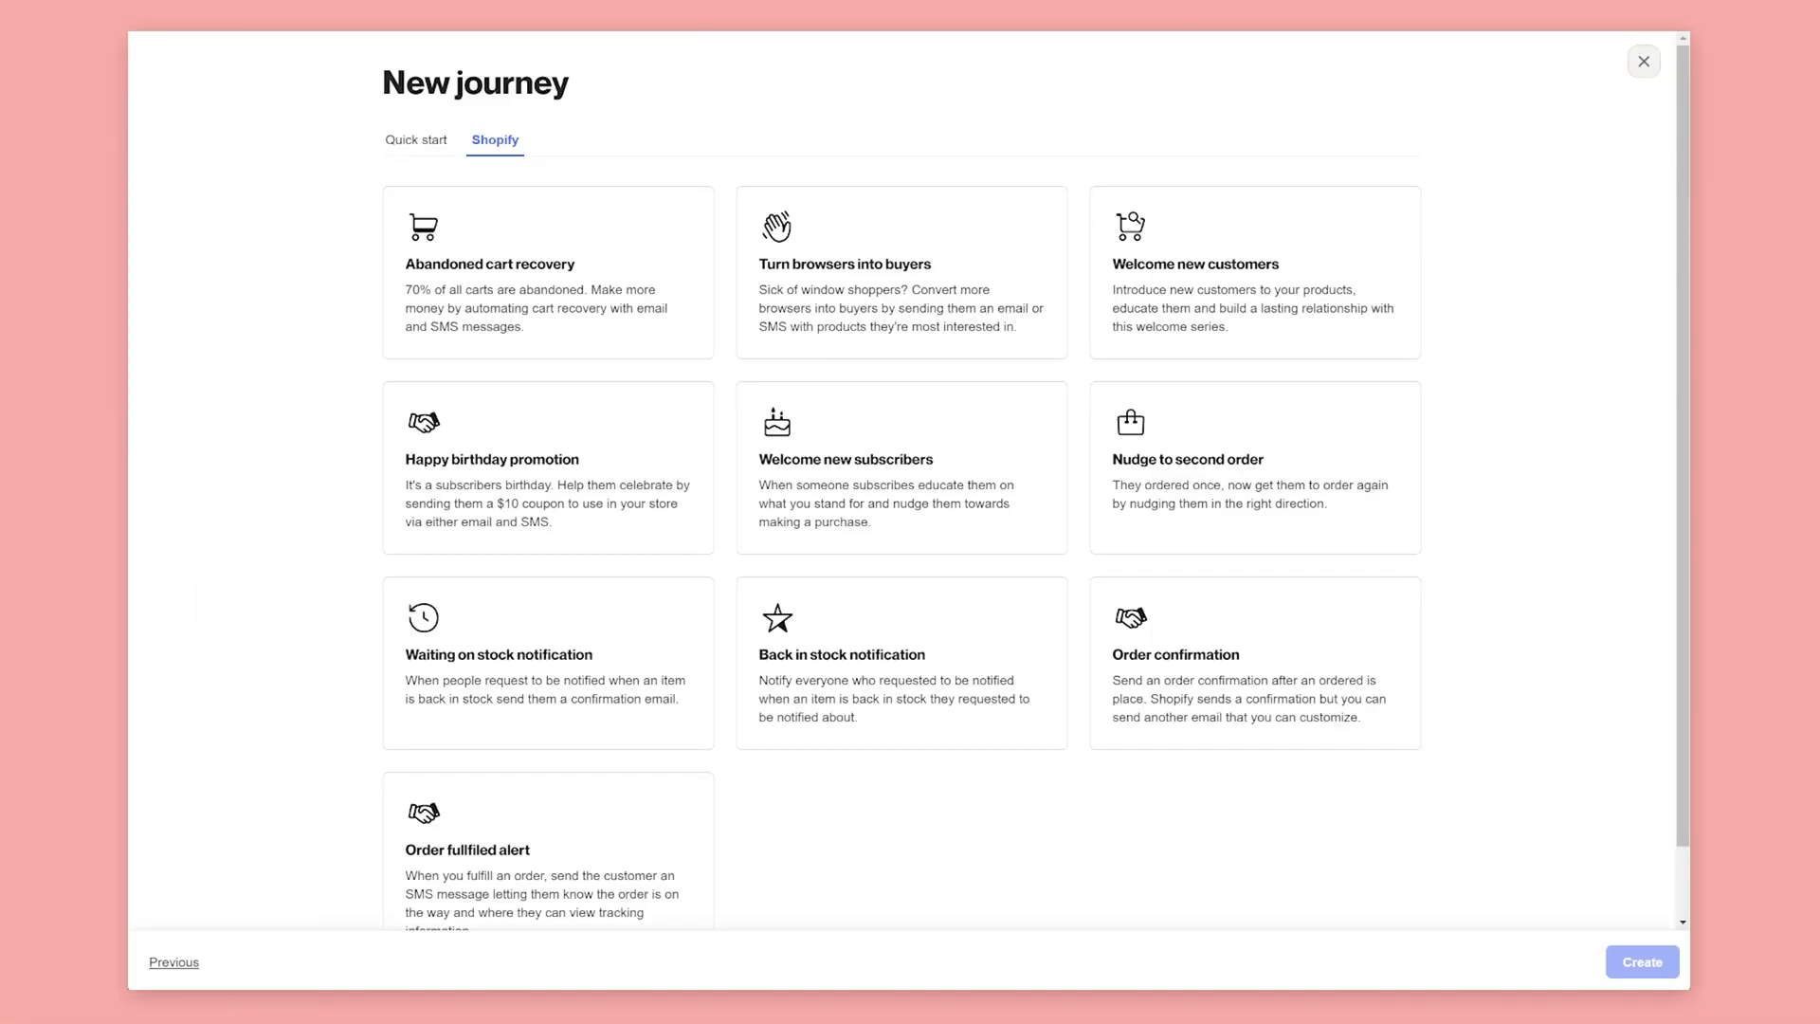
click(546, 271)
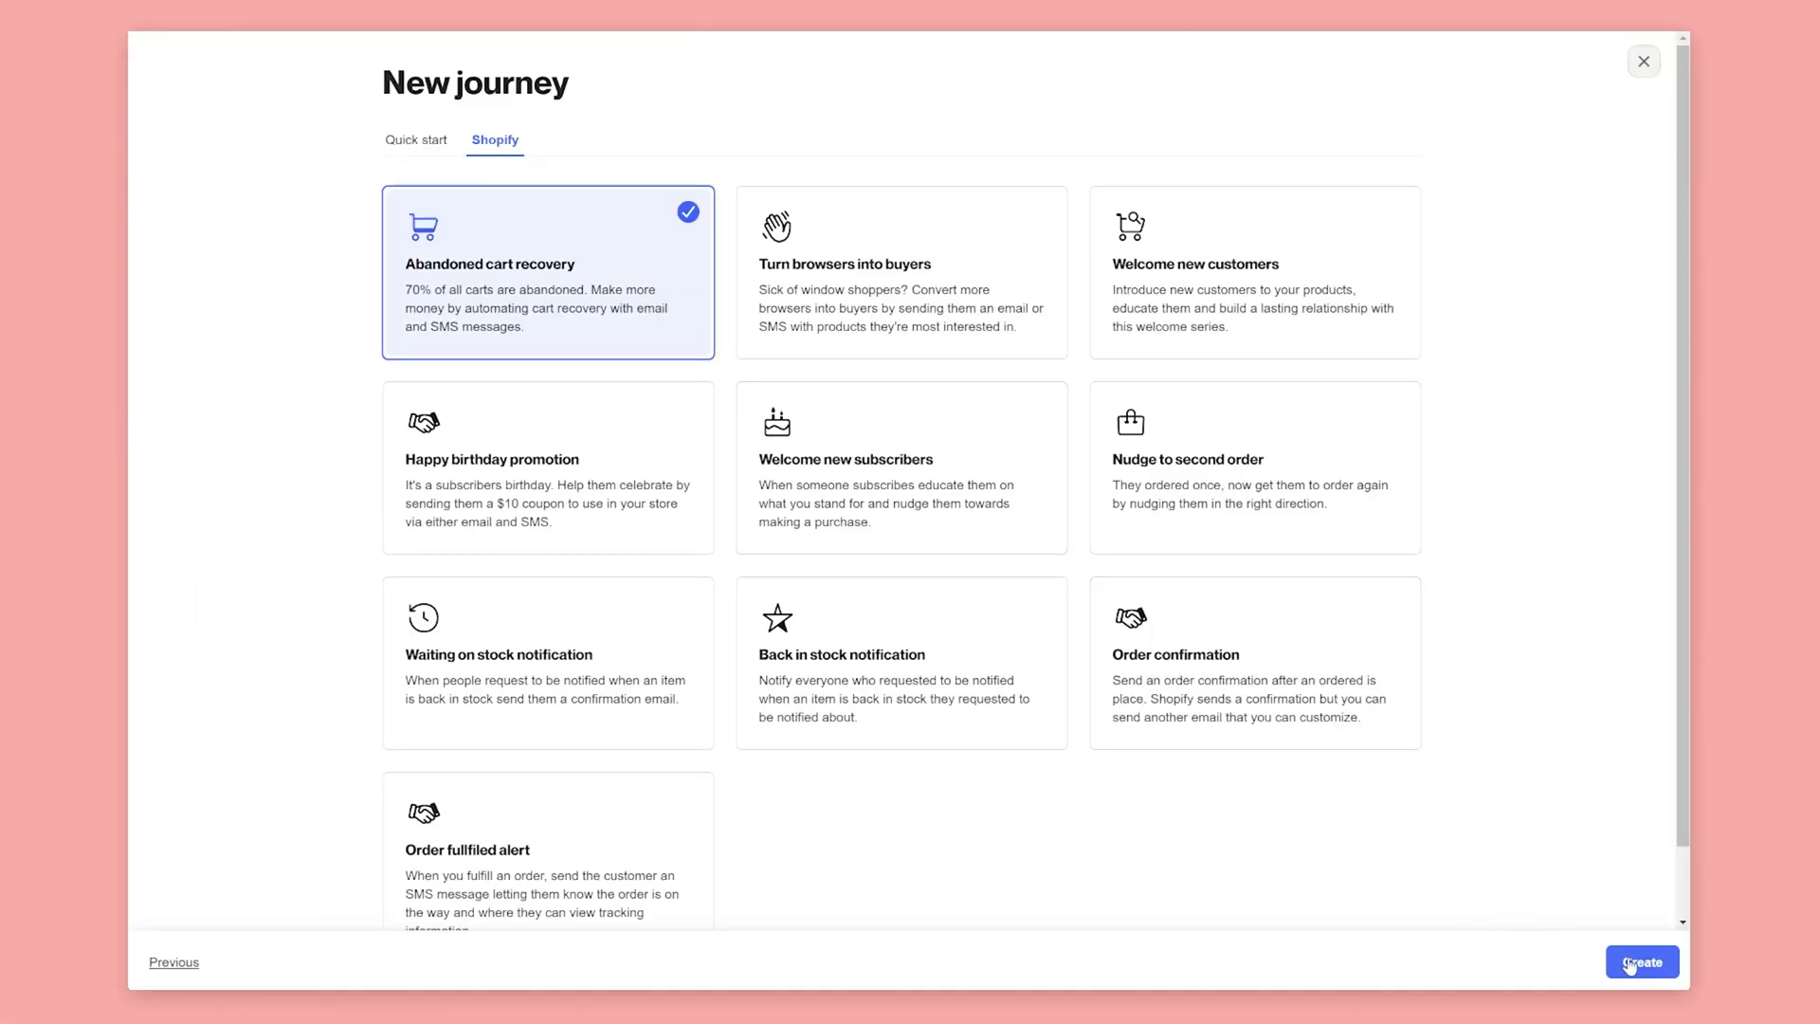
click(1642, 962)
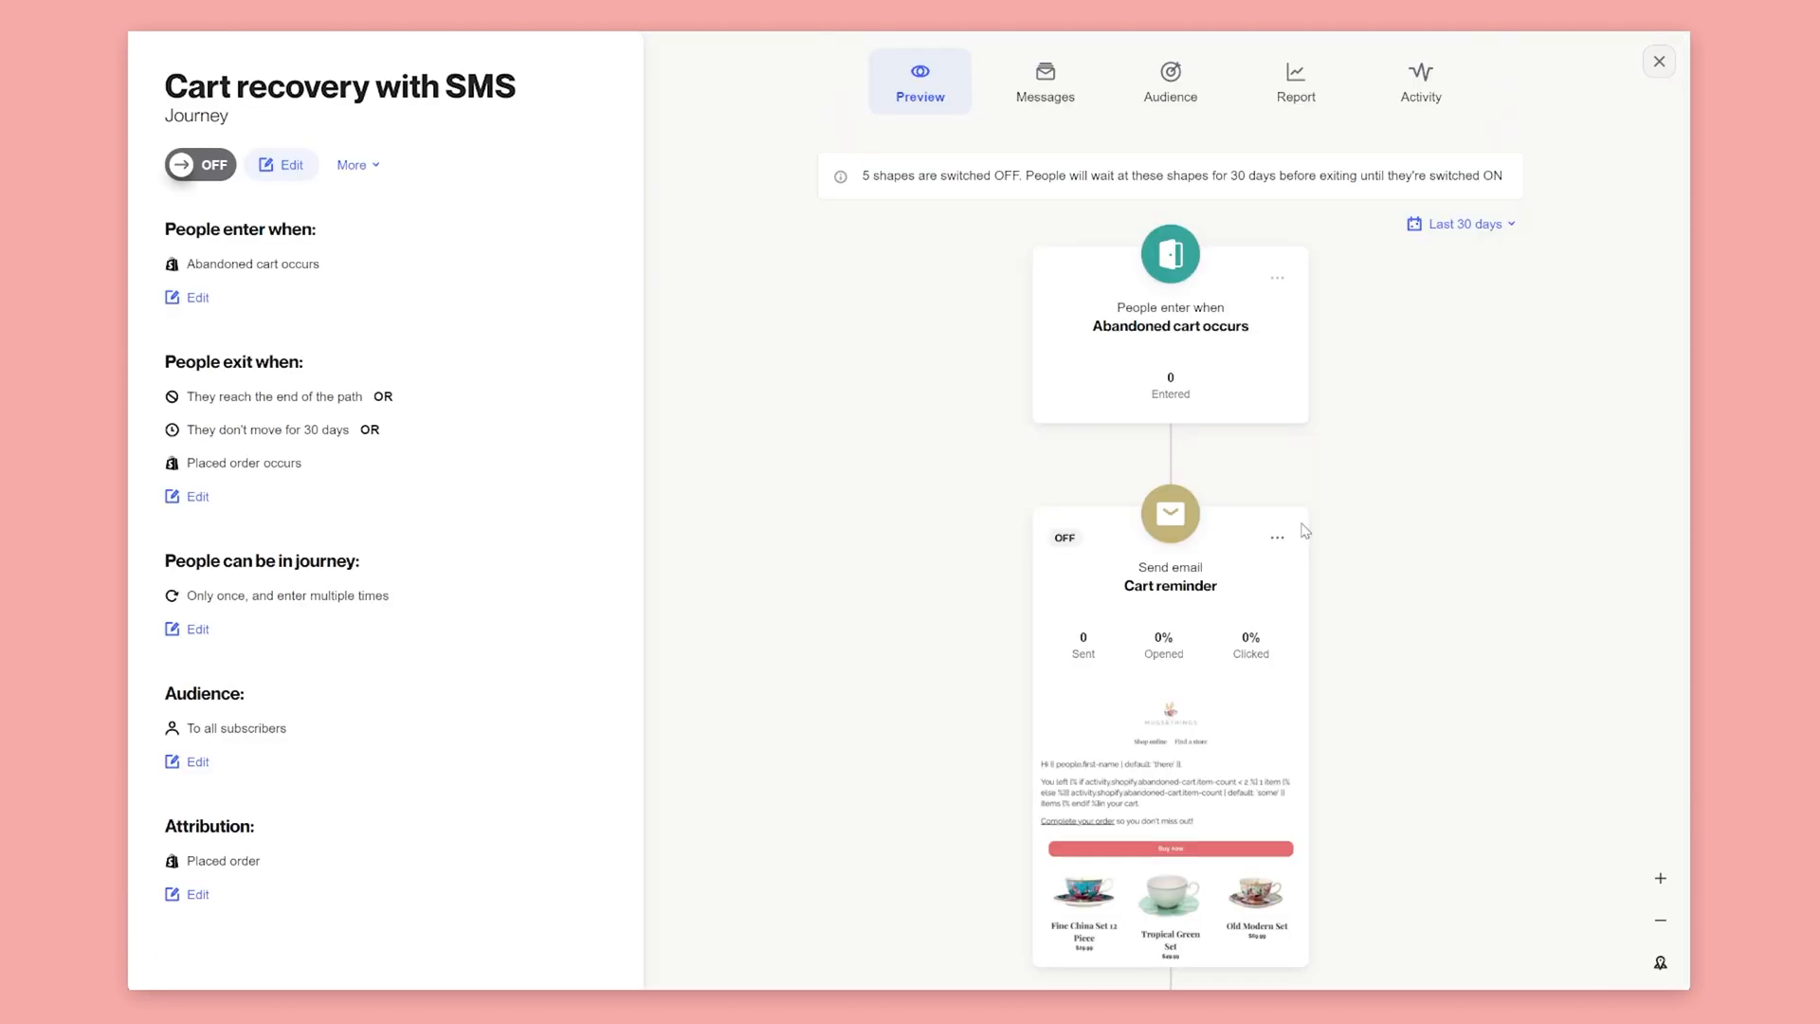
scroll(down, 3)
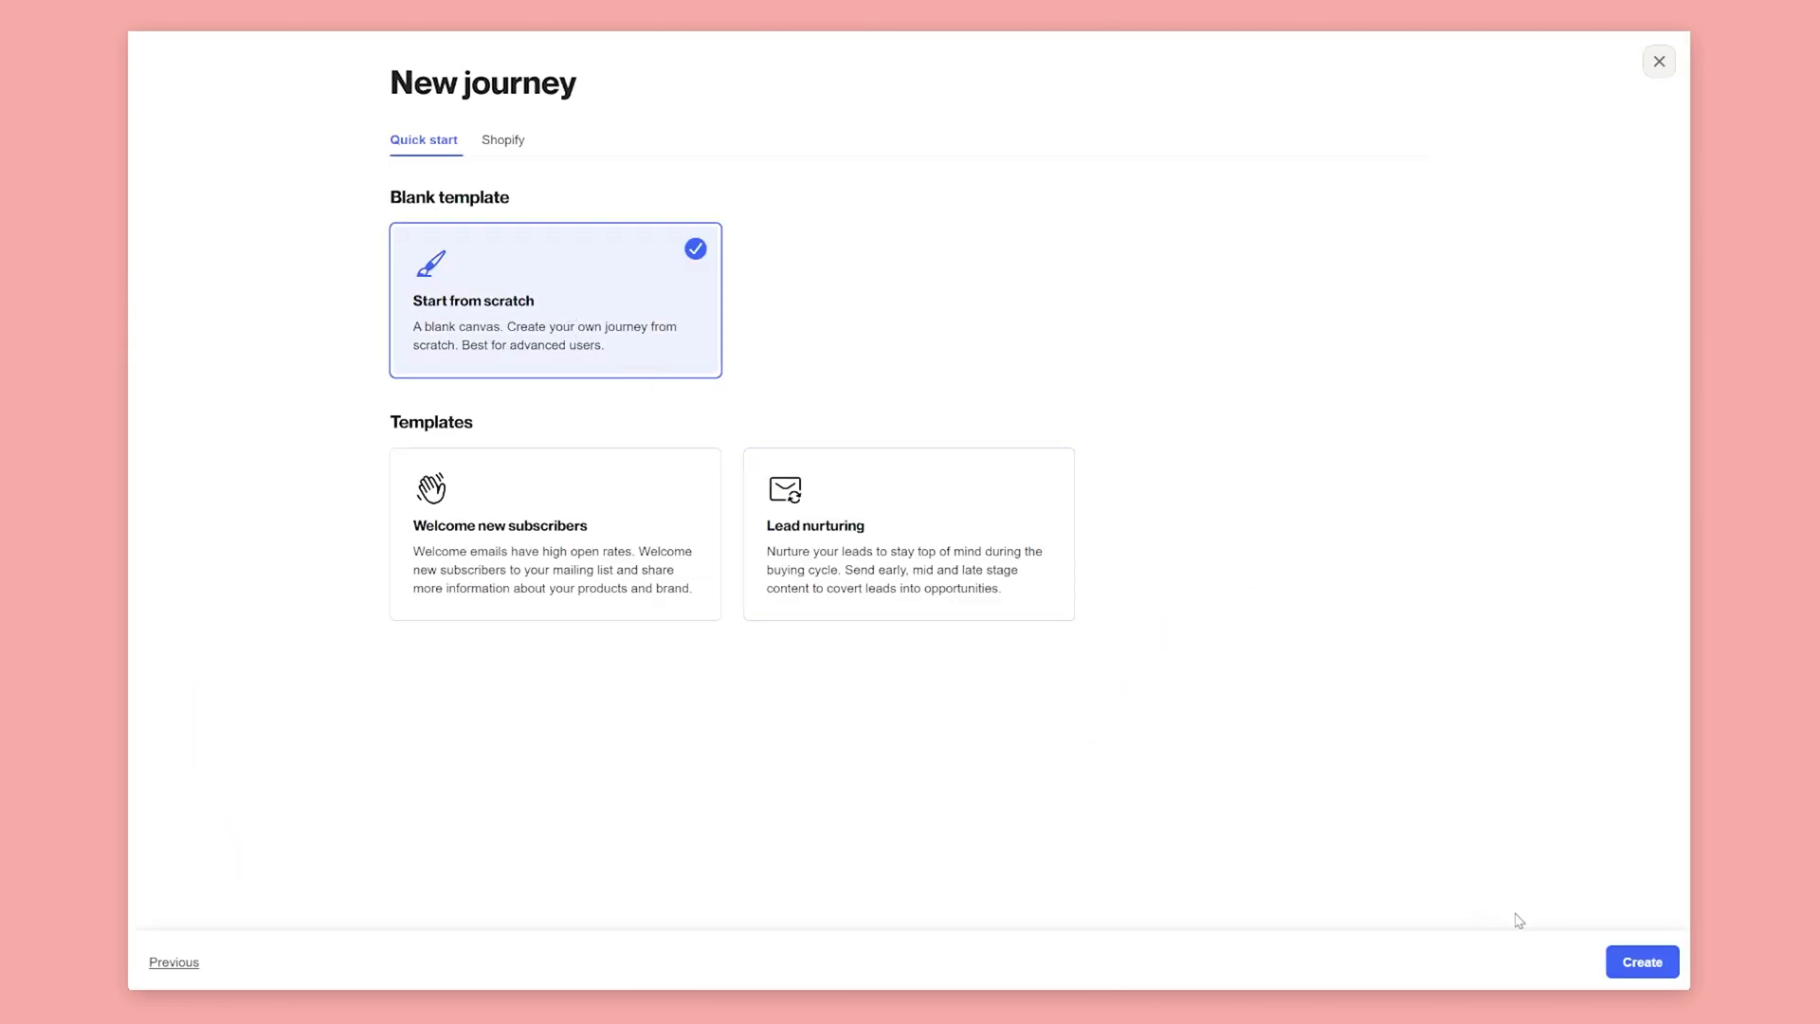
Create a blank journey from scratch named 'Abandoned cart recovery'.
click(1640, 962)
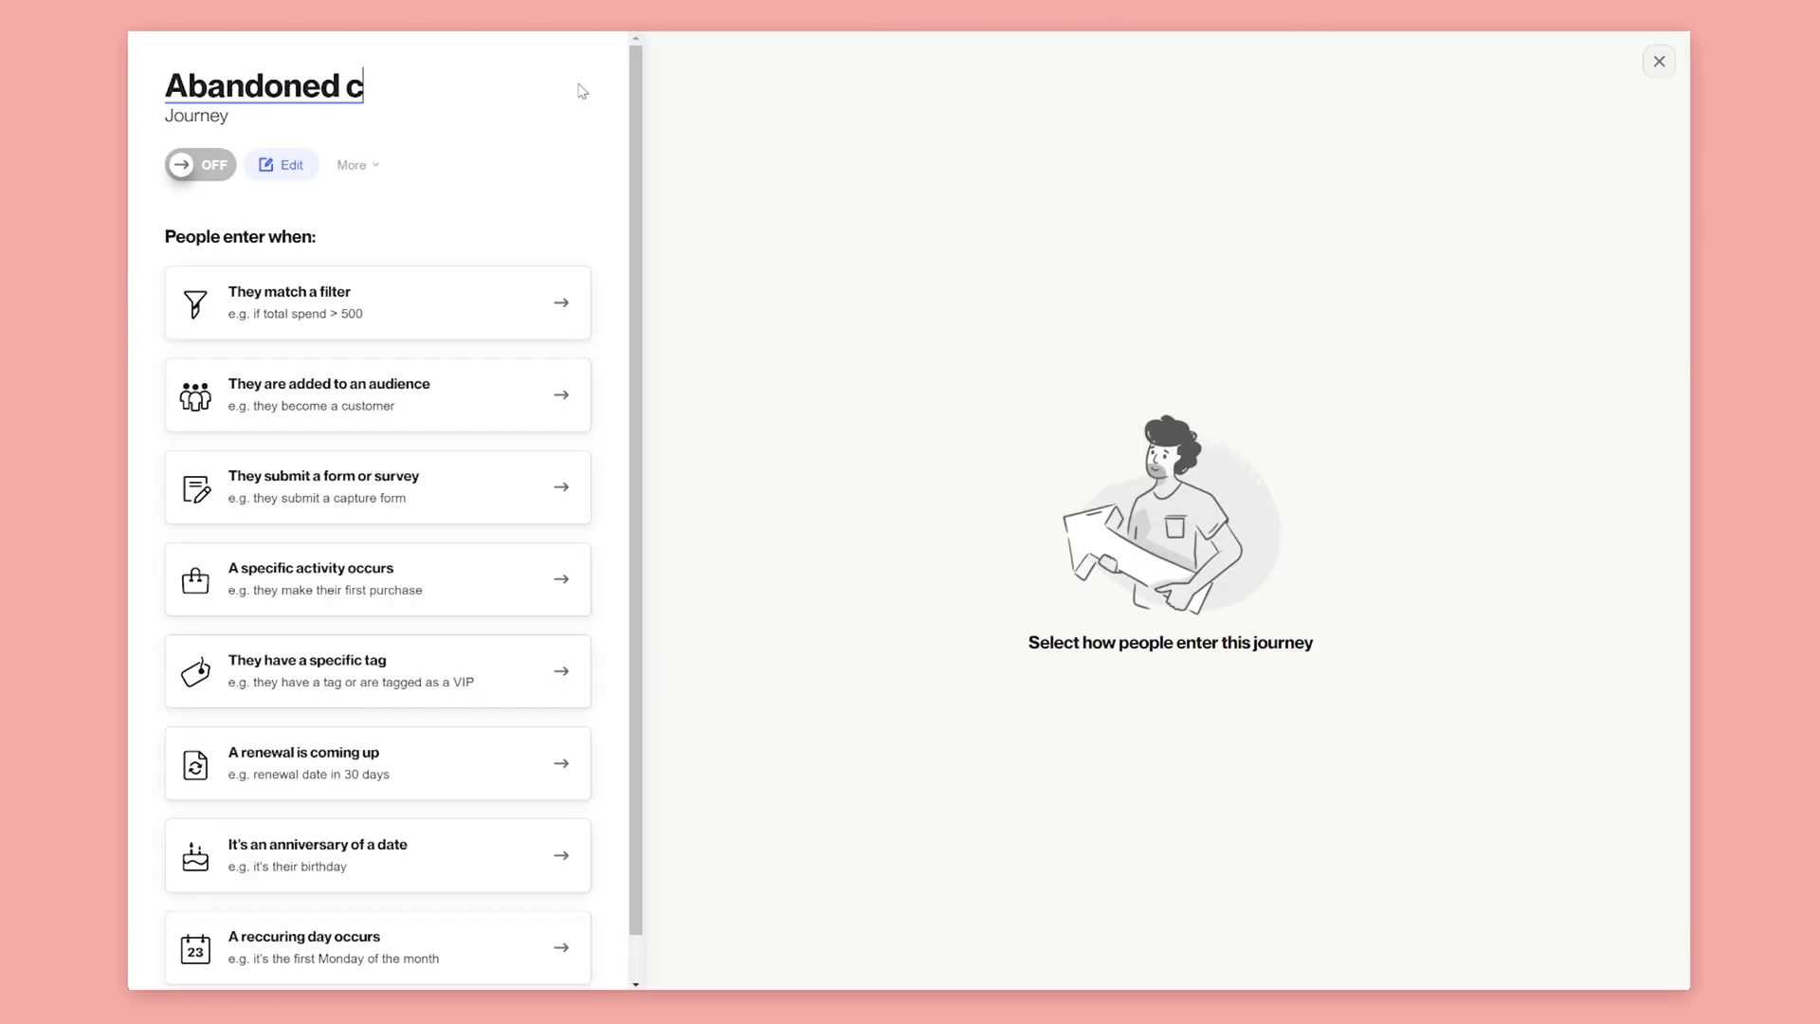
text(art recovery)
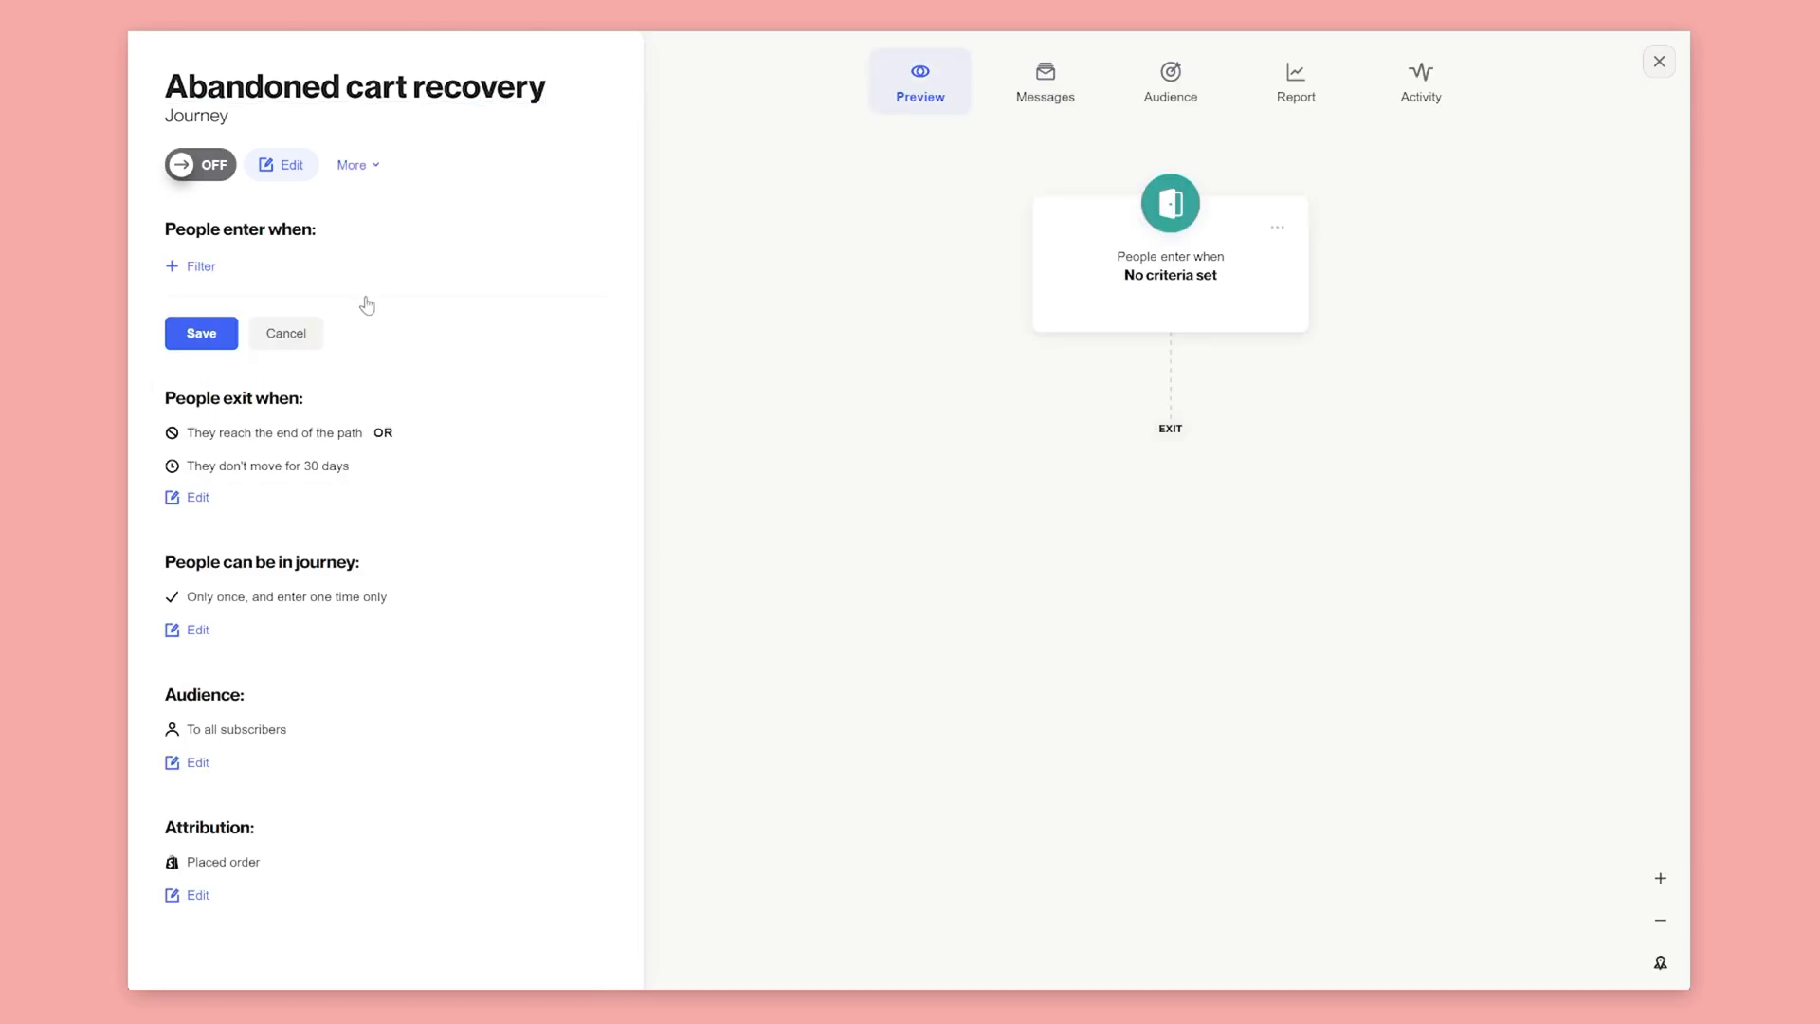
Set the entry filter so people enter every time an Abandoned cart activity occurs.
click(190, 265)
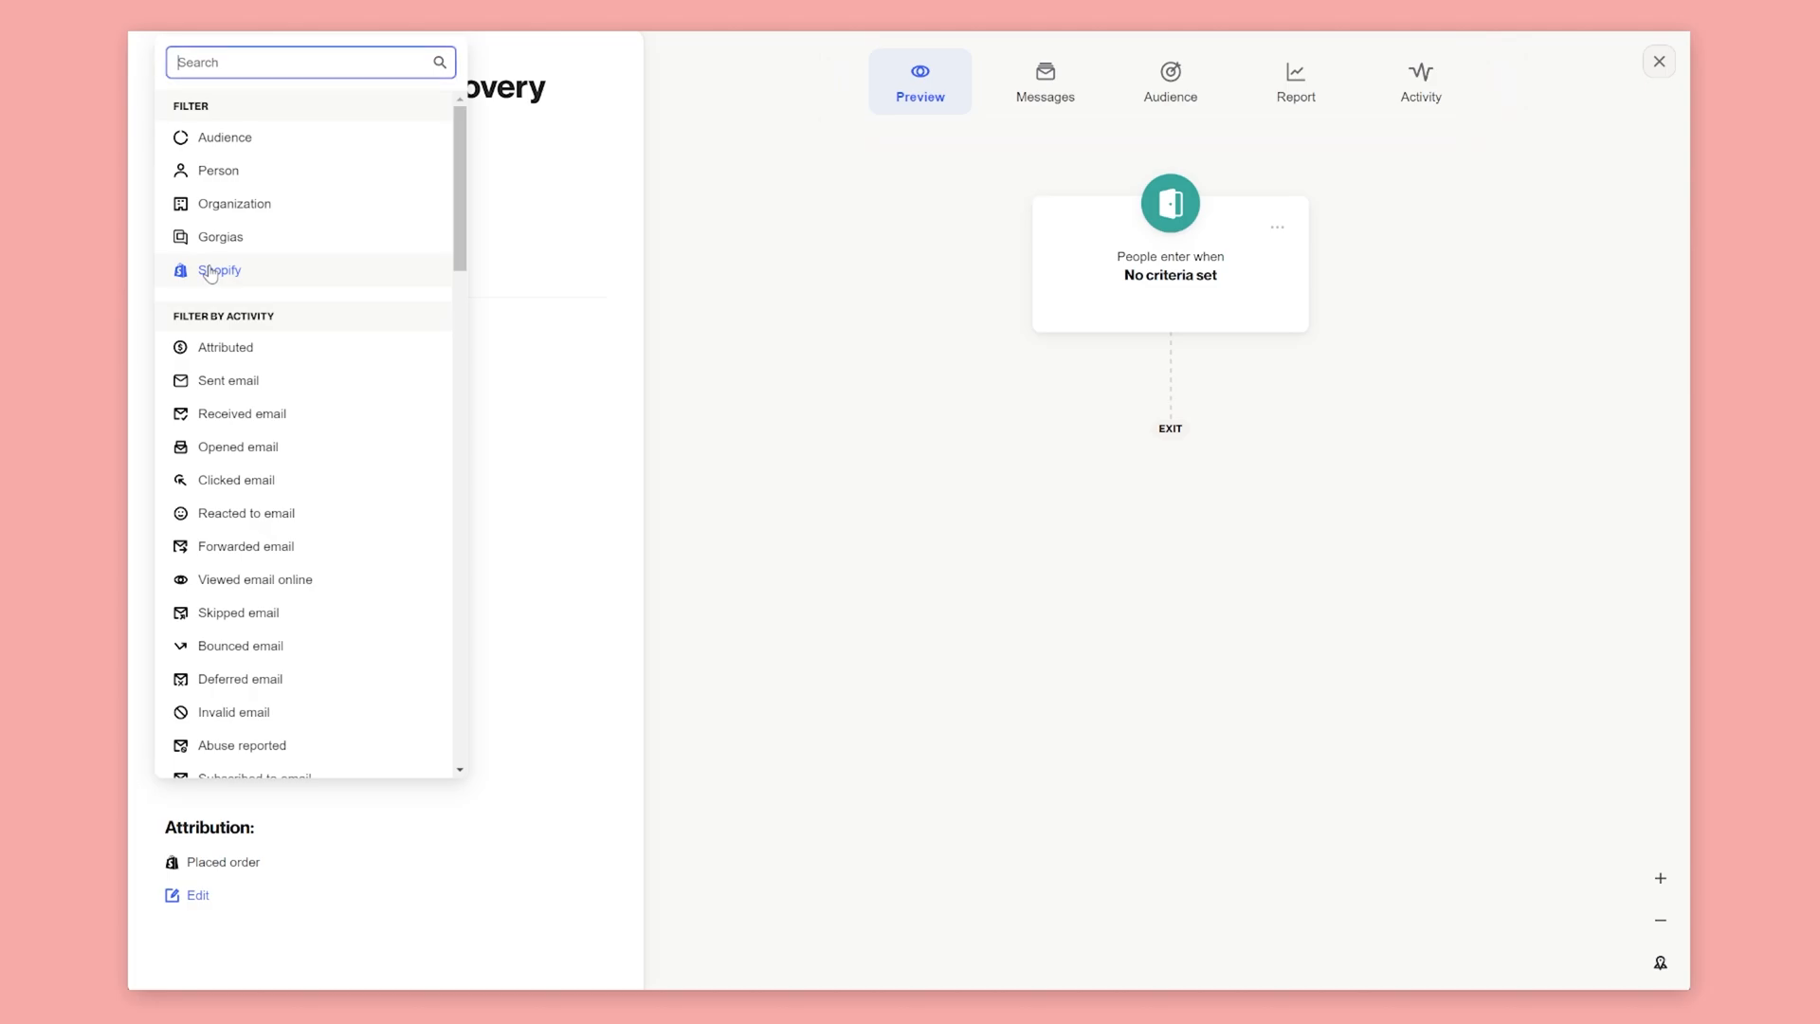
text(an)
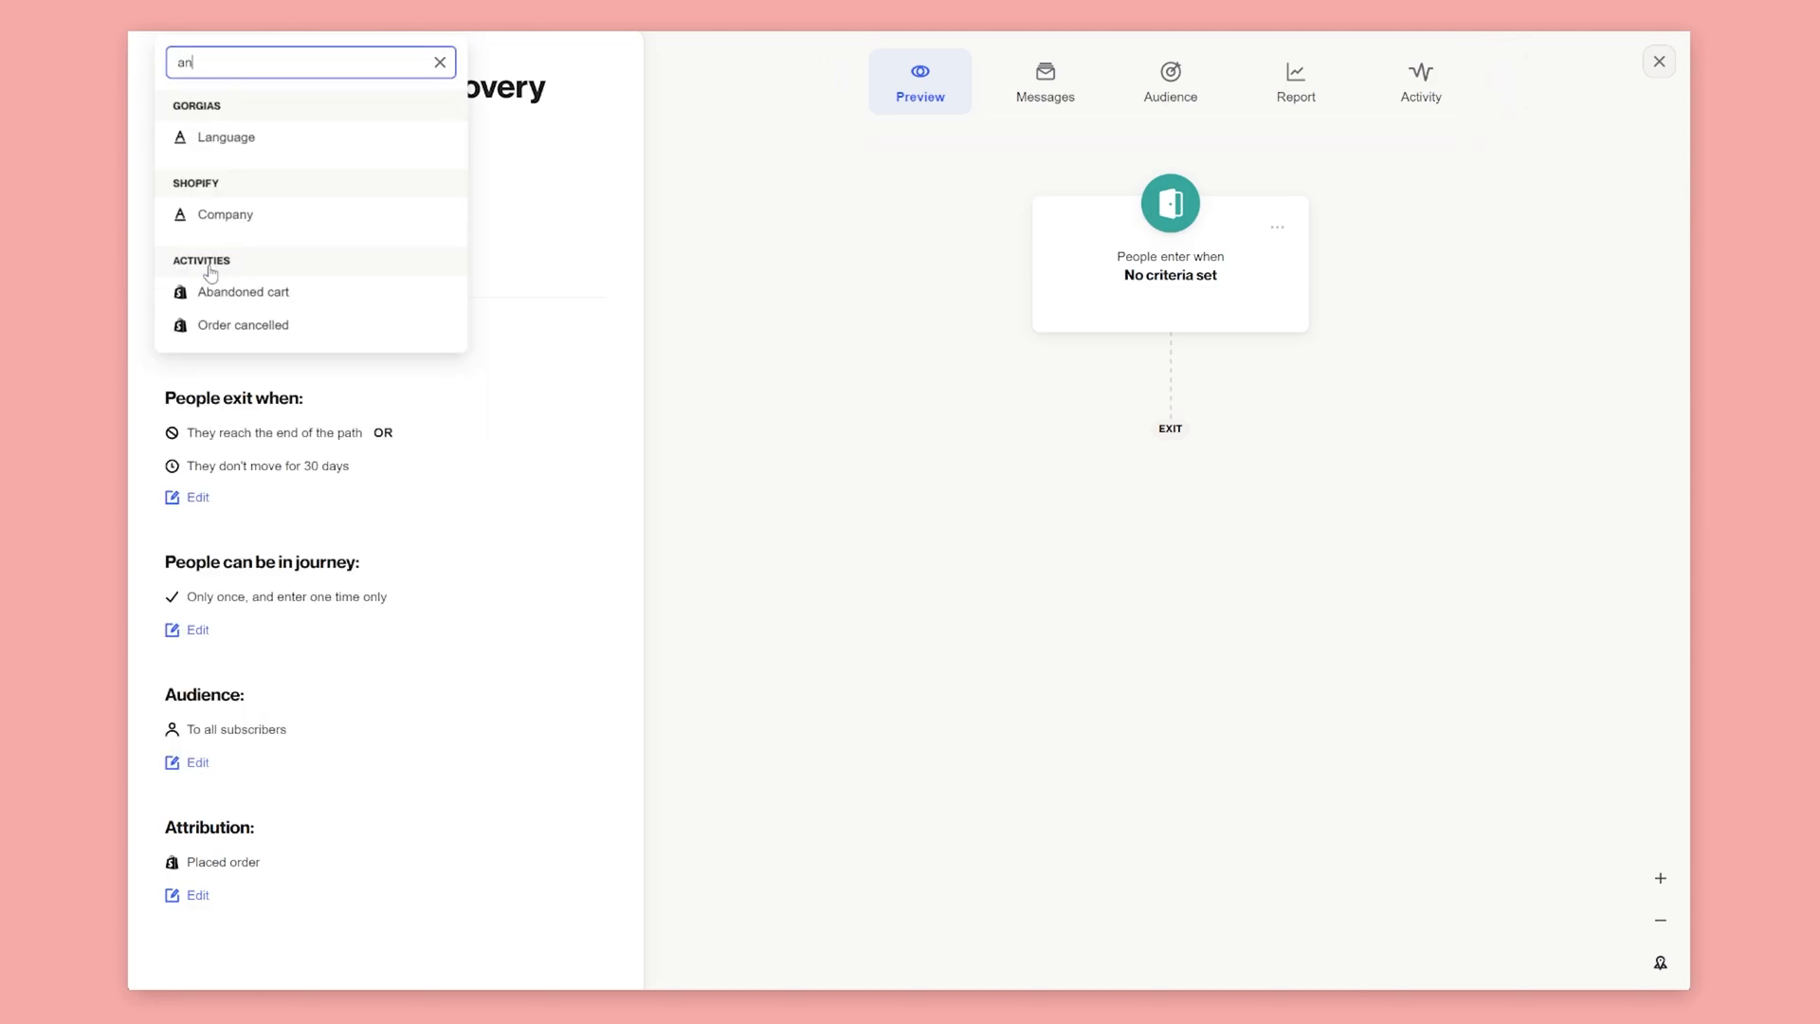
text(aban)
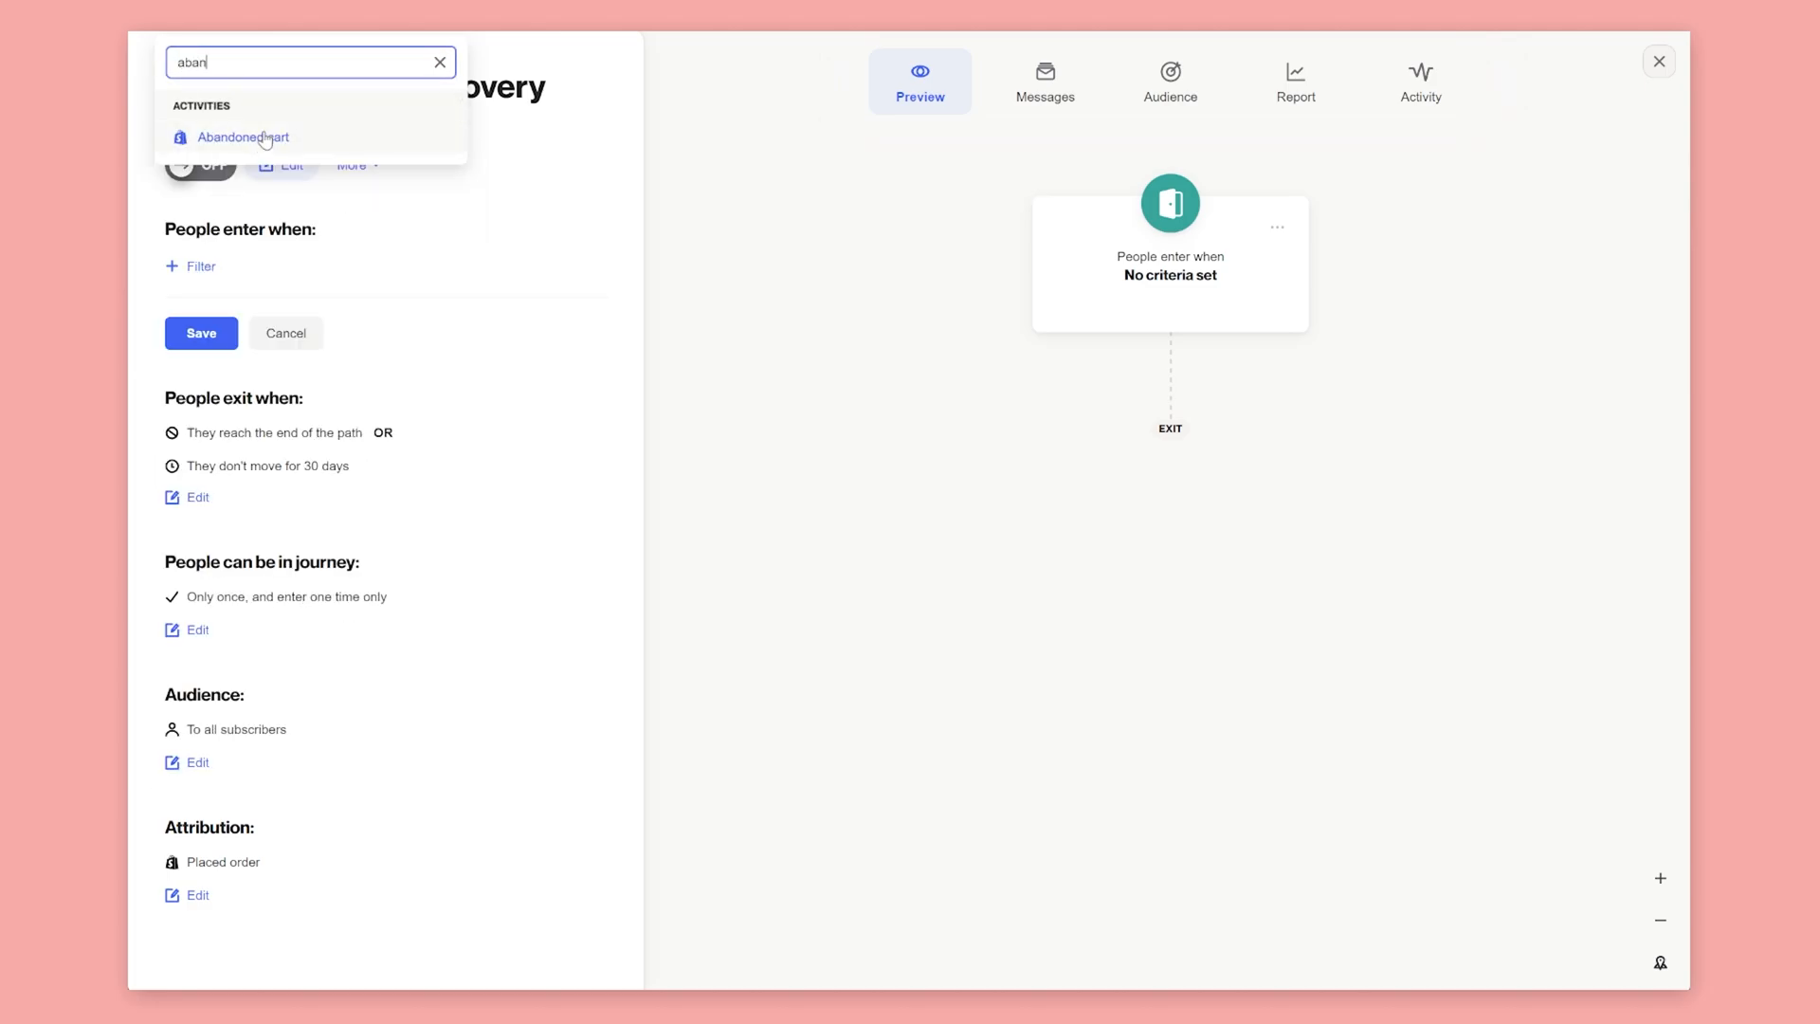
click(243, 136)
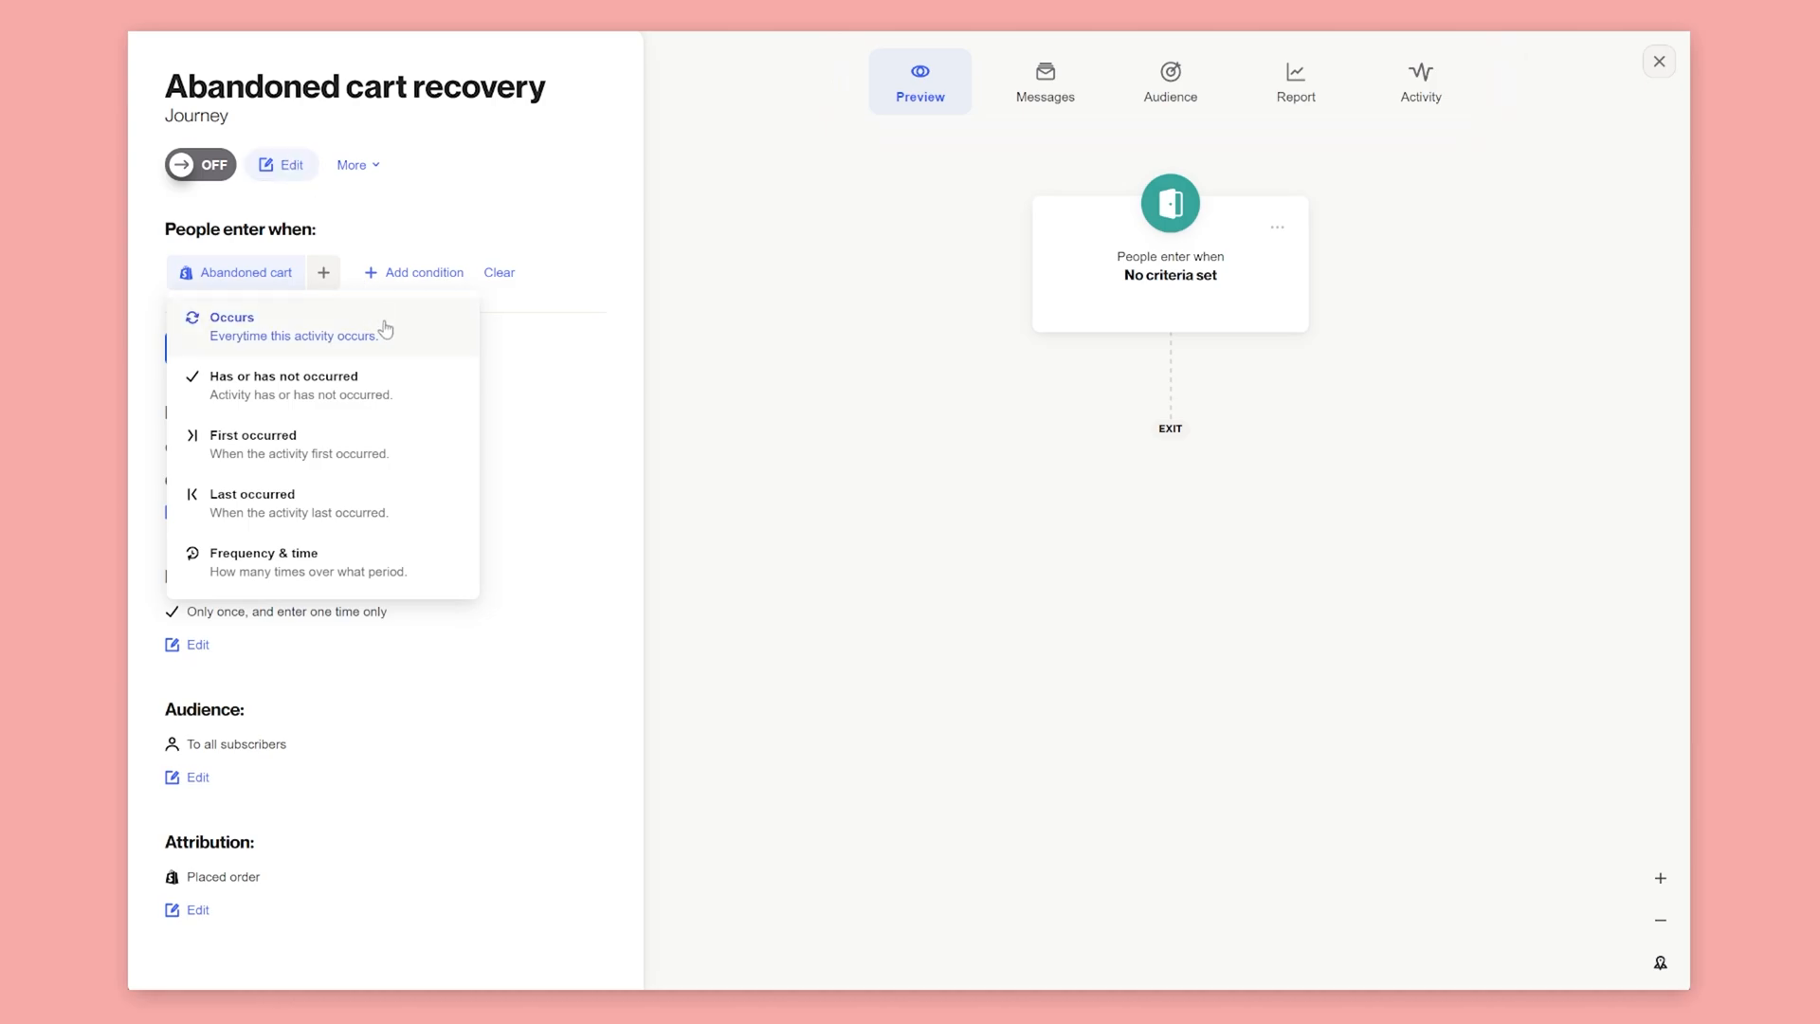
click(231, 326)
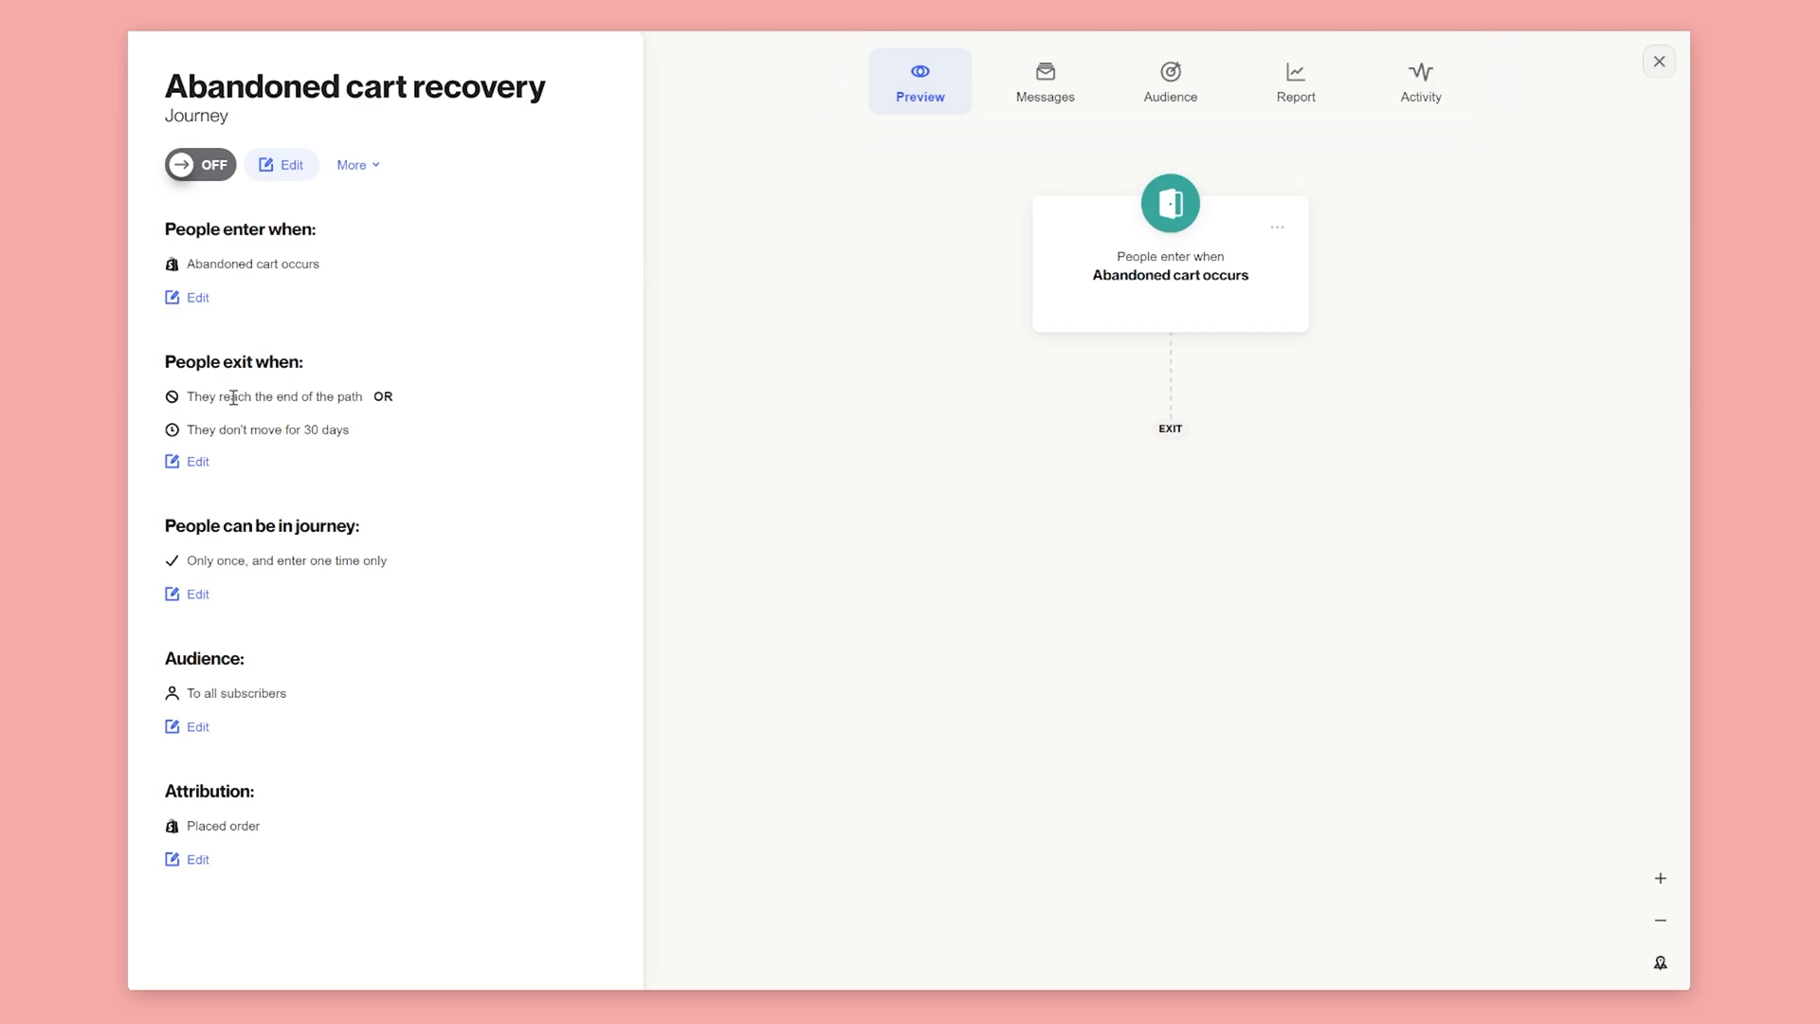
mouse_move(520, 556)
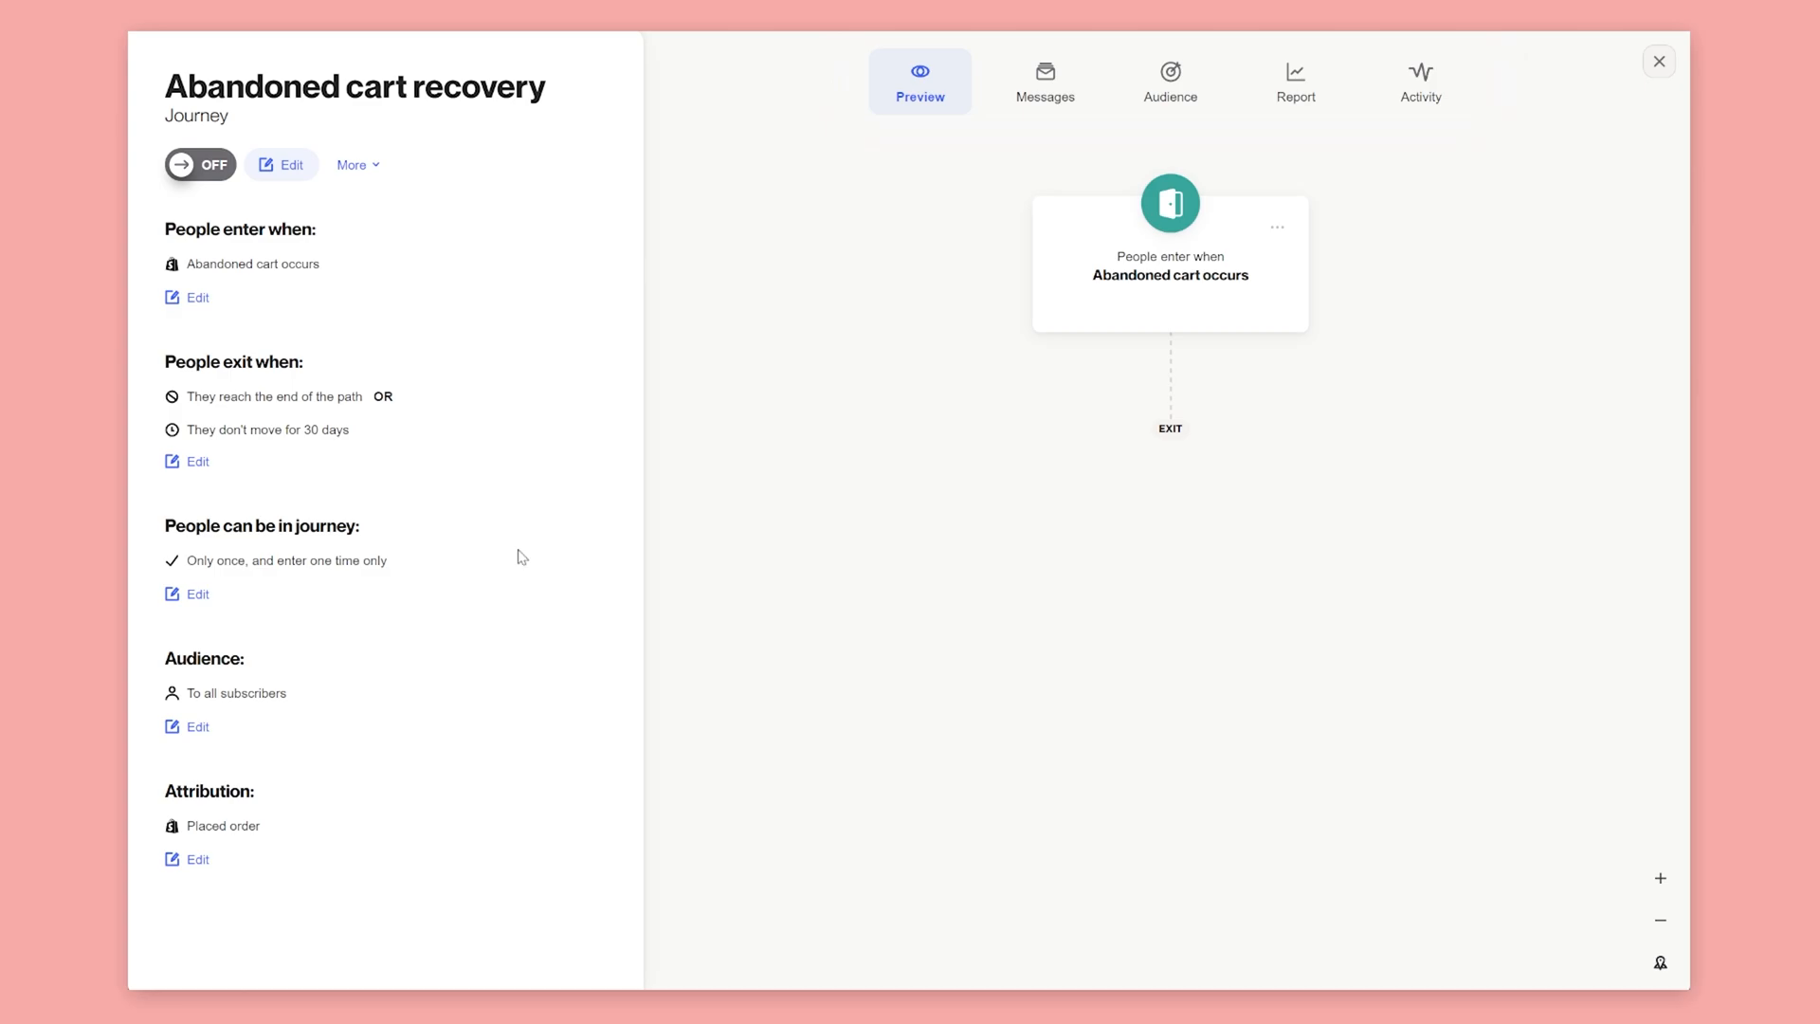
Make people exit the journey whenever a Placed order activity occurs.
click(195, 461)
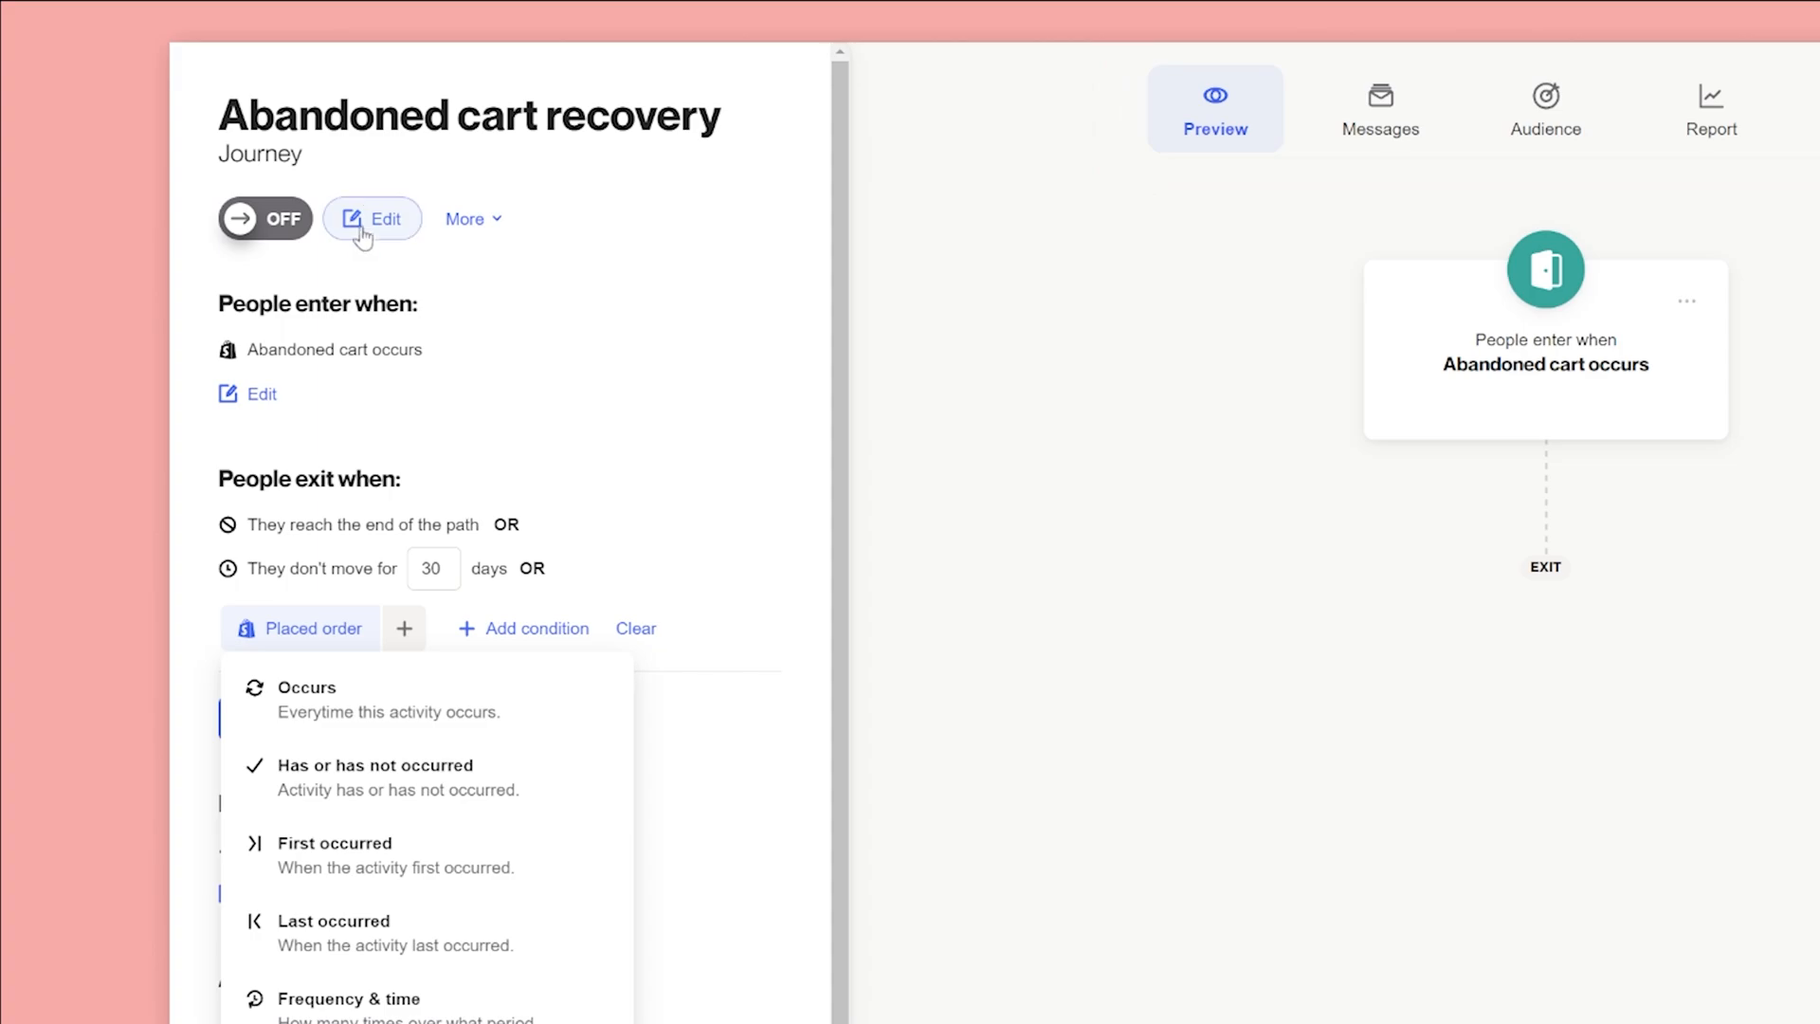
click(307, 686)
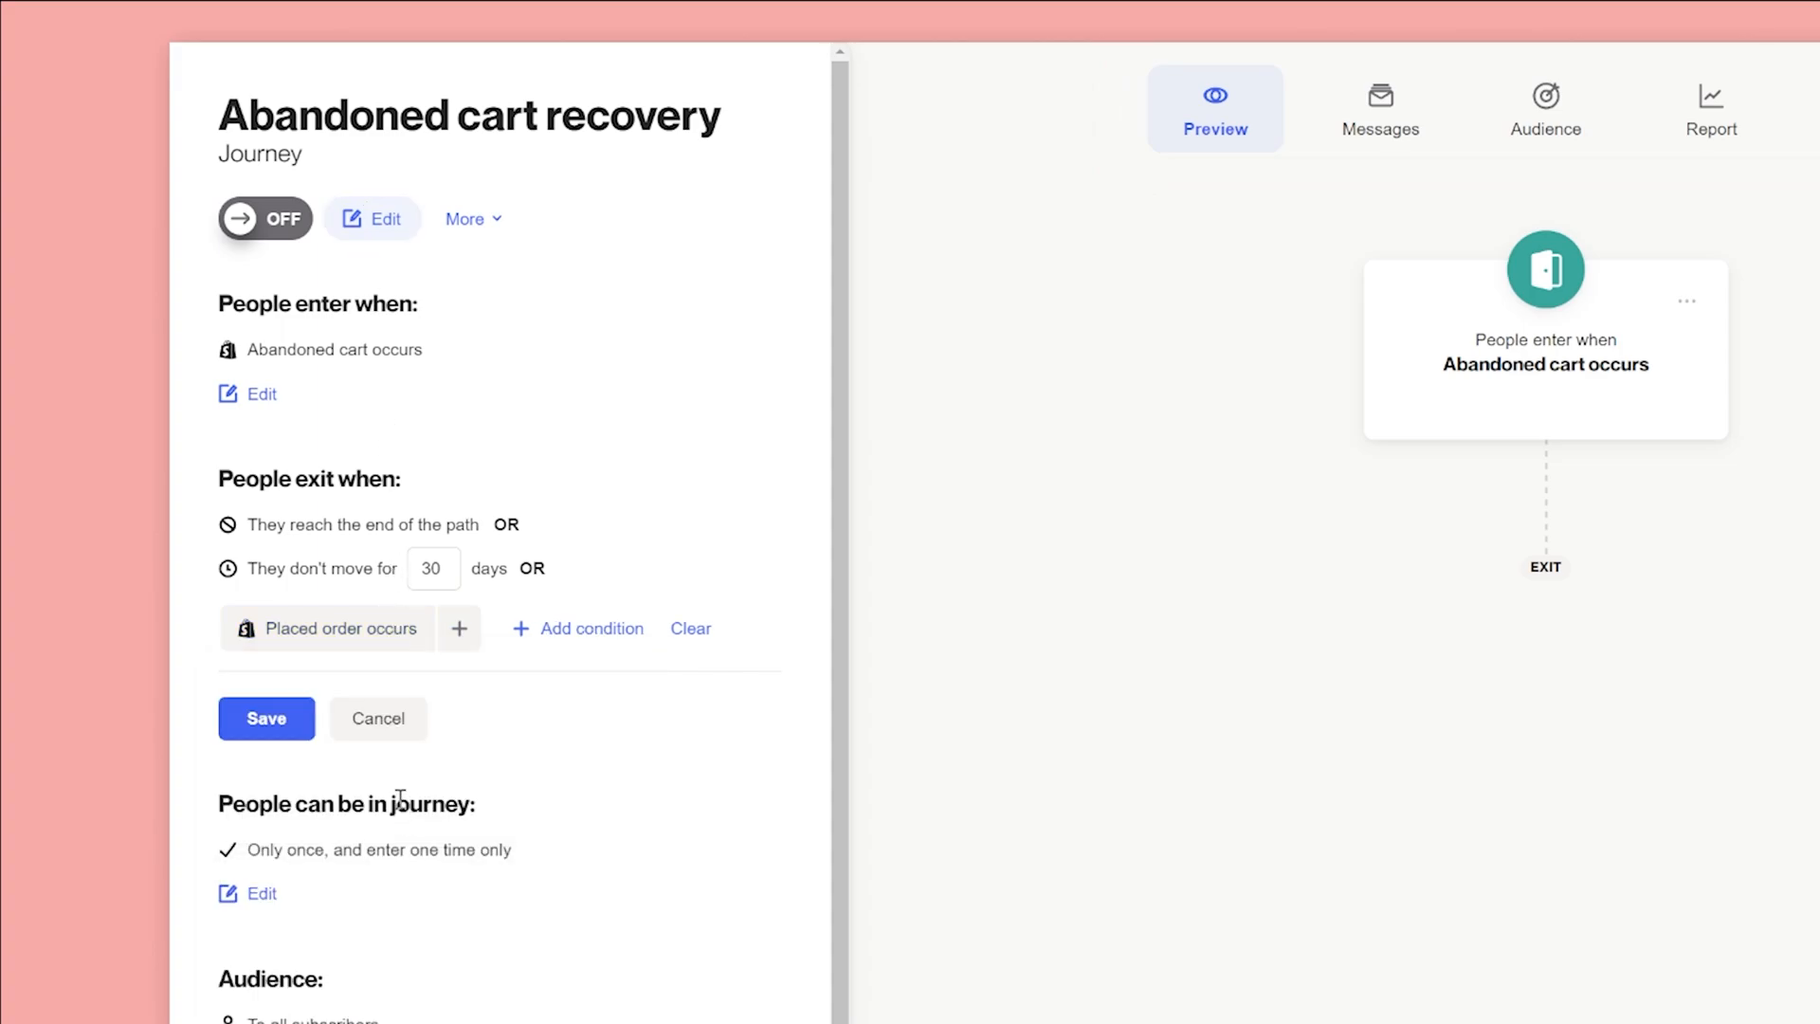
click(265, 717)
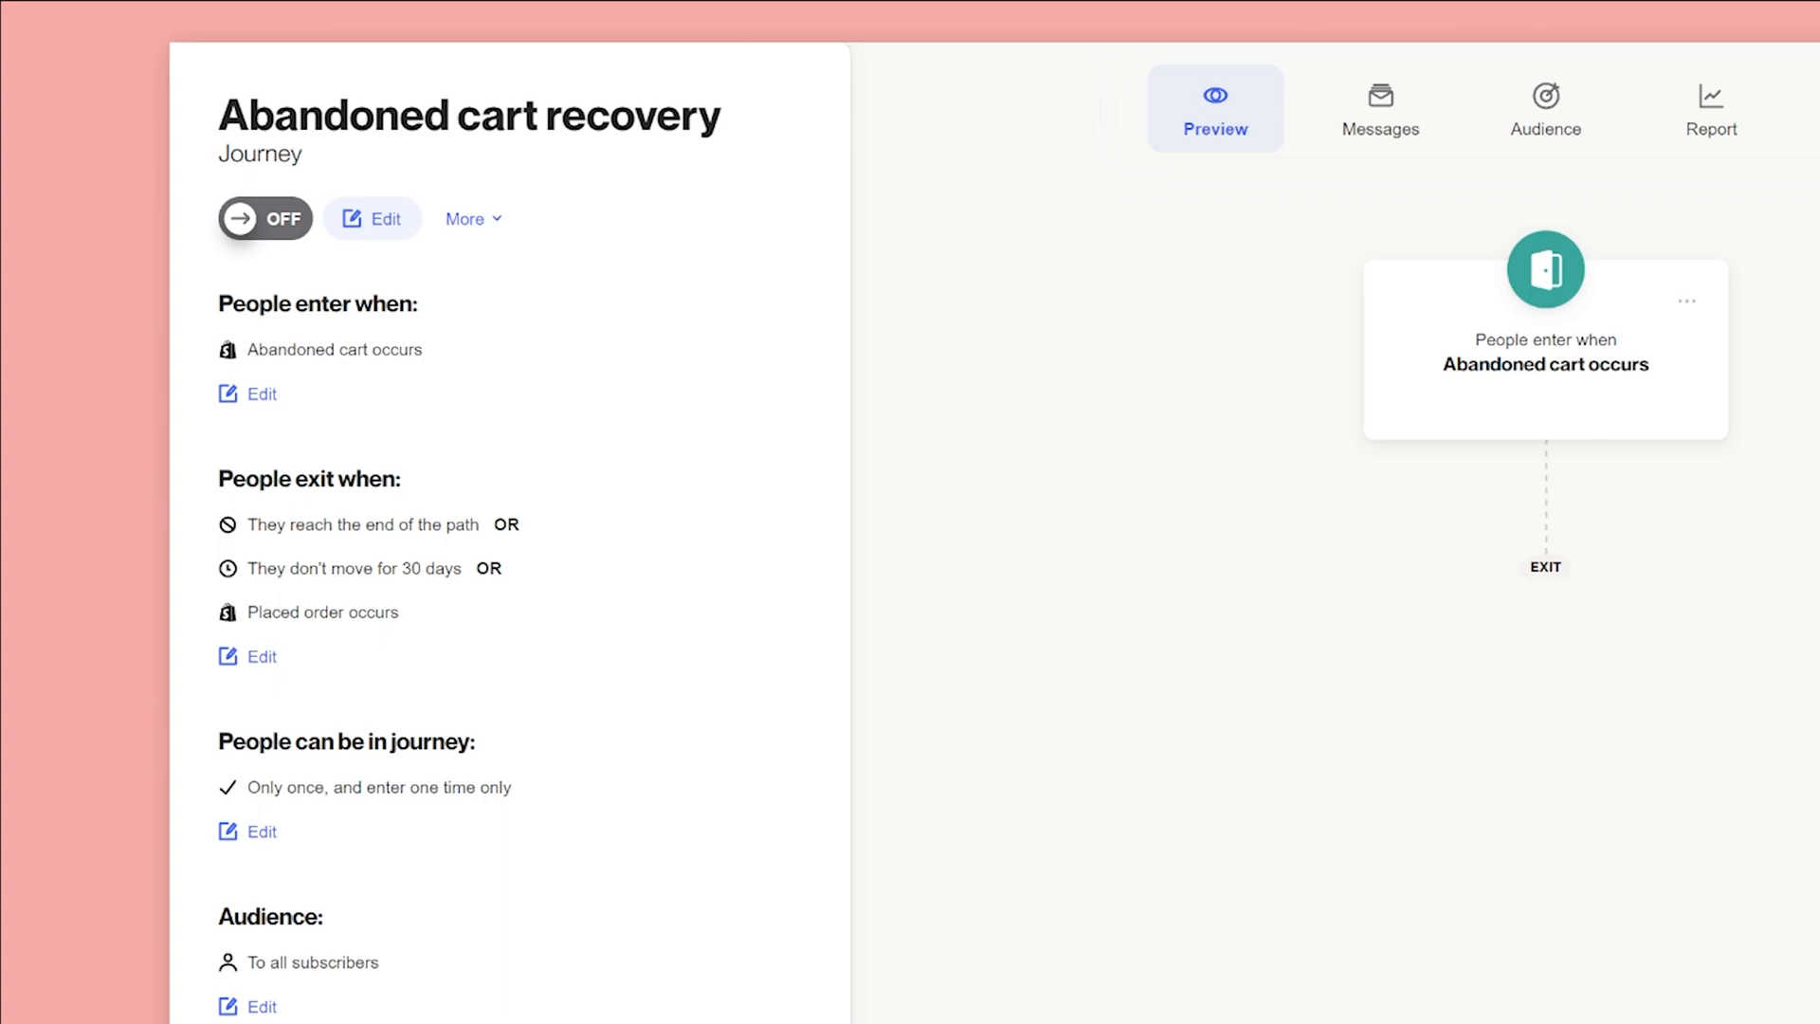
Allow people to be in the journey once but enter multiple times, then edit attribution.
scroll(down, 3)
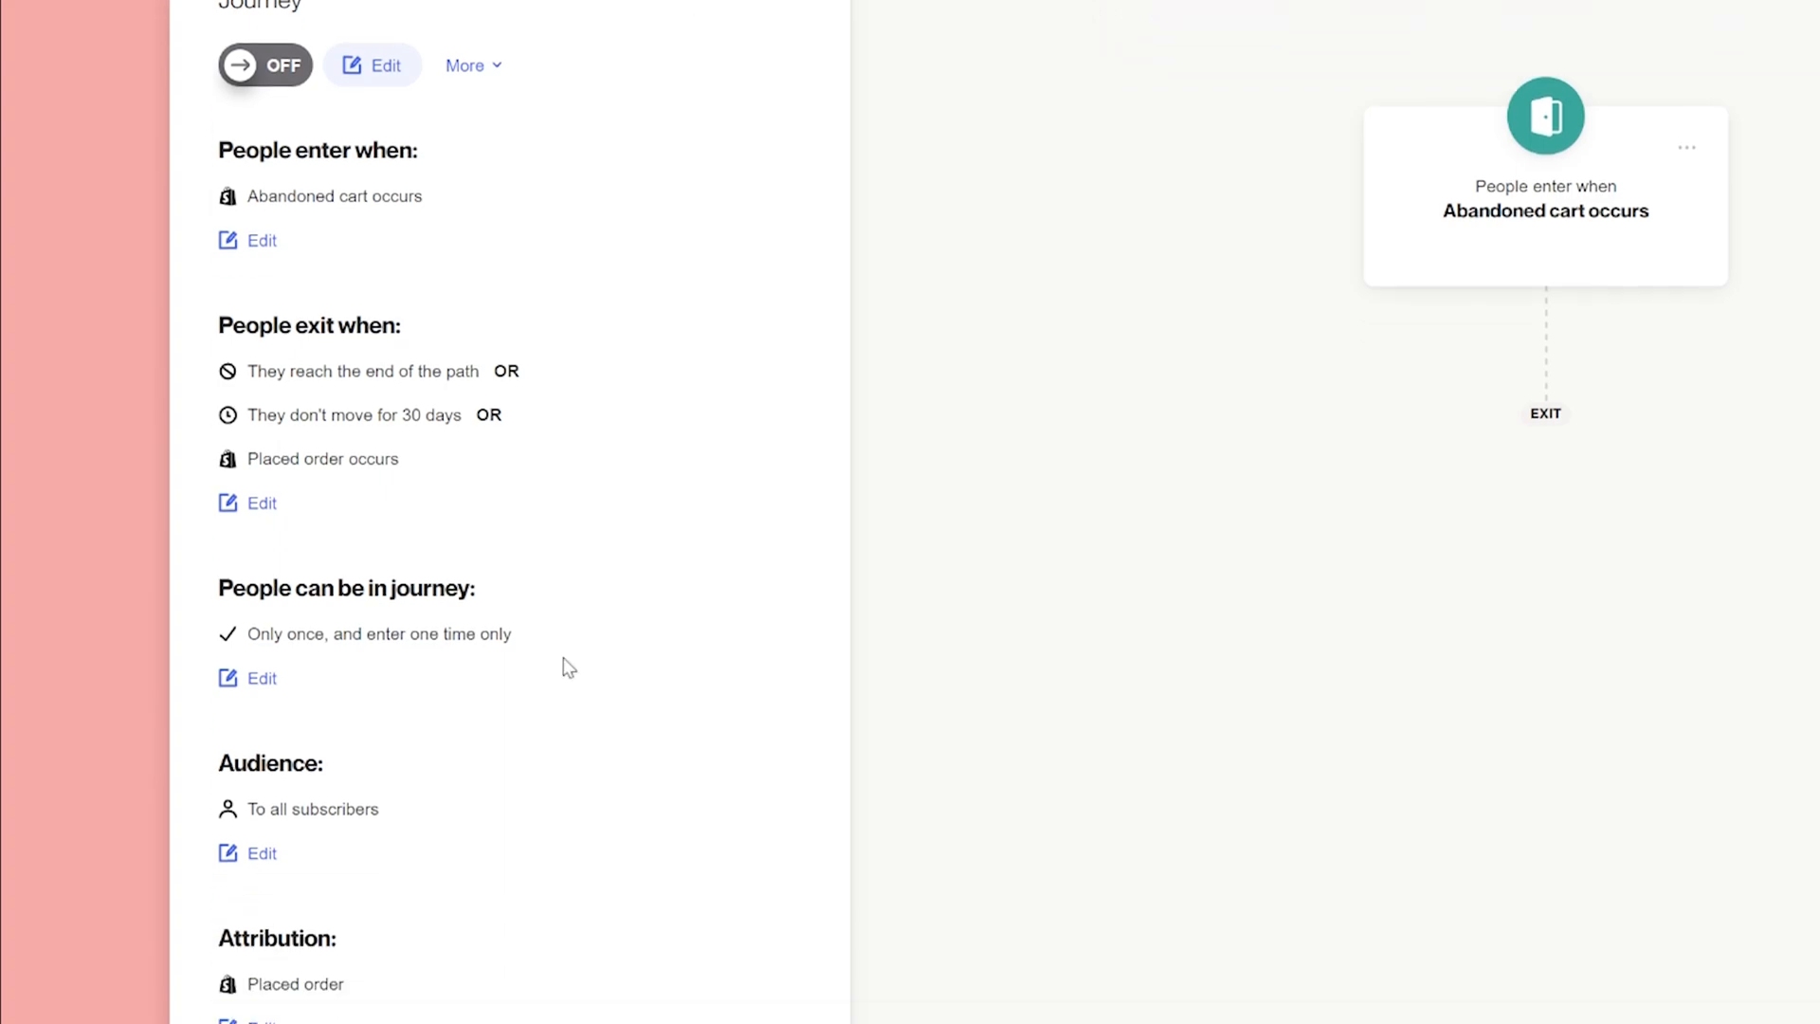
click(262, 679)
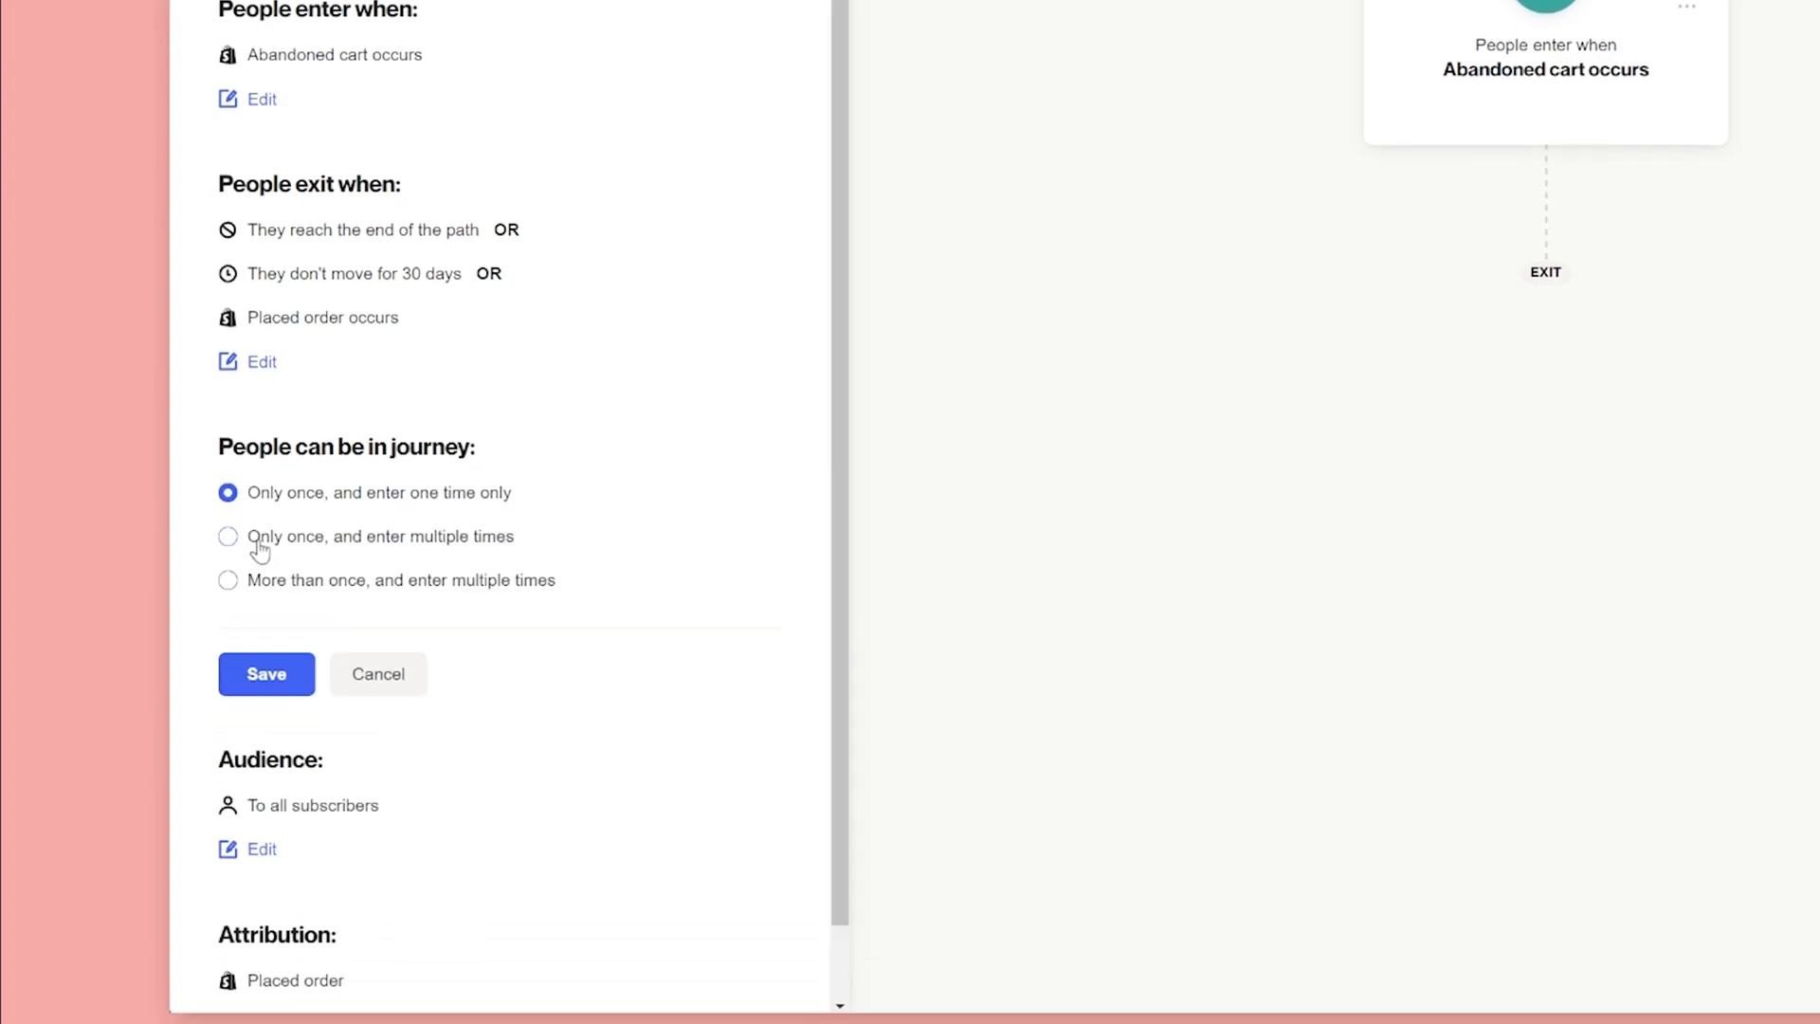
click(266, 674)
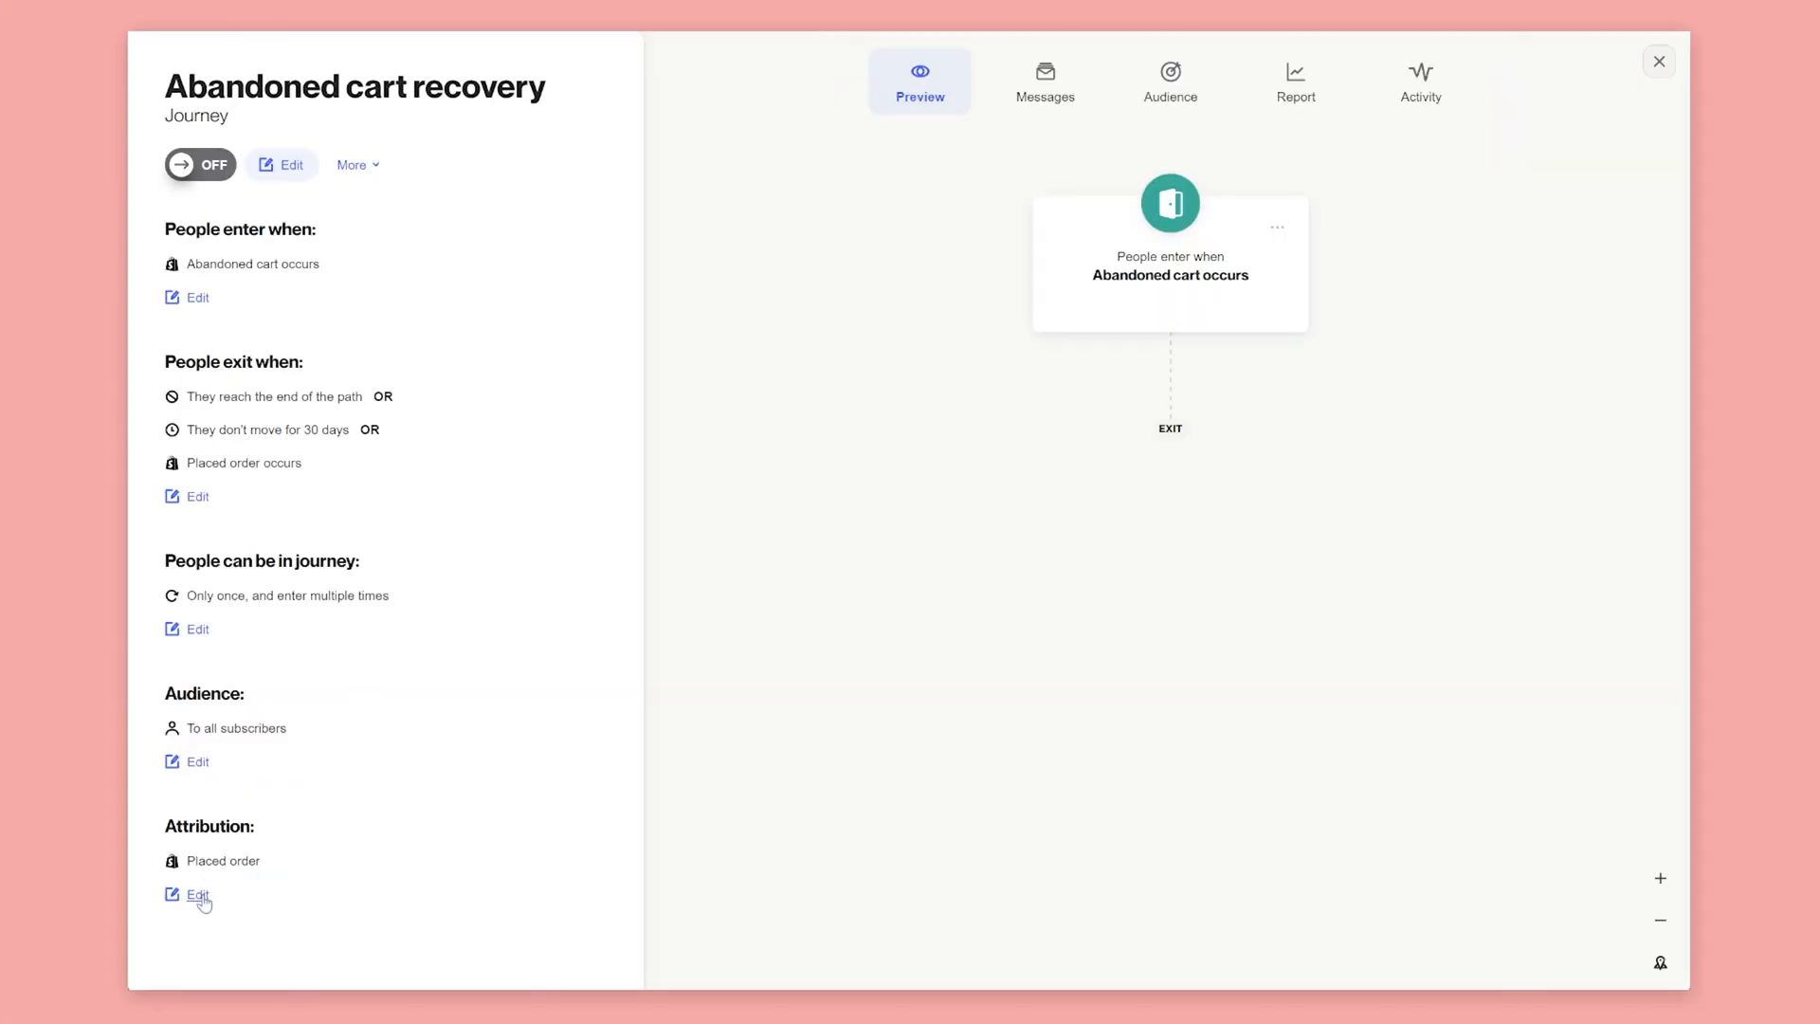
click(196, 895)
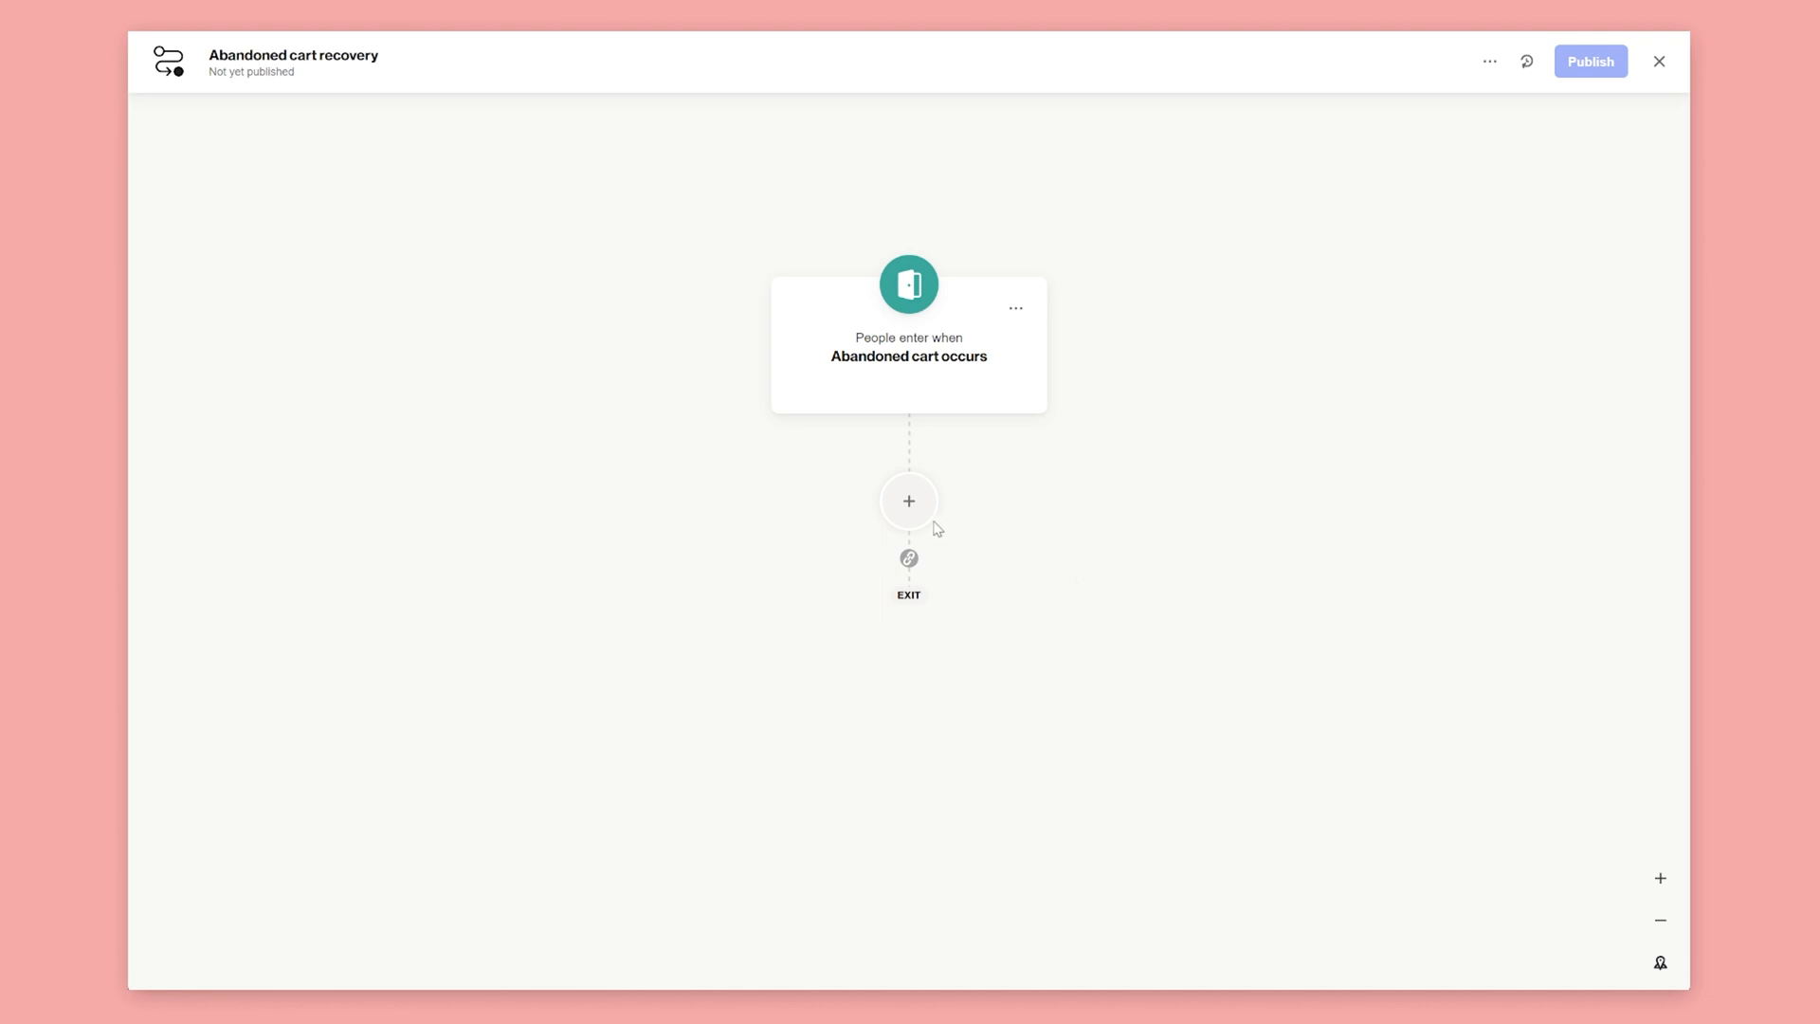
Add an Email step after the abandoned cart entry point and begin naming it.
click(908, 500)
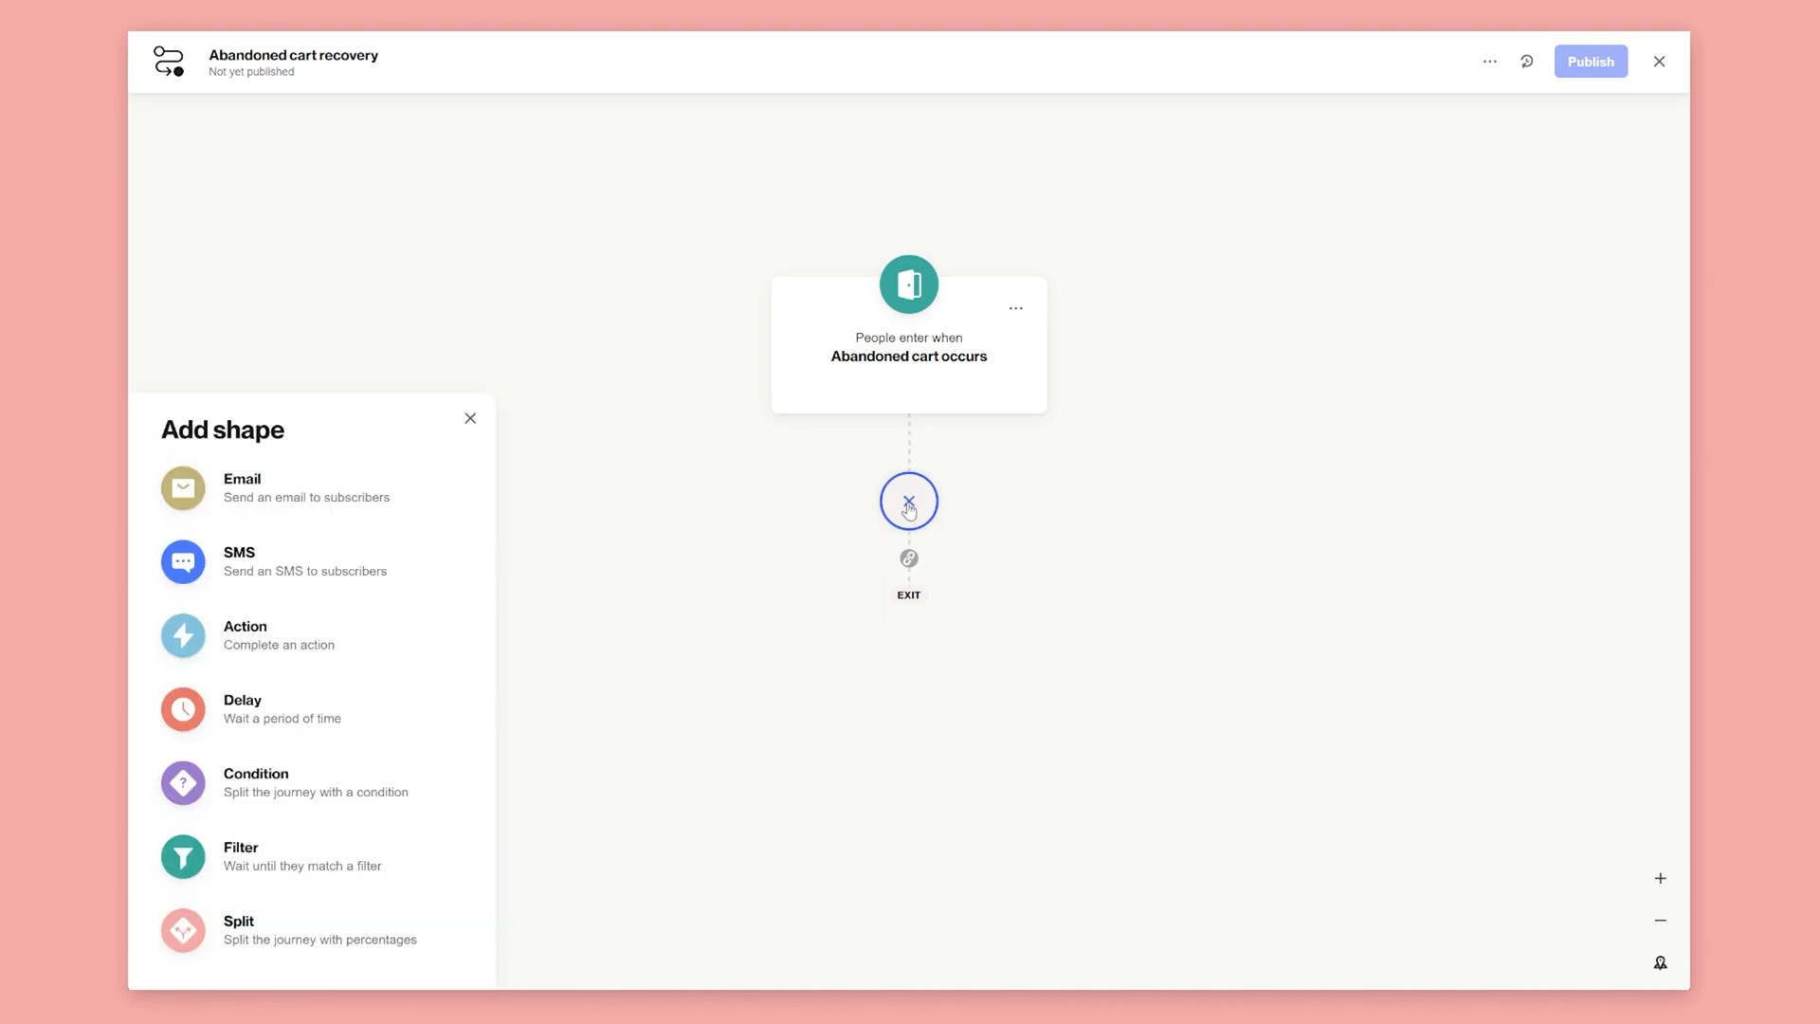
click(241, 487)
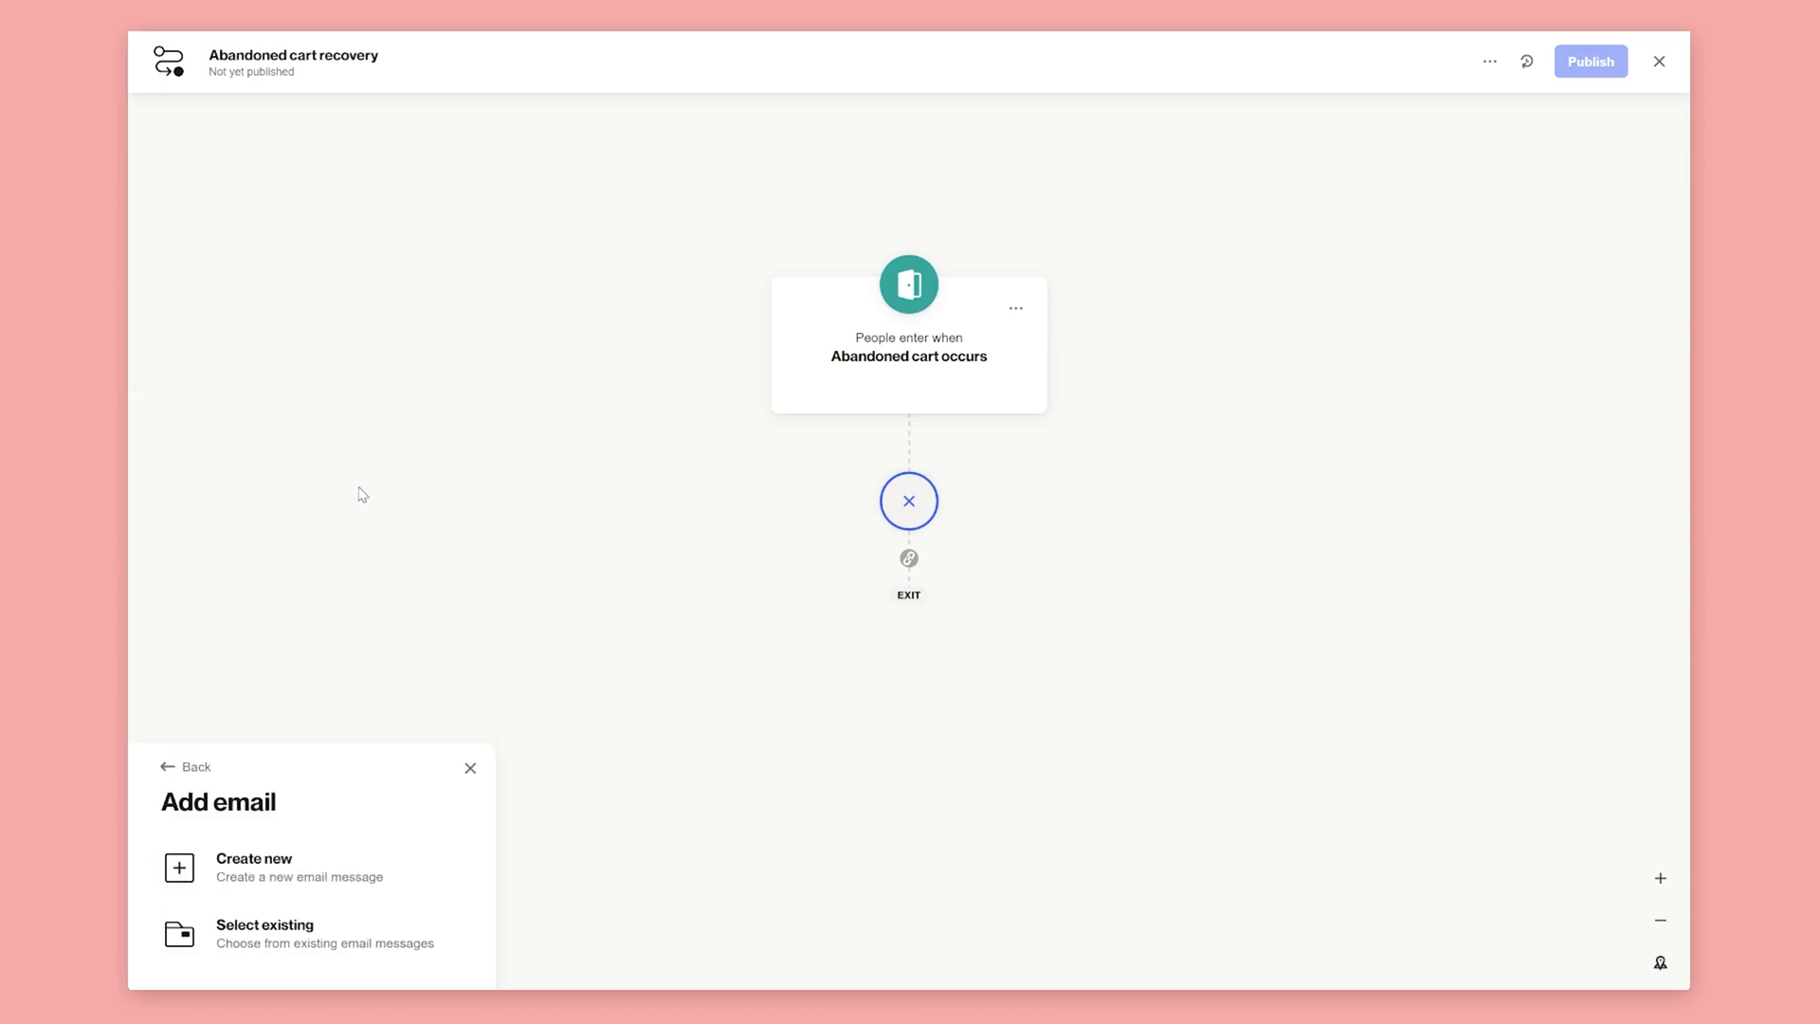
click(254, 866)
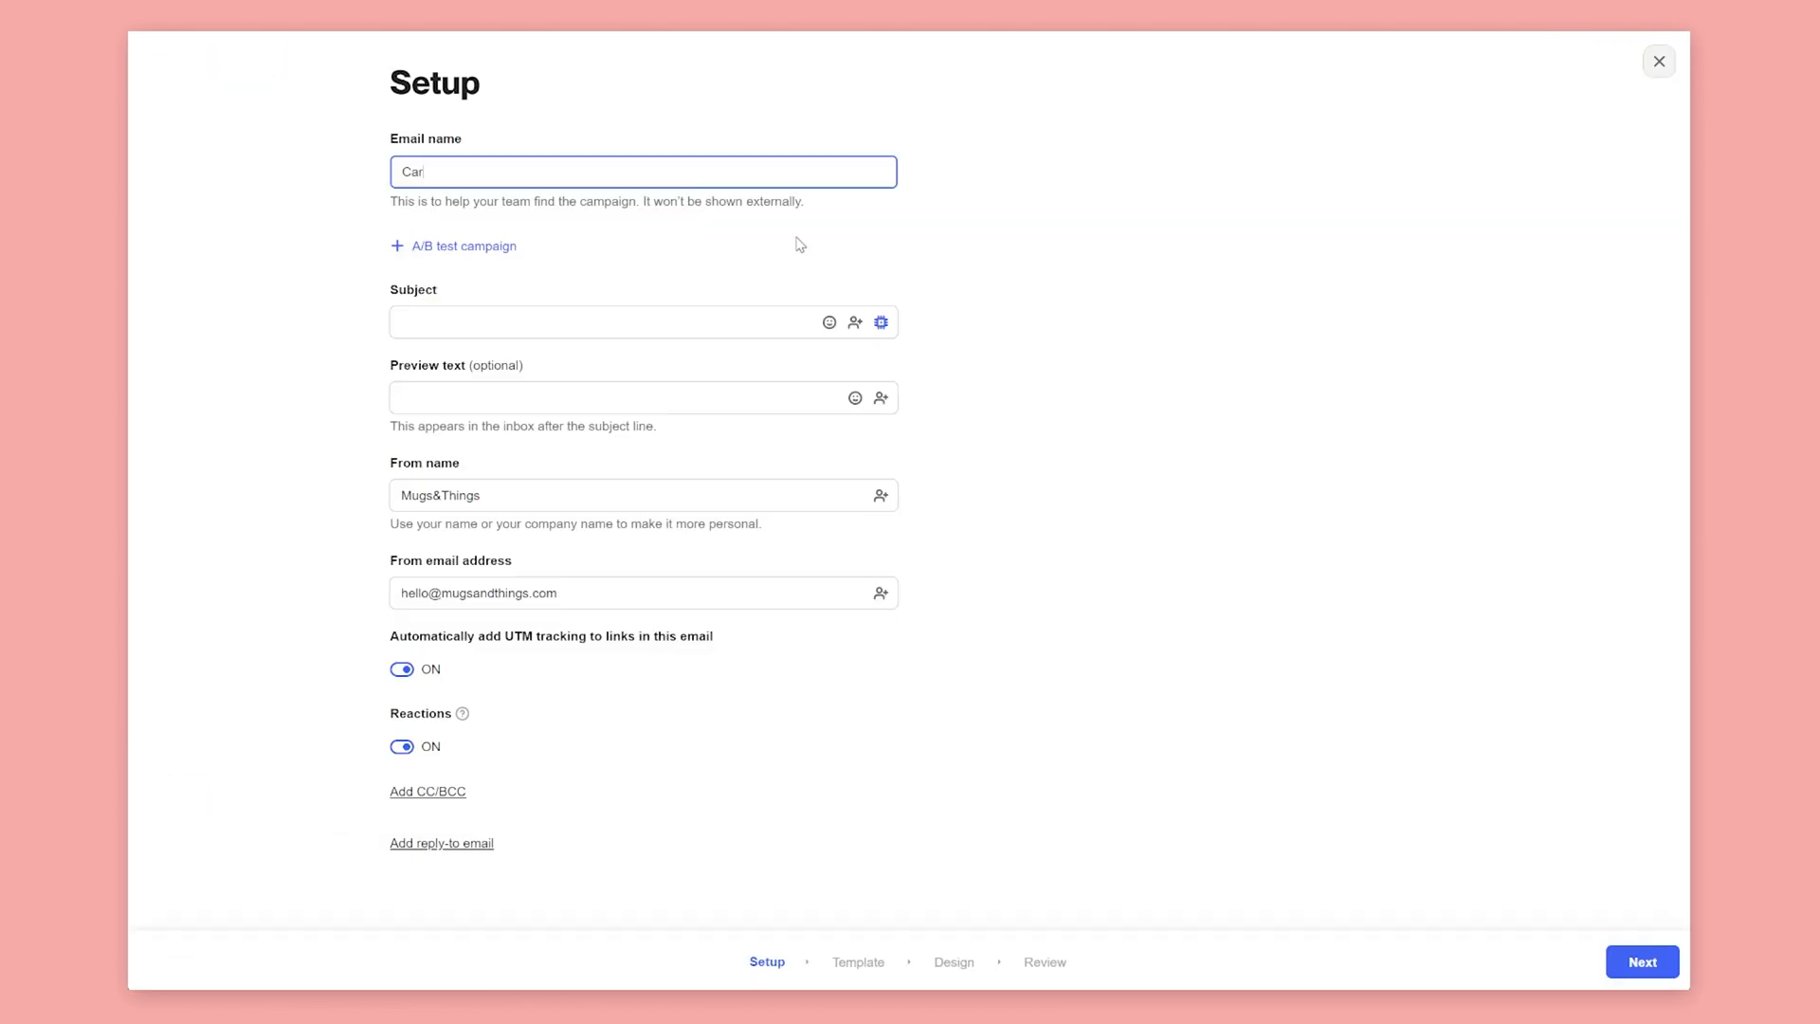
Write the subject 'You ... in your cart' with the Abandoned cart Item count merge tag.
text(You left)
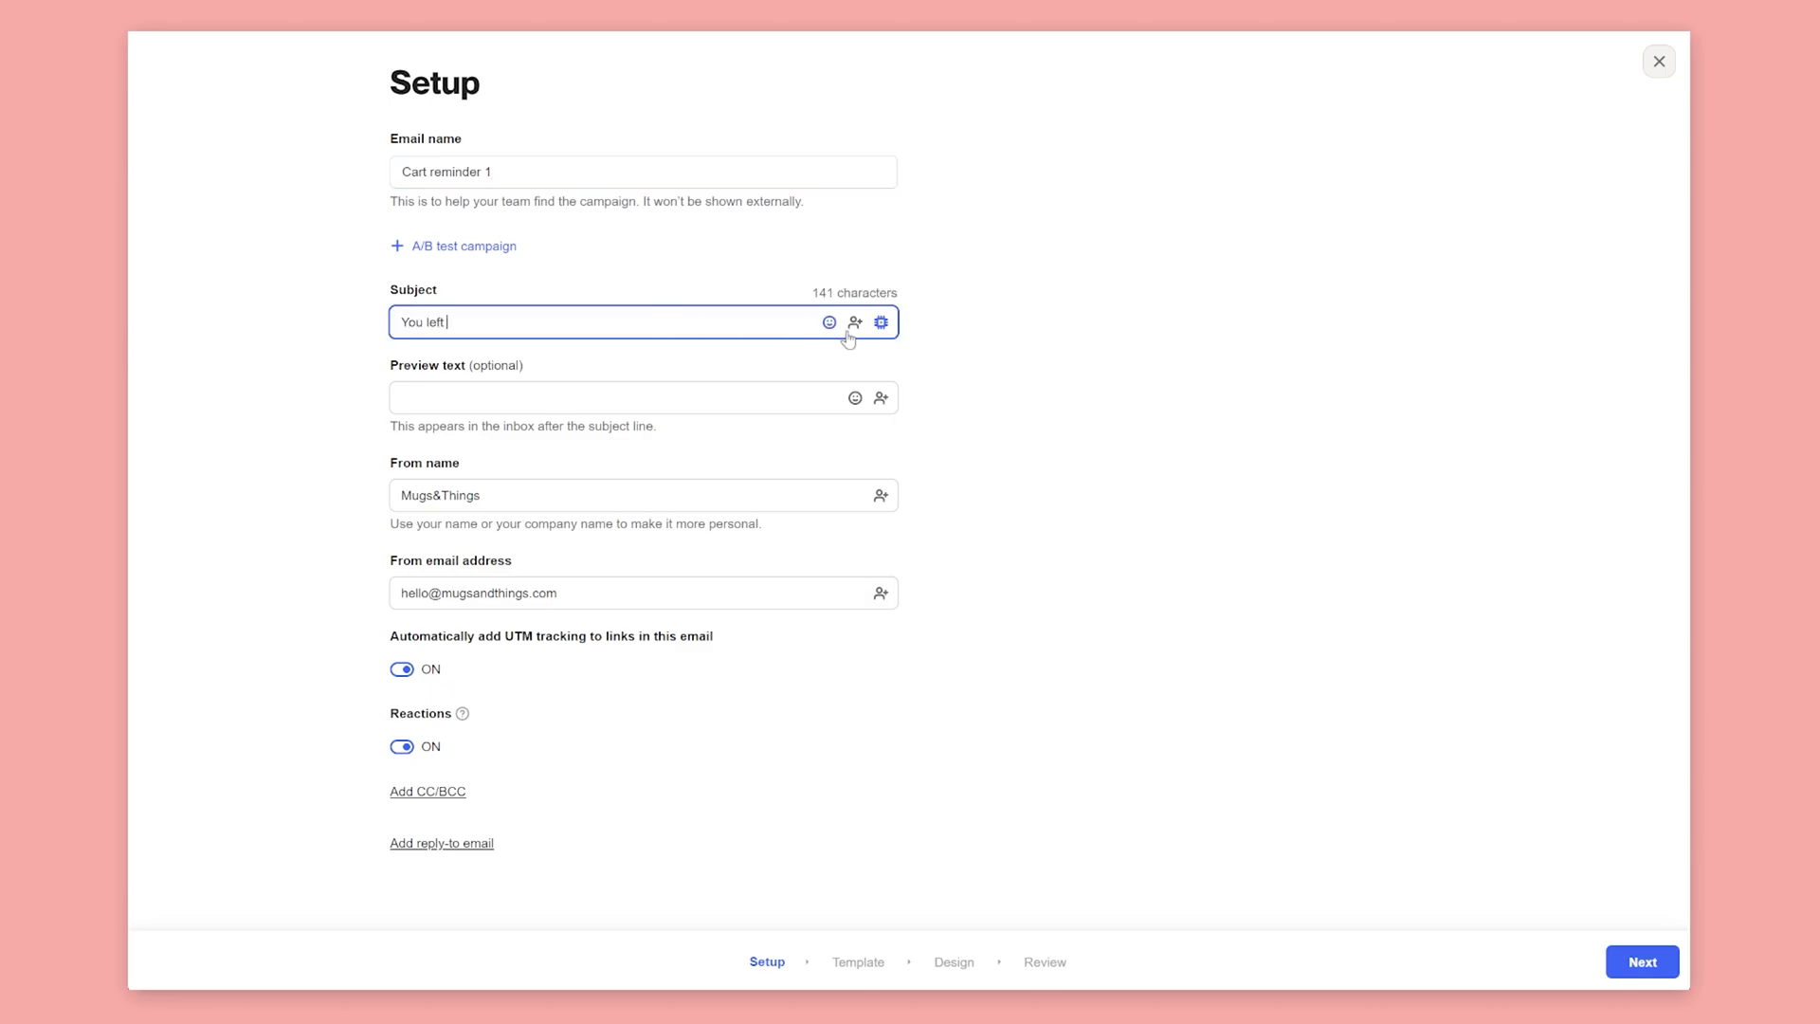
click(855, 323)
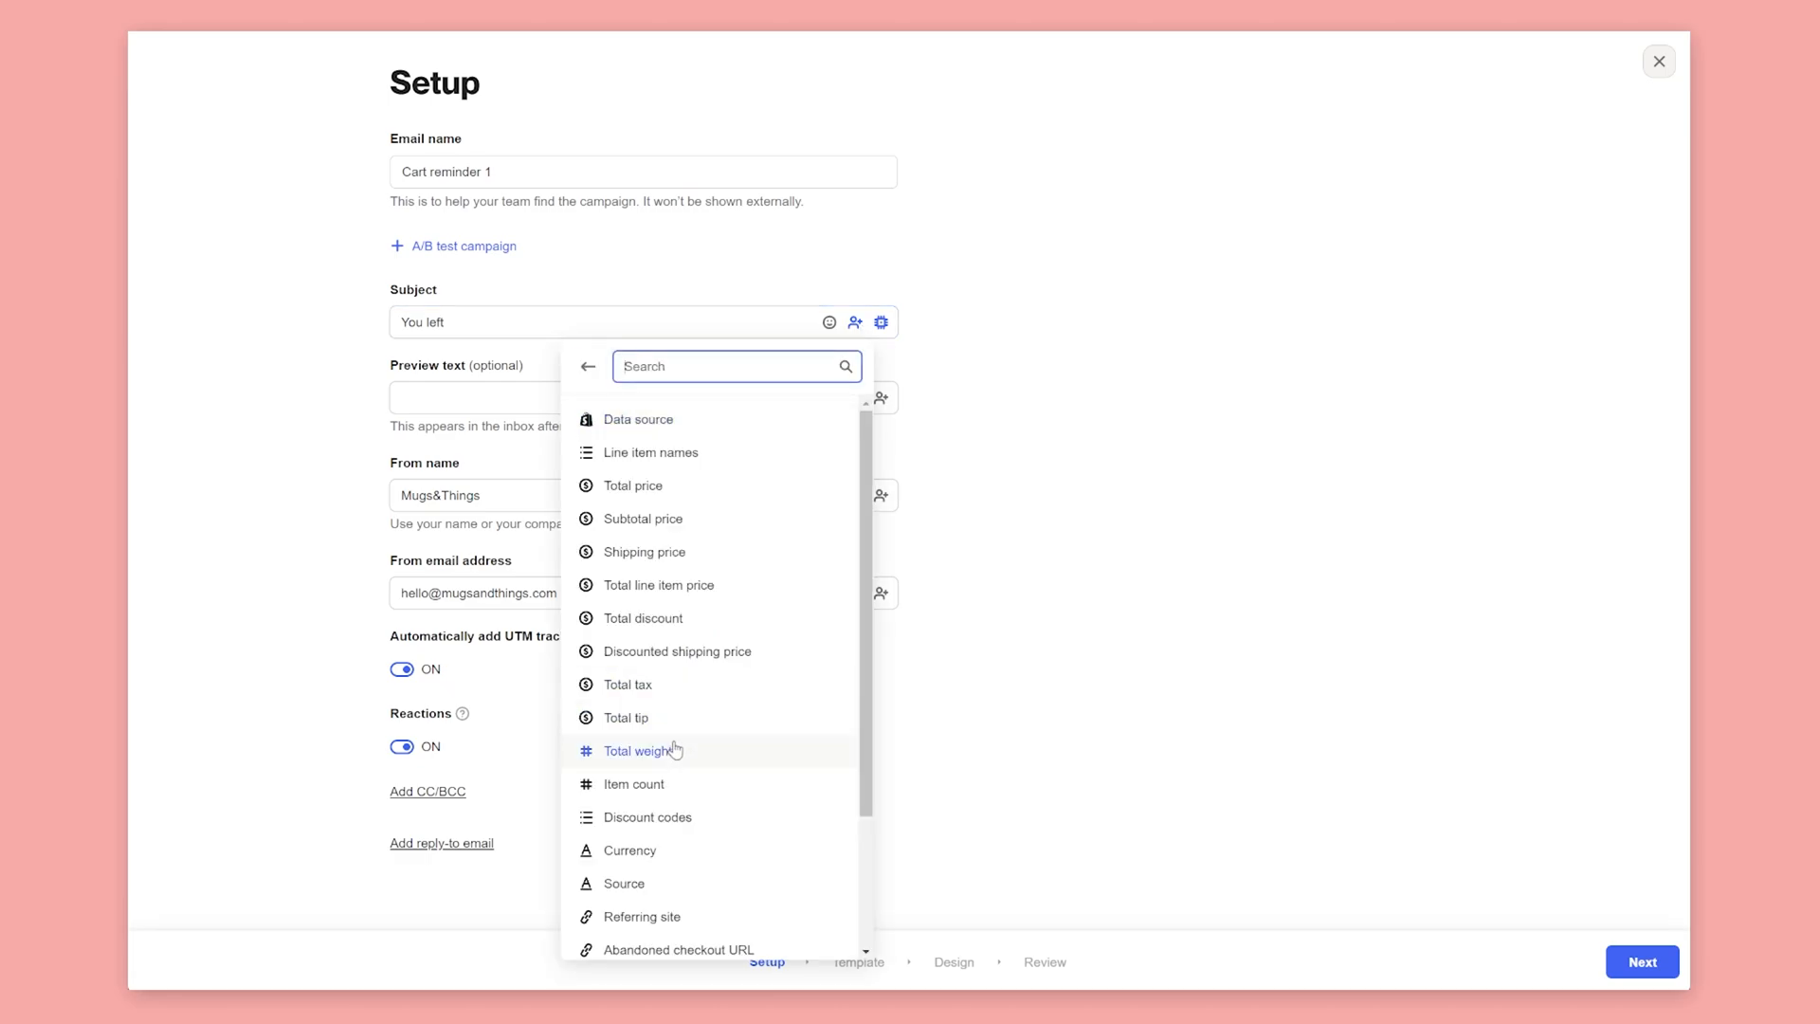
click(635, 783)
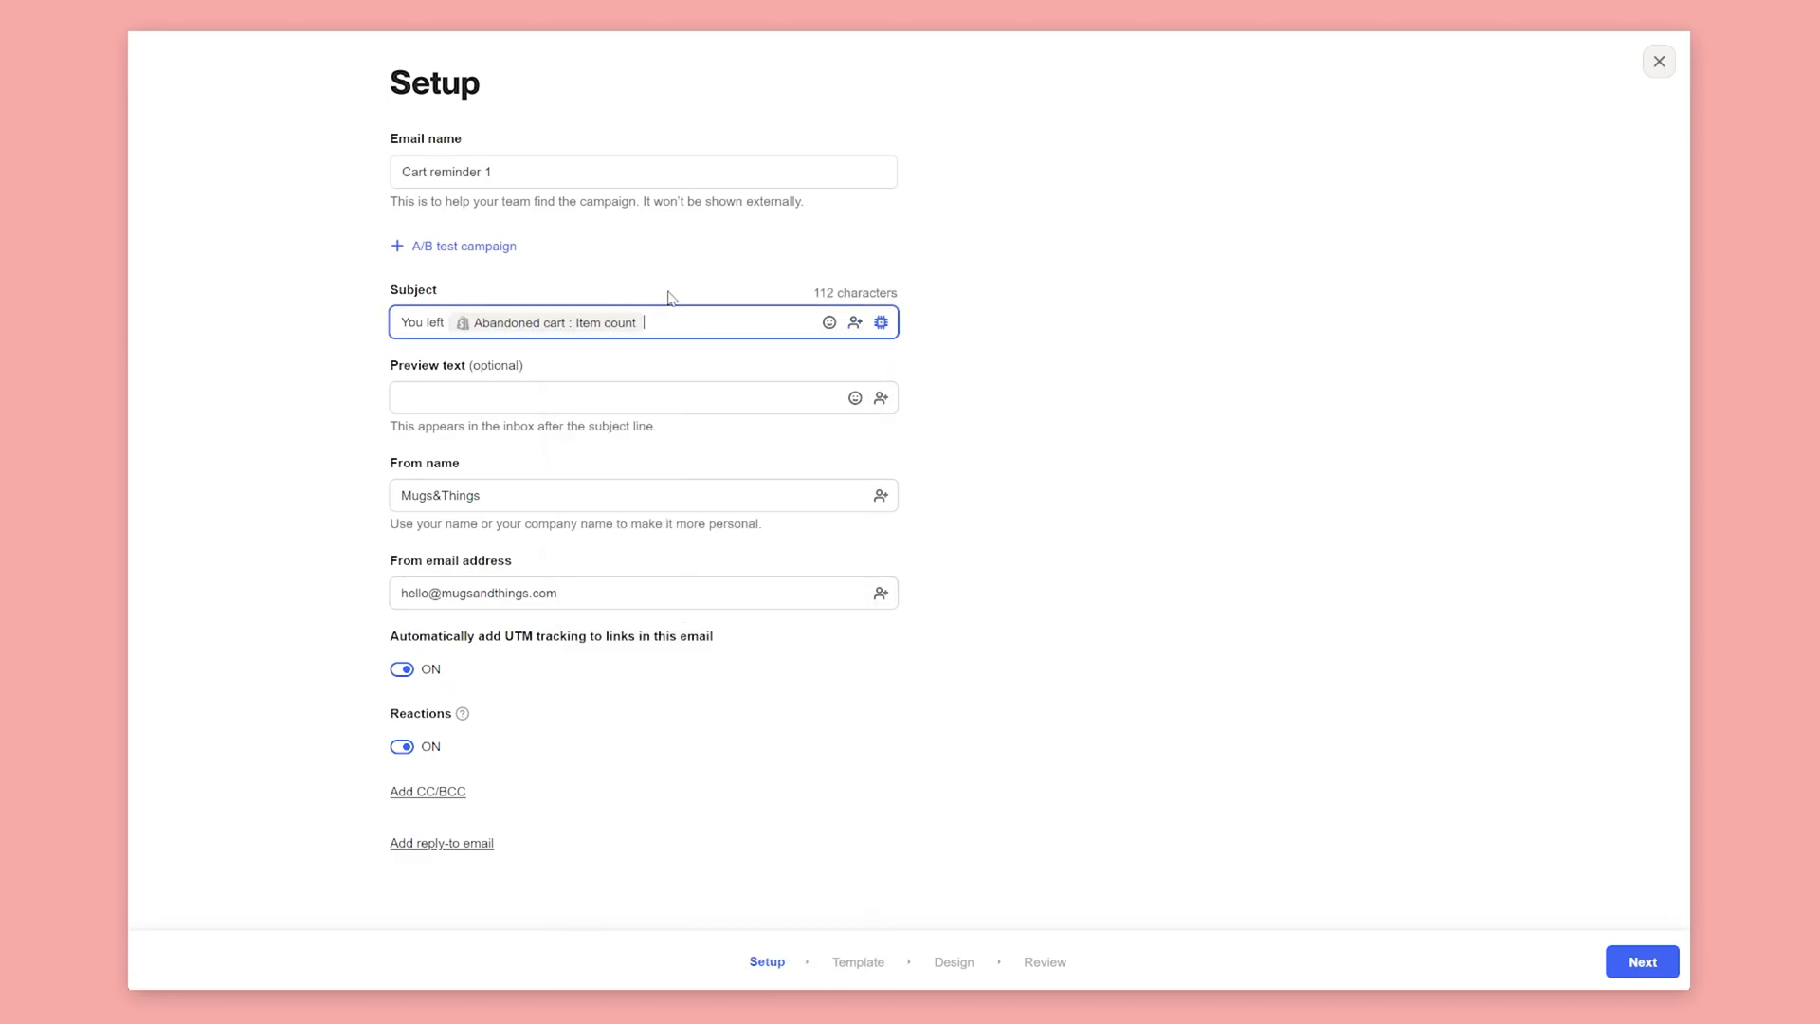
text(in your cart)
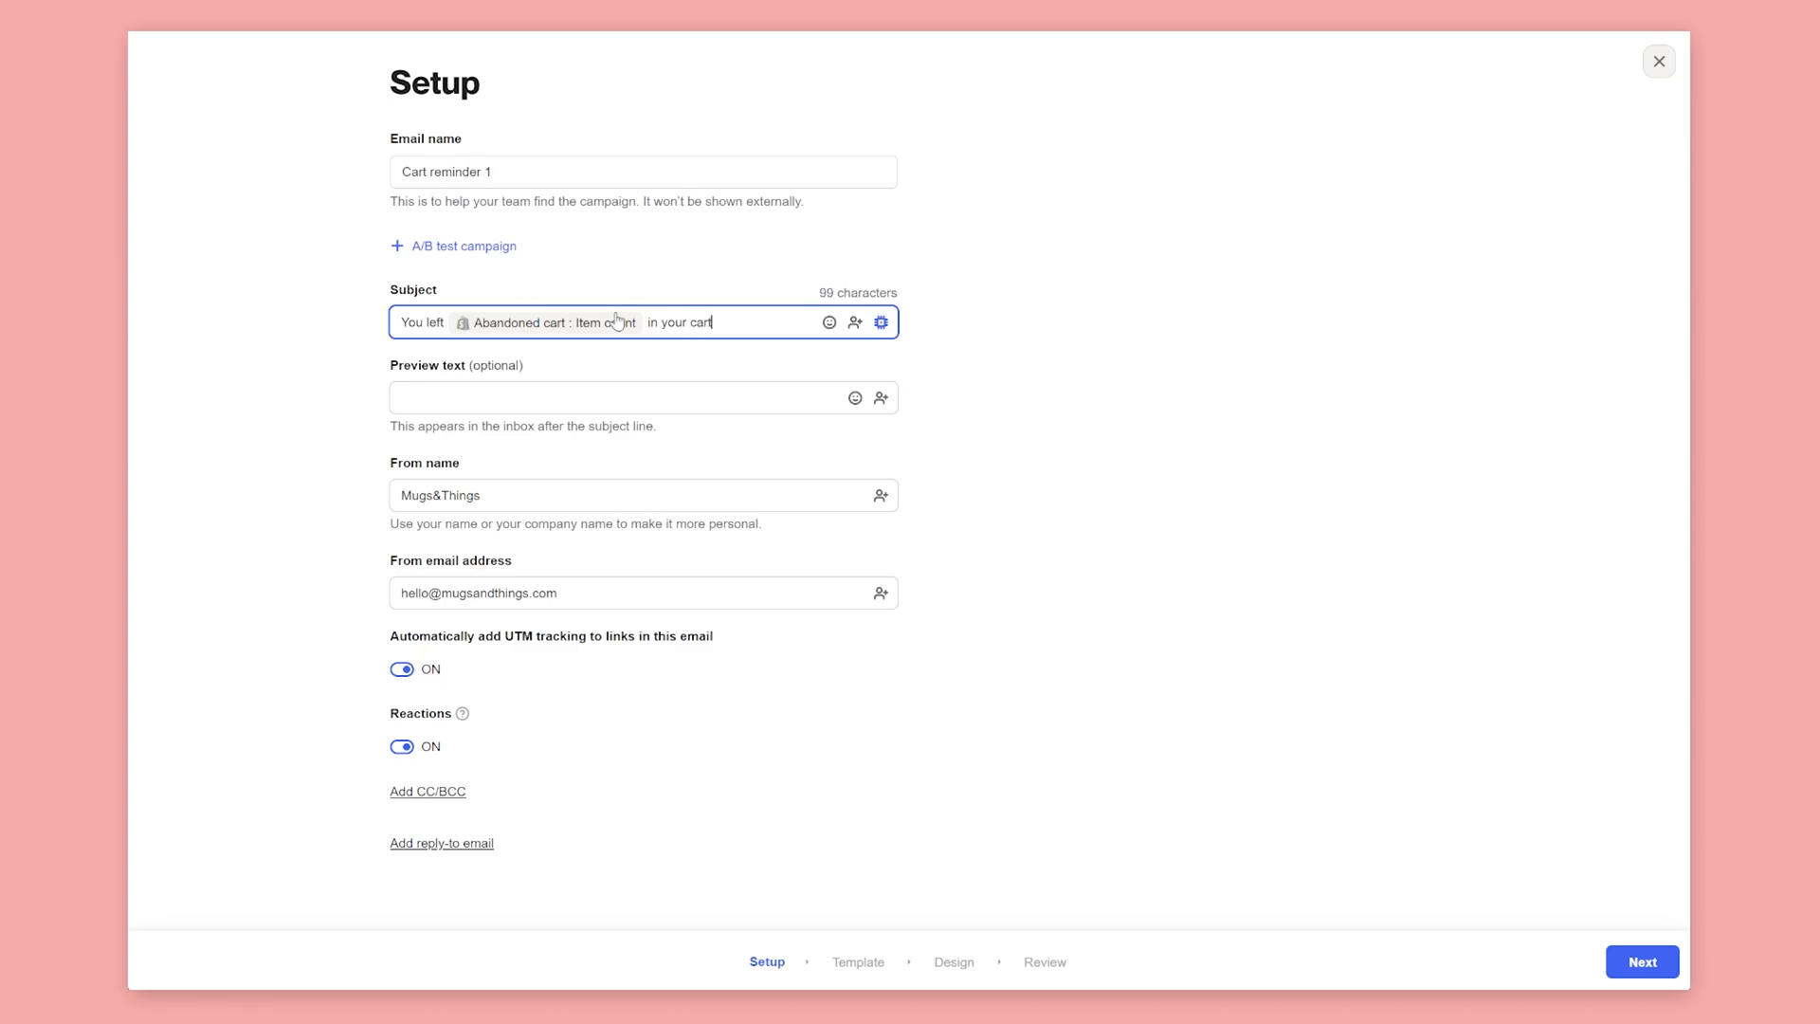
mouse_move(672, 366)
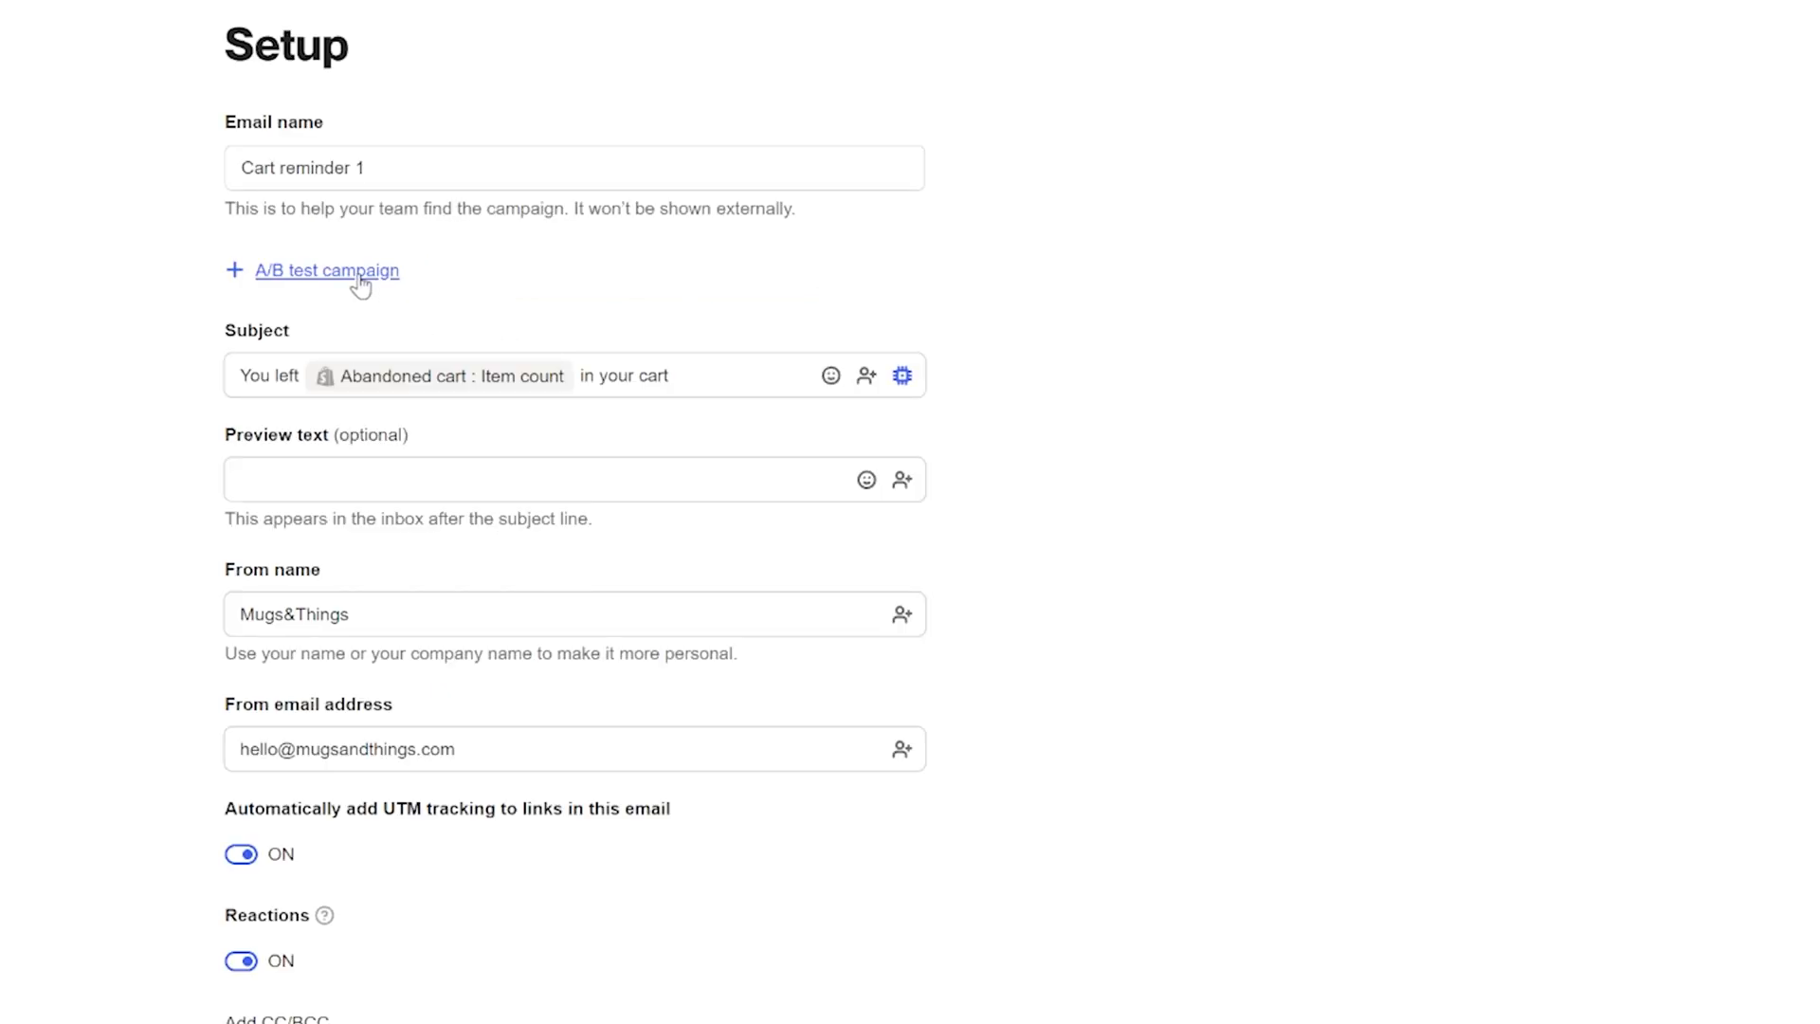
A/B test the email subjects, picking the winner by total attributed revenue.
click(328, 271)
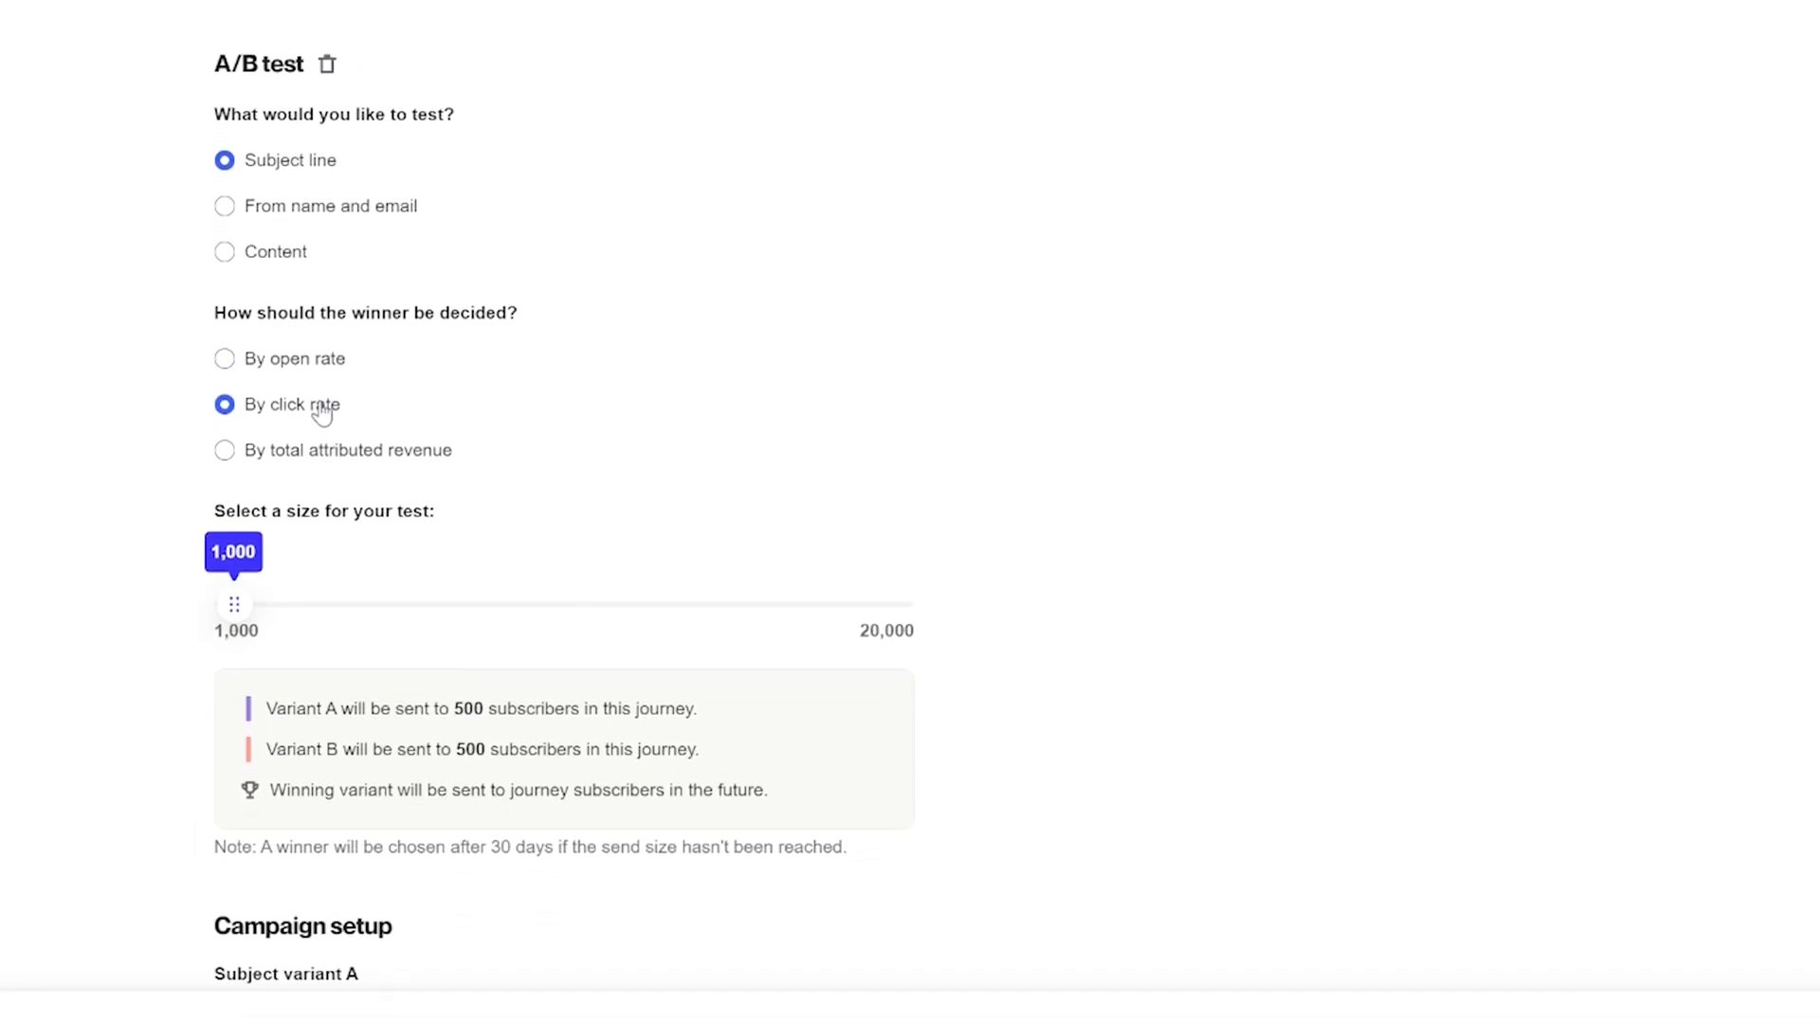
click(224, 449)
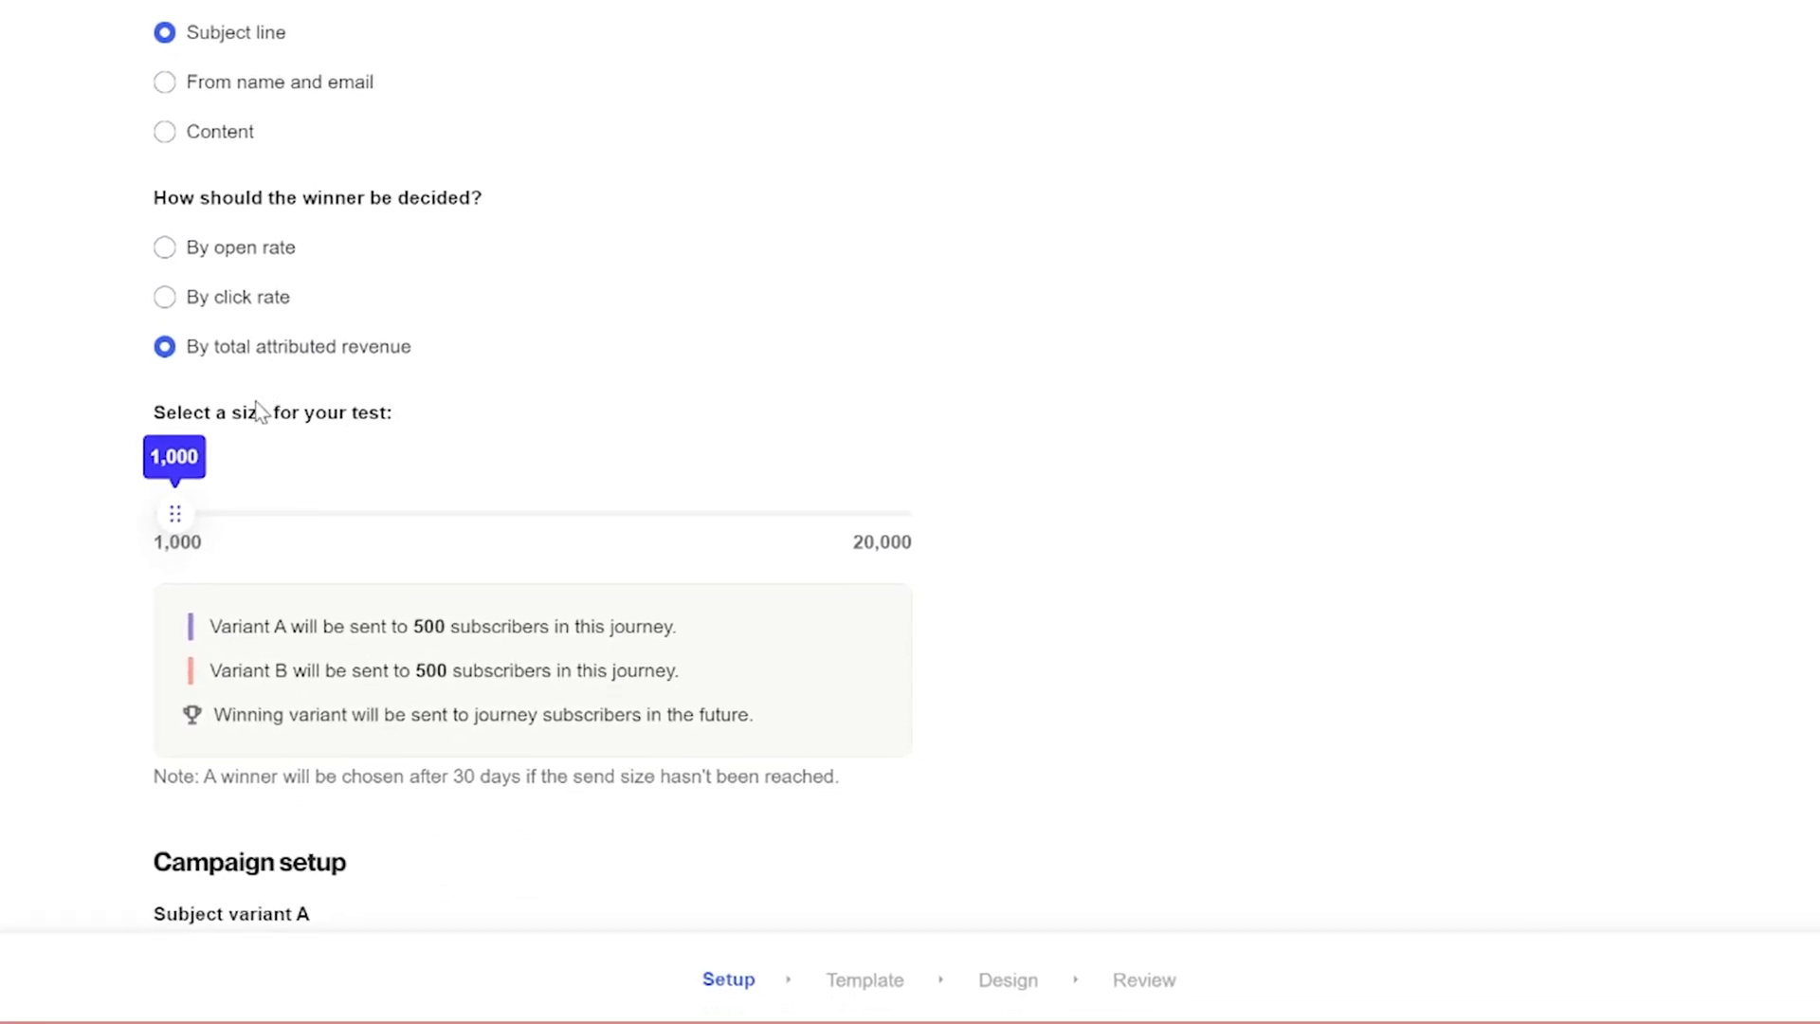
drag(175, 514, 497, 438)
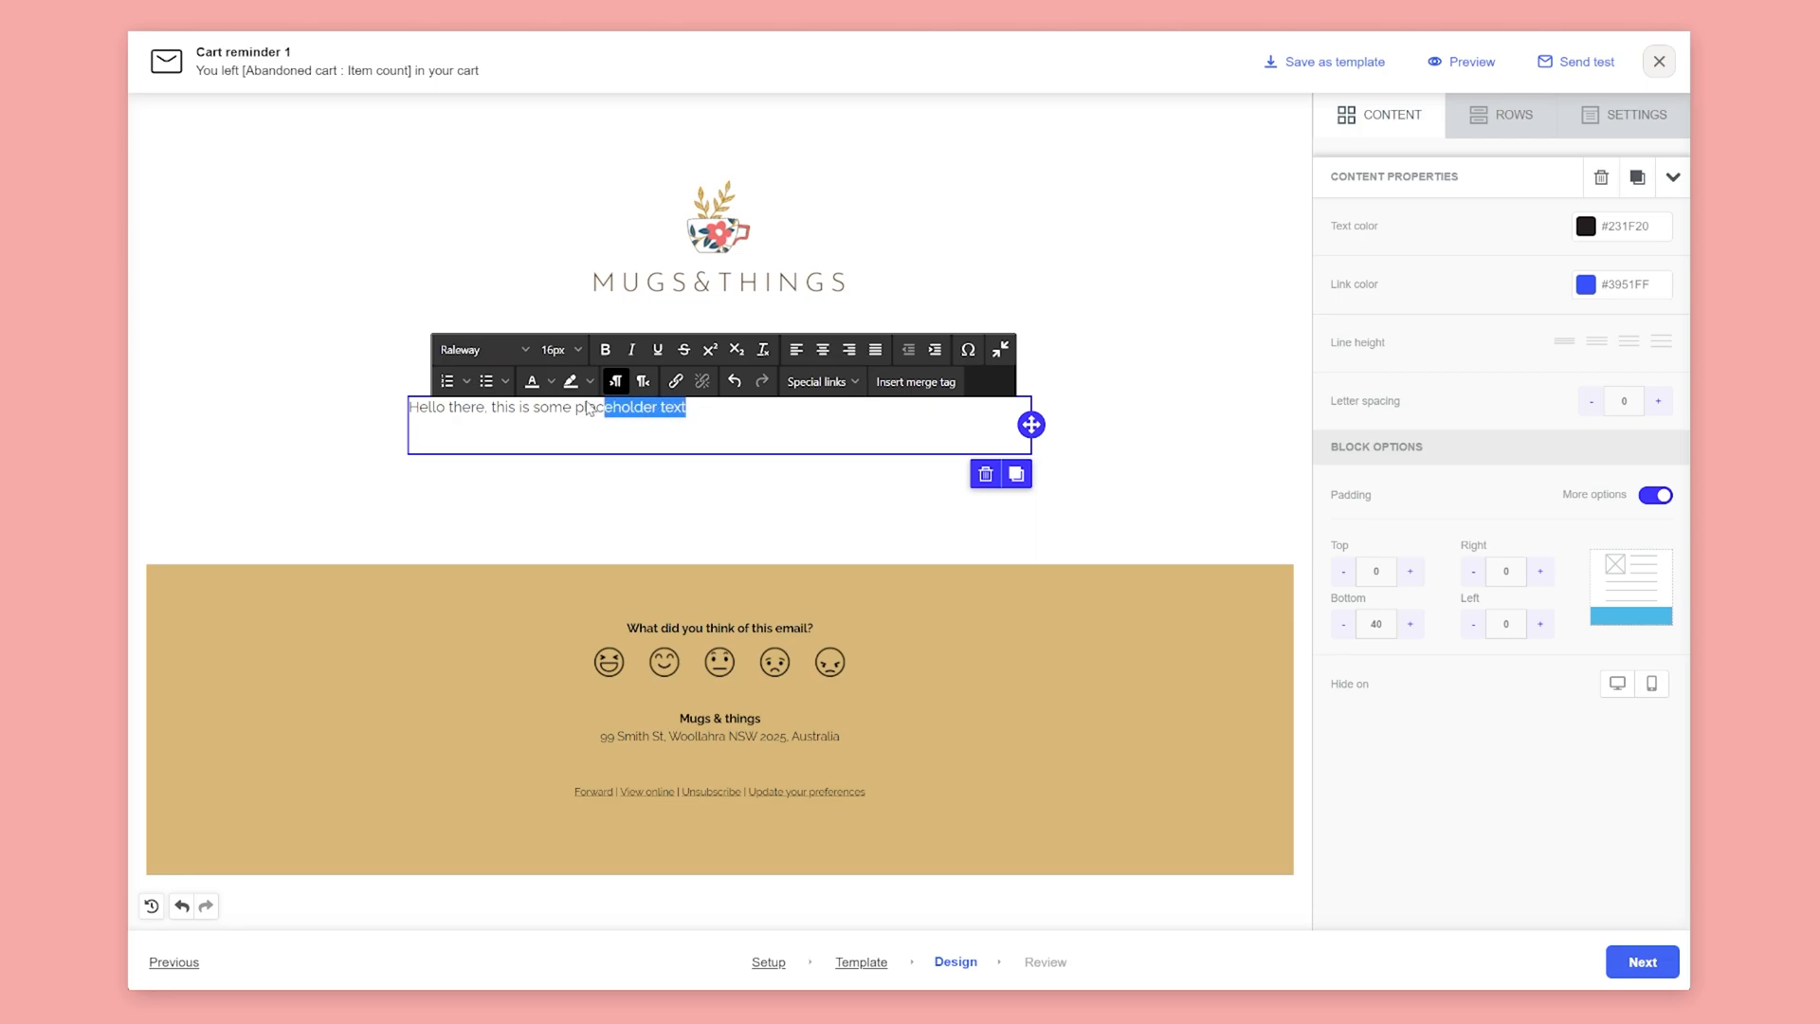
Personalize the greeting with a merge tag and select the abandoned cart block's settings.
click(914, 381)
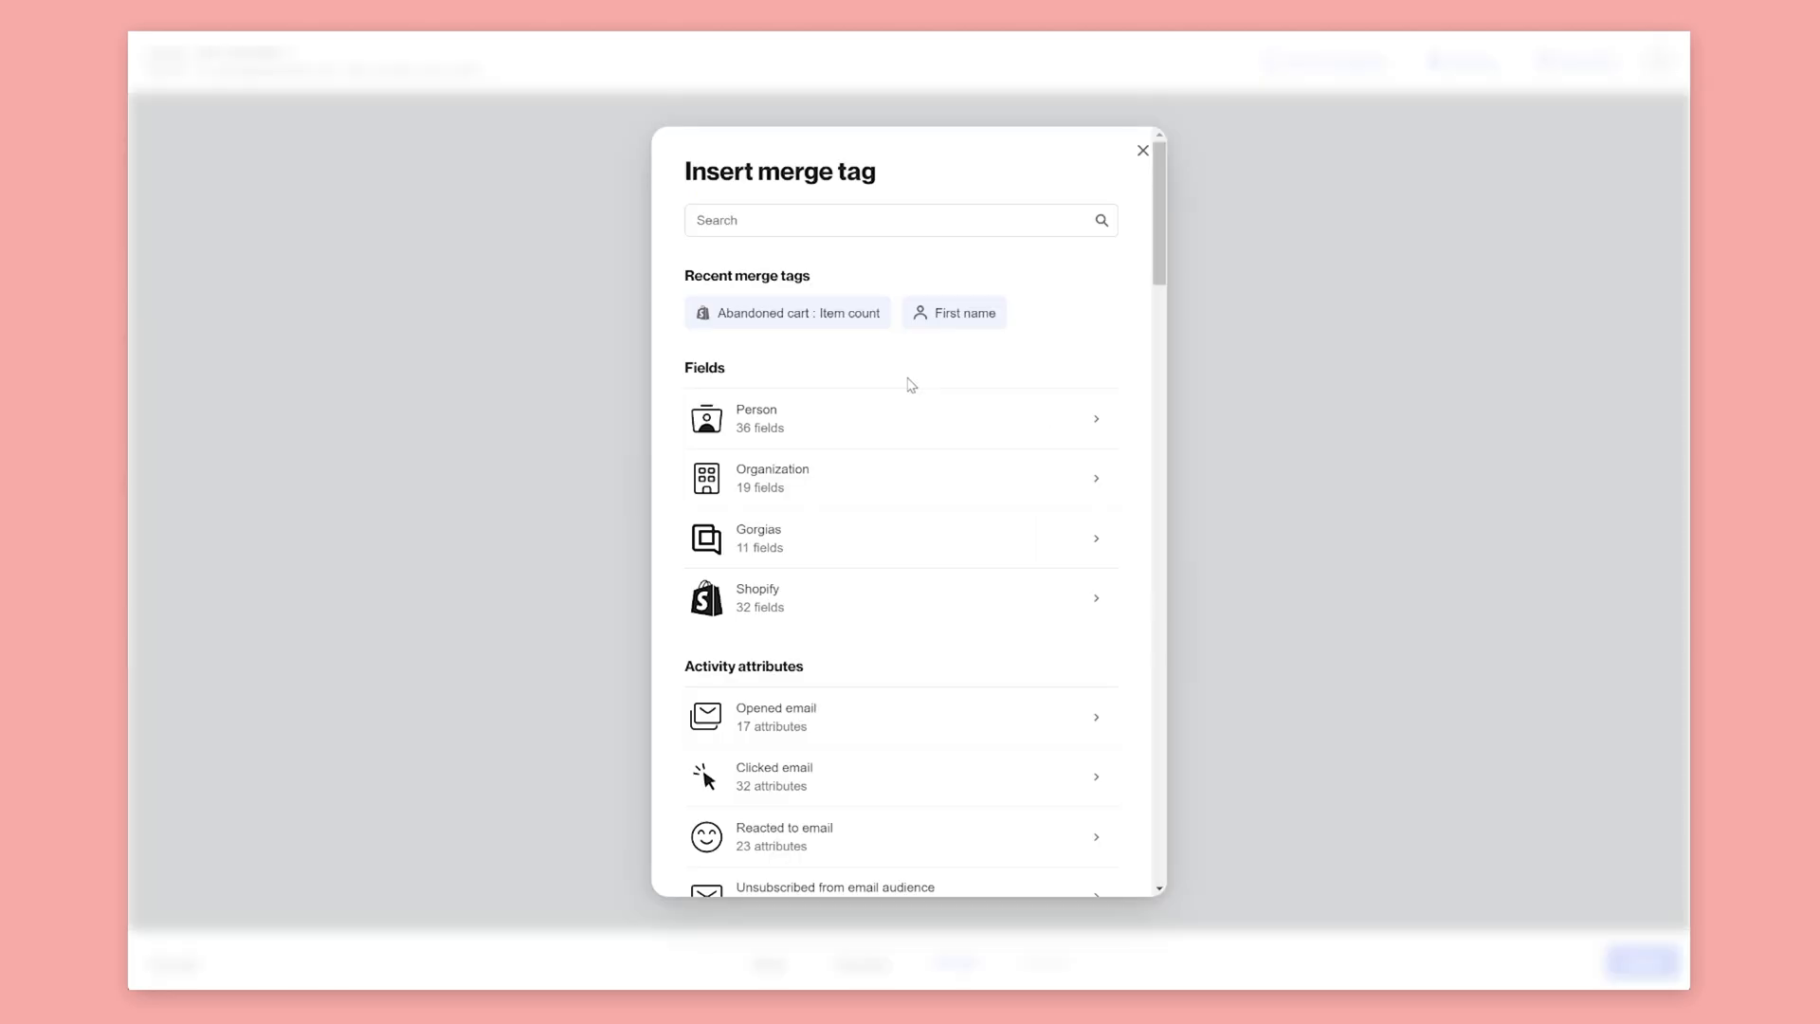
click(952, 313)
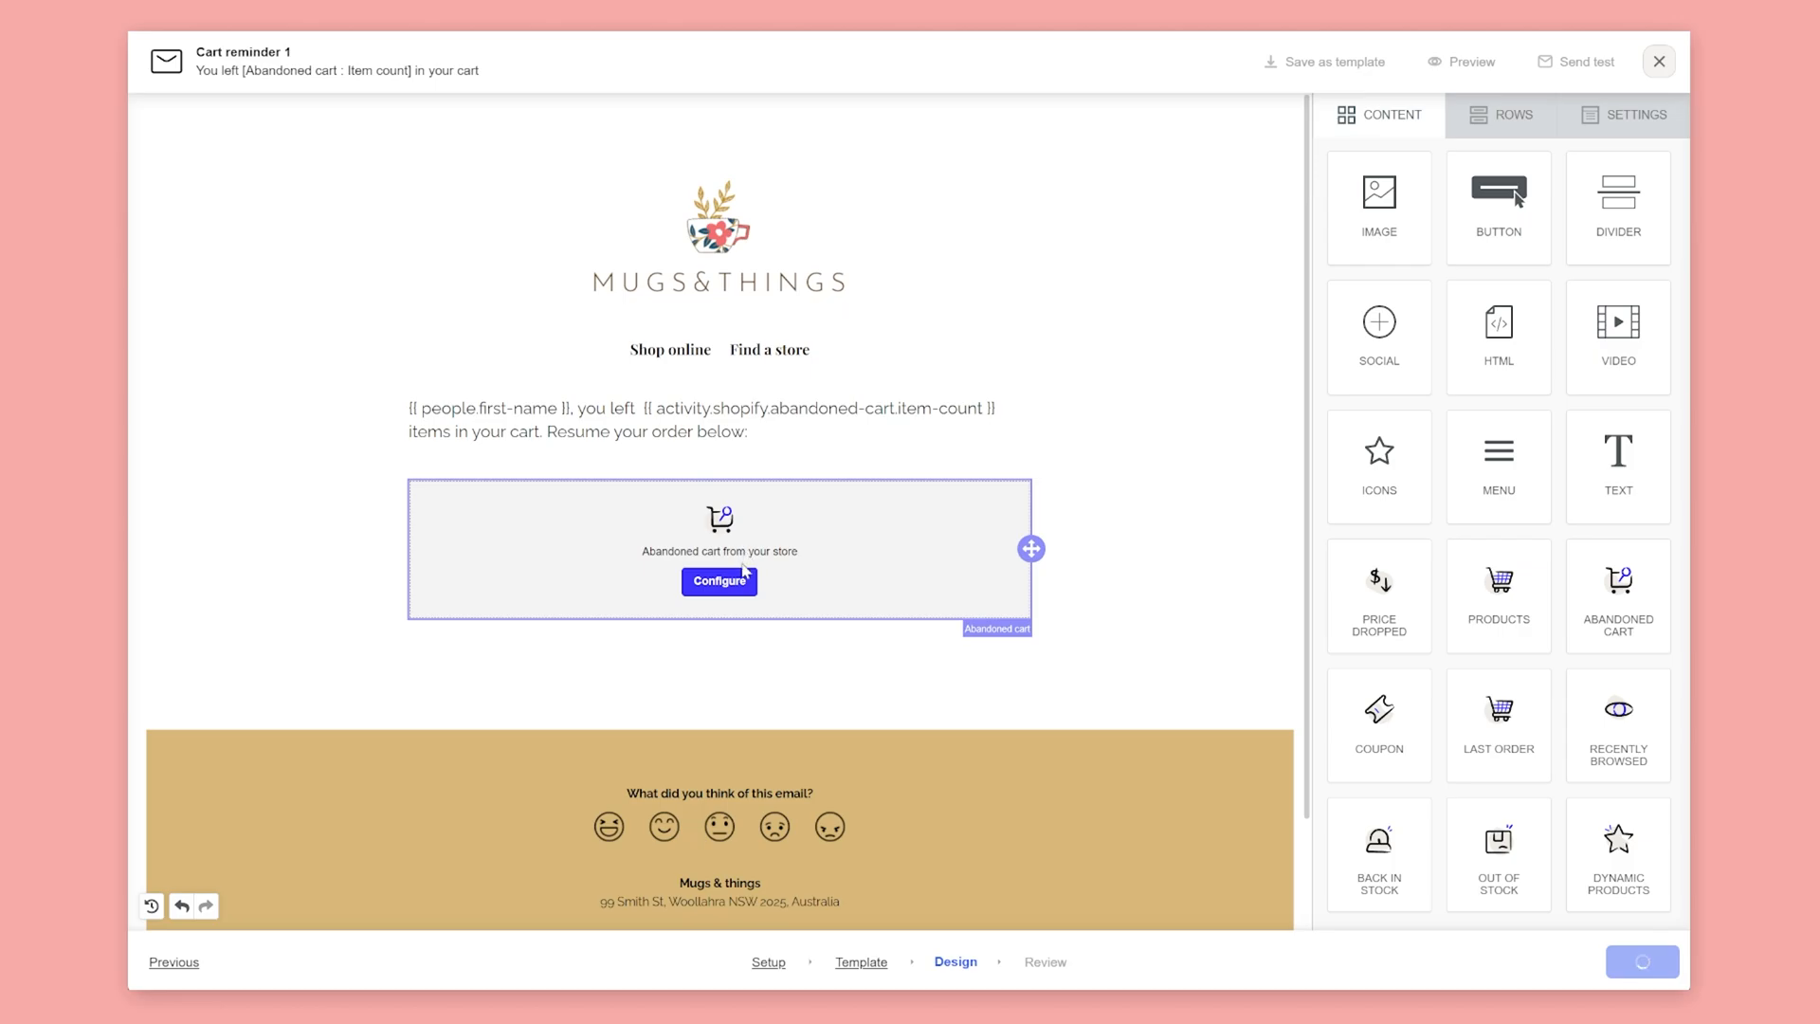
click(718, 580)
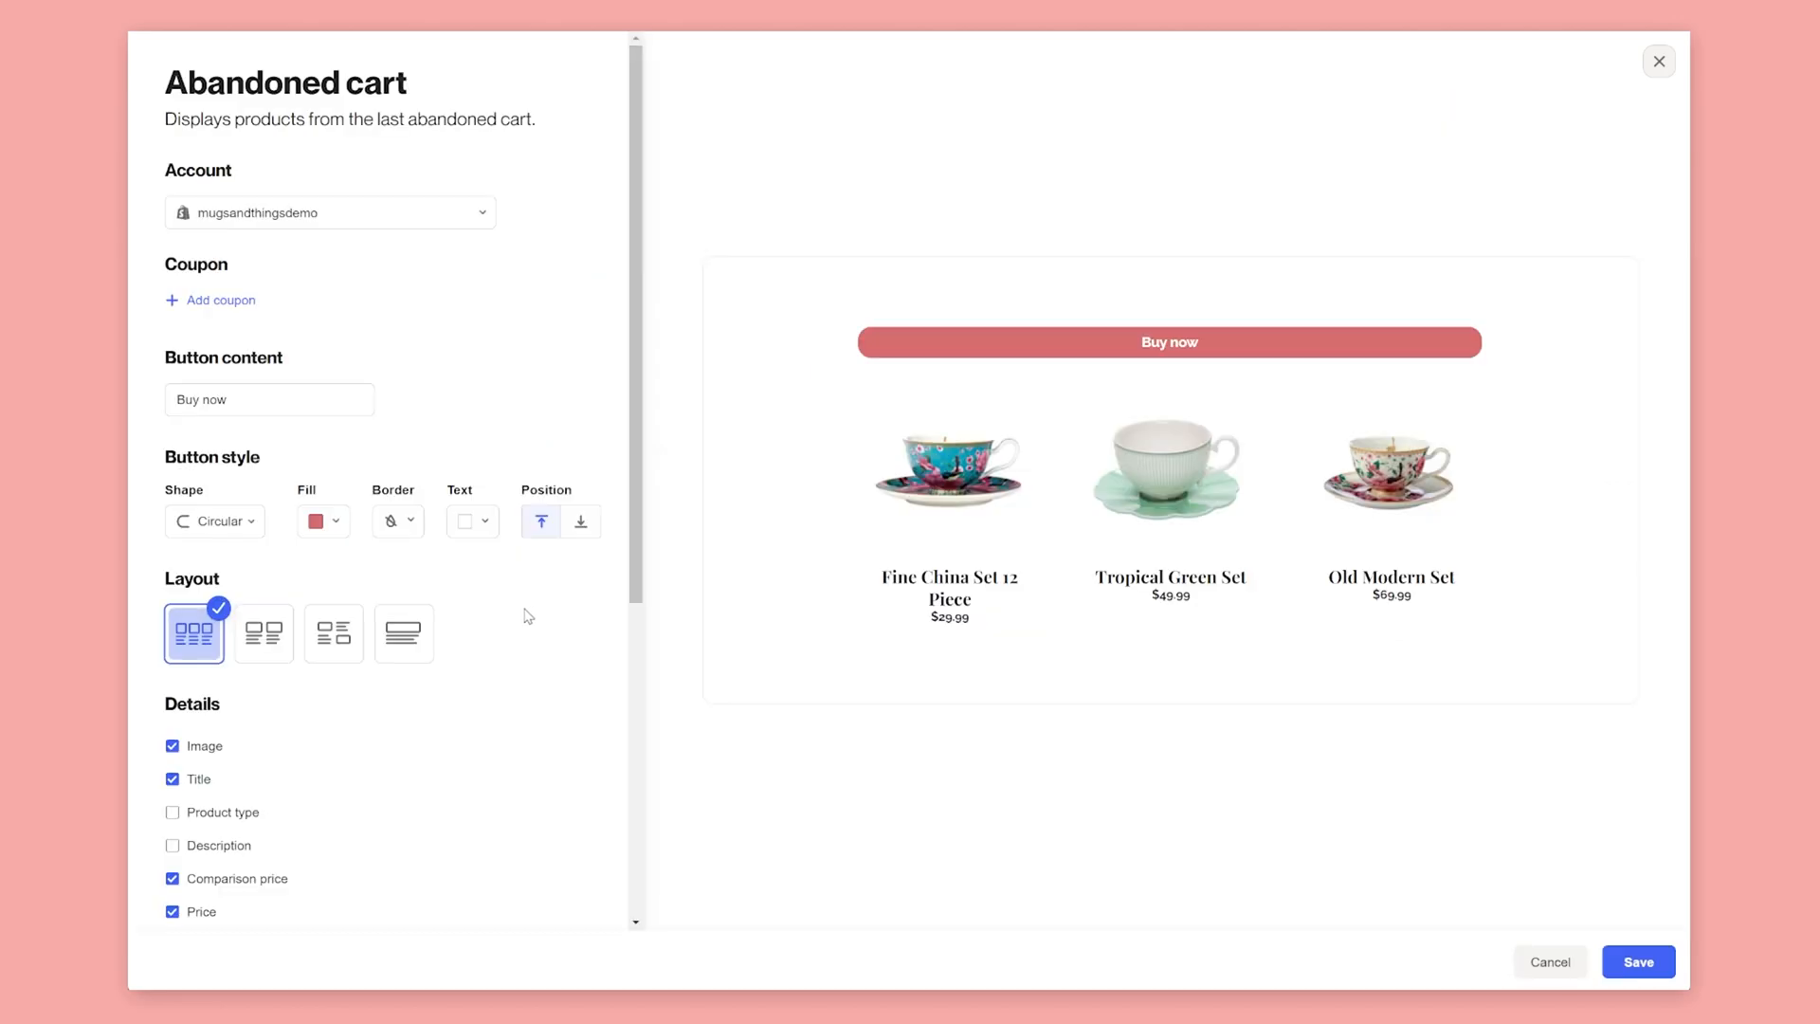
Try the product layouts for the abandoned cart block and move on to review.
click(264, 633)
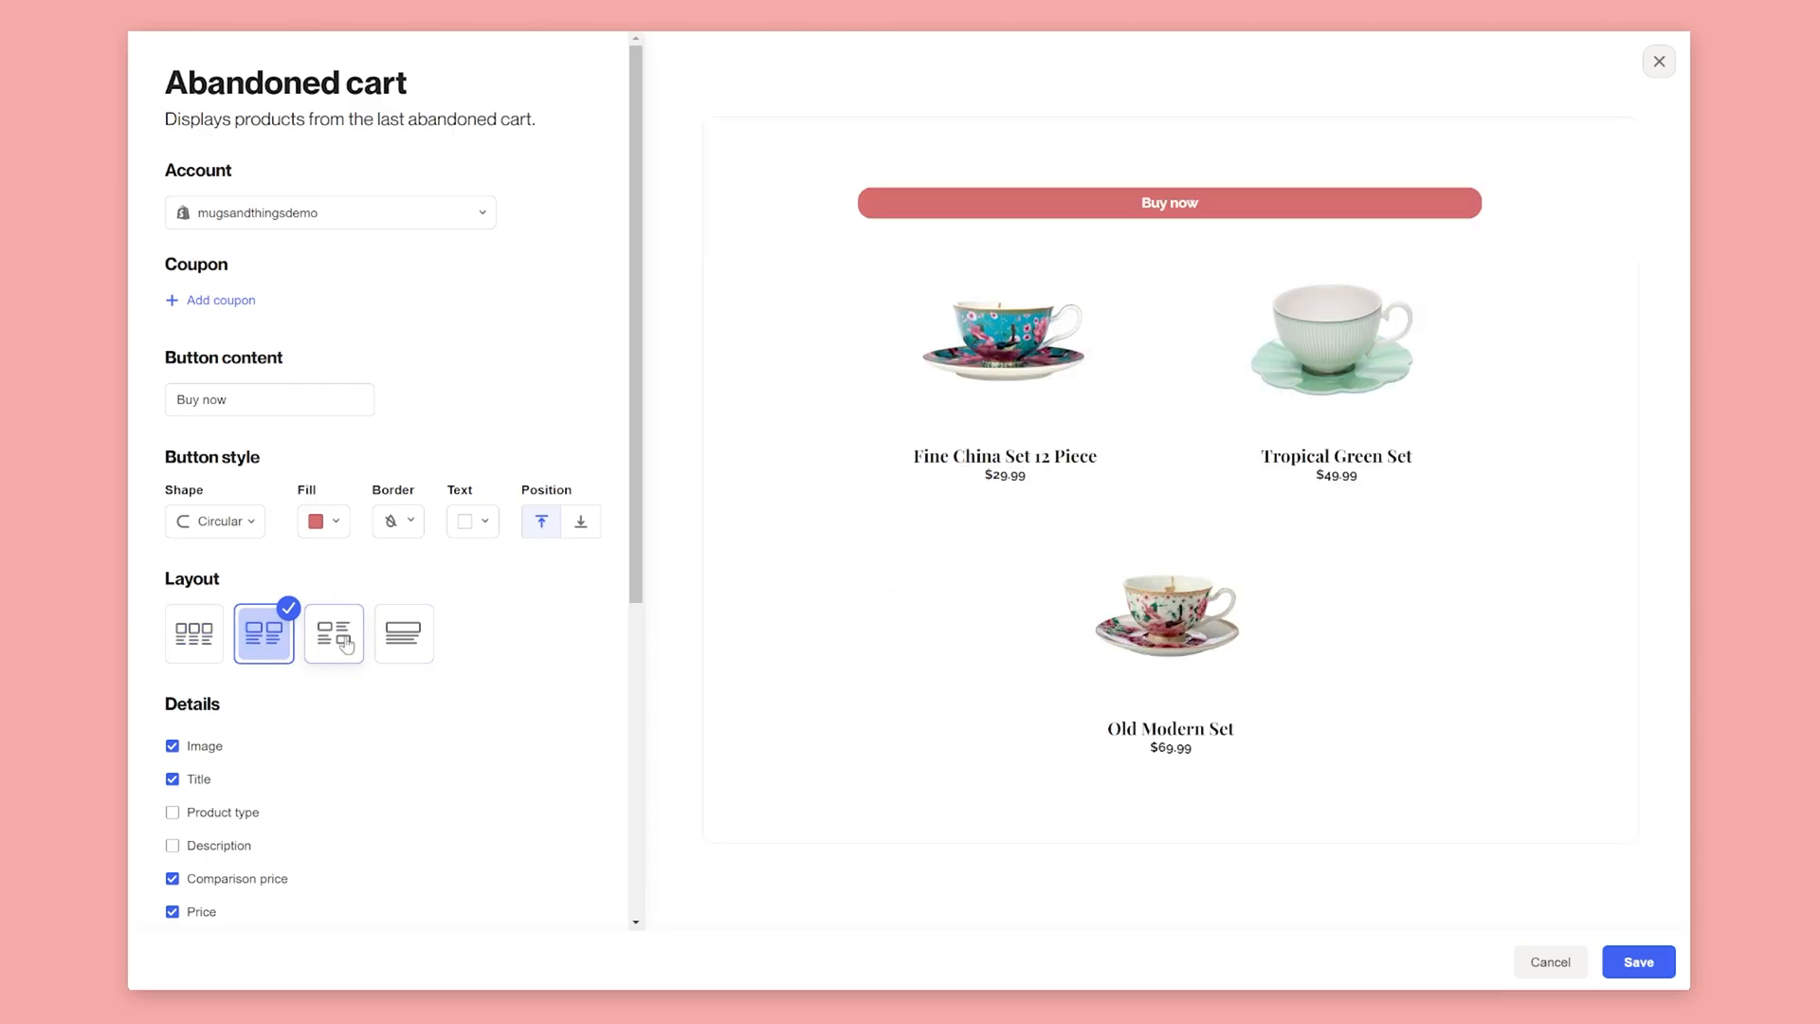
click(334, 633)
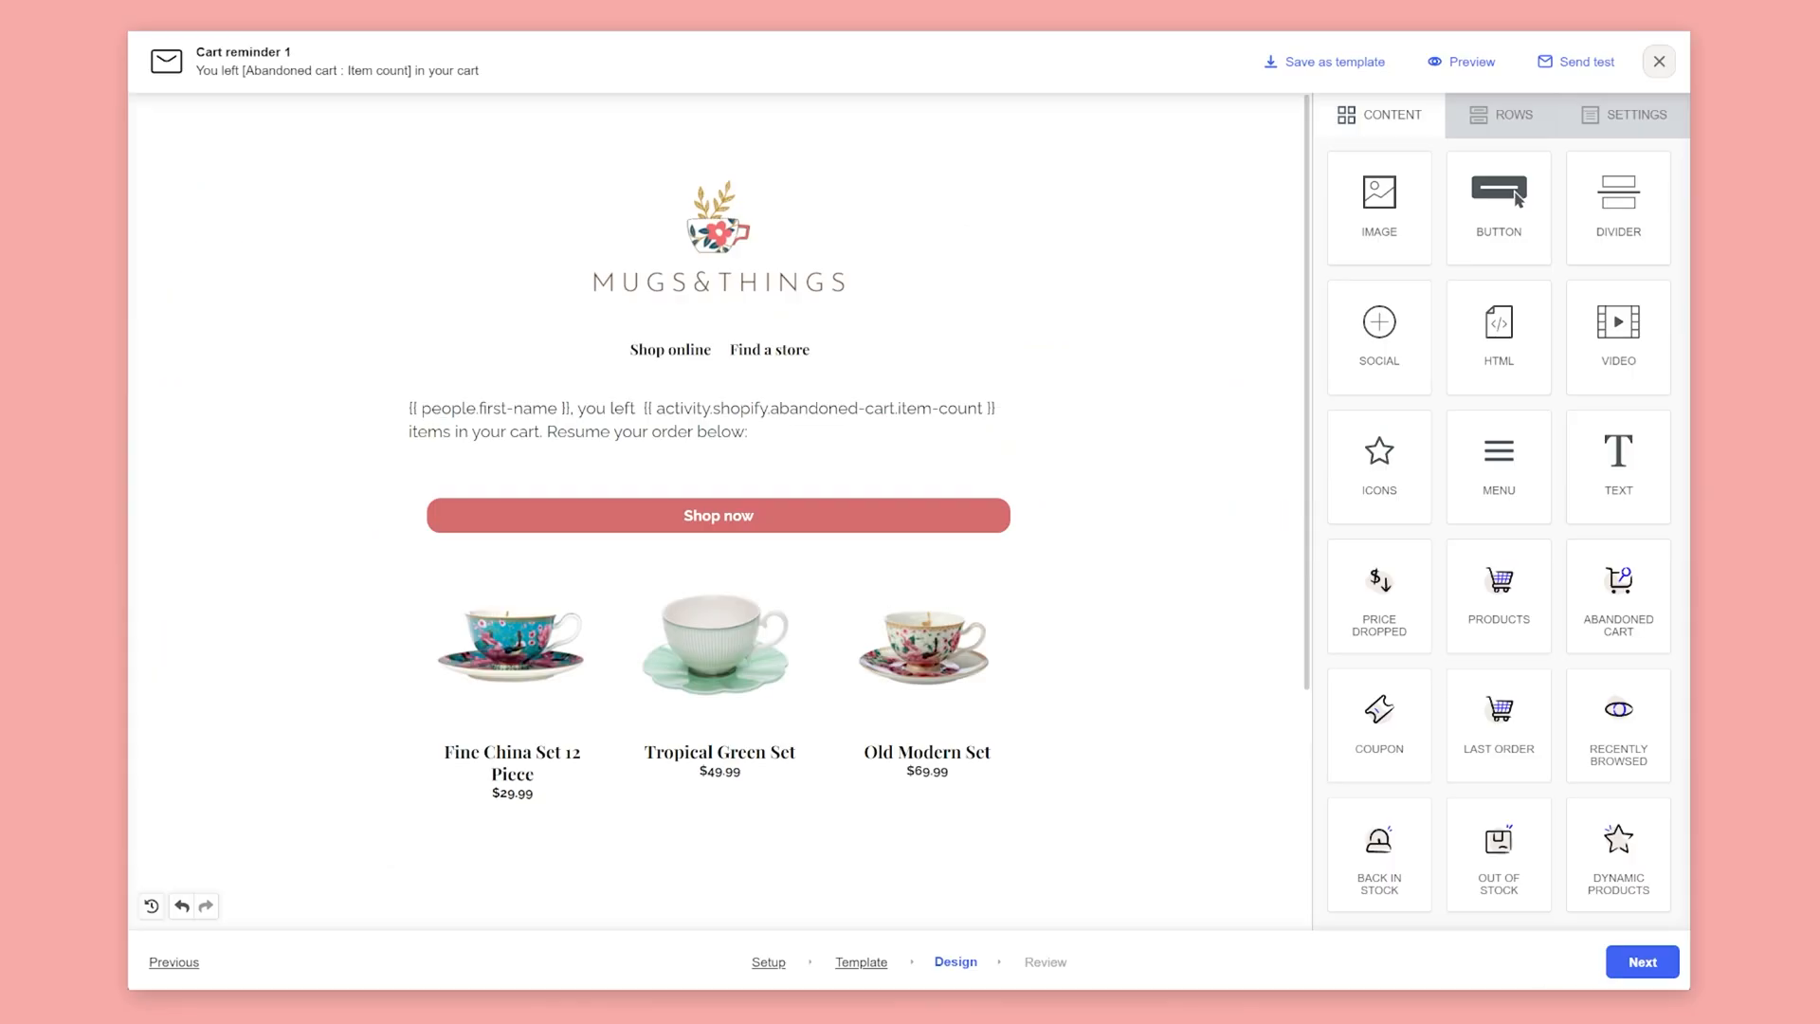
click(1642, 962)
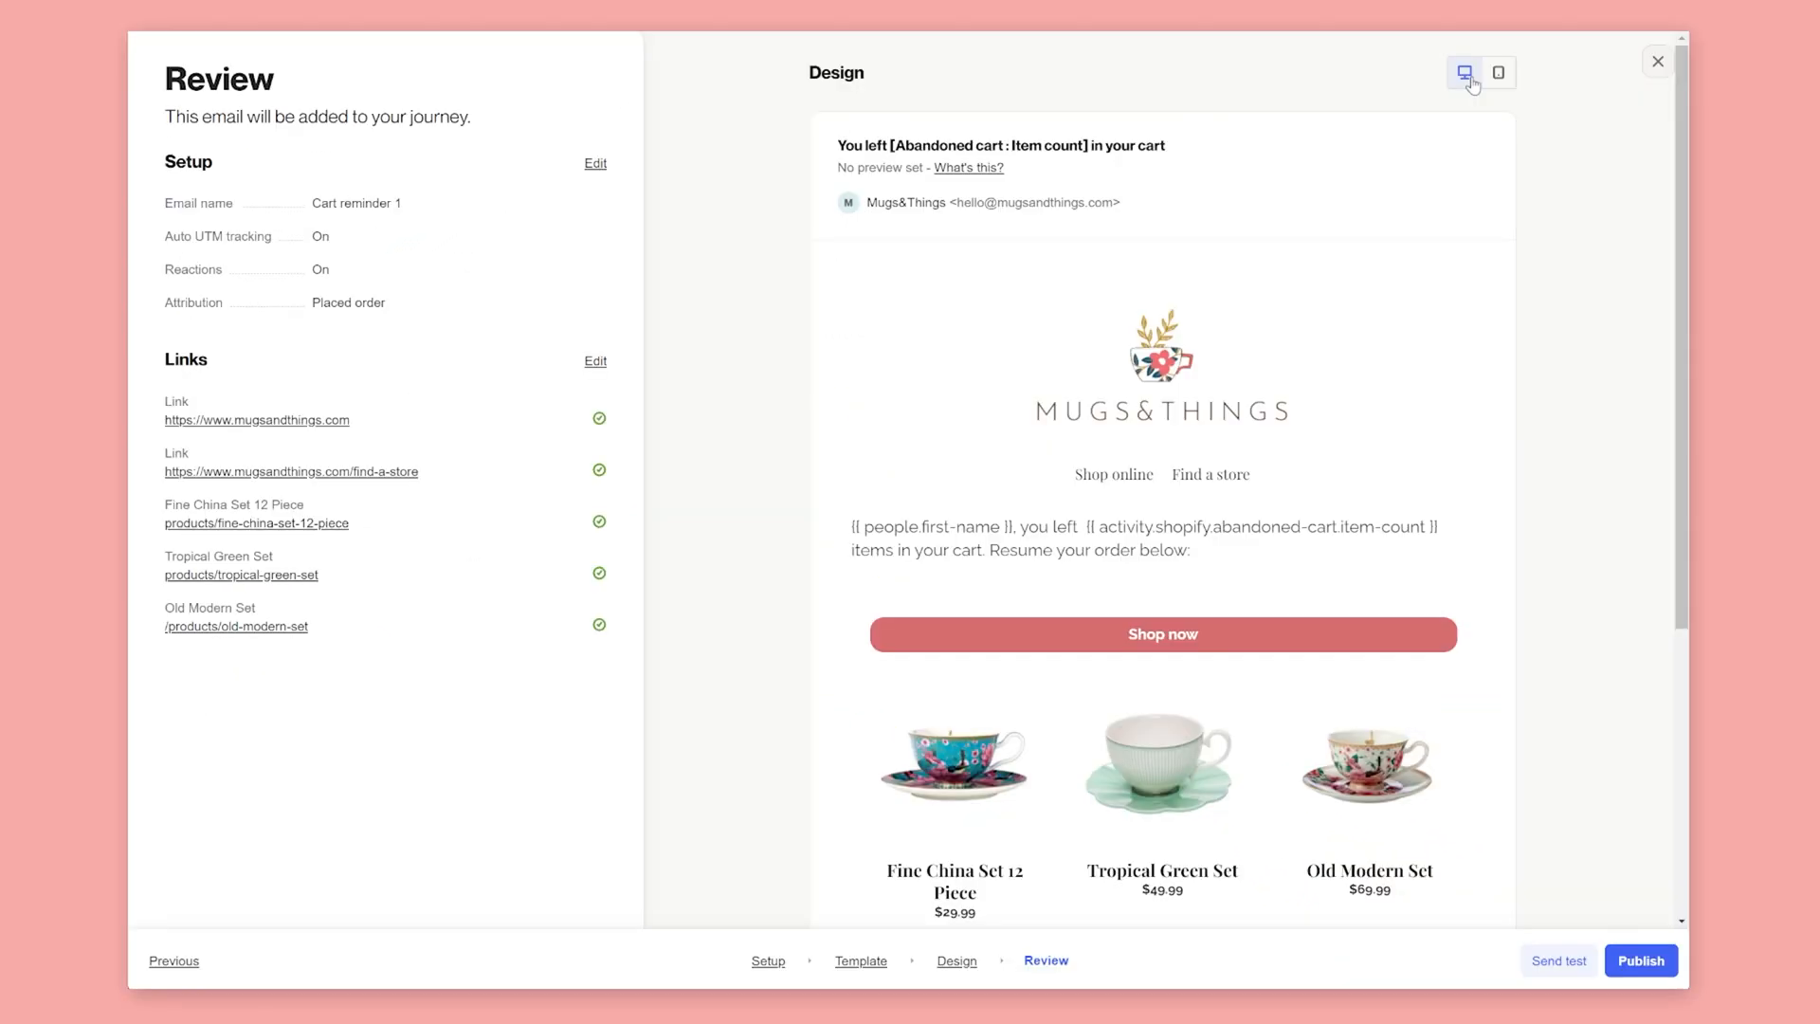
Preview Cart reminder 1 on mobile and publish it into the journey.
click(1498, 72)
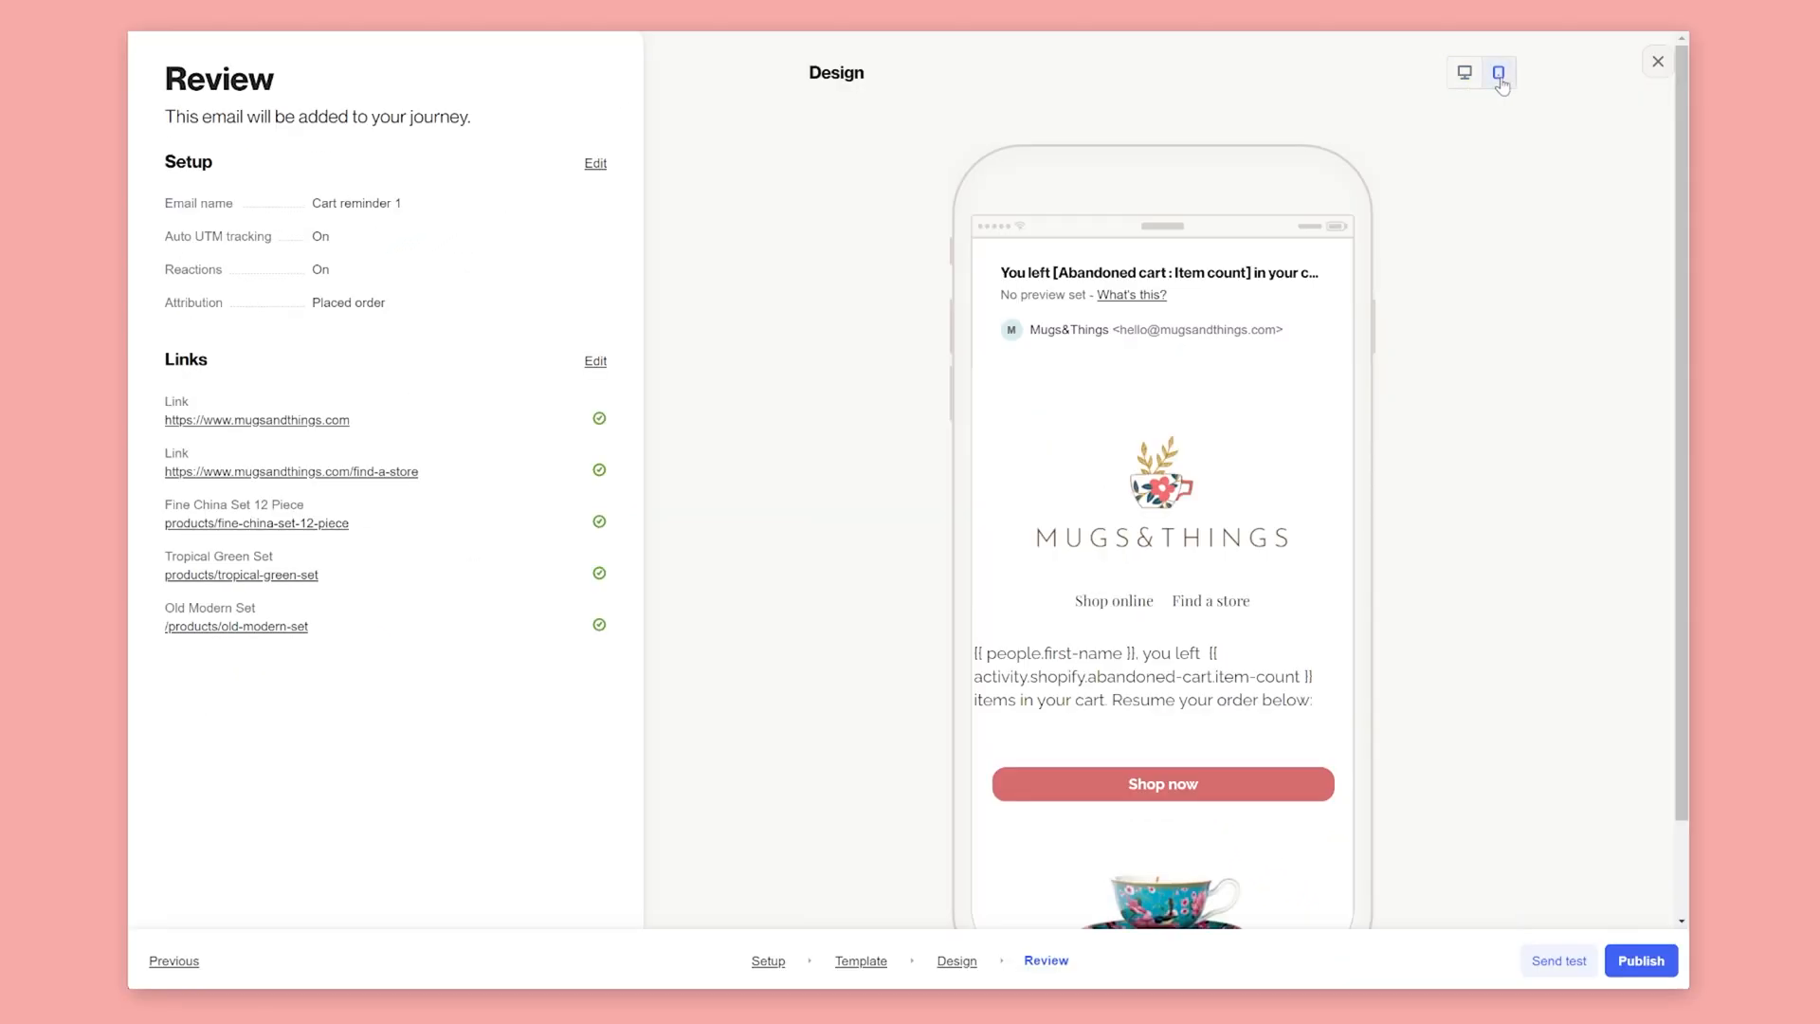
click(1559, 959)
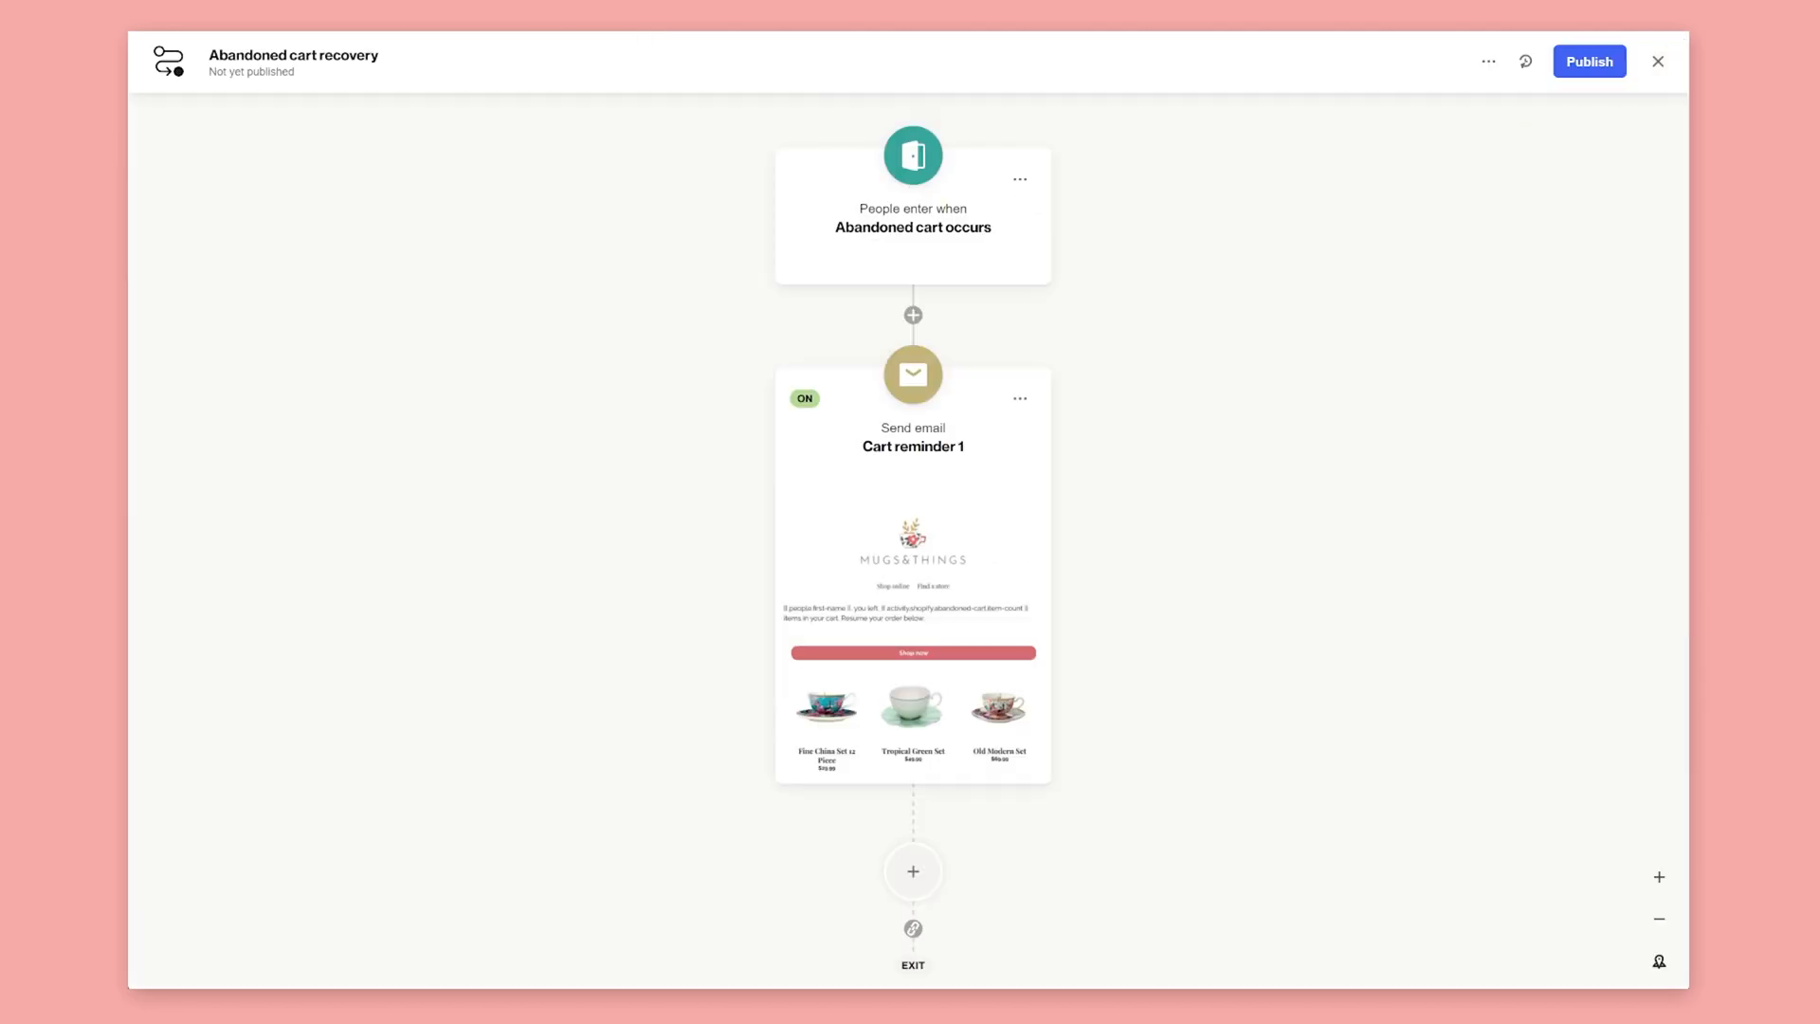
Add a 1-day Delay step after the cart reminder email.
click(912, 873)
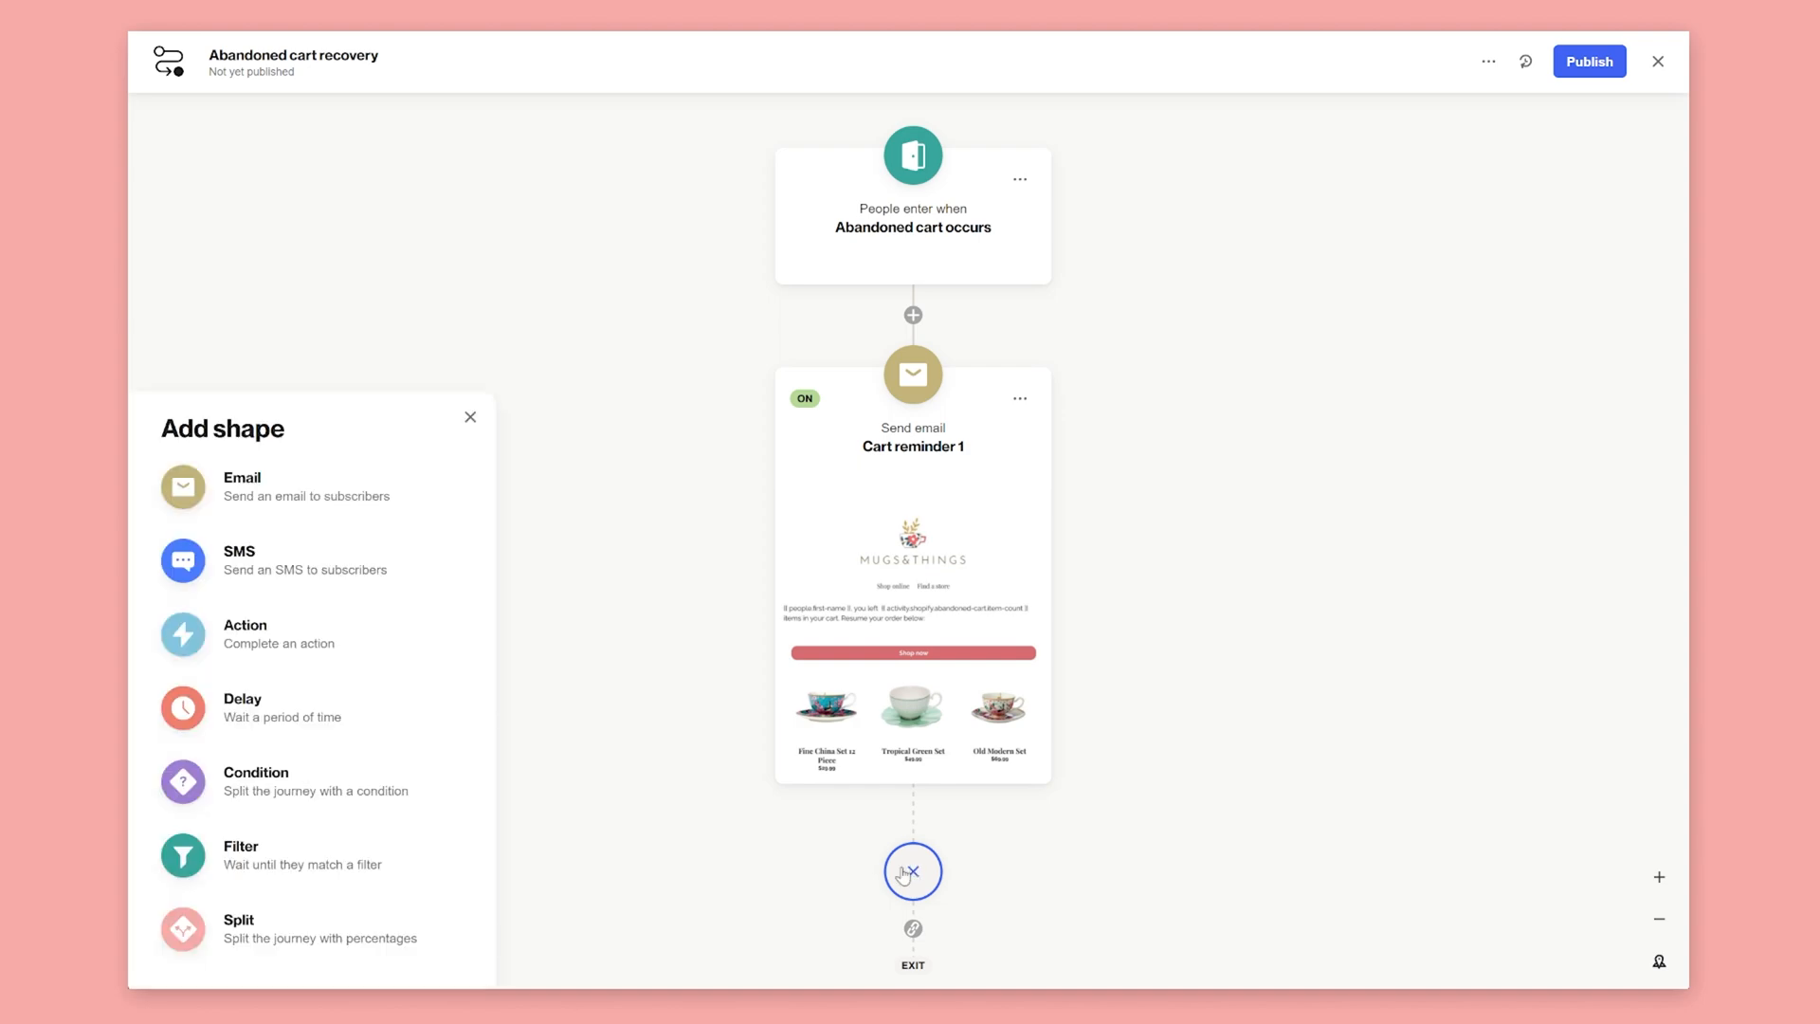
click(245, 707)
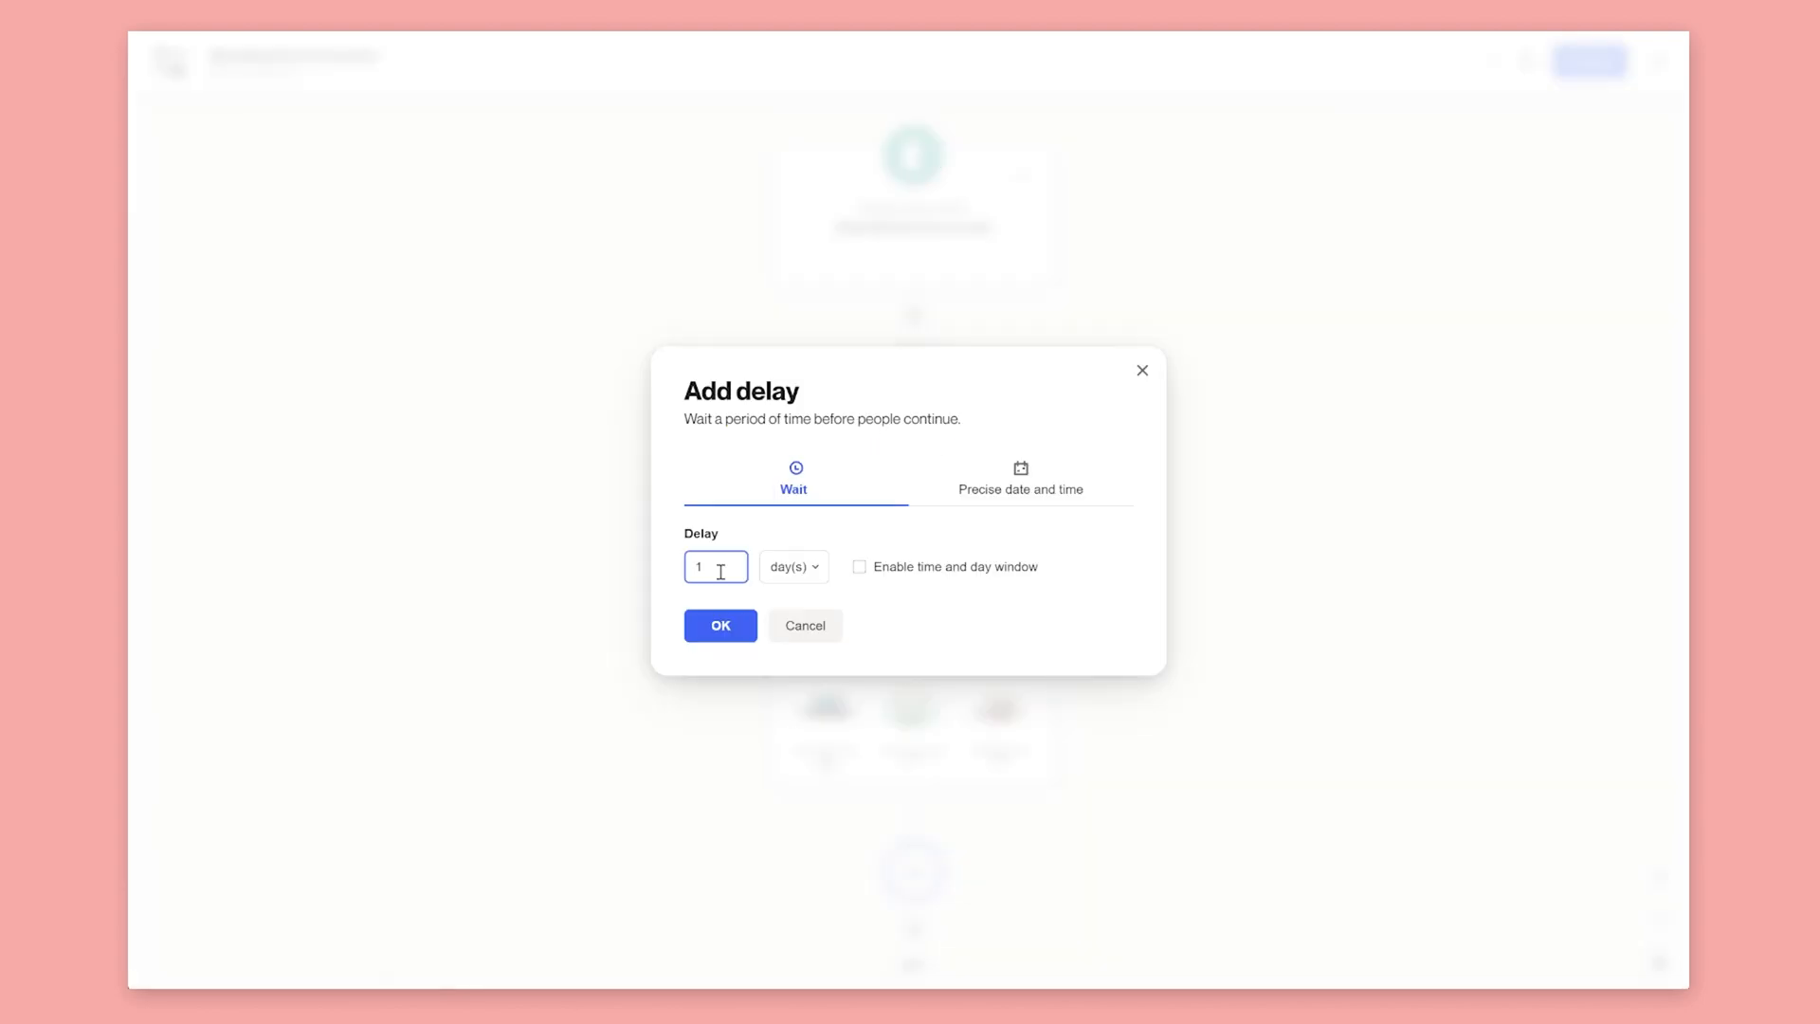
click(720, 624)
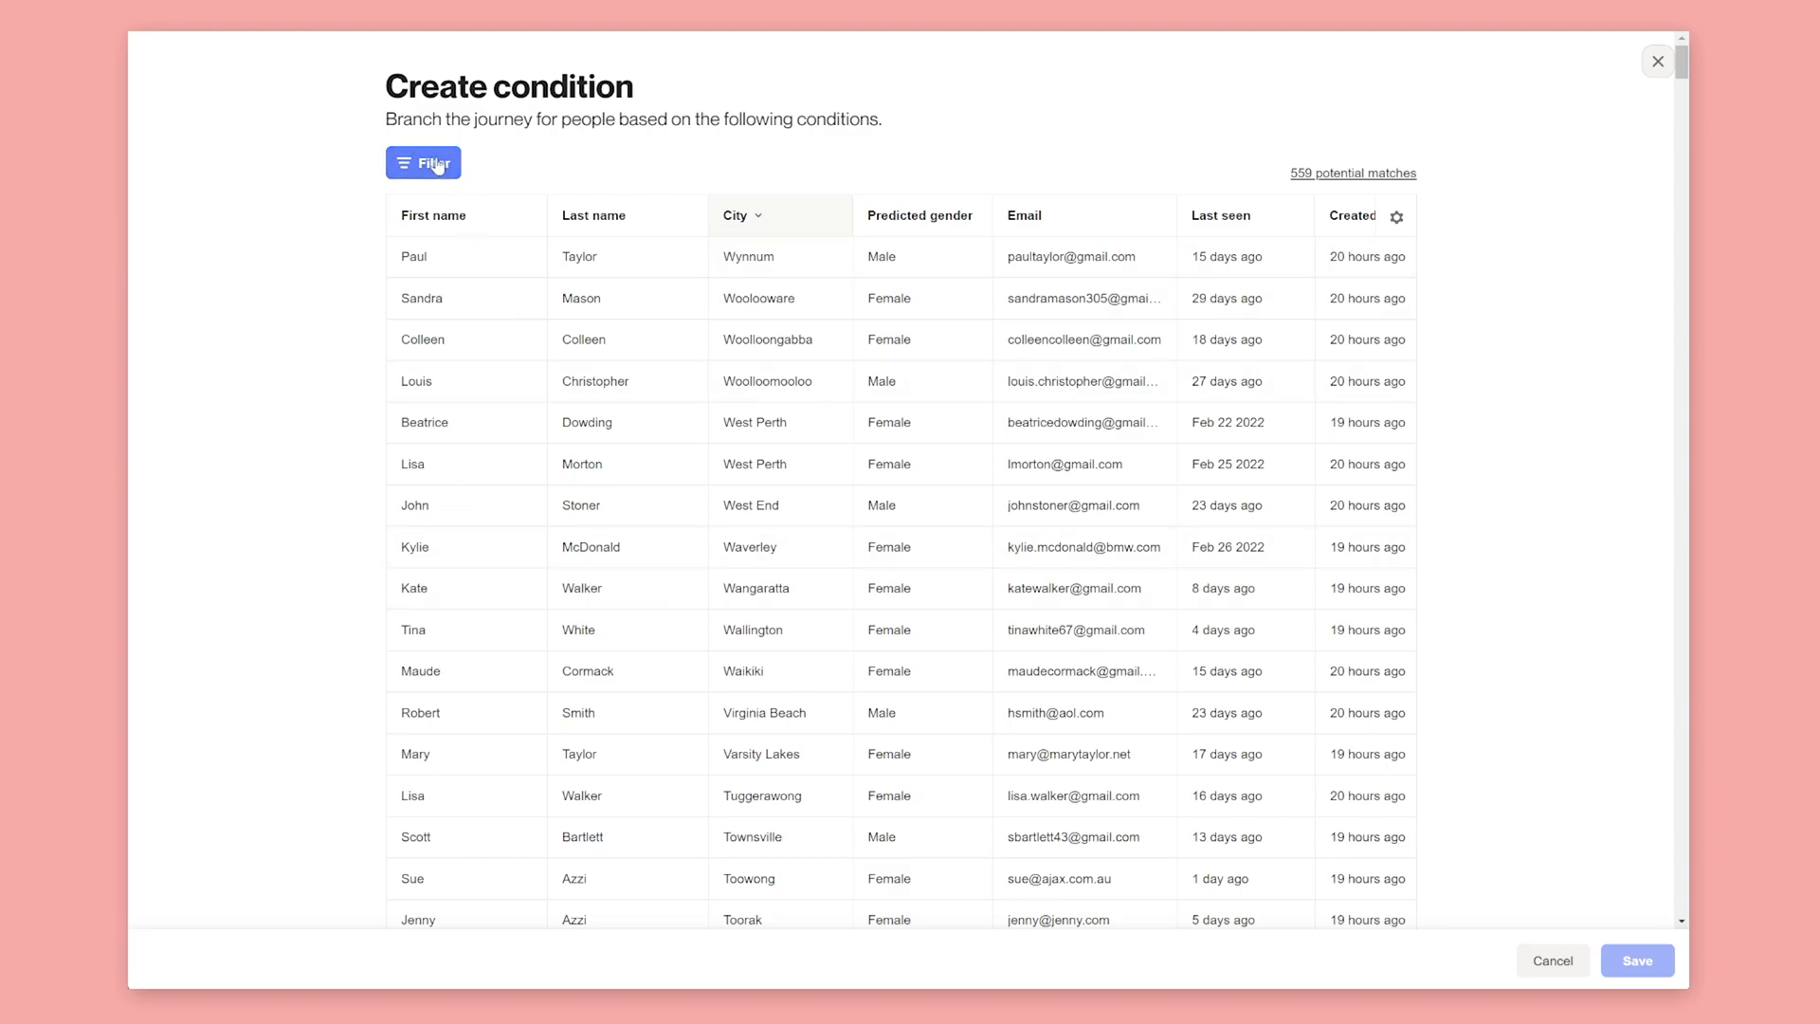
Add a condition on Abandoned cart Total price greater than 200, named '> $200 in cart?'.
text(aban)
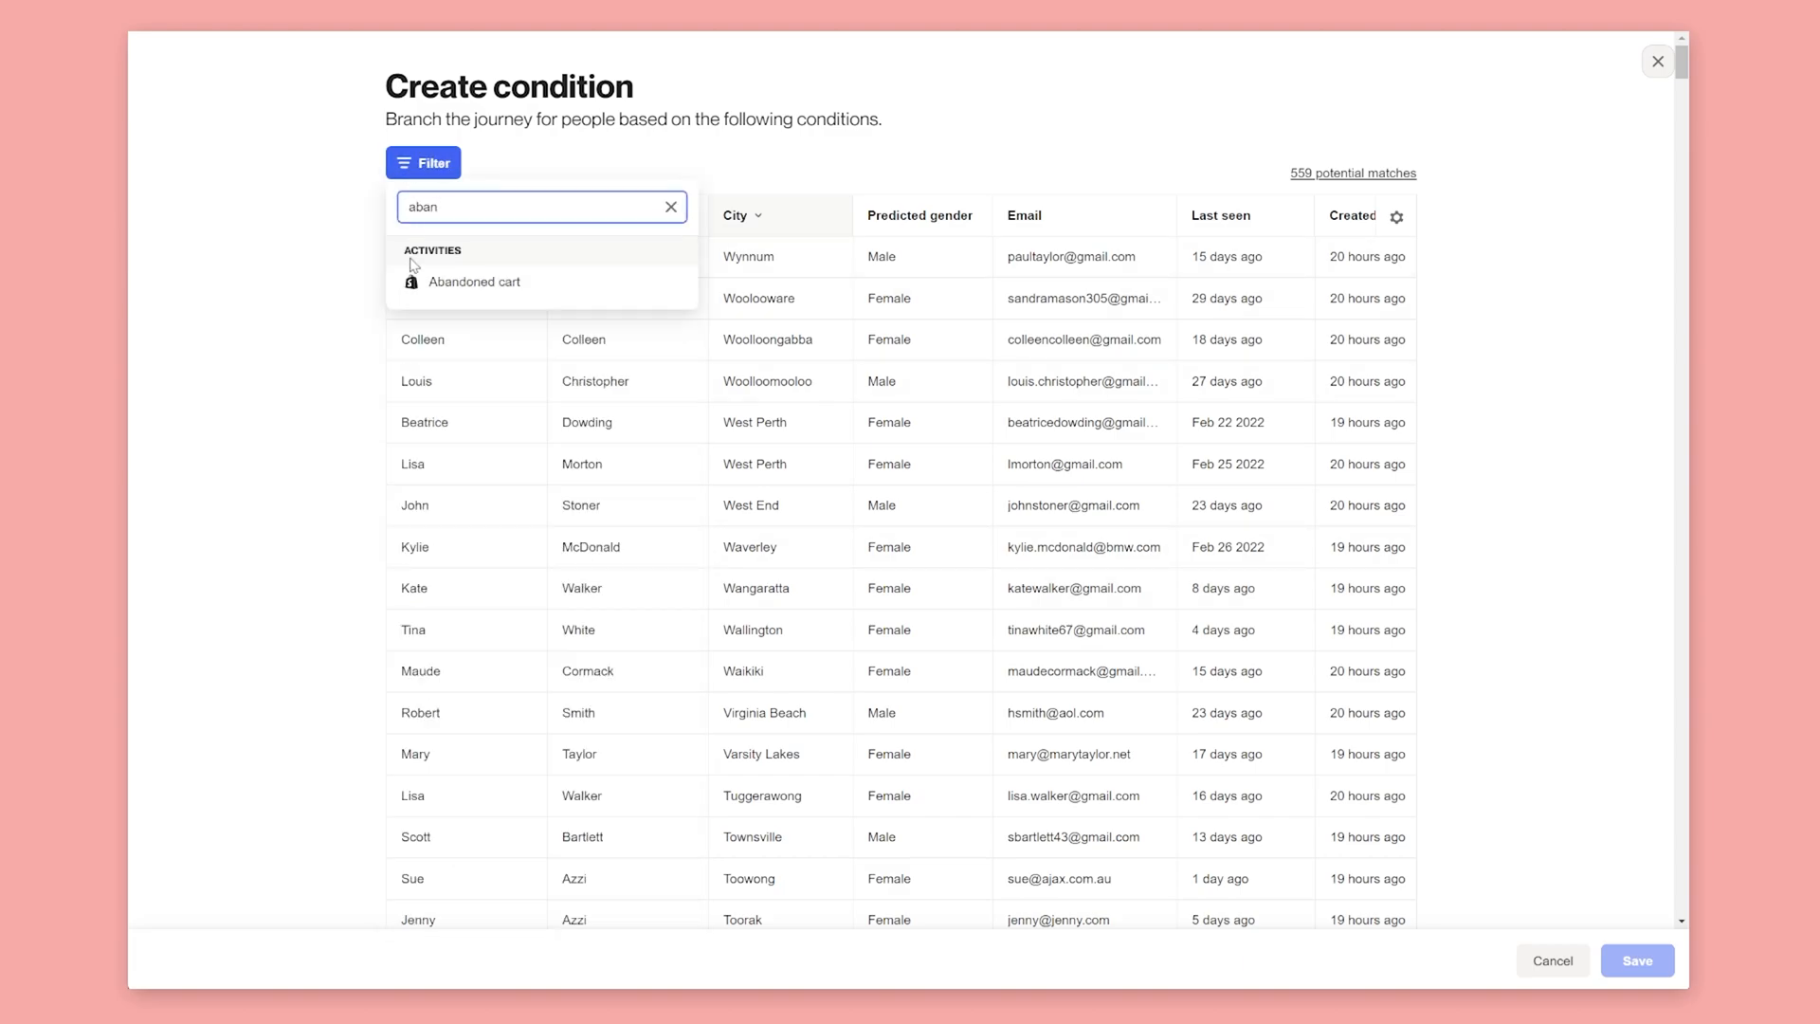
click(474, 280)
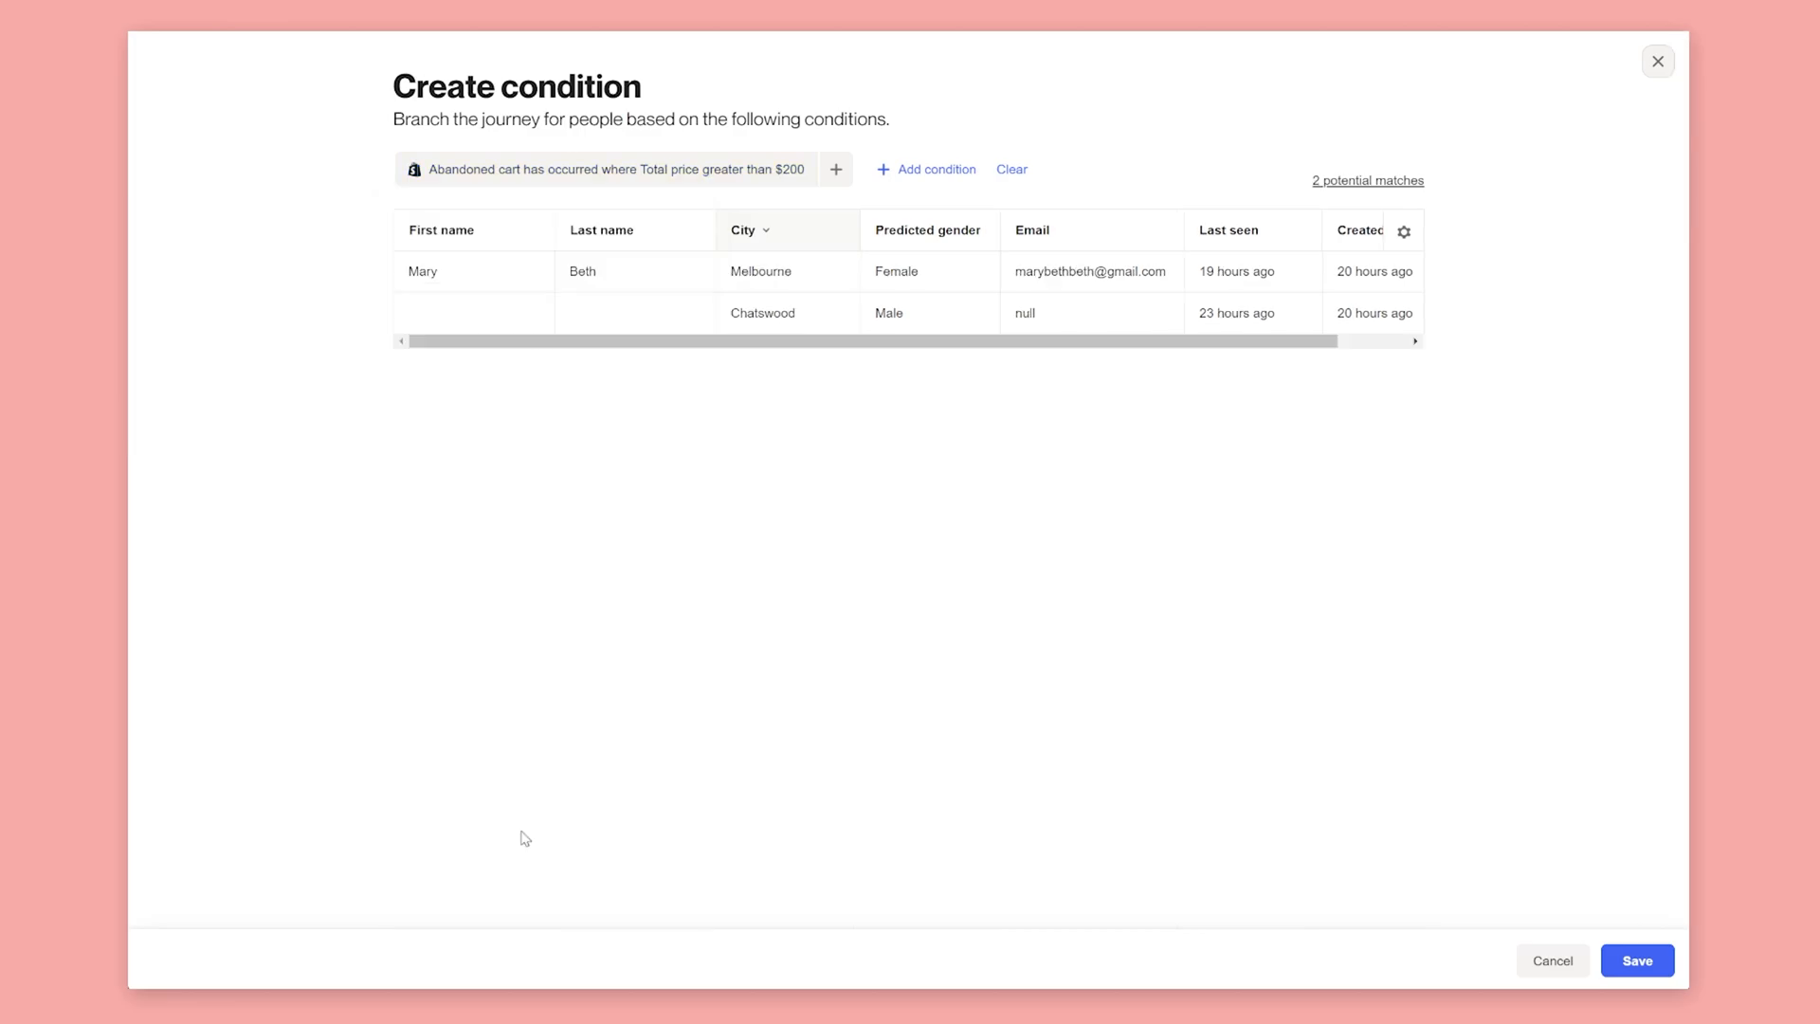
click(1636, 960)
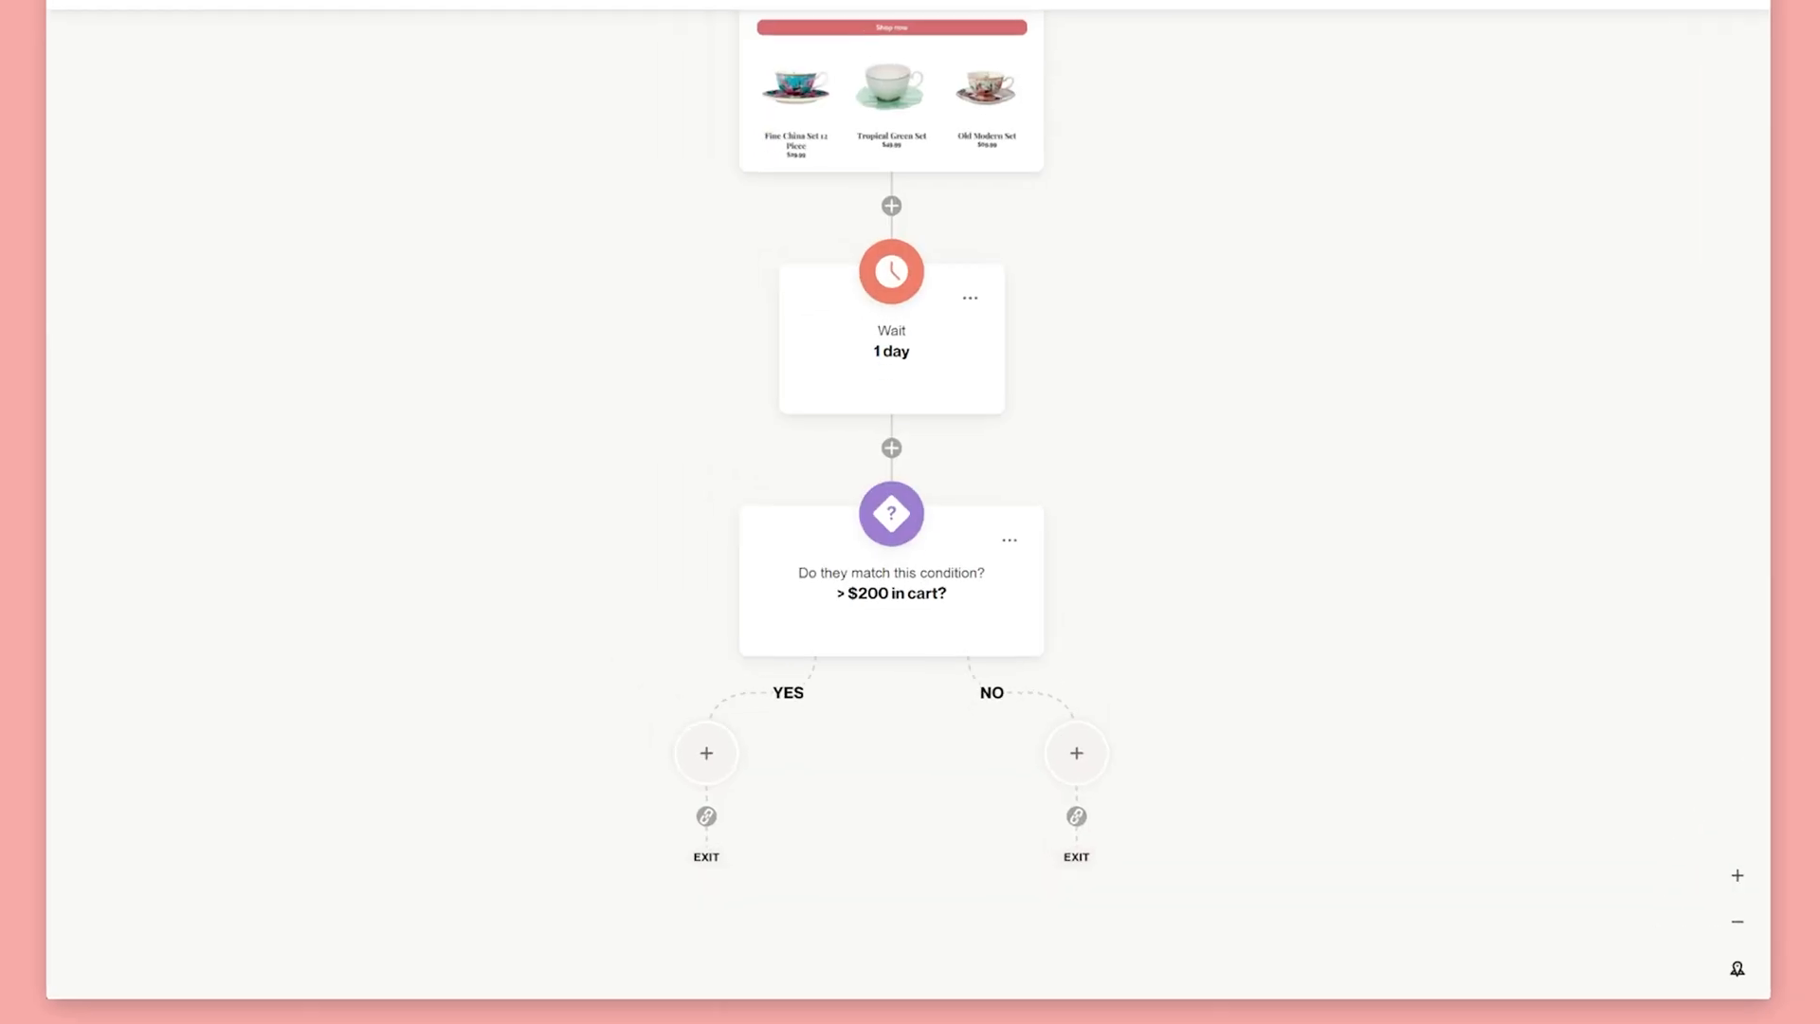
scroll(down, 3)
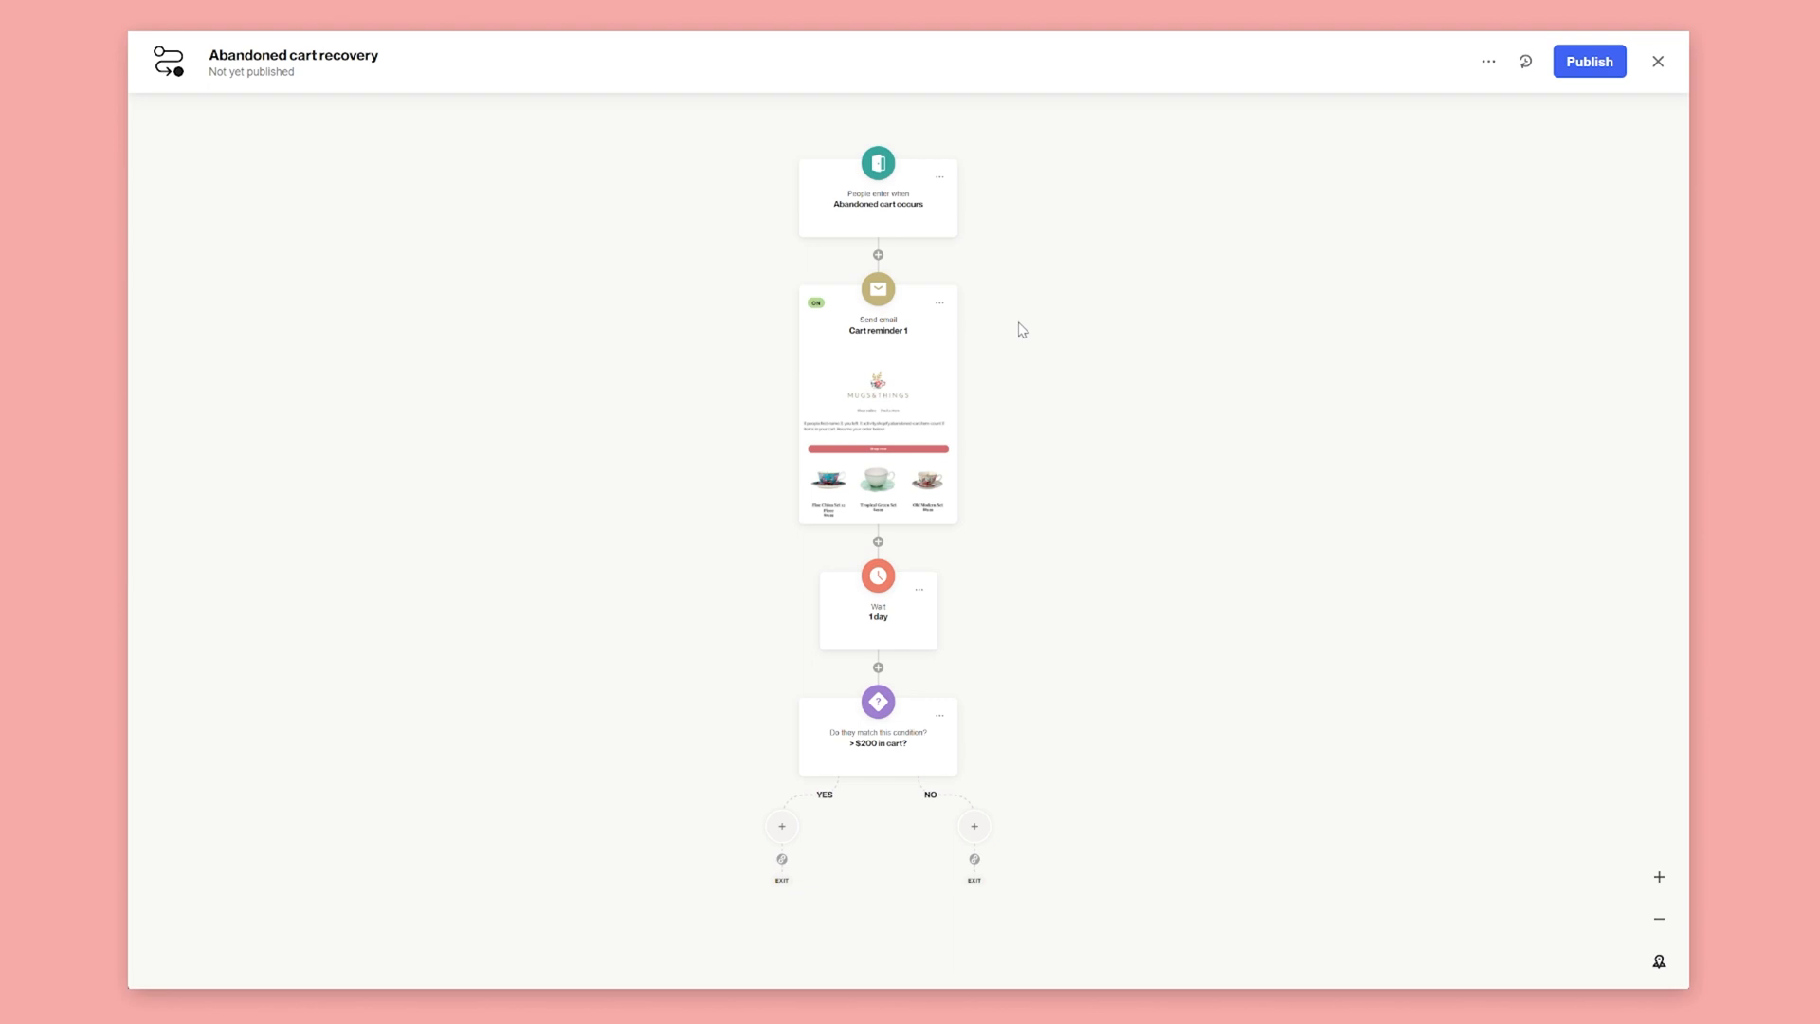
Add a copy of Cart reminder 1 to the YES and NO branches.
click(938, 303)
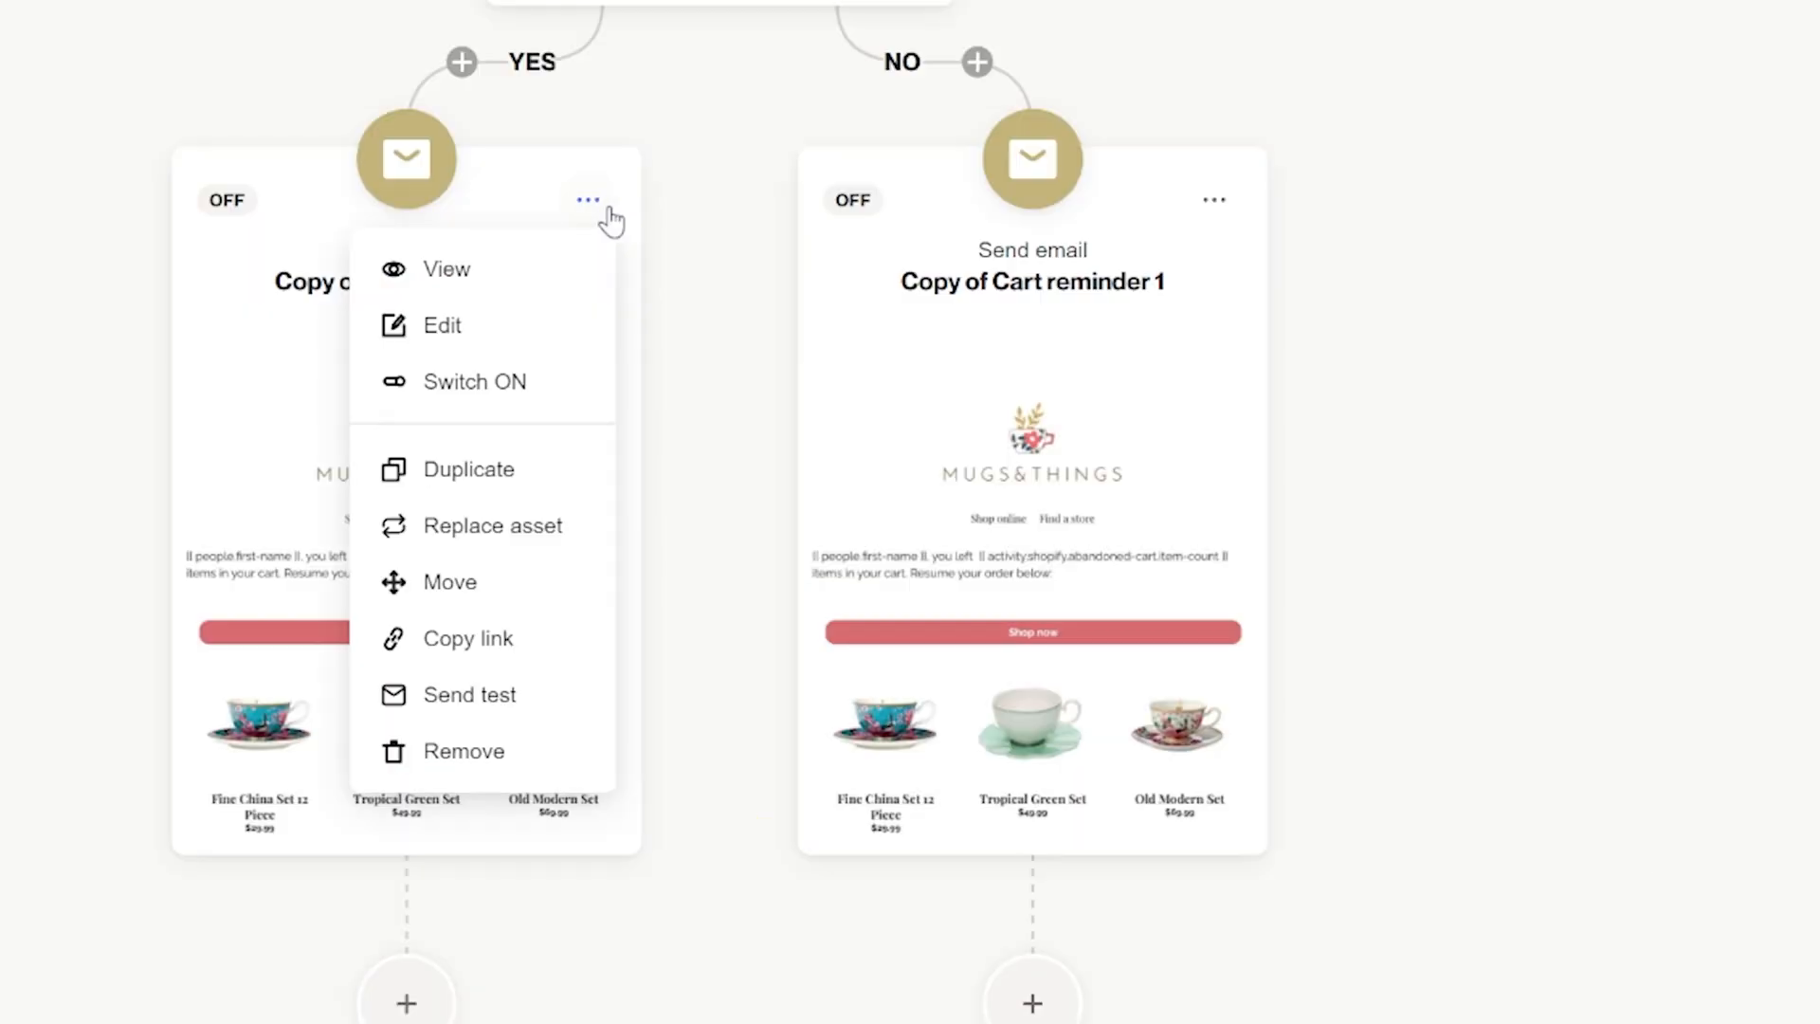
Edit the YES branch email and select its abandoned cart product block for settings.
click(442, 324)
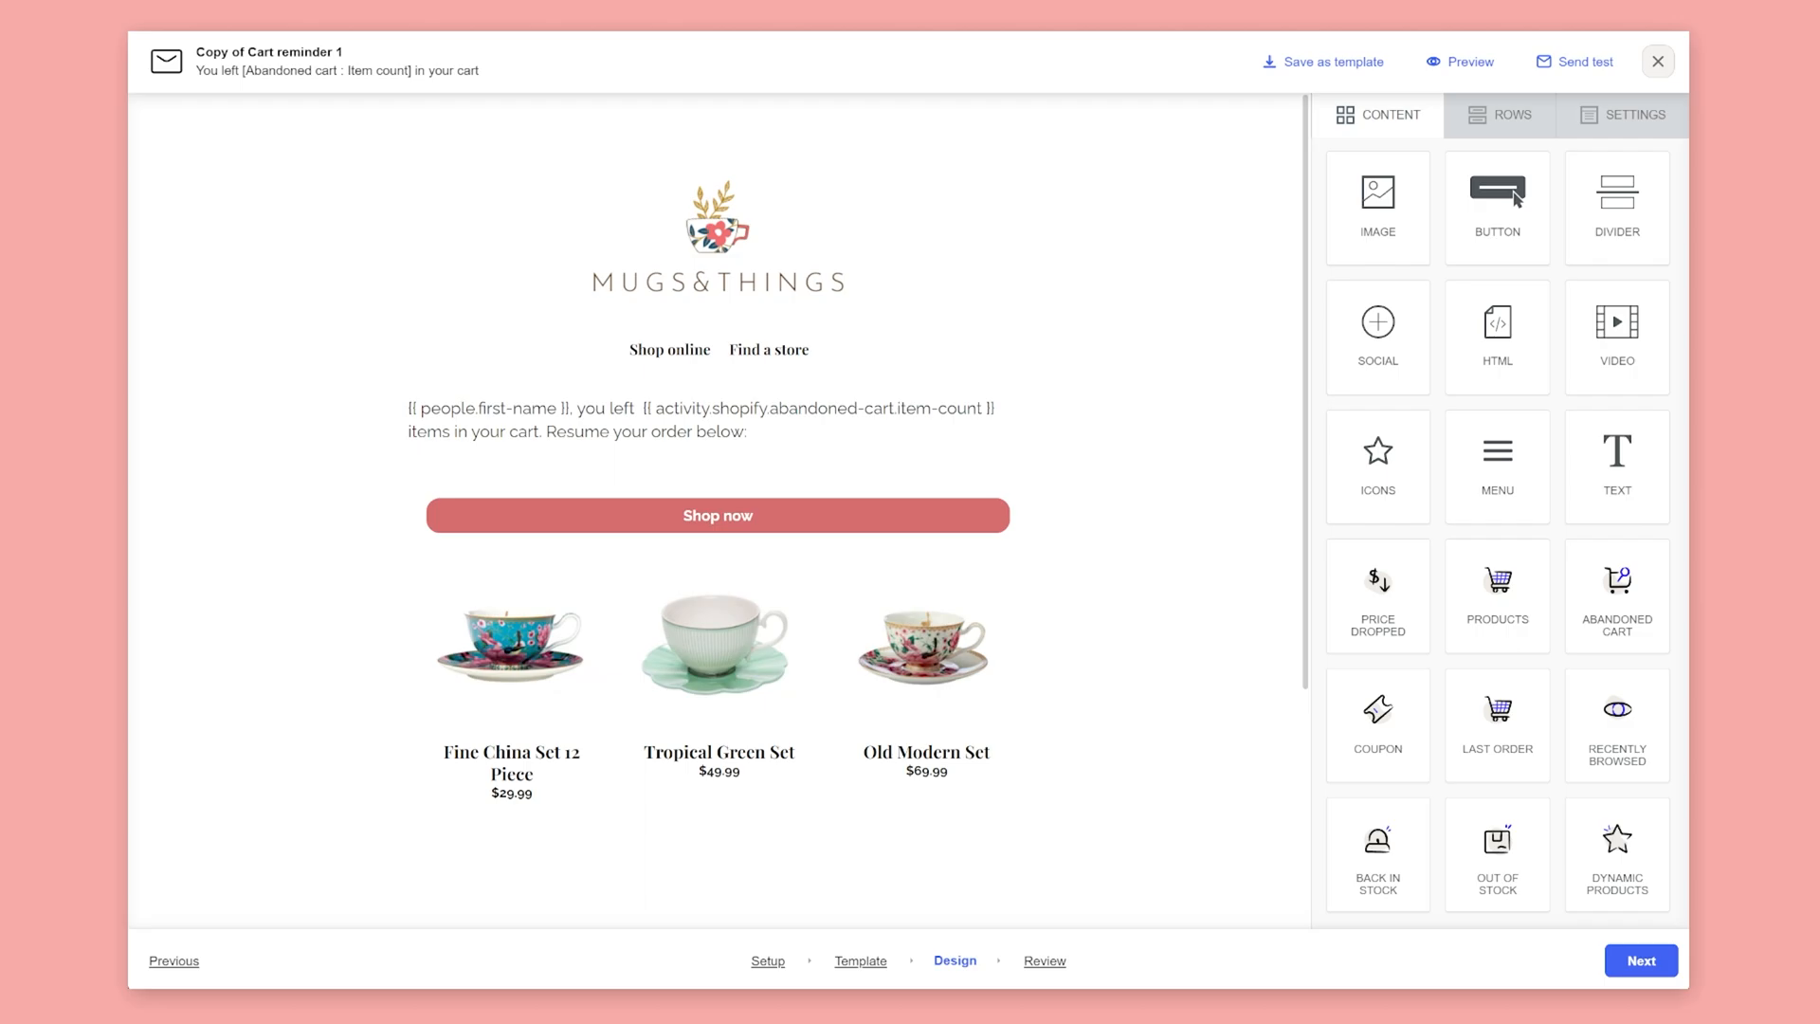
click(717, 651)
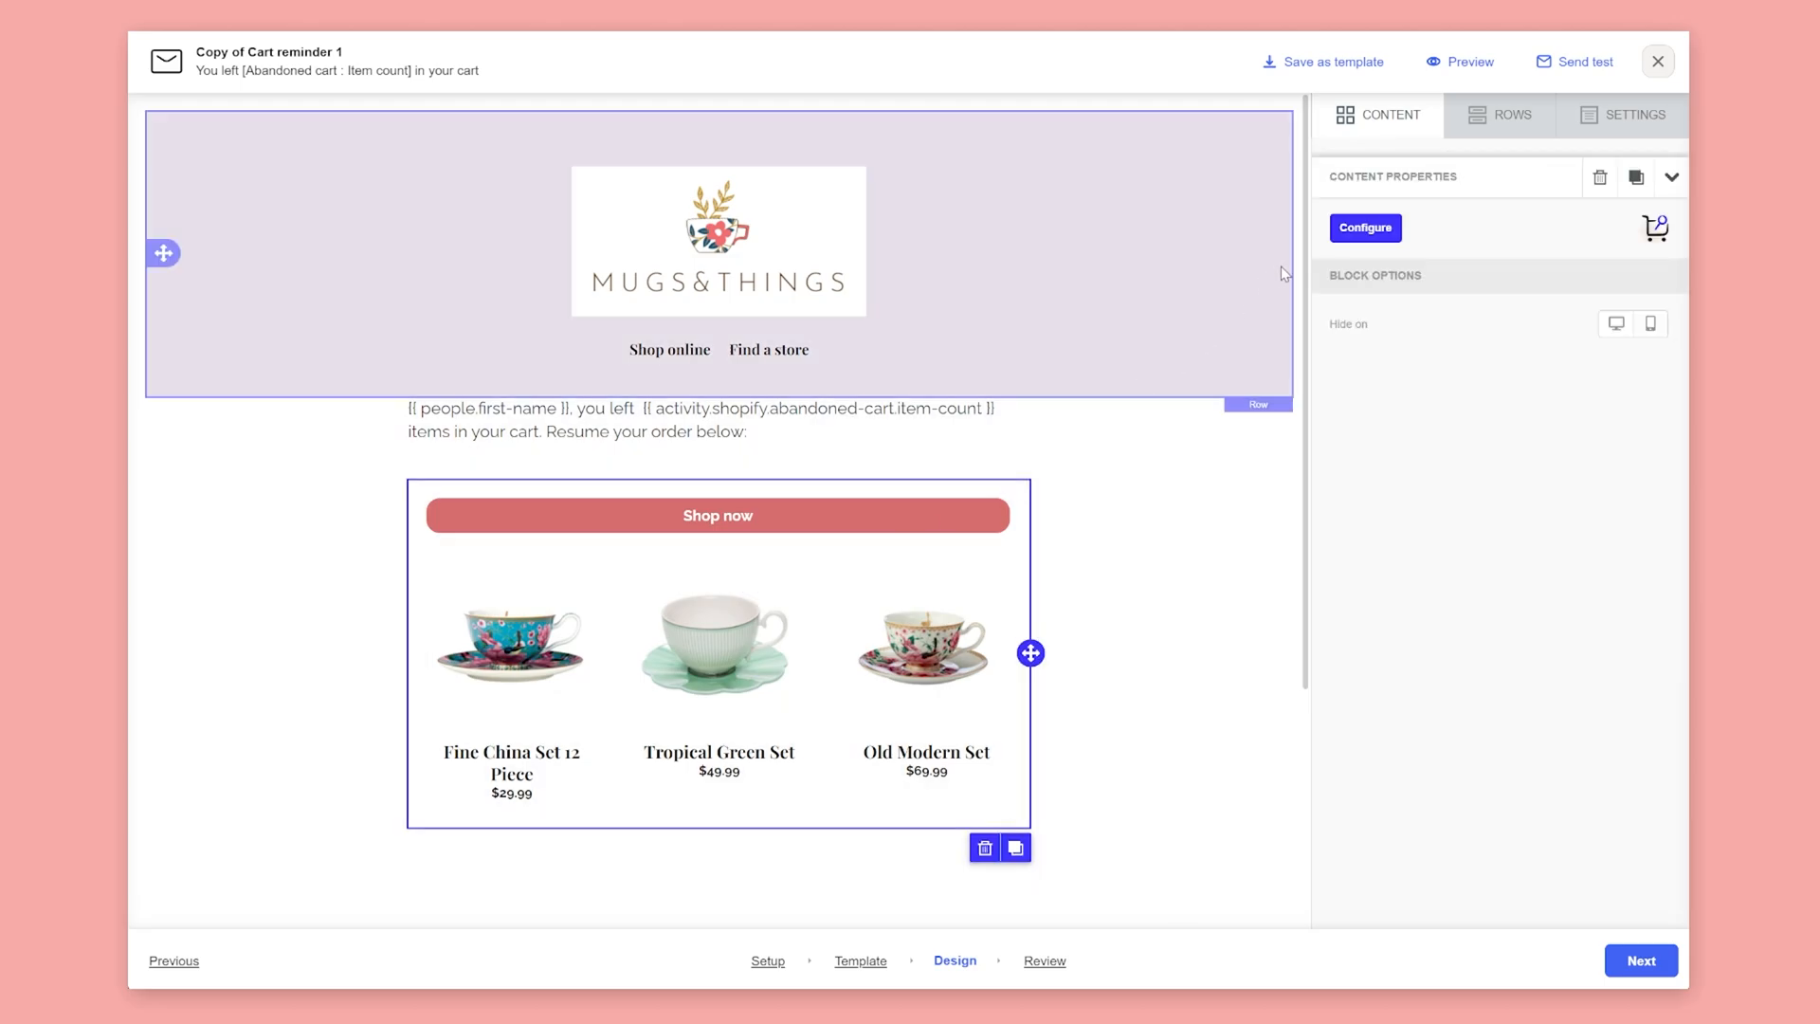
click(1364, 228)
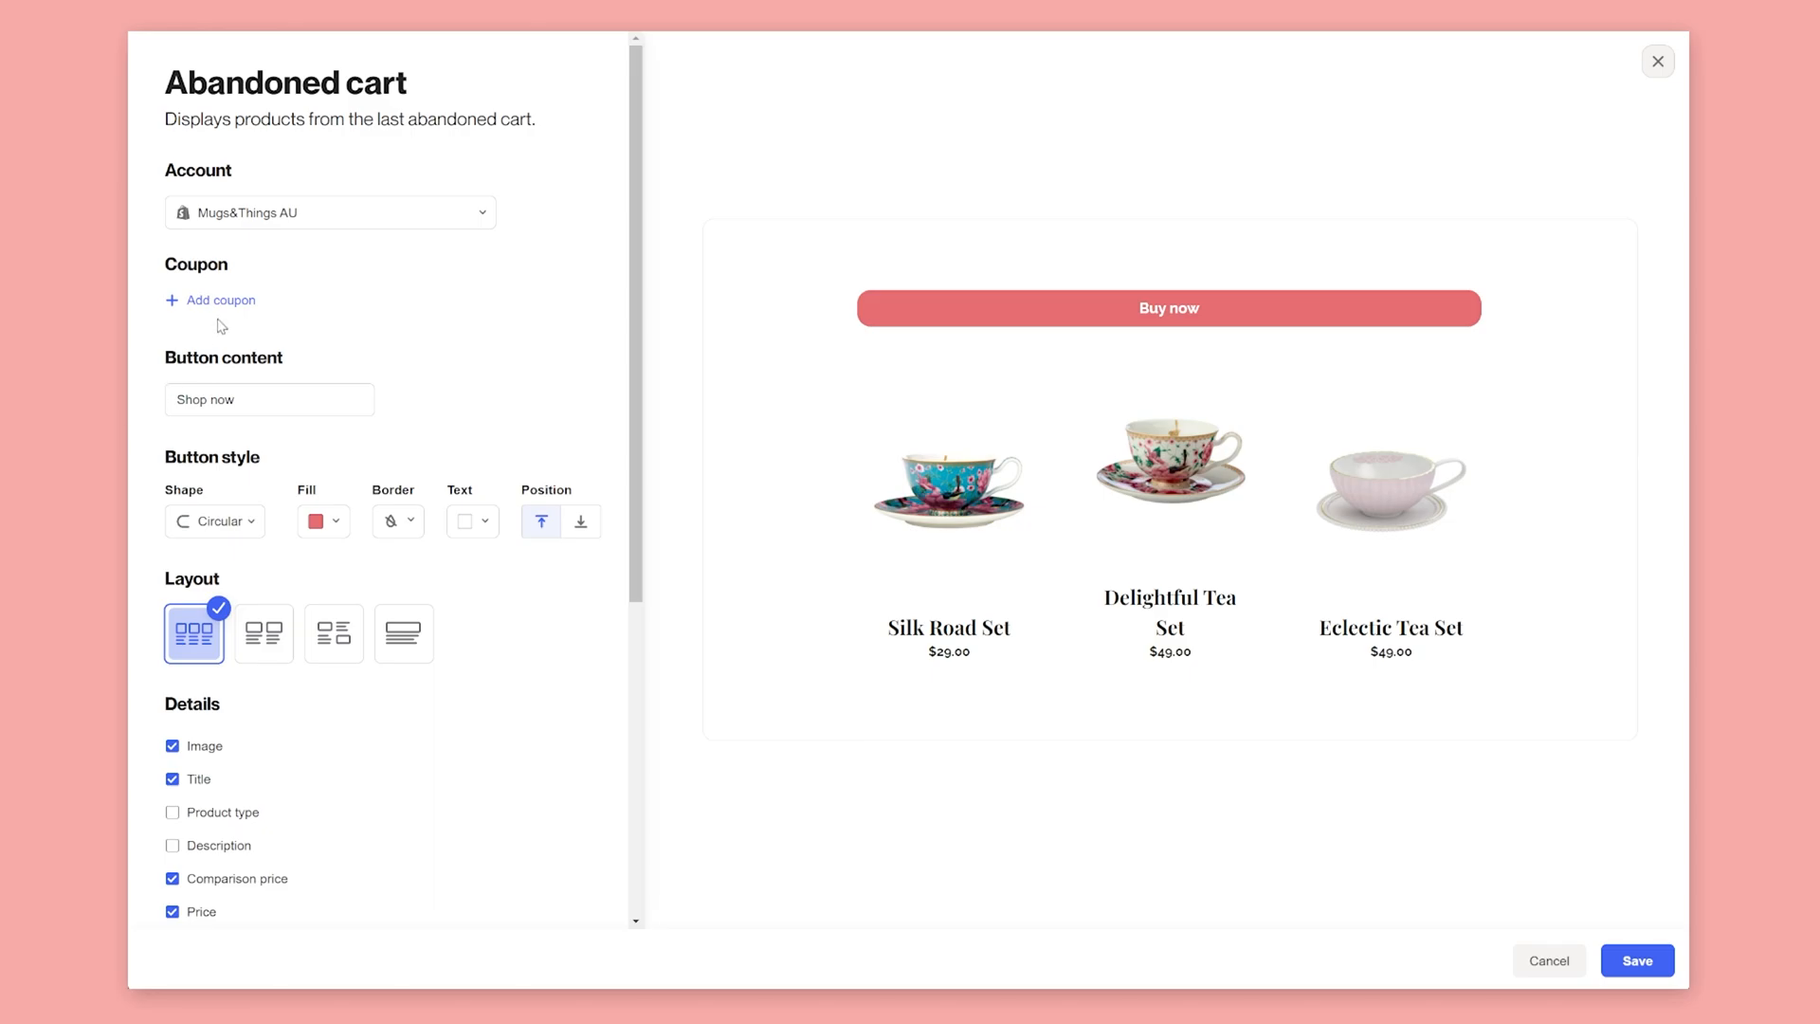
Create a new coupon named 10% Off with prefix 10OFF and value 10.
click(220, 299)
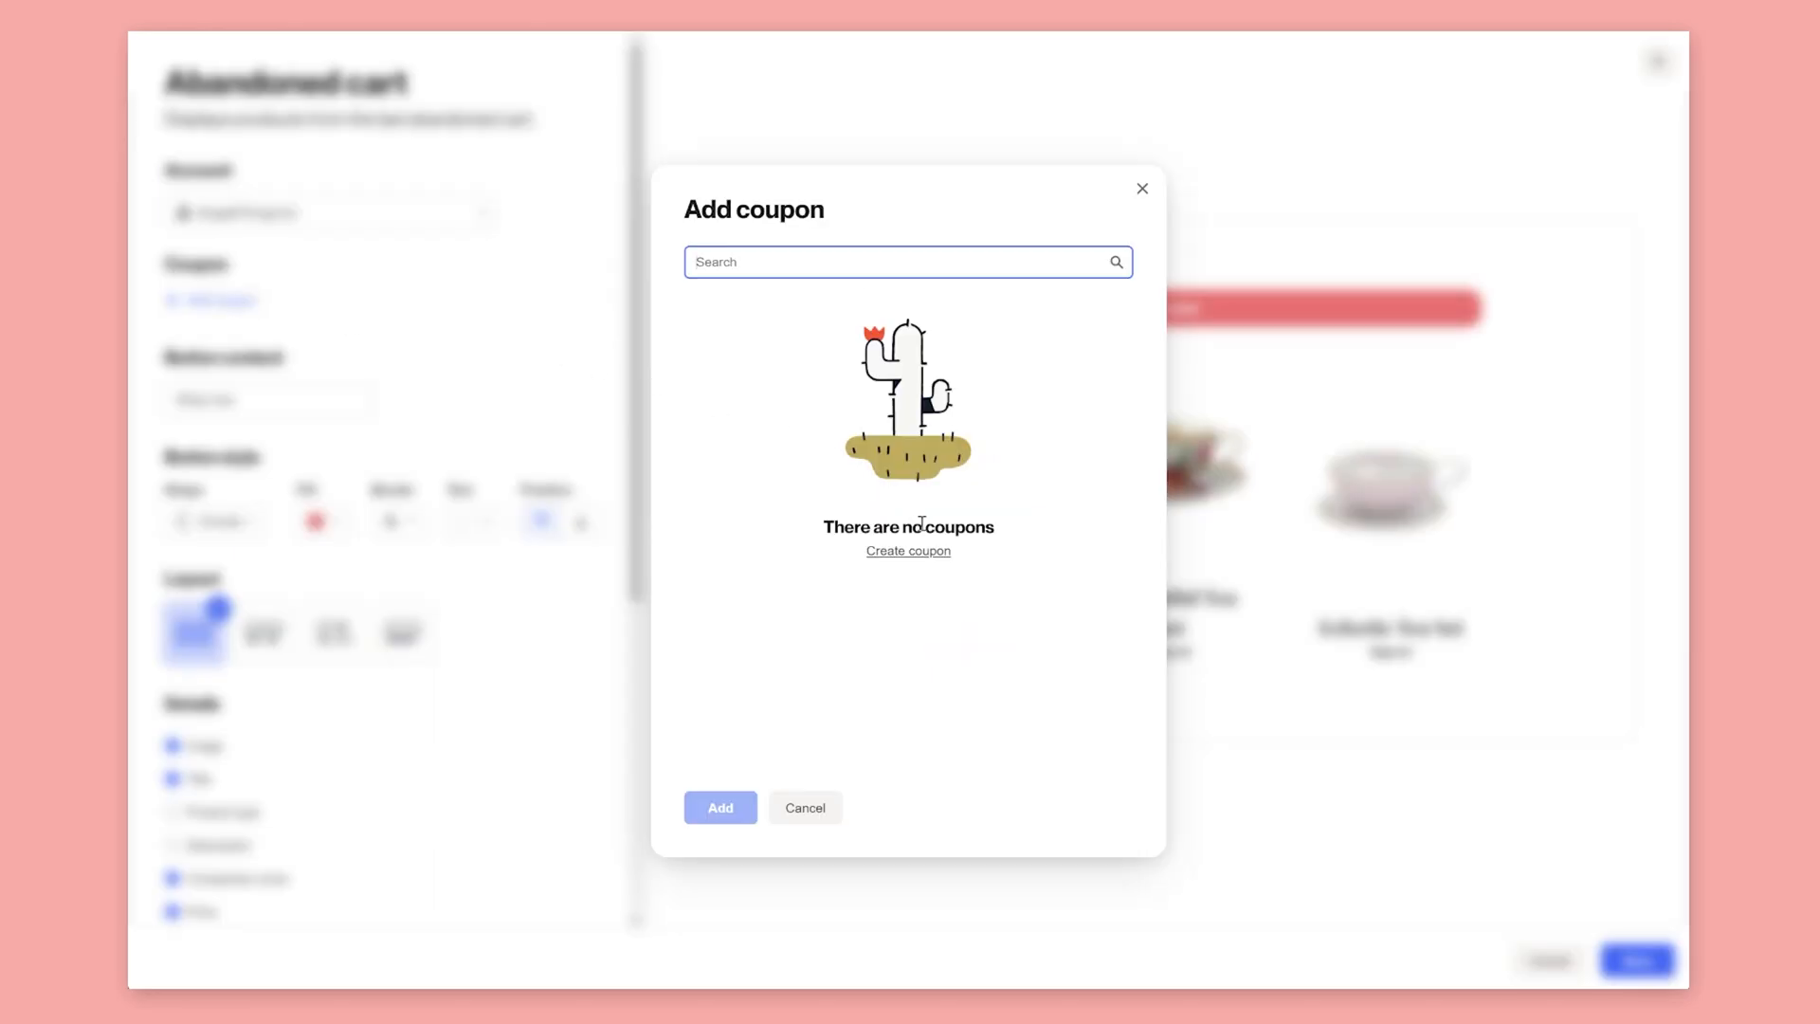
click(909, 550)
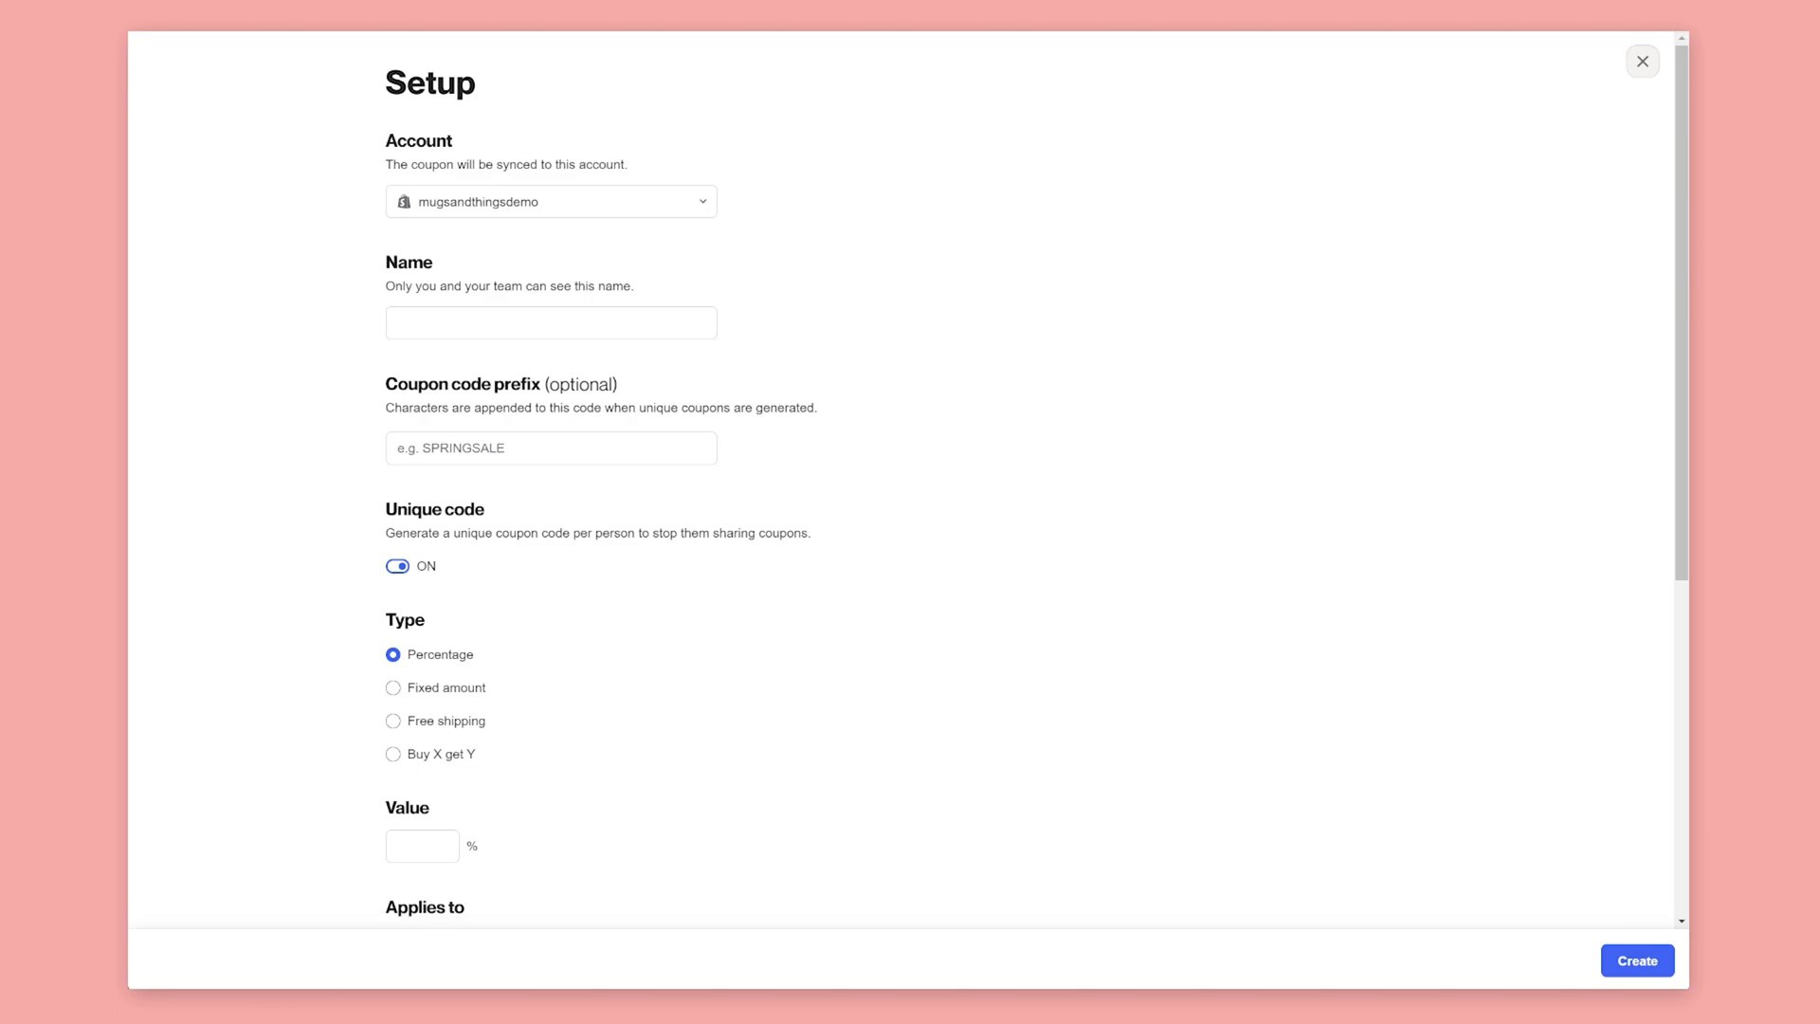
text(10% Off)
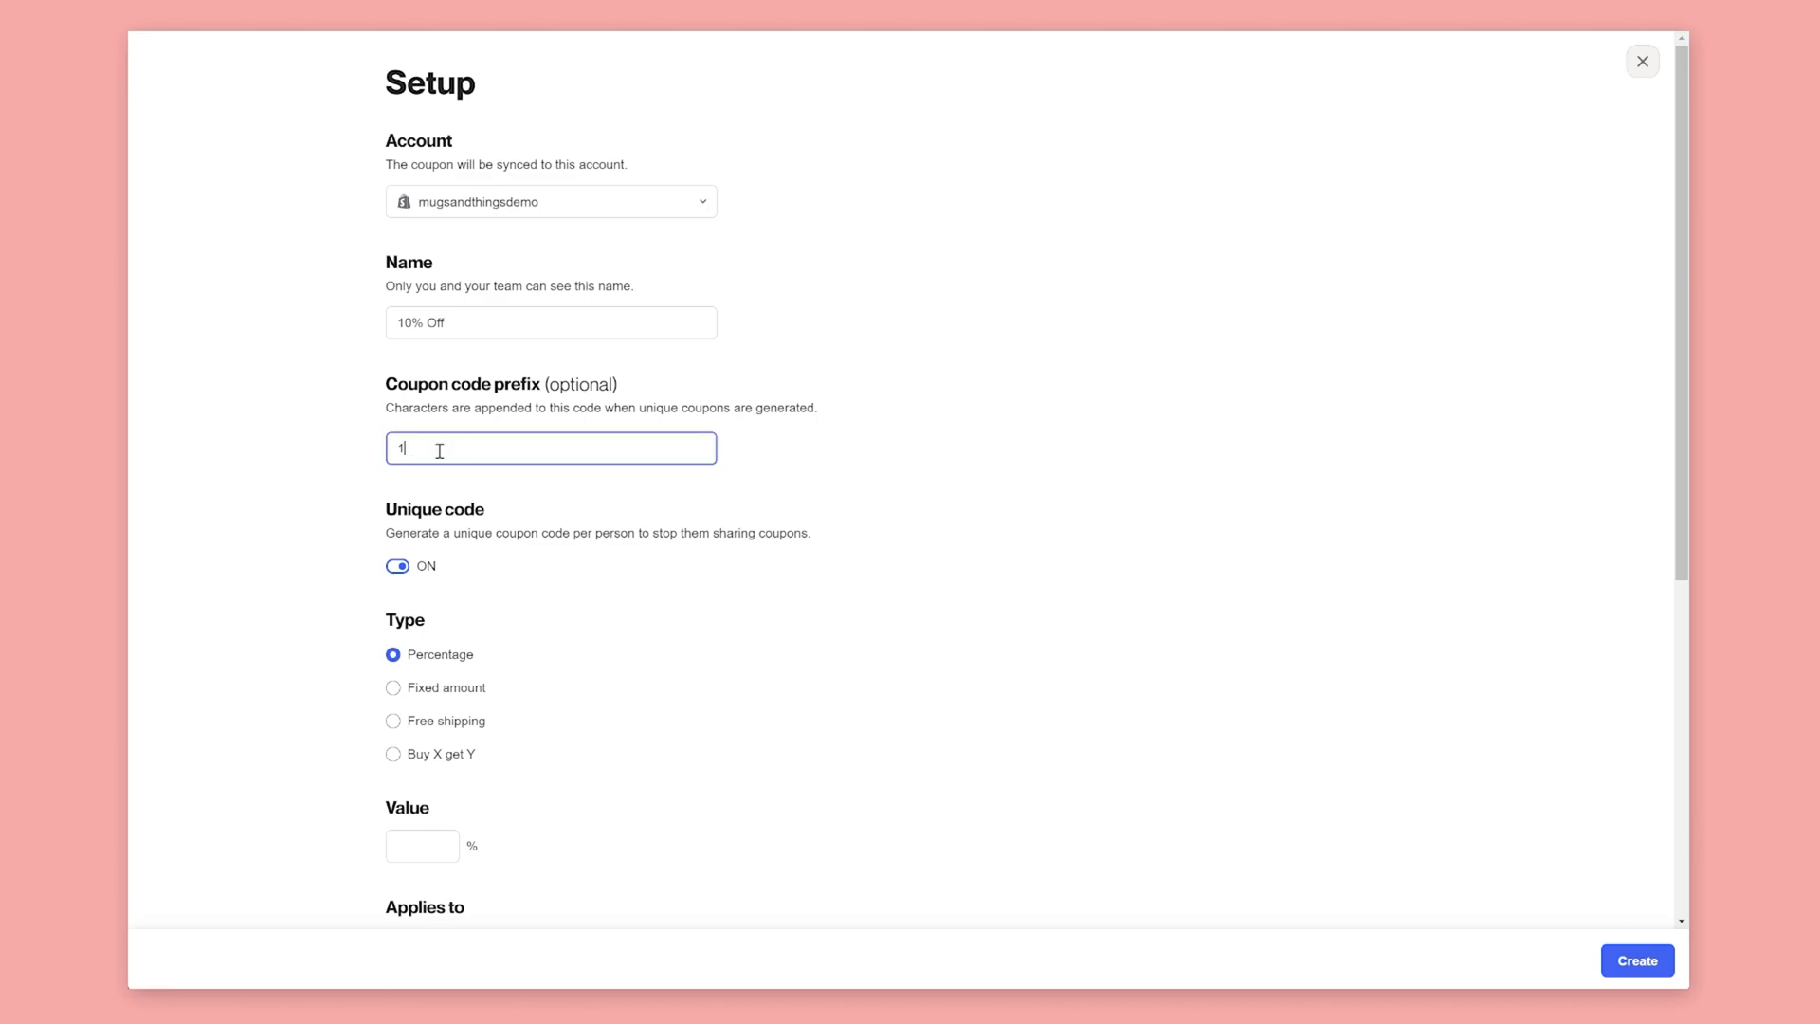
text(0OFF)
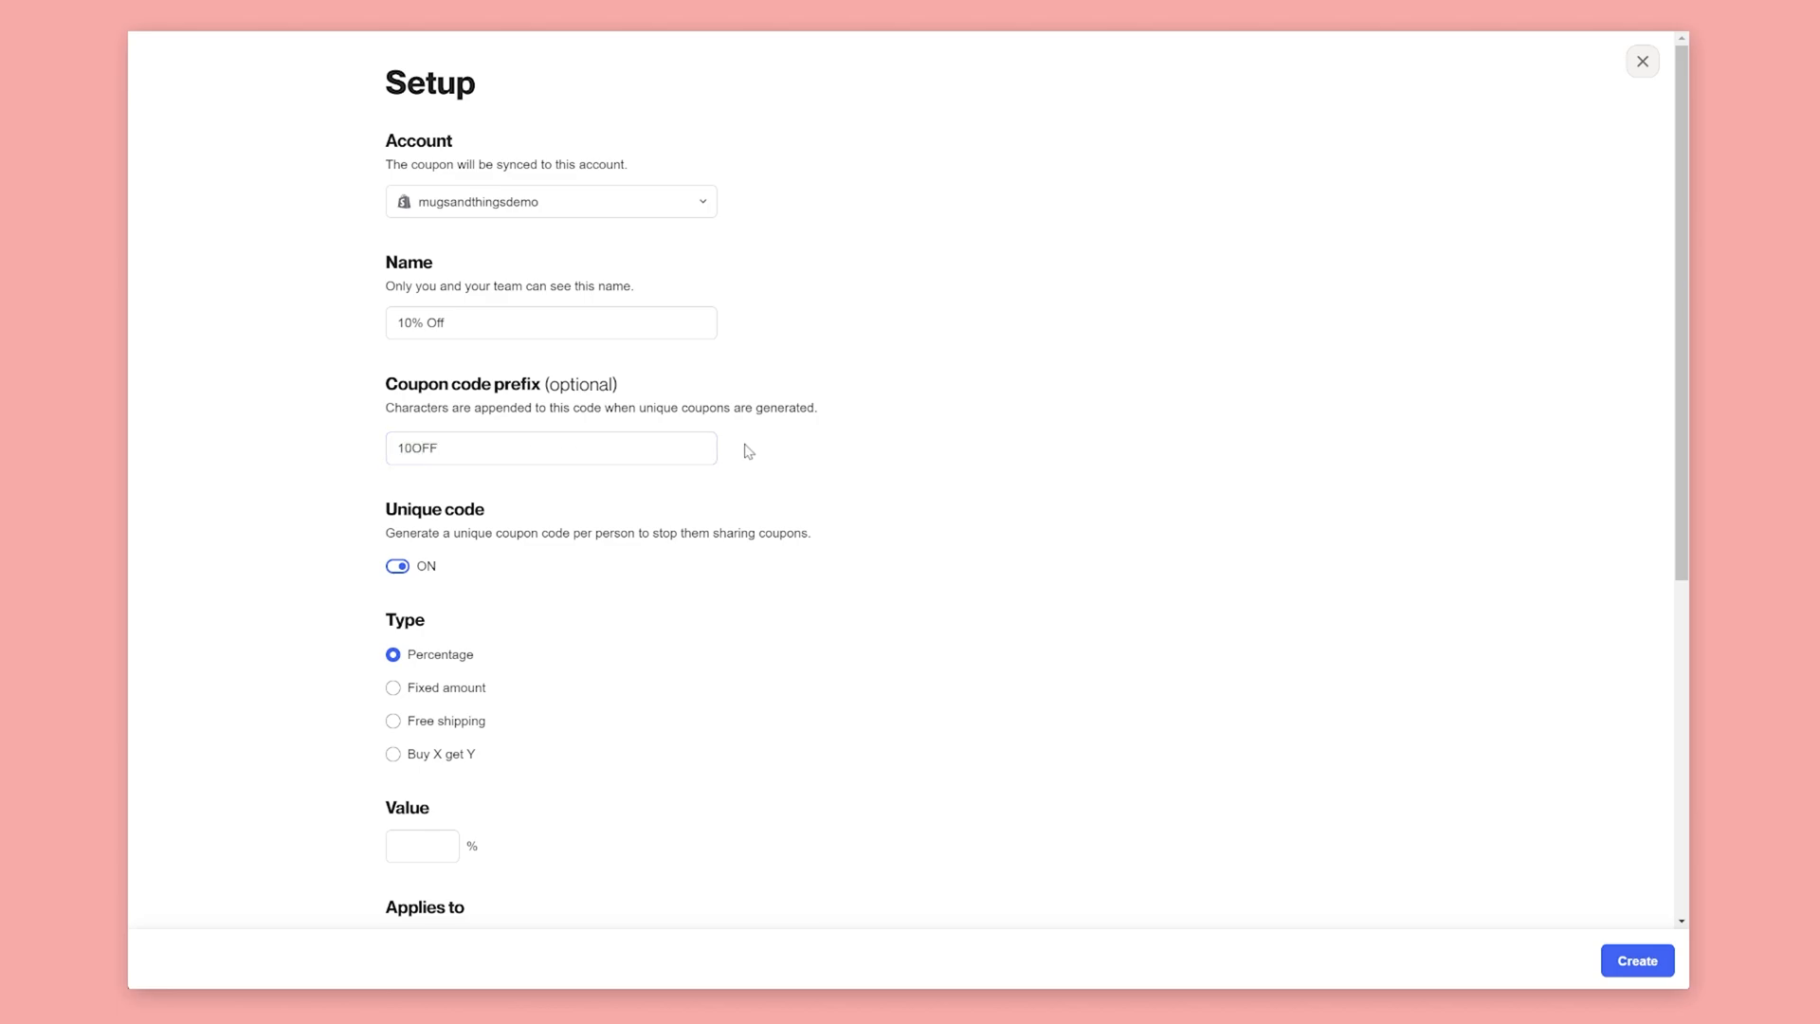
text(1)
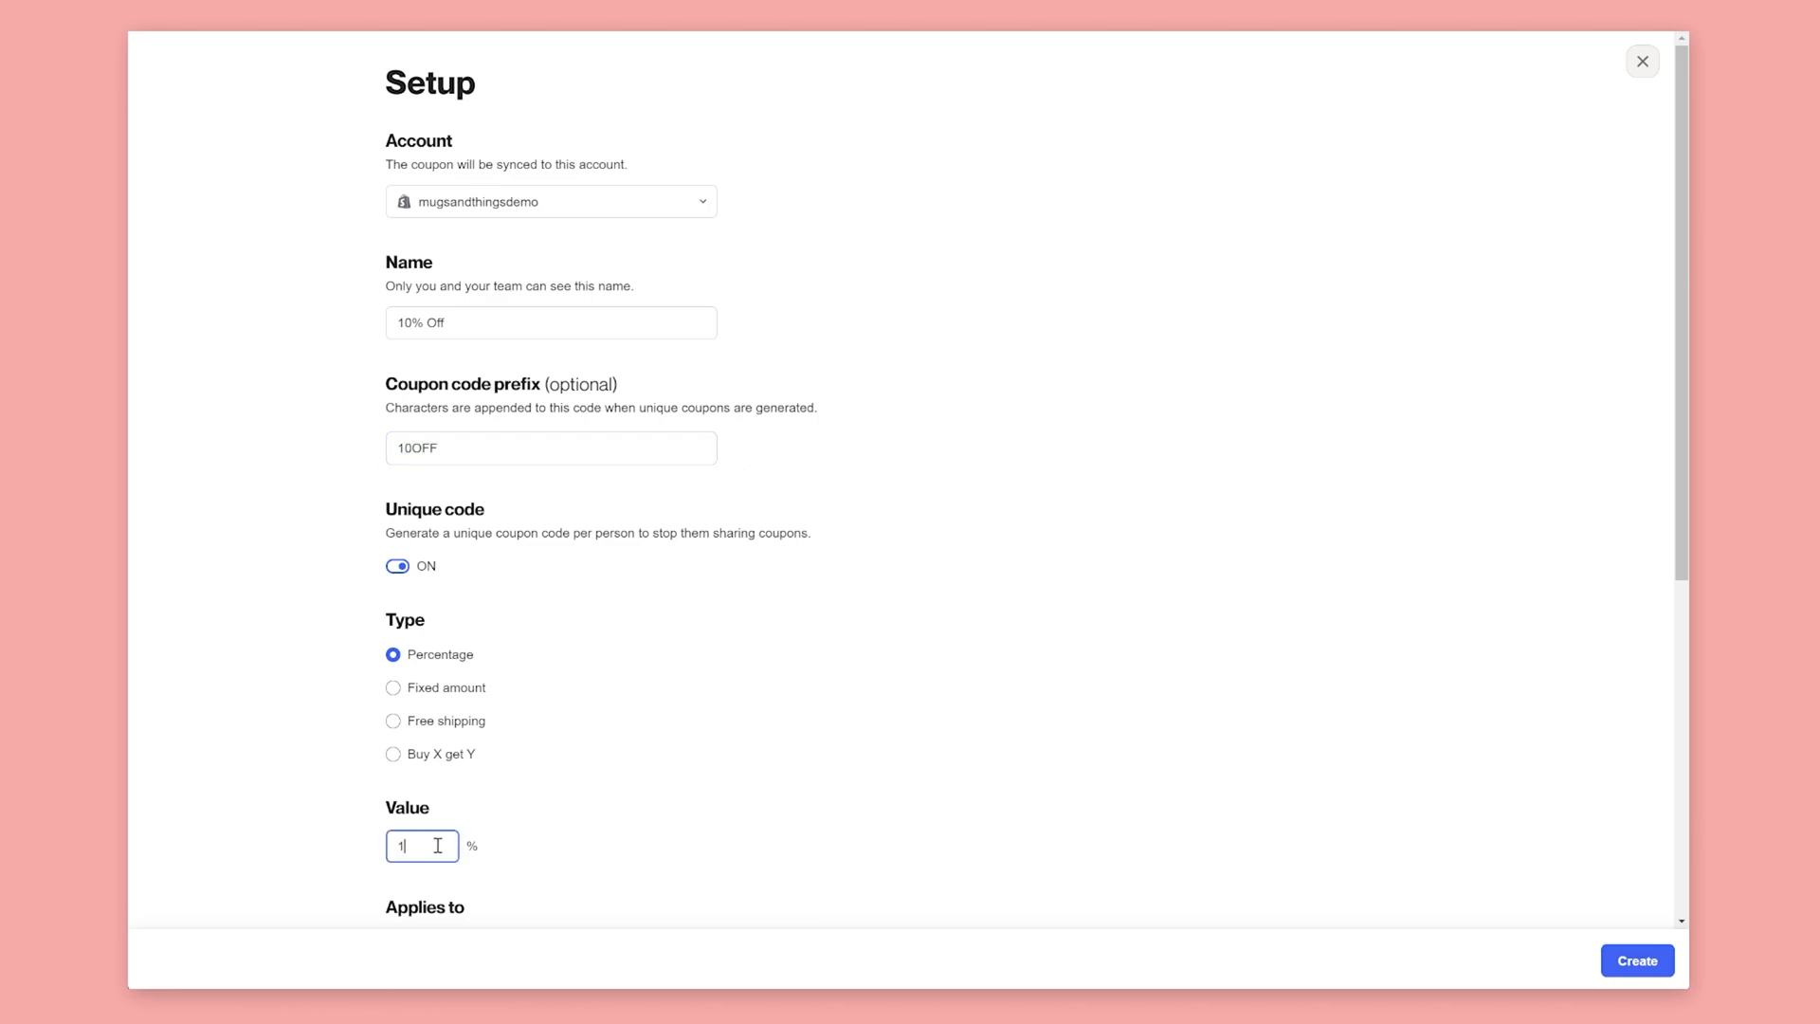
Require a $200 minimum purchase, create the coupon and add it to the cart email.
scroll(down, 3)
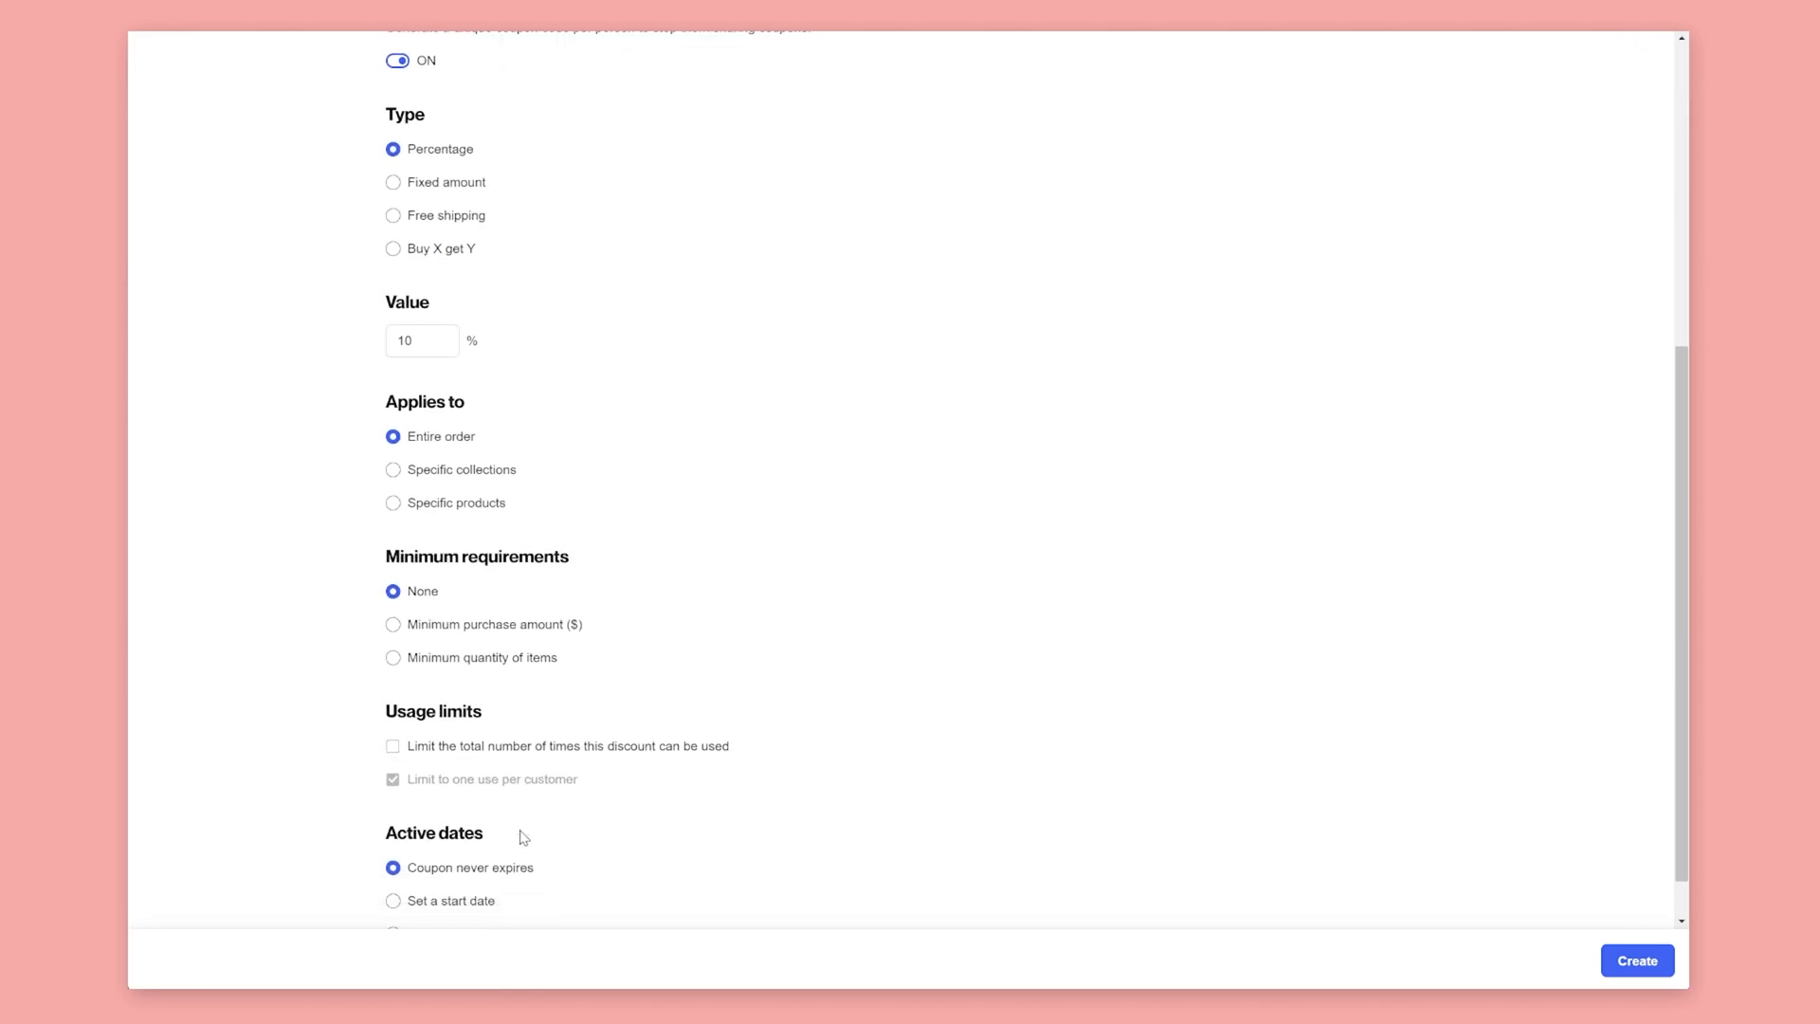
click(395, 624)
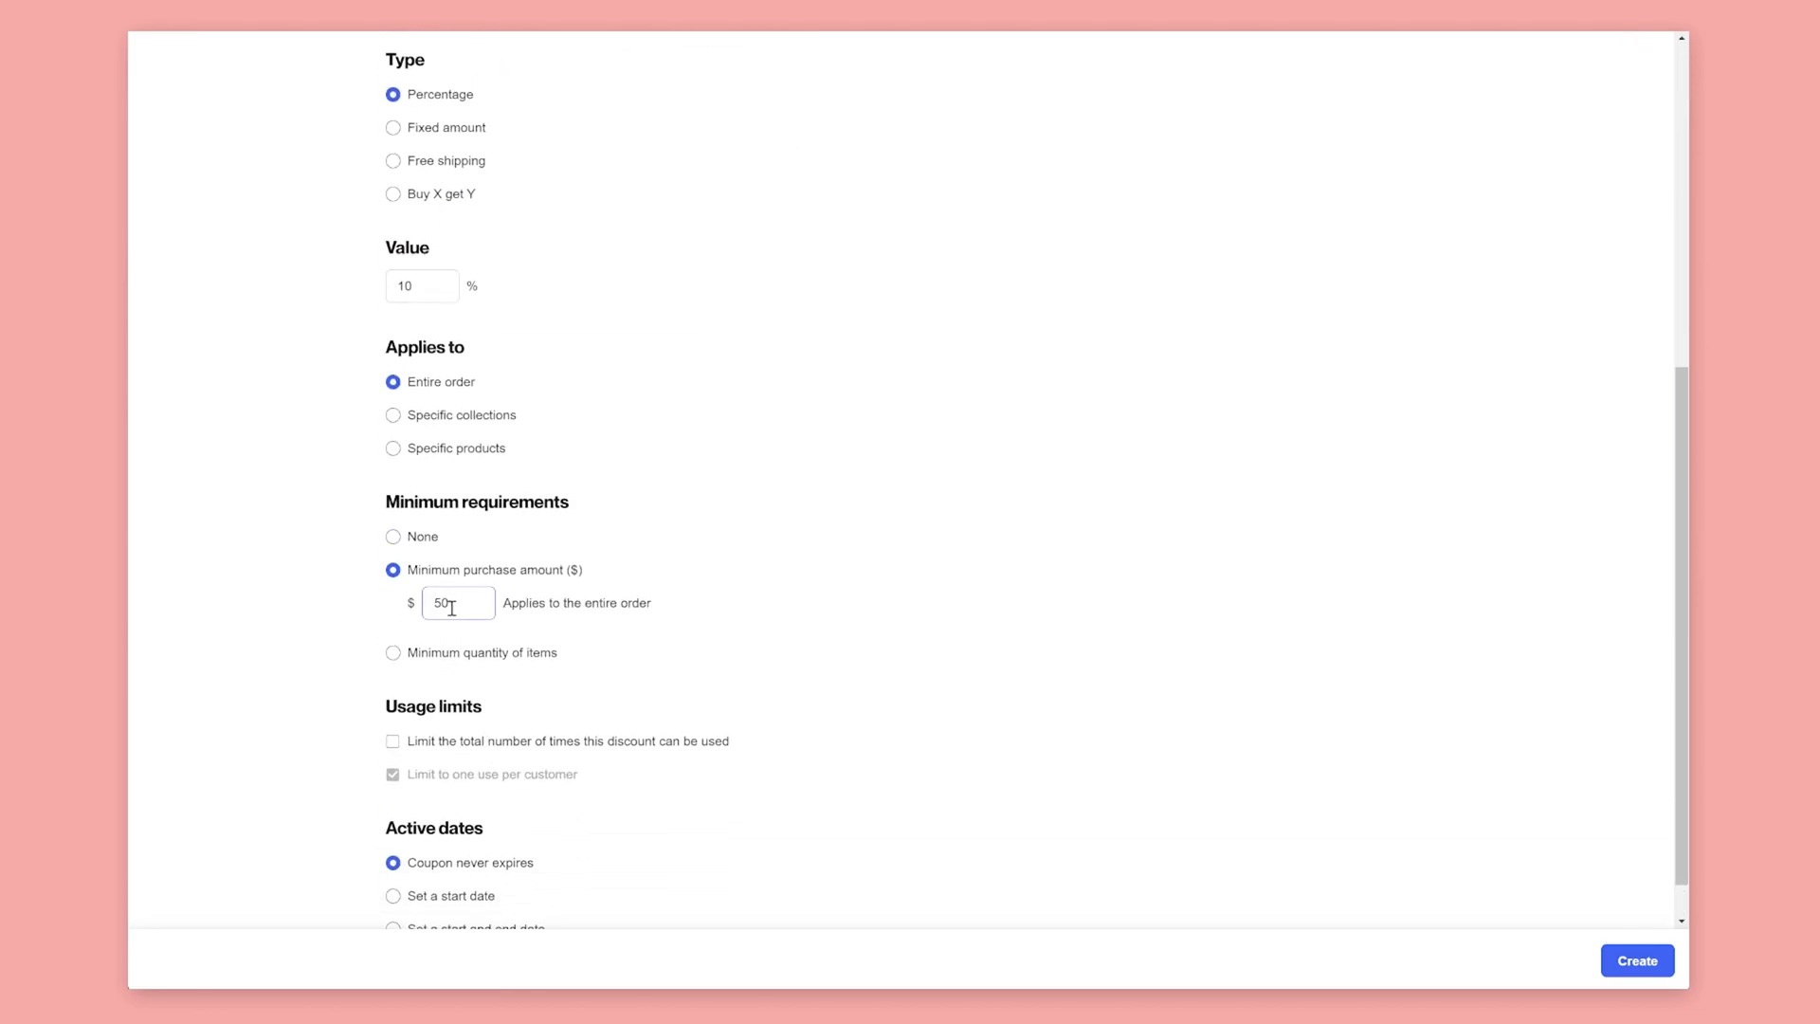
text(200)
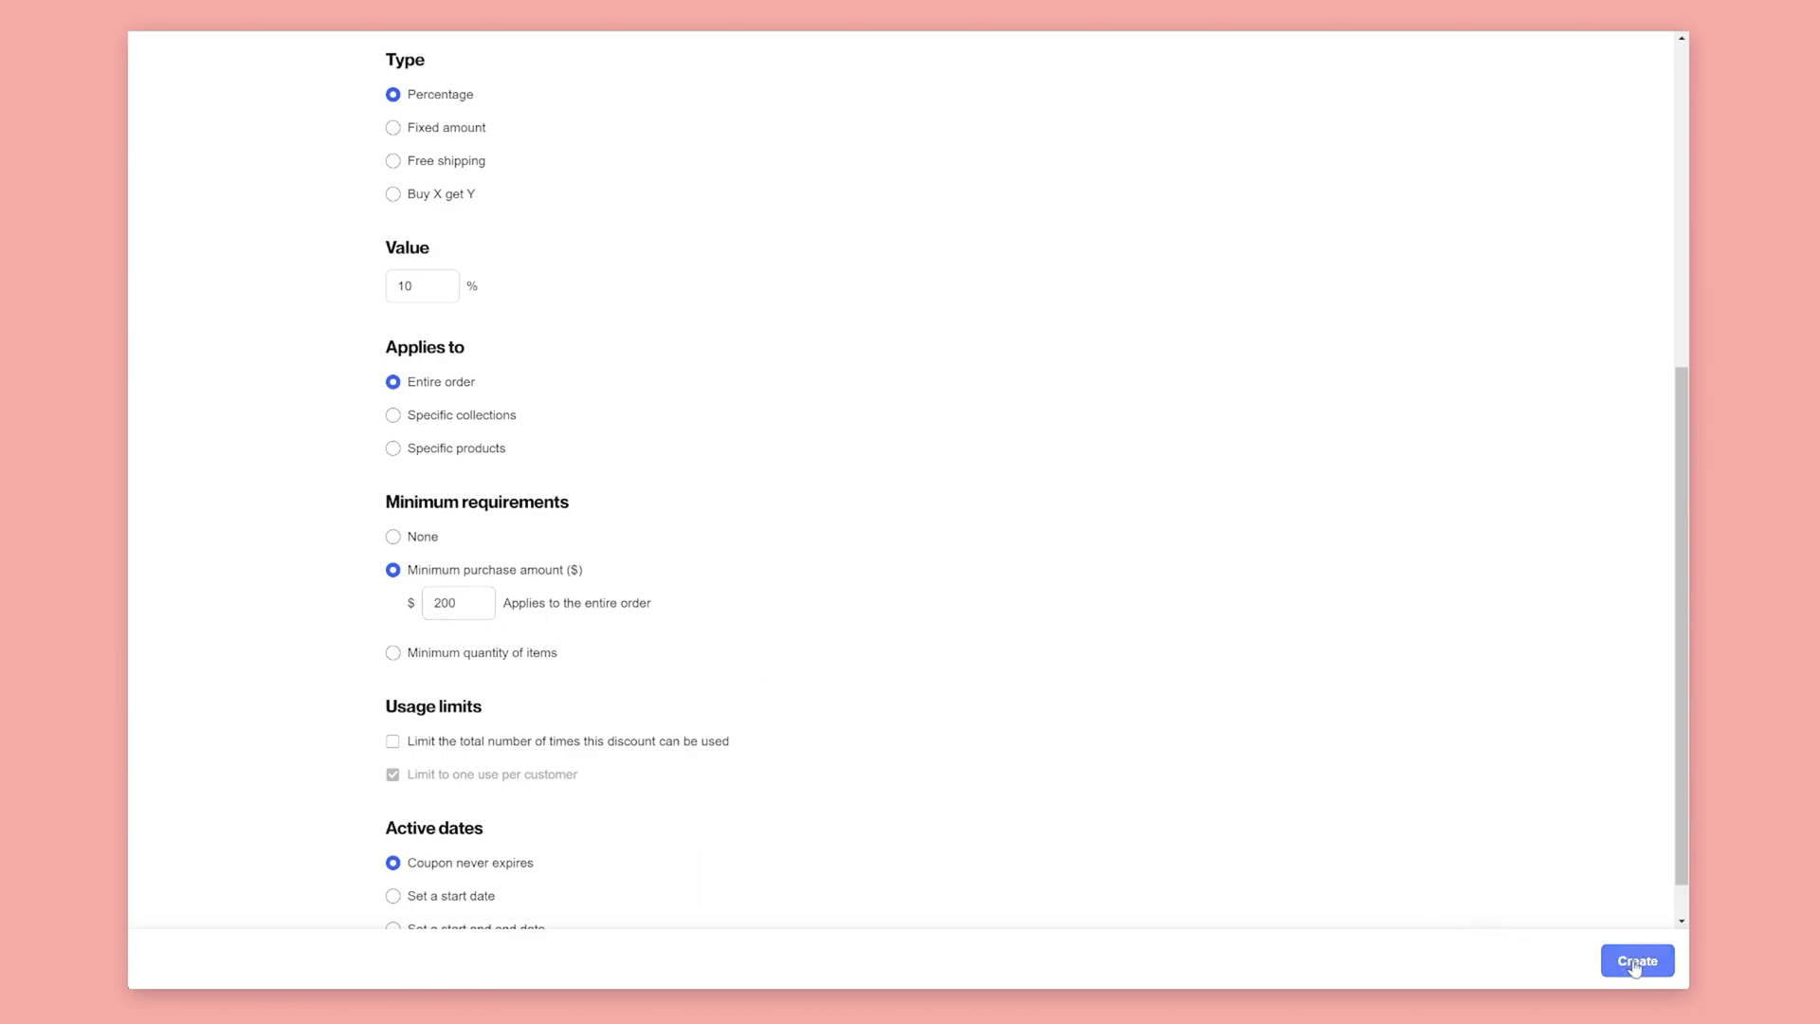
click(1636, 959)
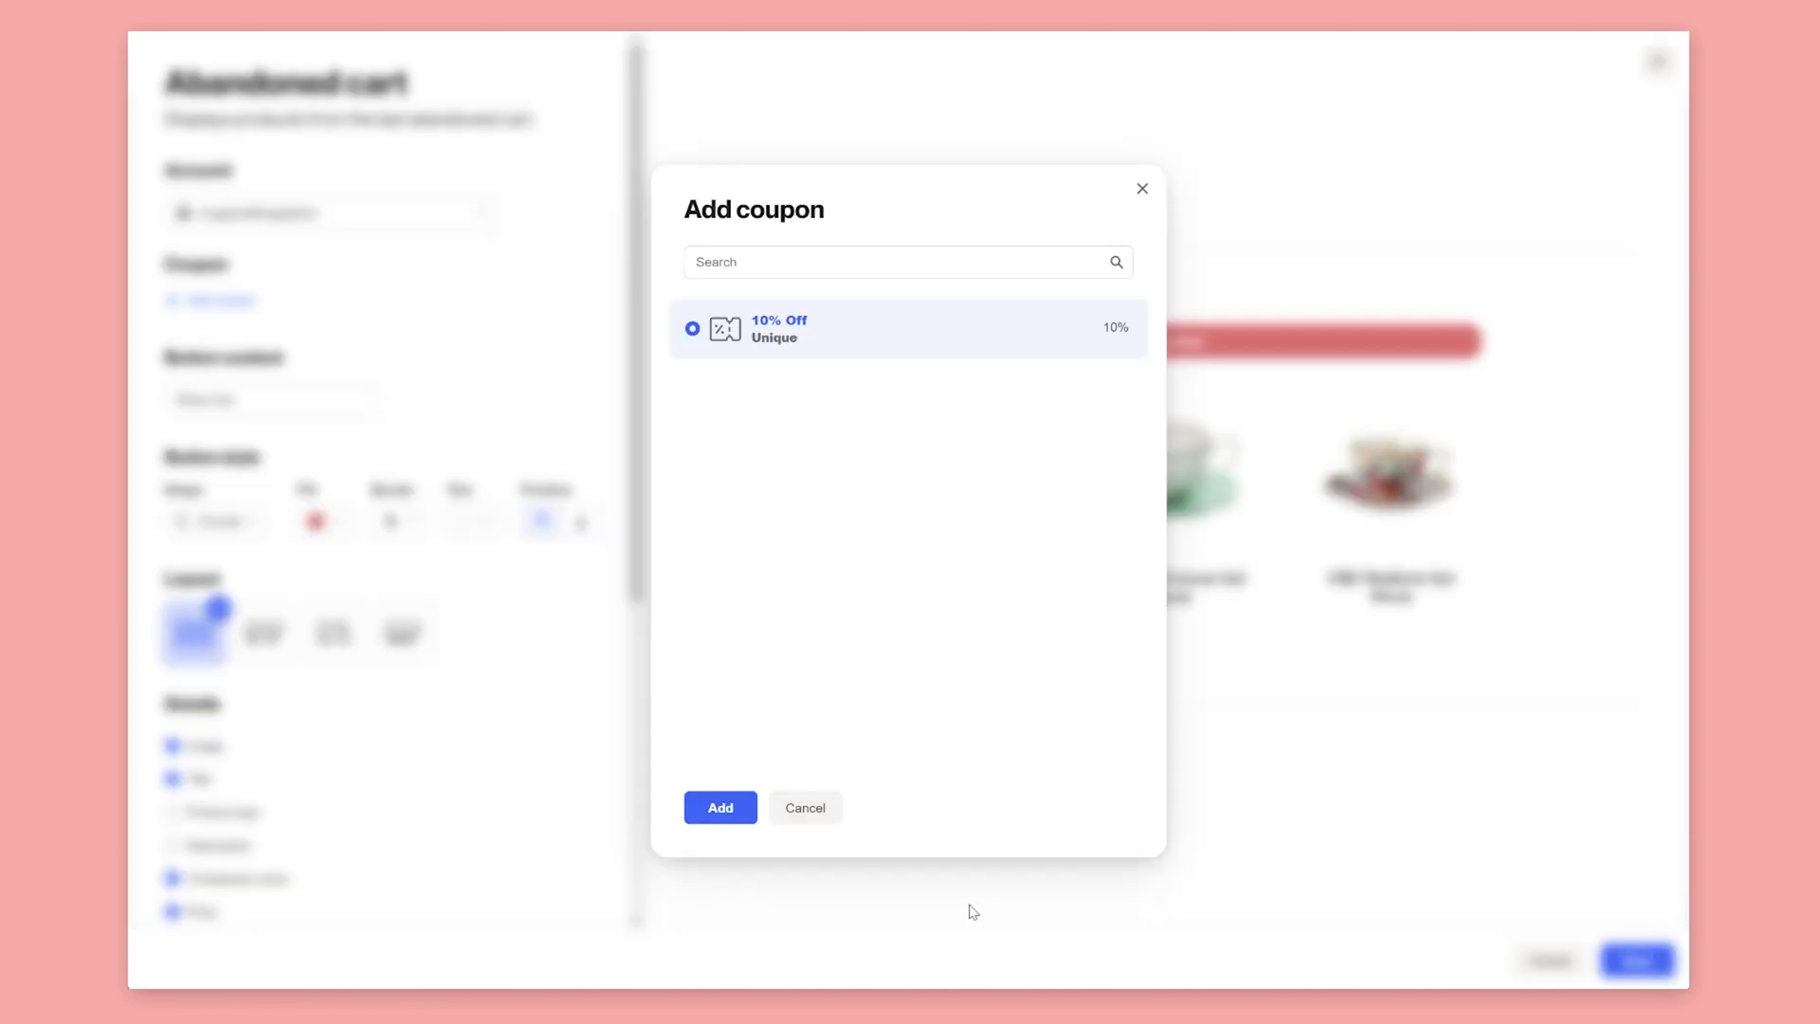
click(720, 808)
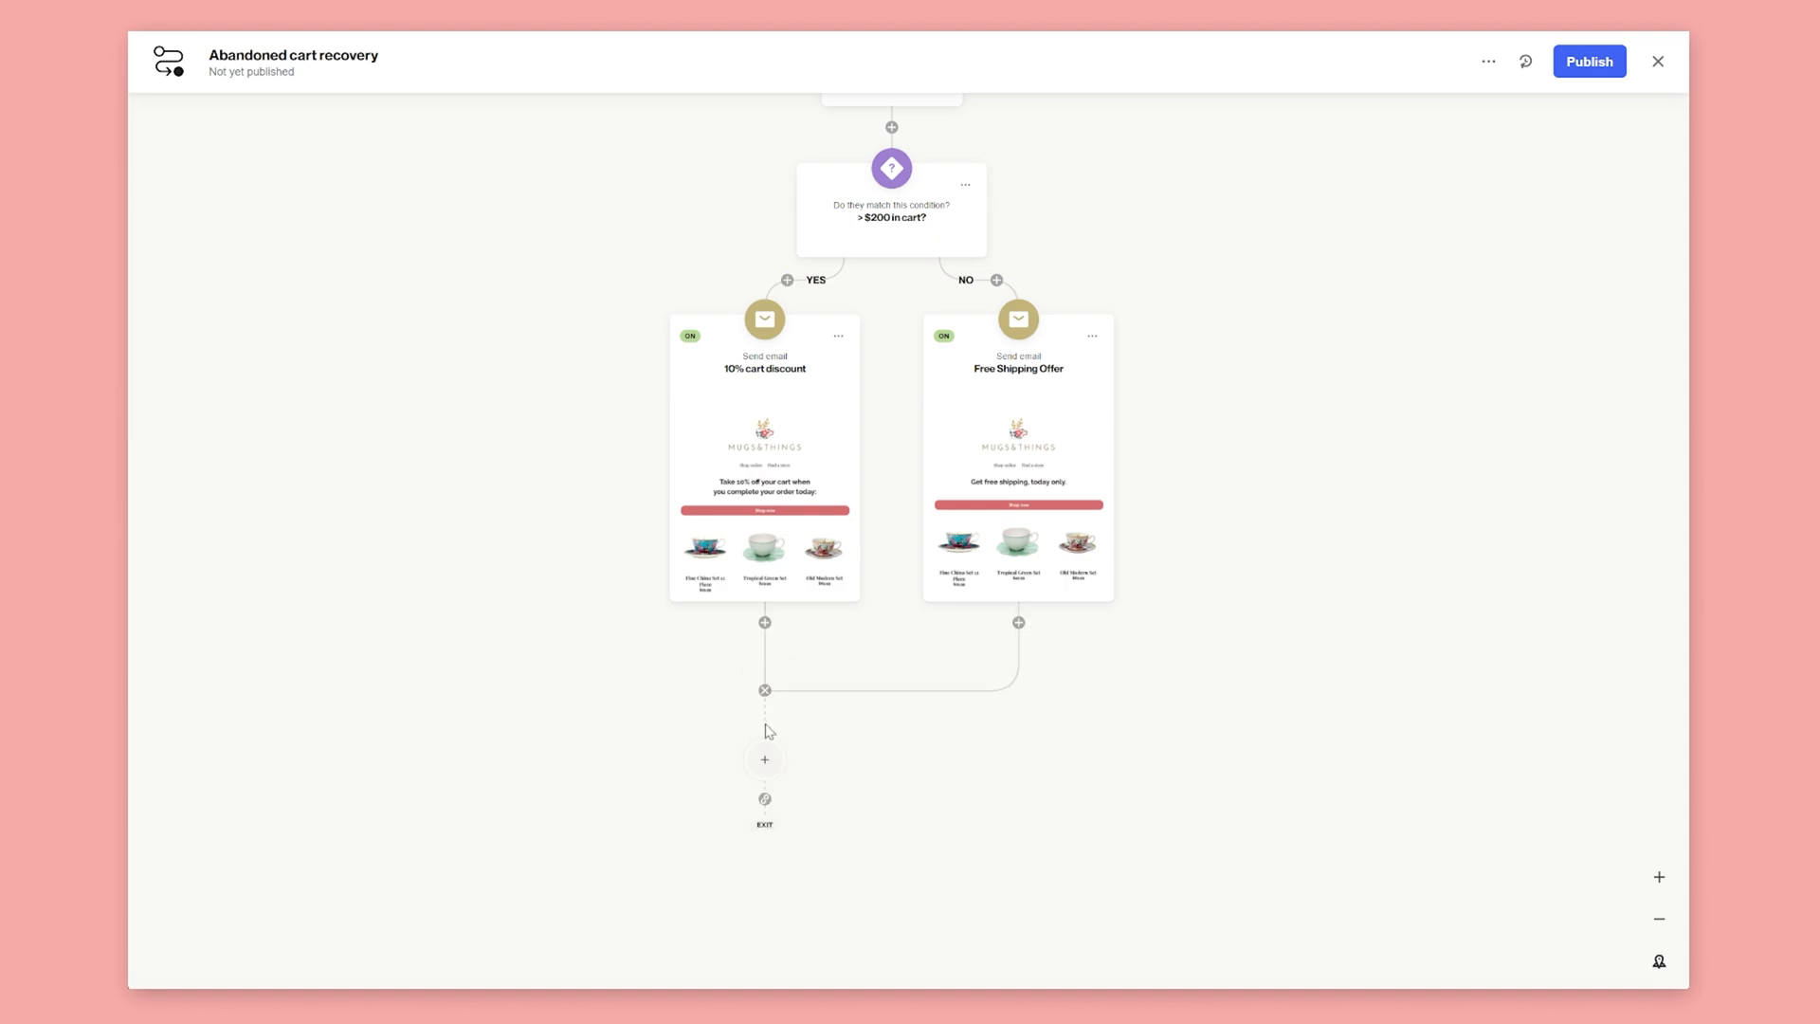
Add a 3-hour delay where the YES and NO branches merge.
click(764, 760)
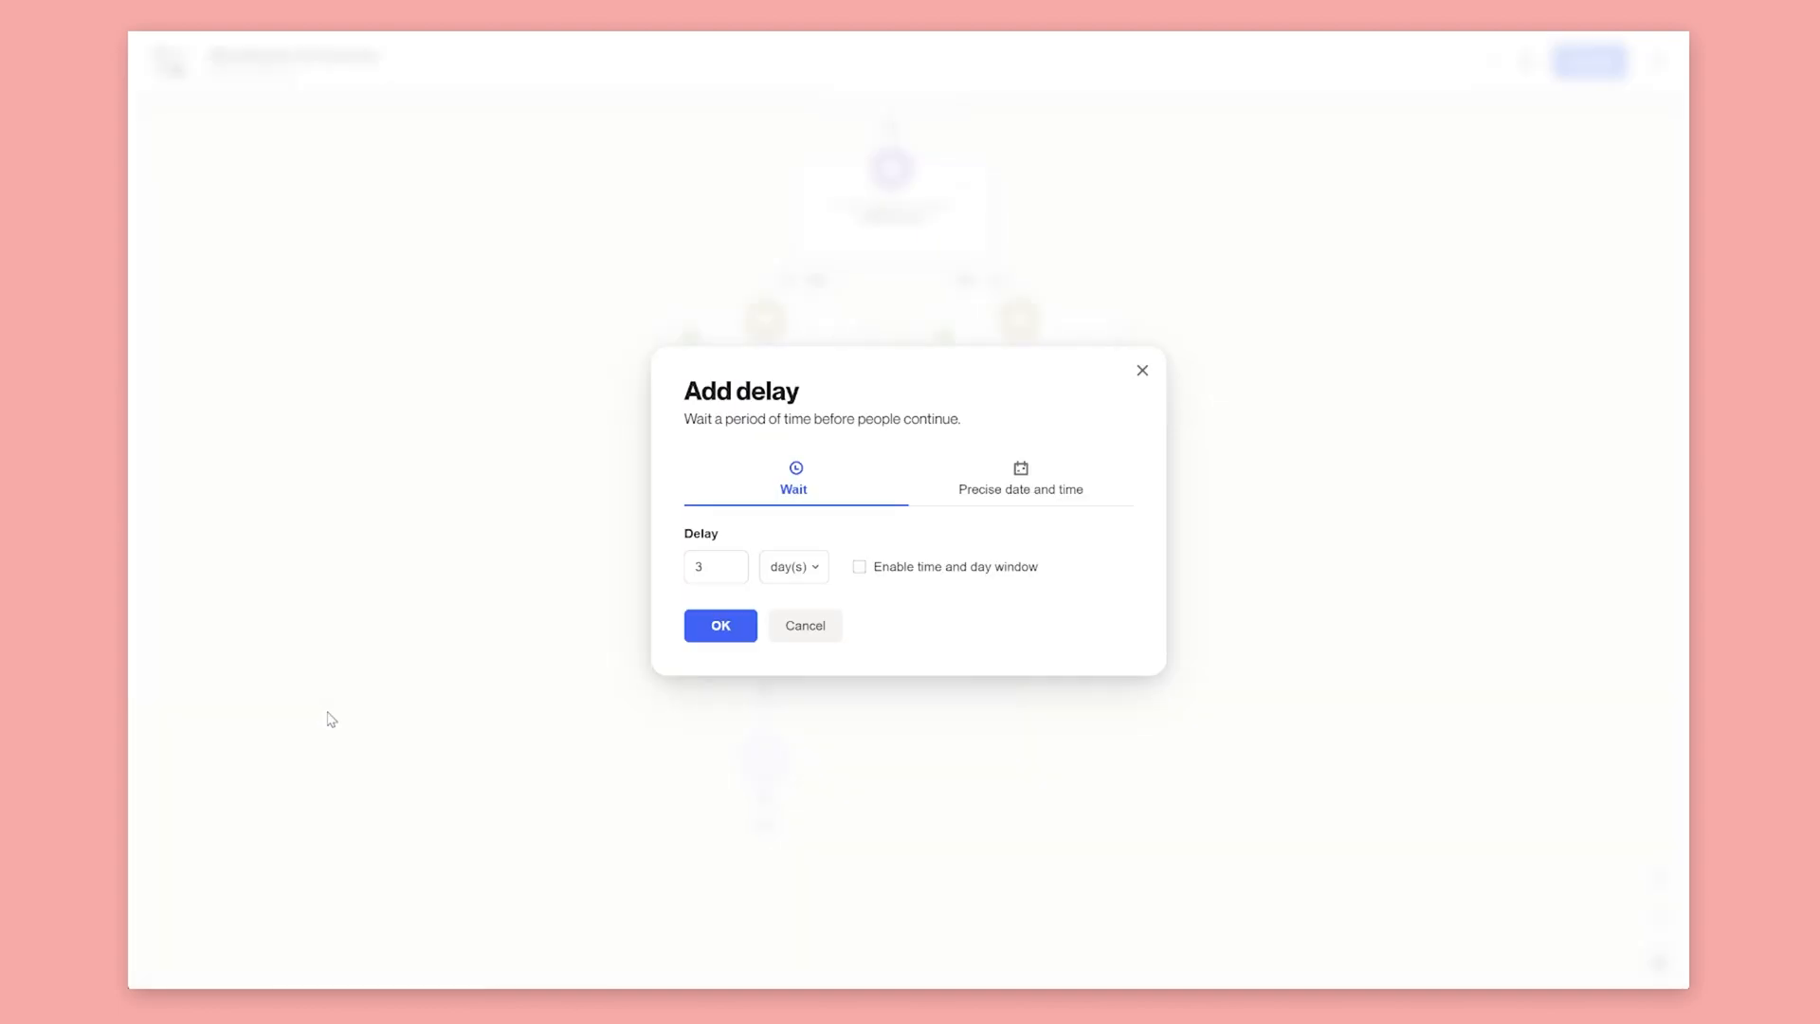
click(793, 567)
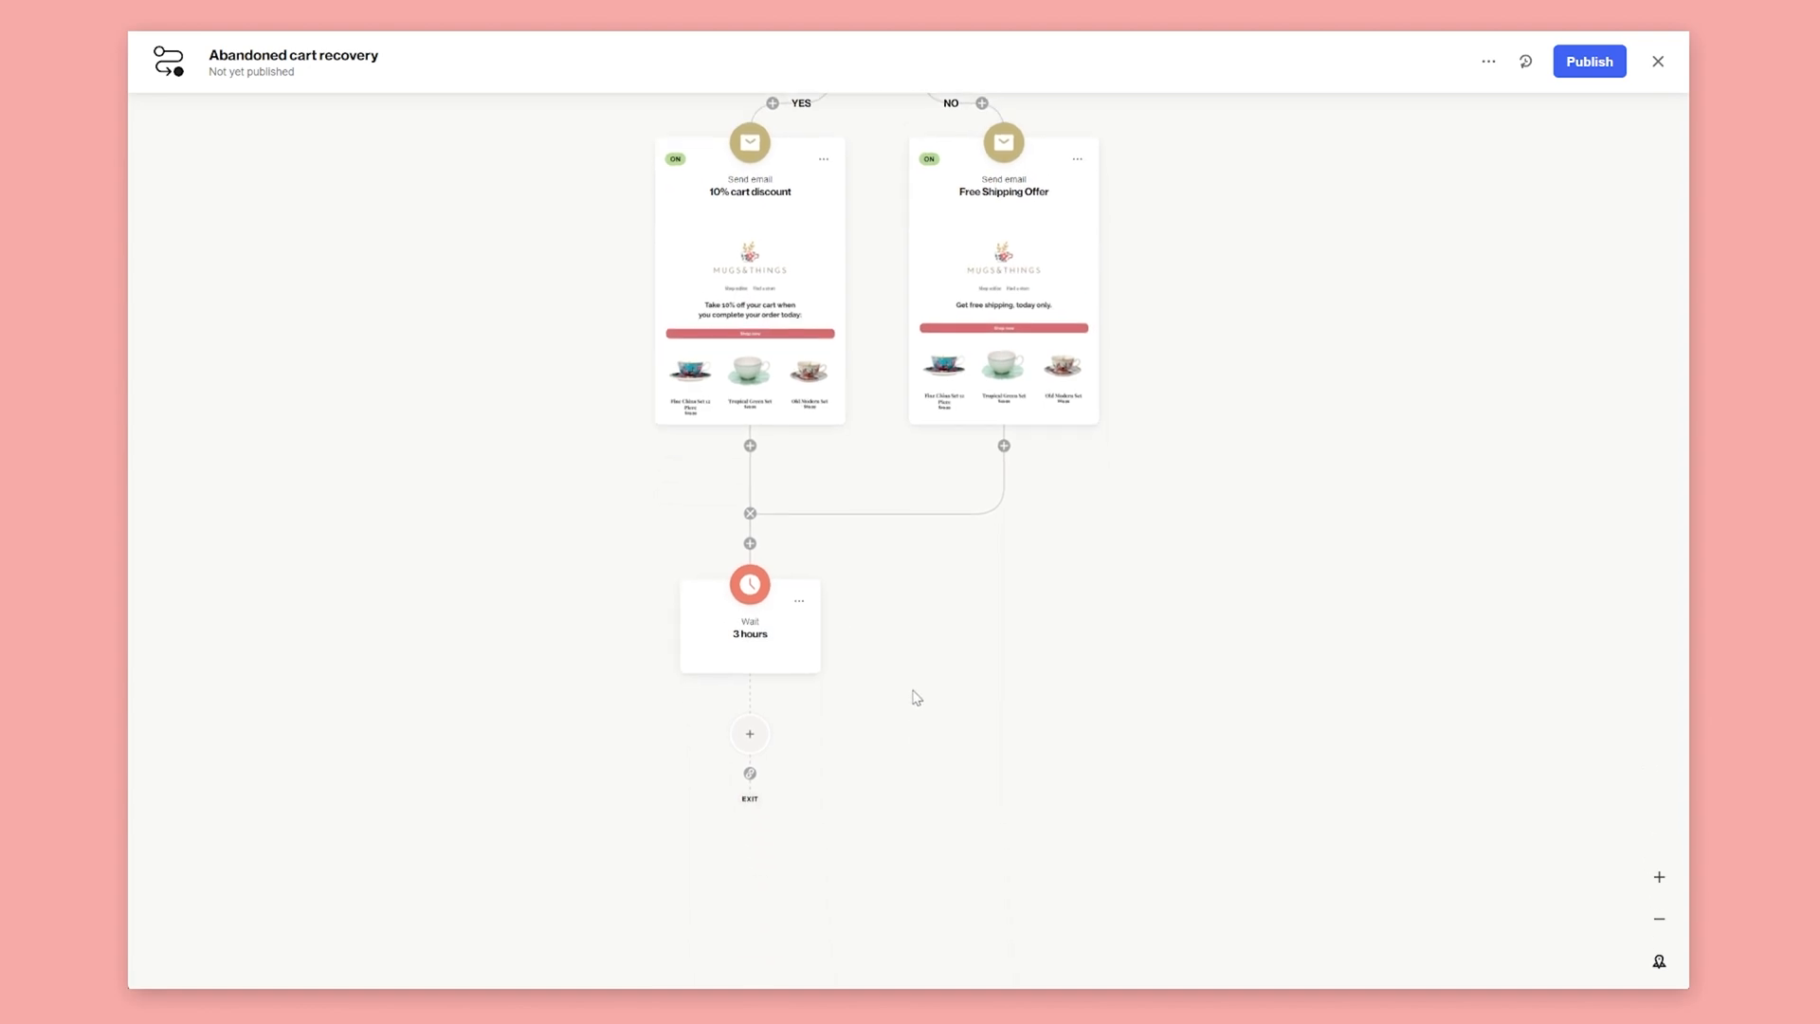
scroll(down, 3)
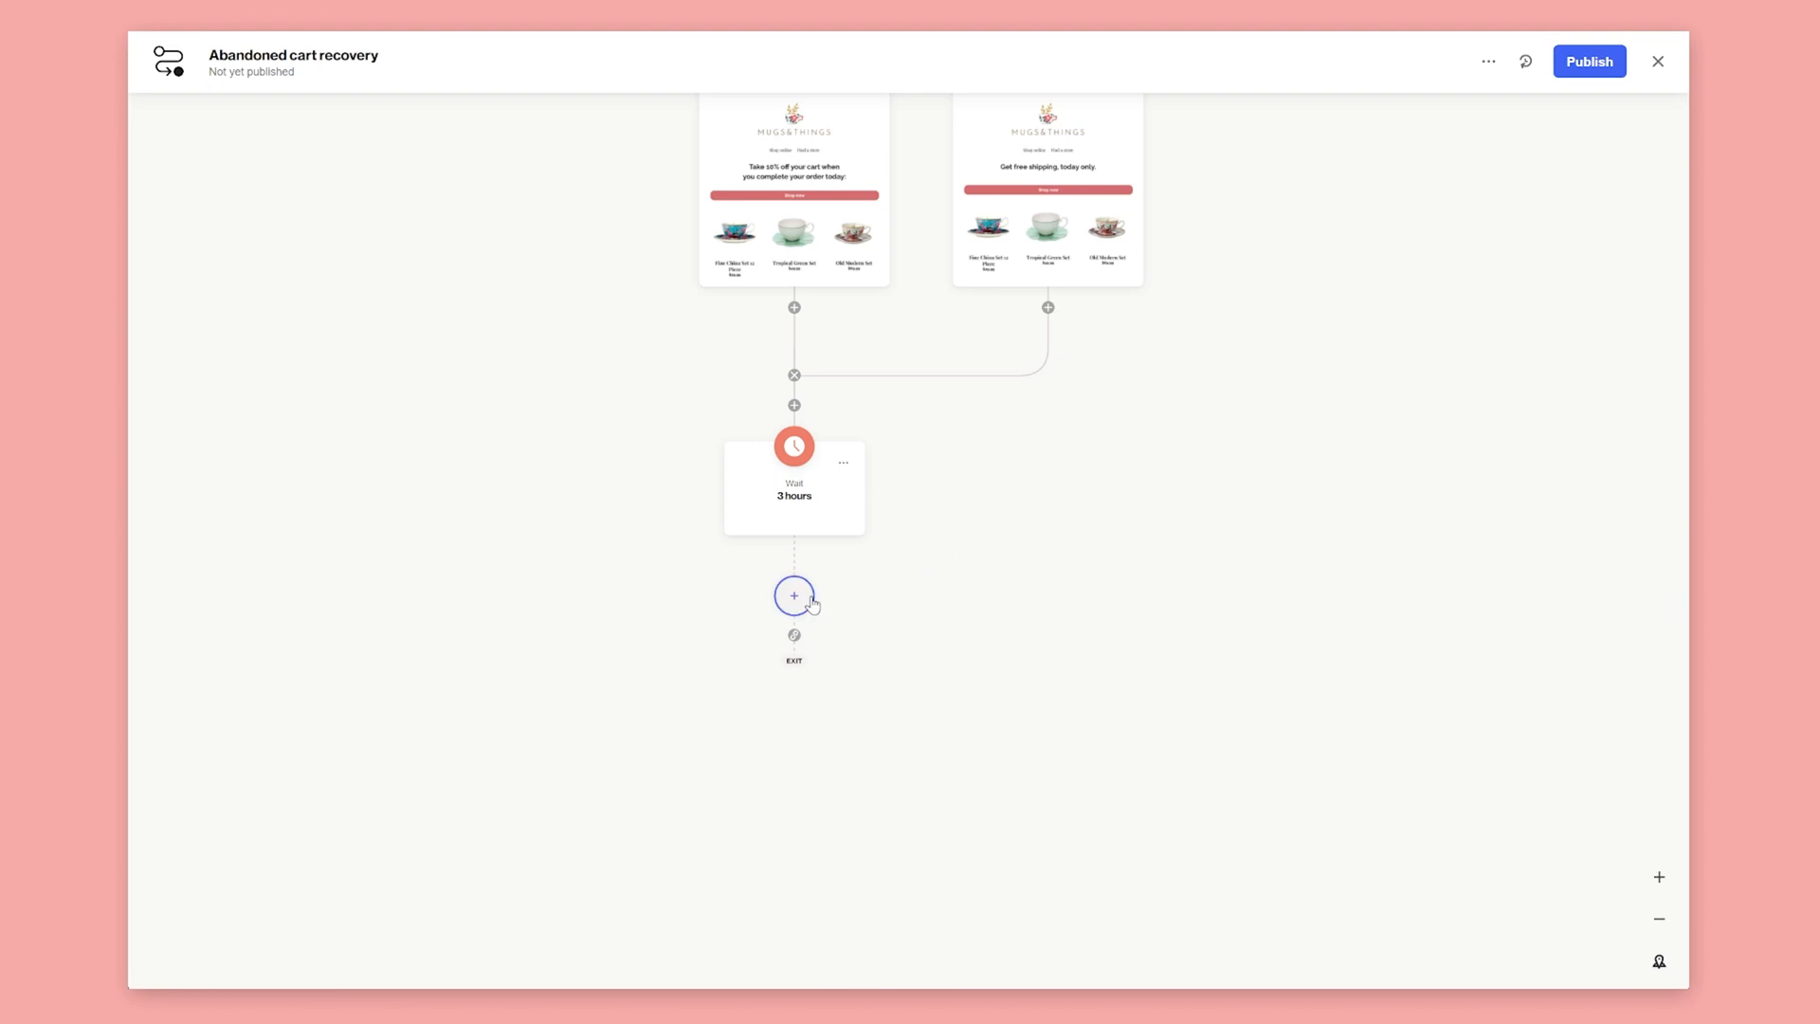
Add an even 50/50 split after the wait and start an SMS on its first branch.
click(794, 595)
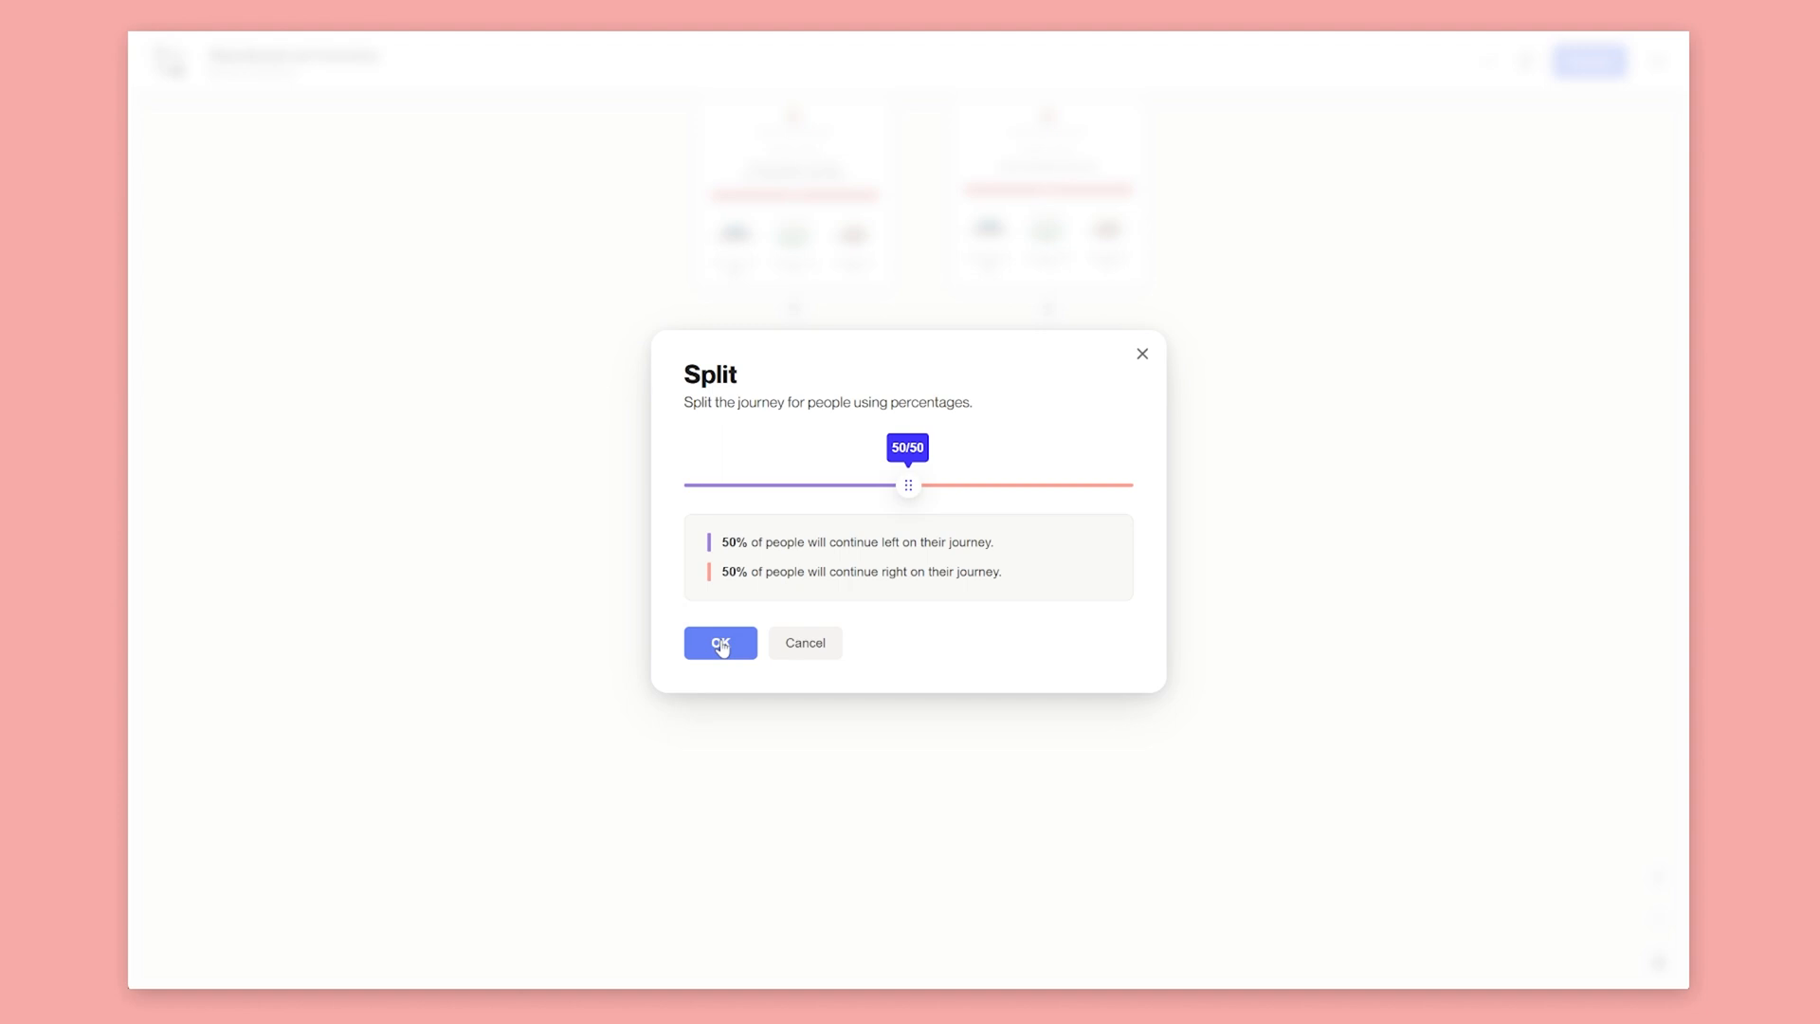
click(721, 642)
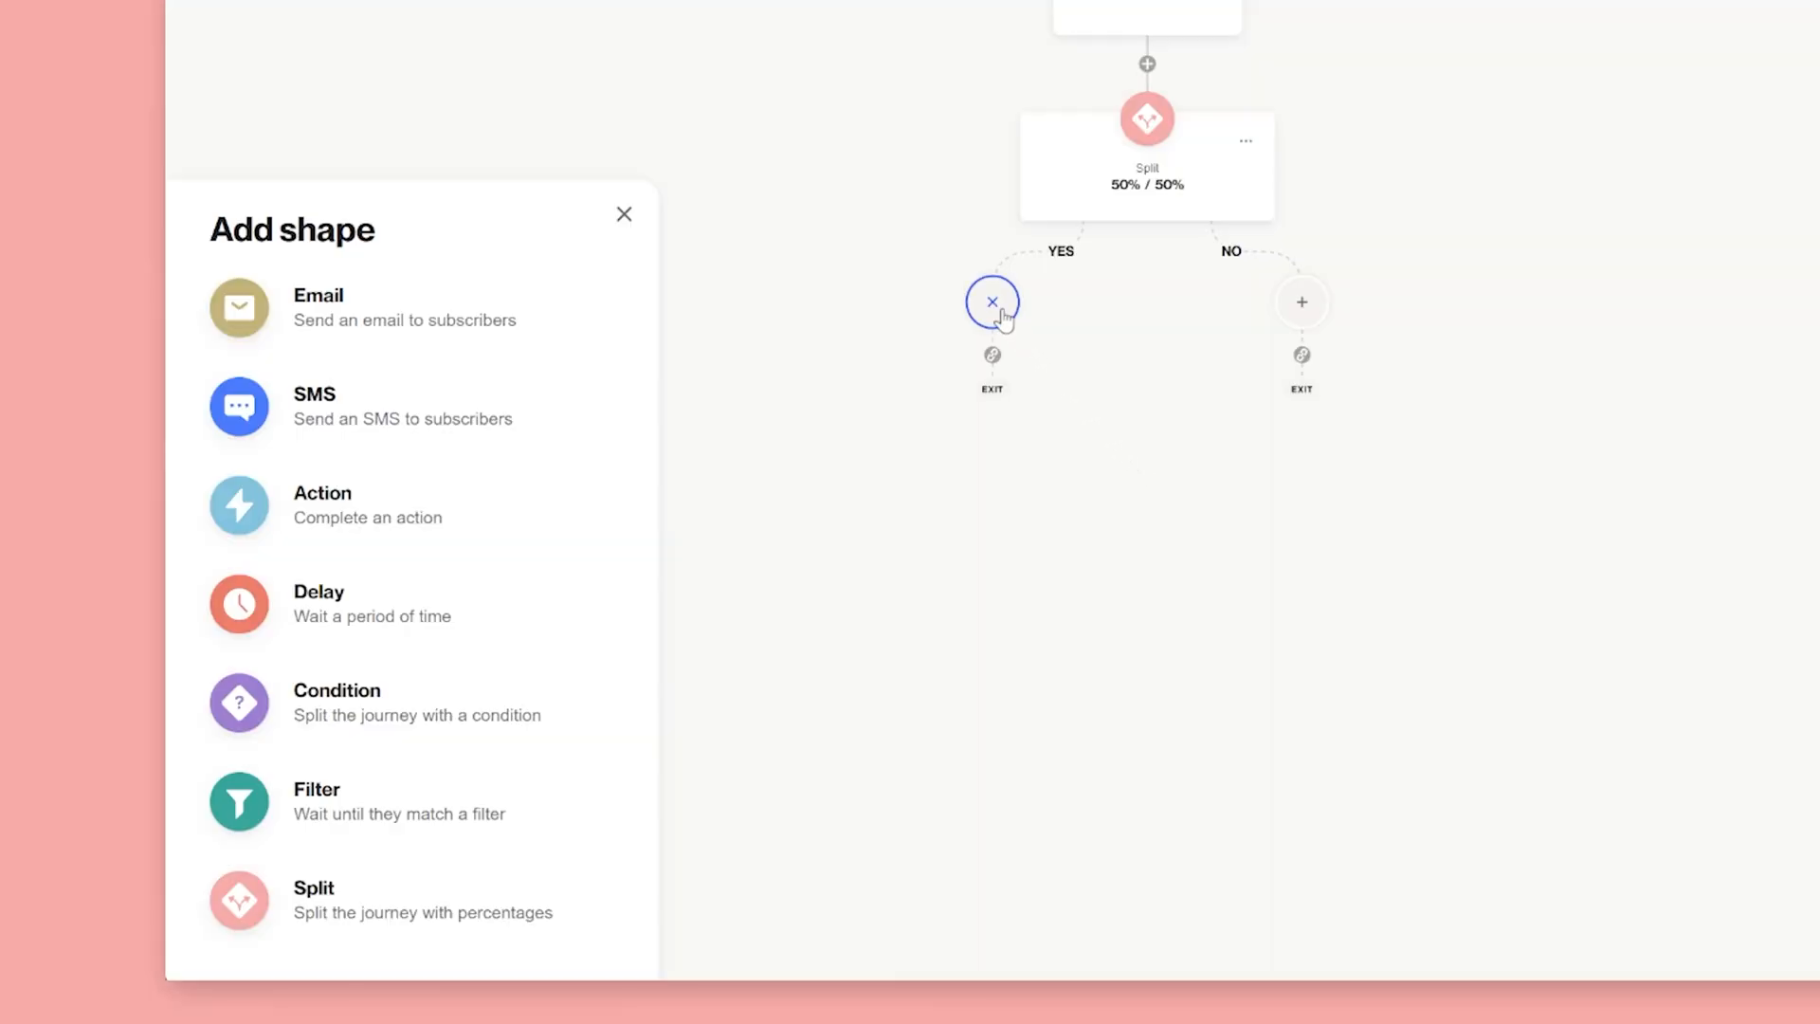
click(361, 406)
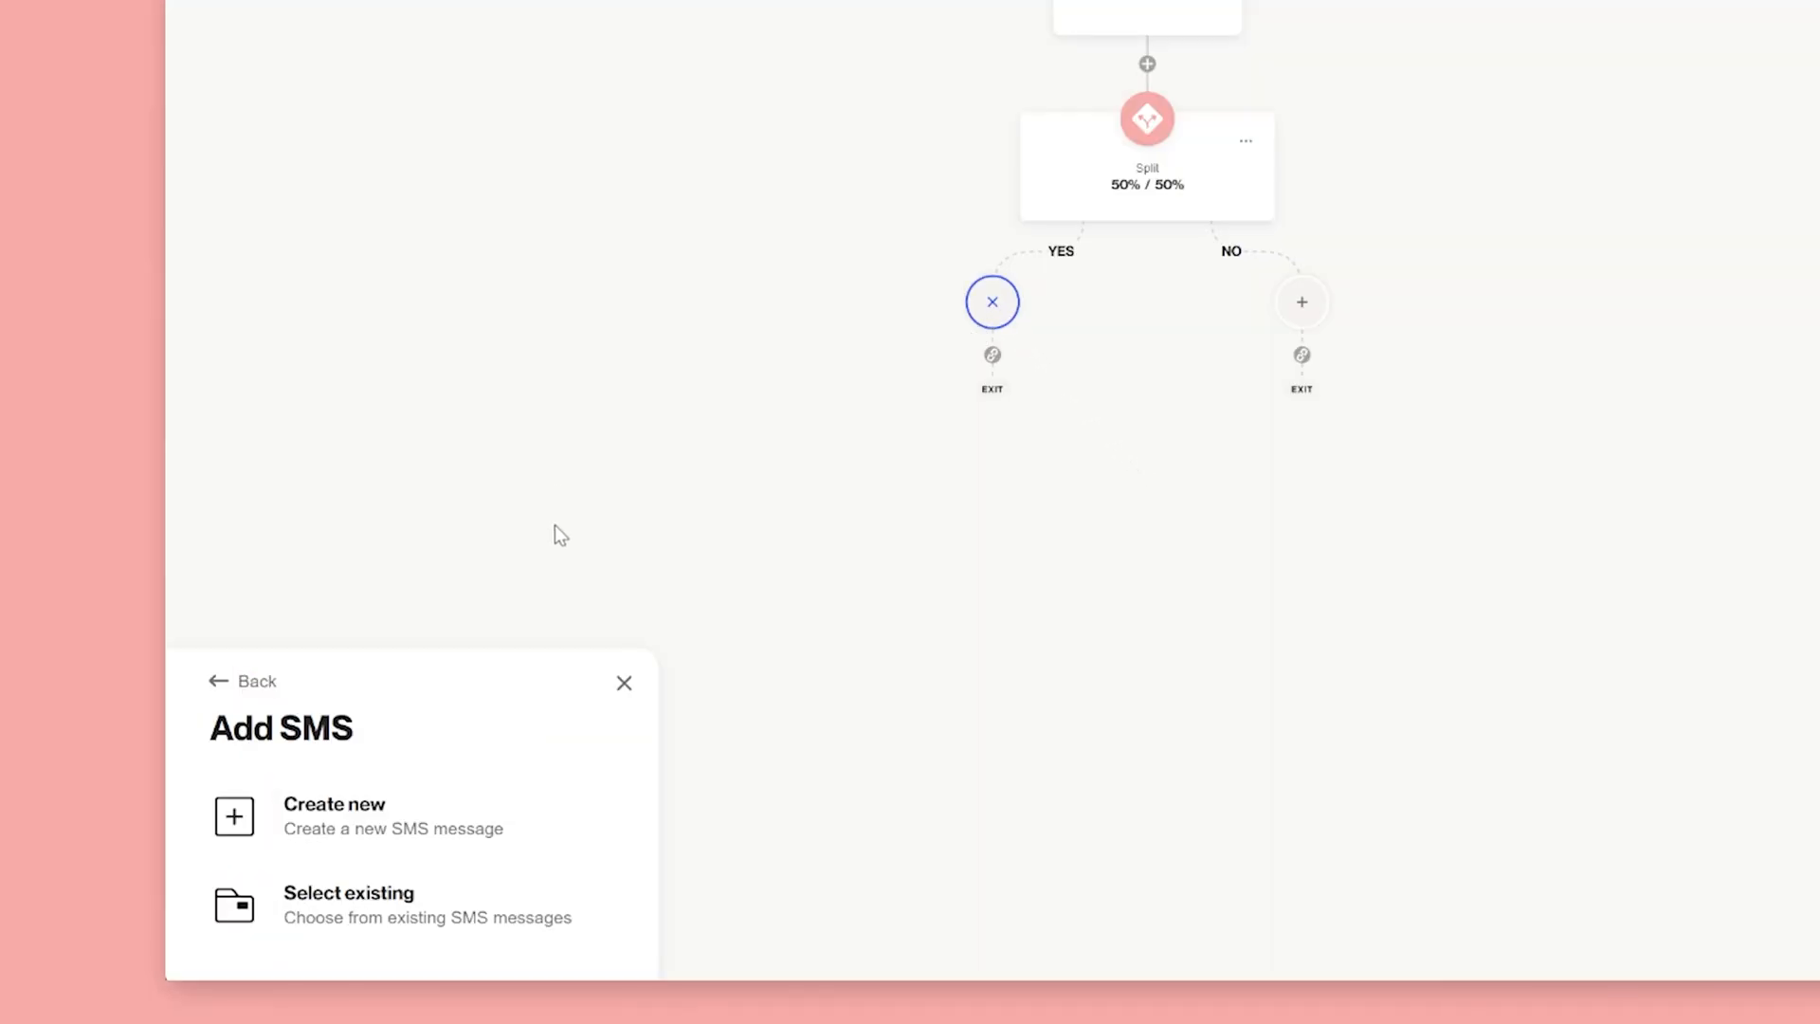
Create a new SMS named SMS cart reminder and toggle its A/B test.
click(334, 815)
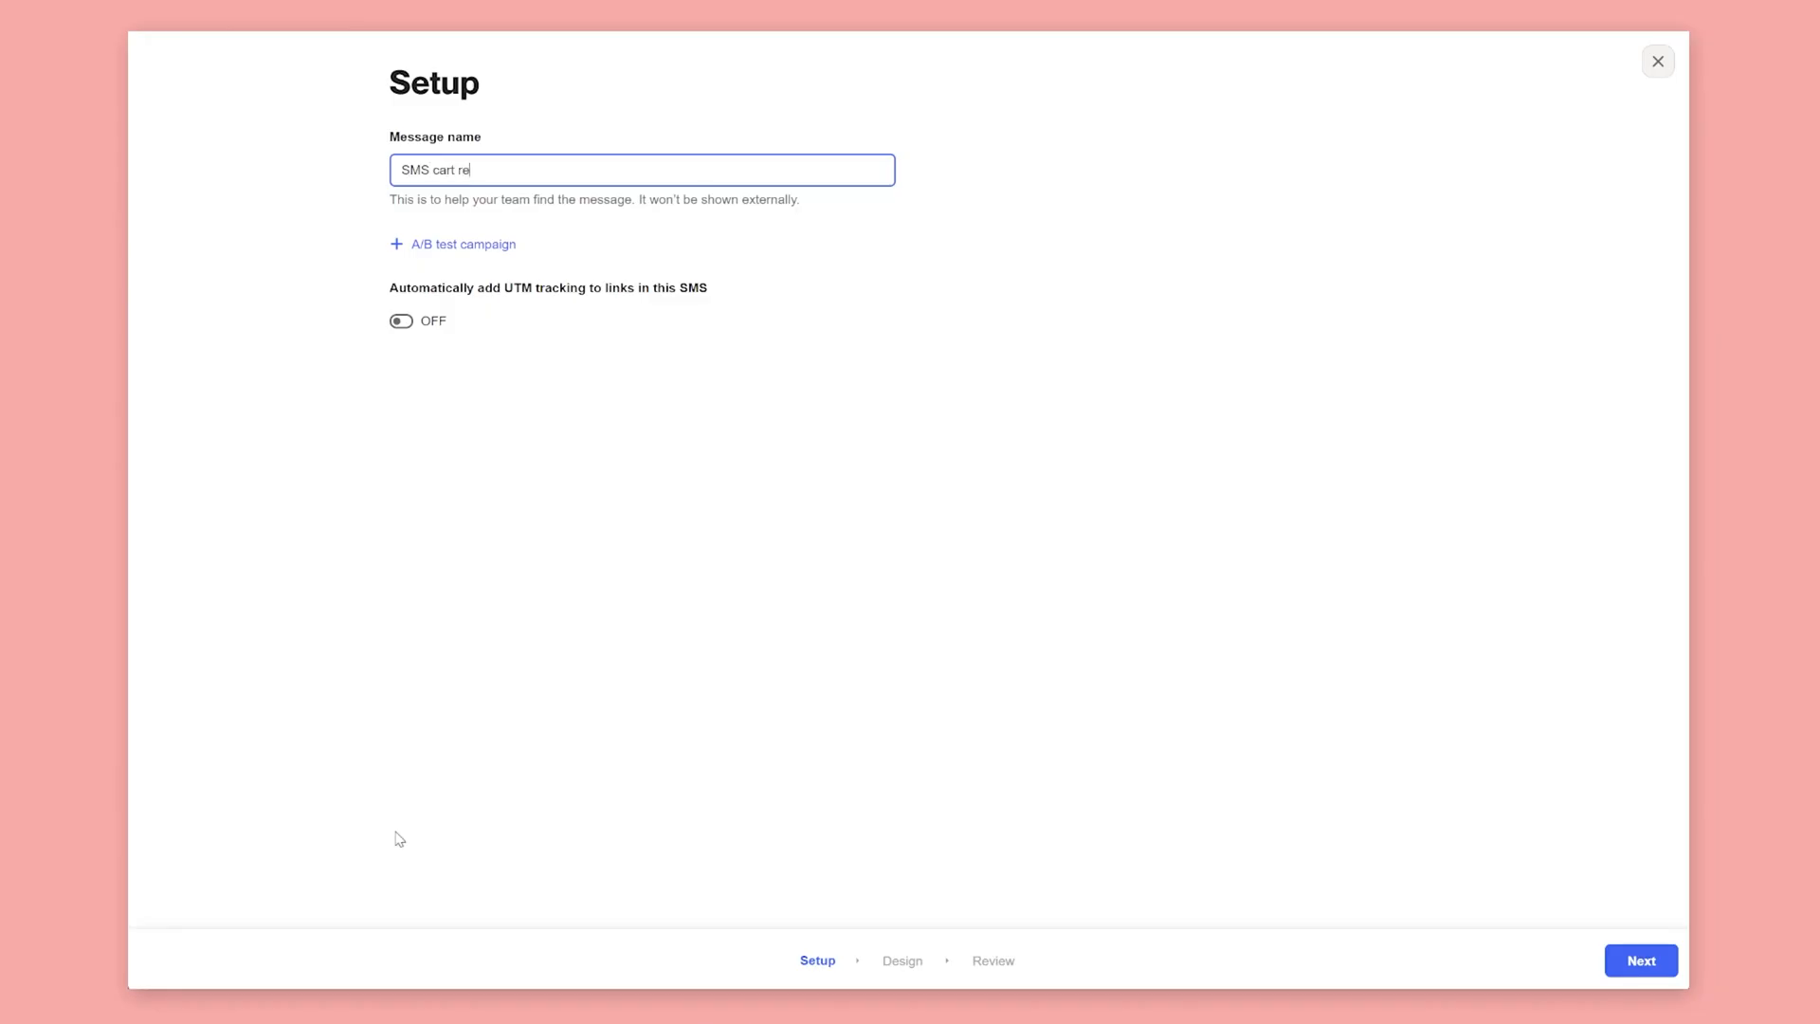
click(462, 244)
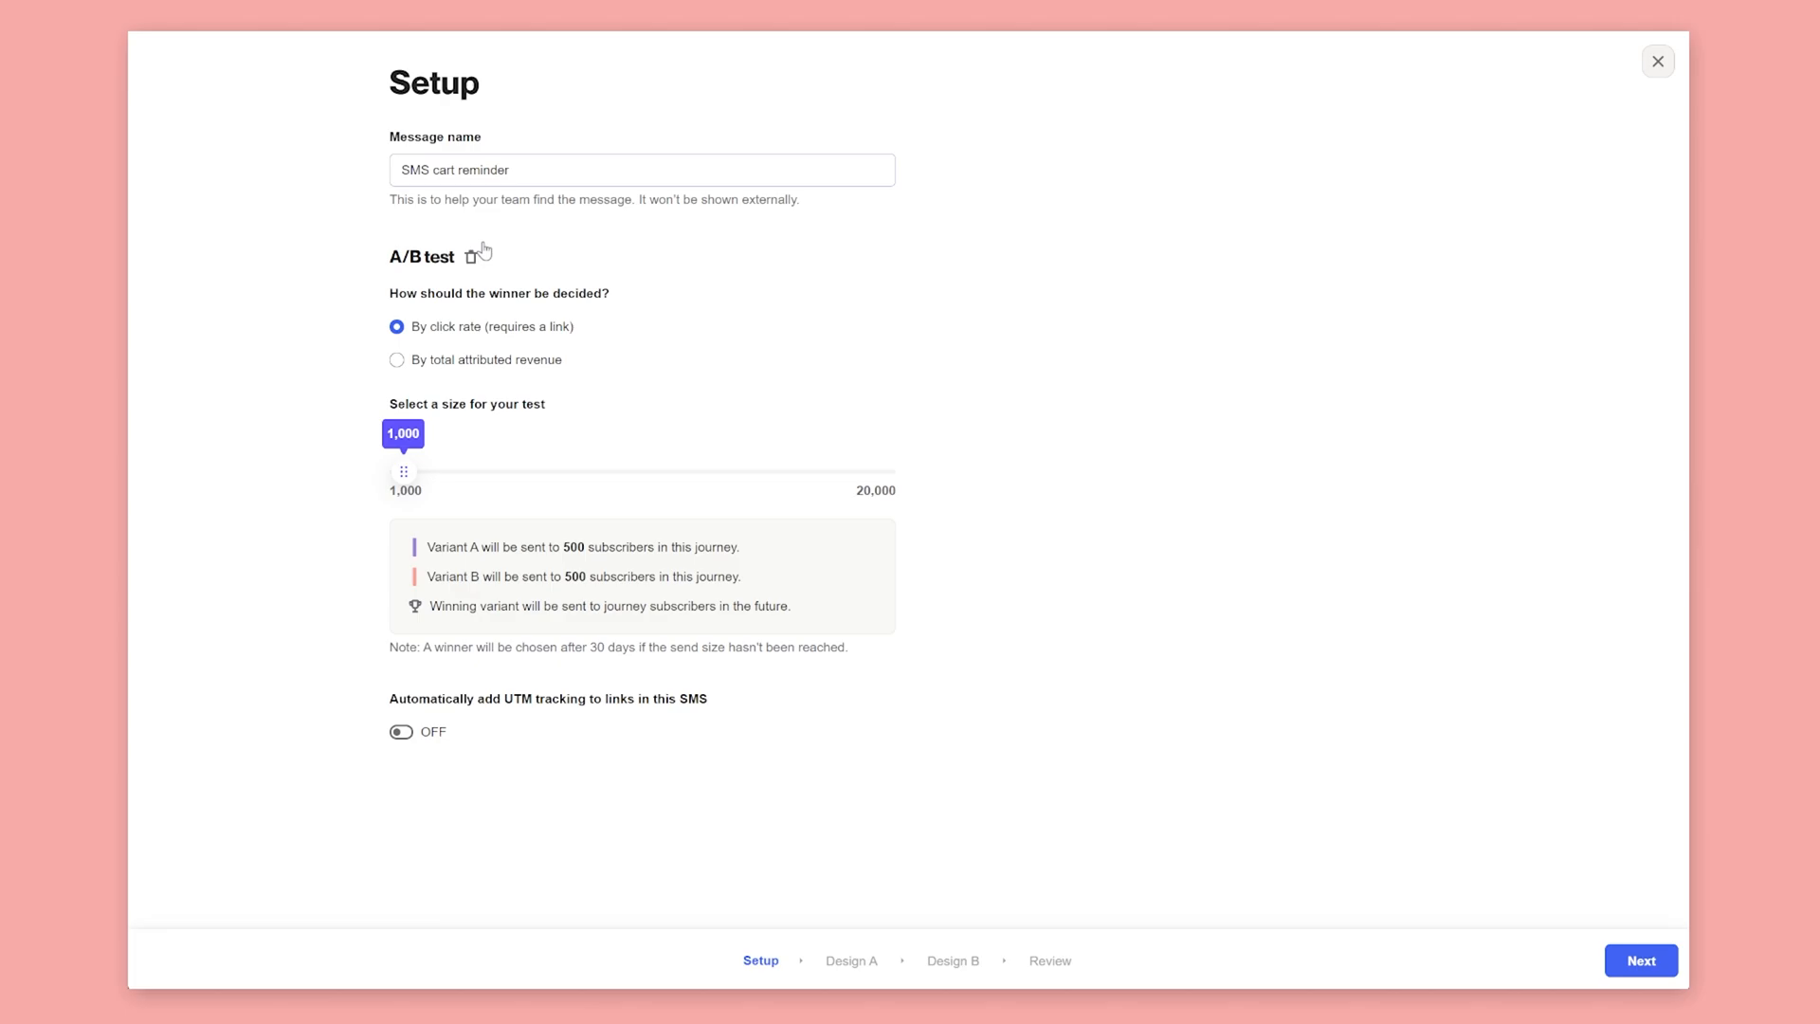
mouse_move(465, 355)
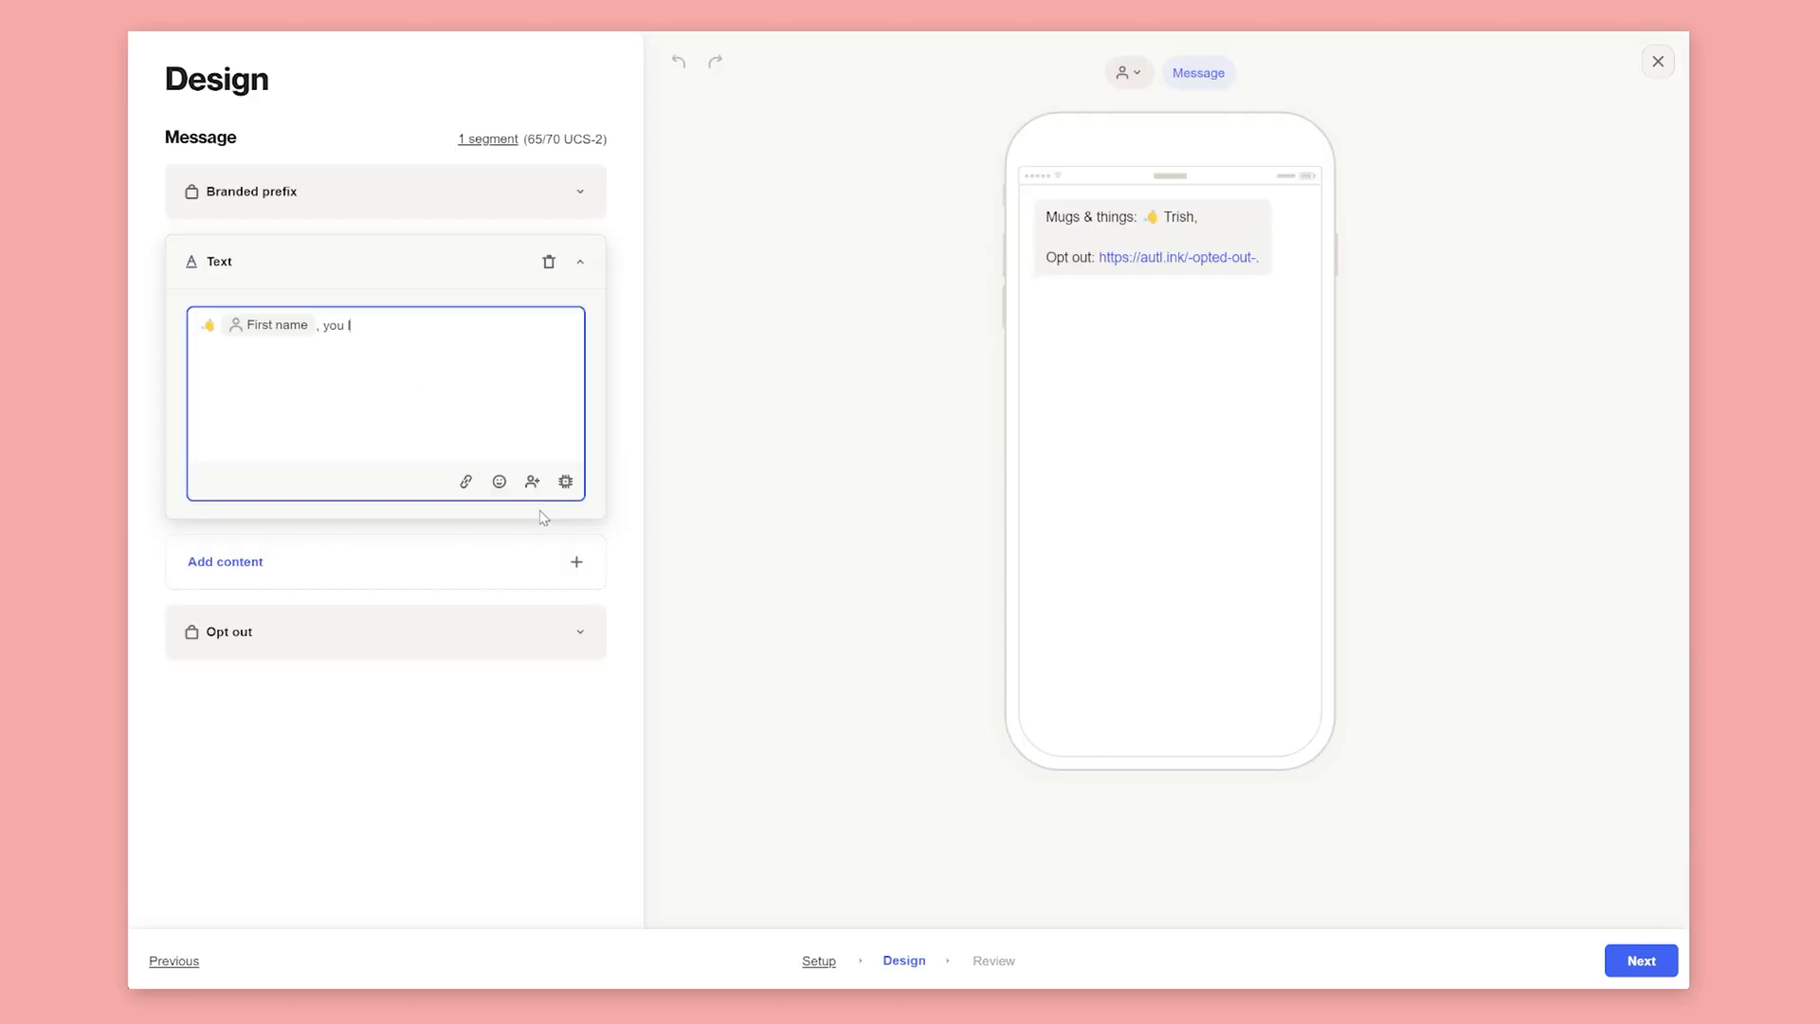
Insert the Abandoned cart Item count and Abandoned checkout URL merge tags and save the SMS.
click(531, 481)
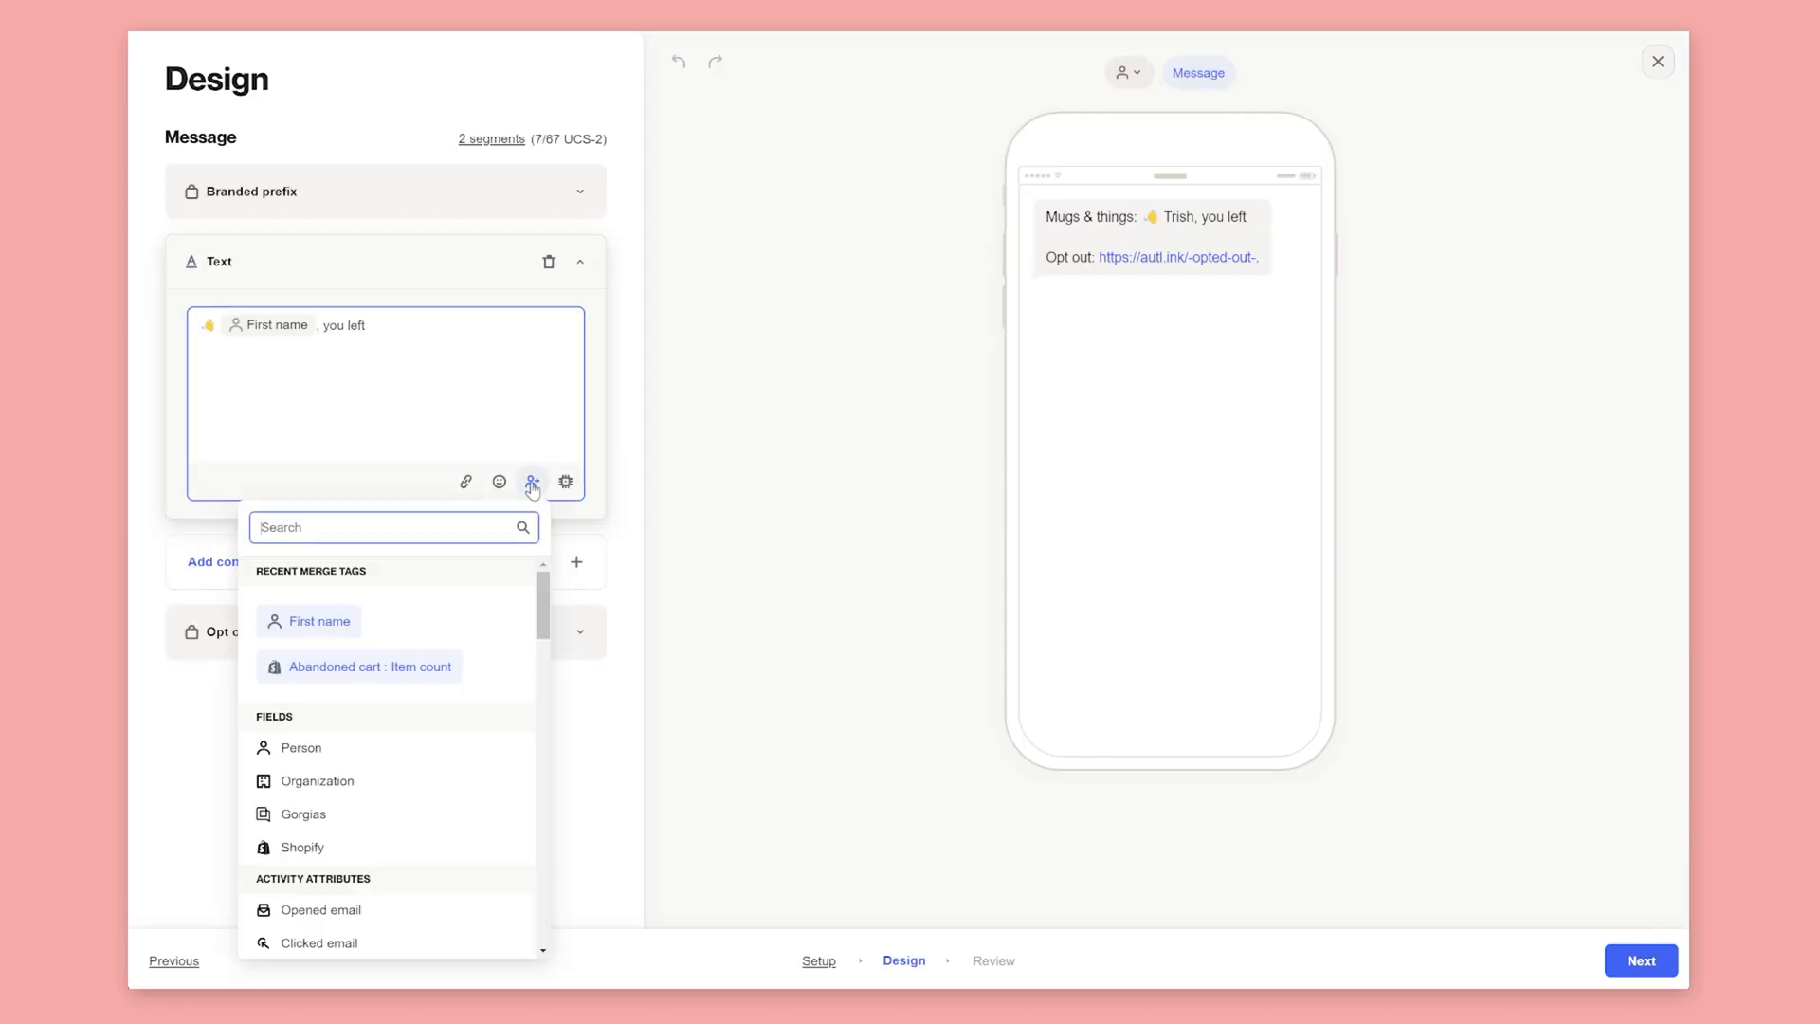
click(359, 665)
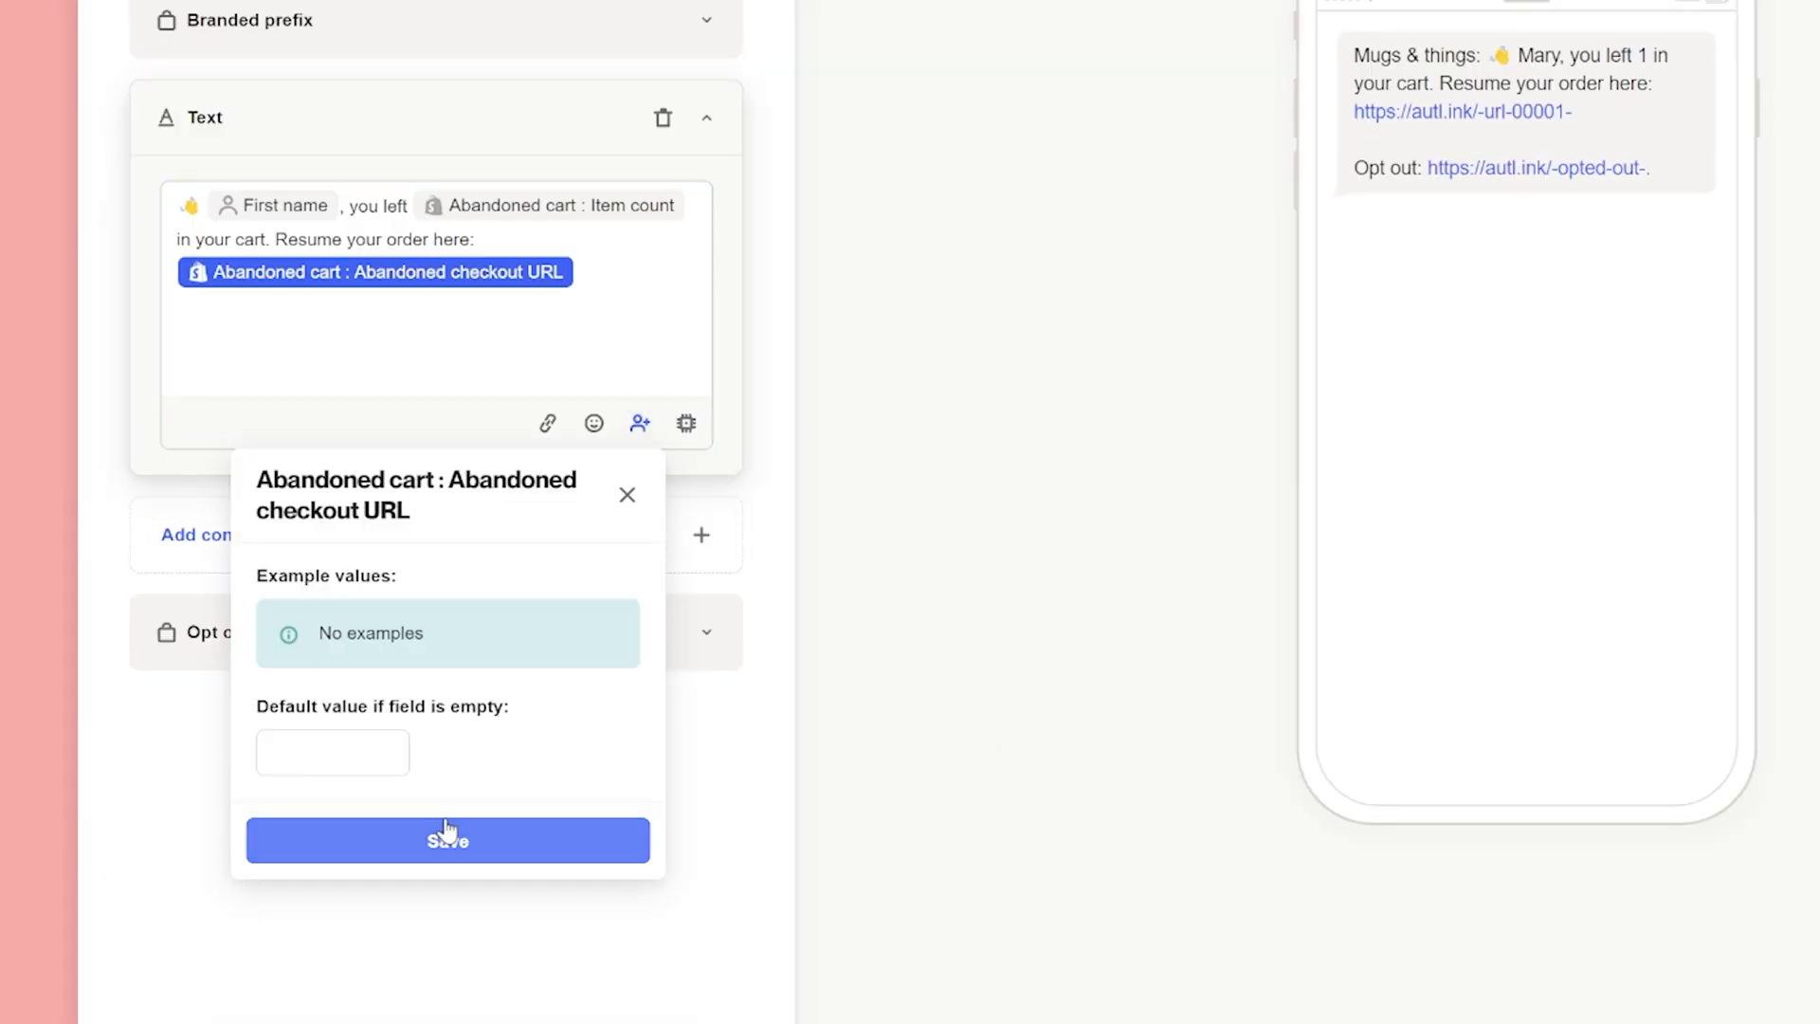
click(447, 840)
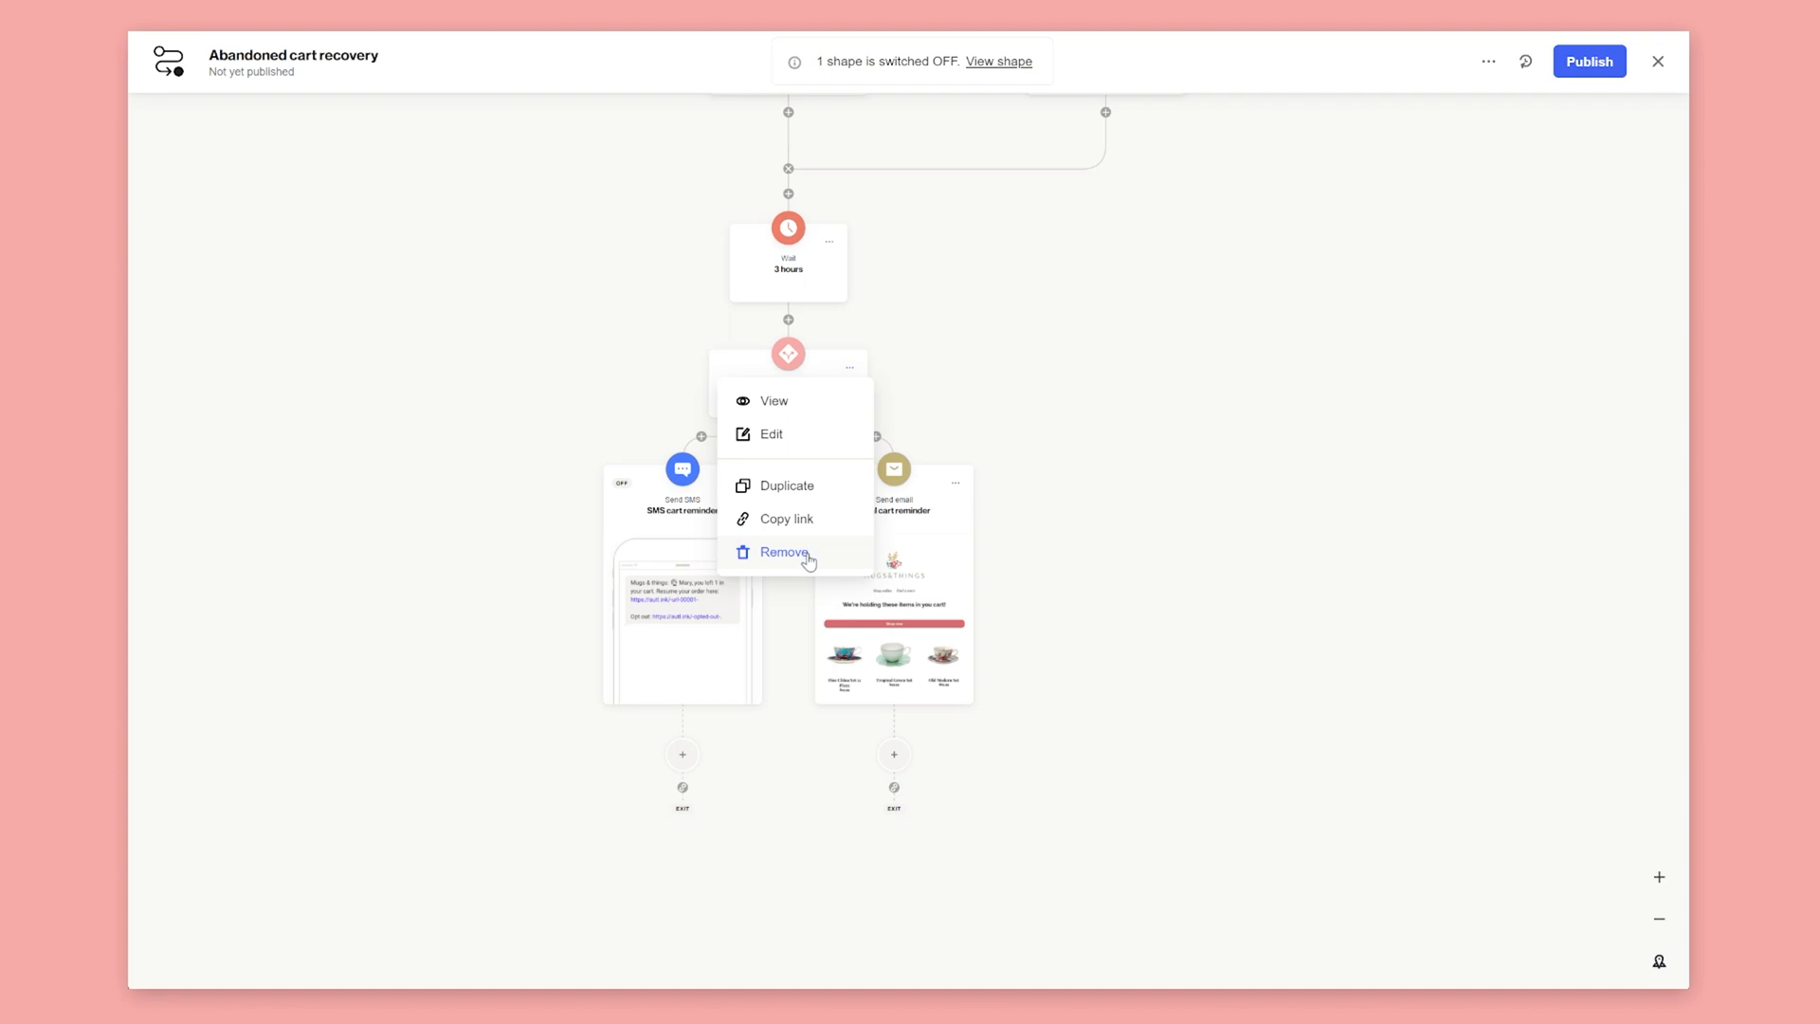
Remove that shape from the journey via its ... menu.
click(783, 552)
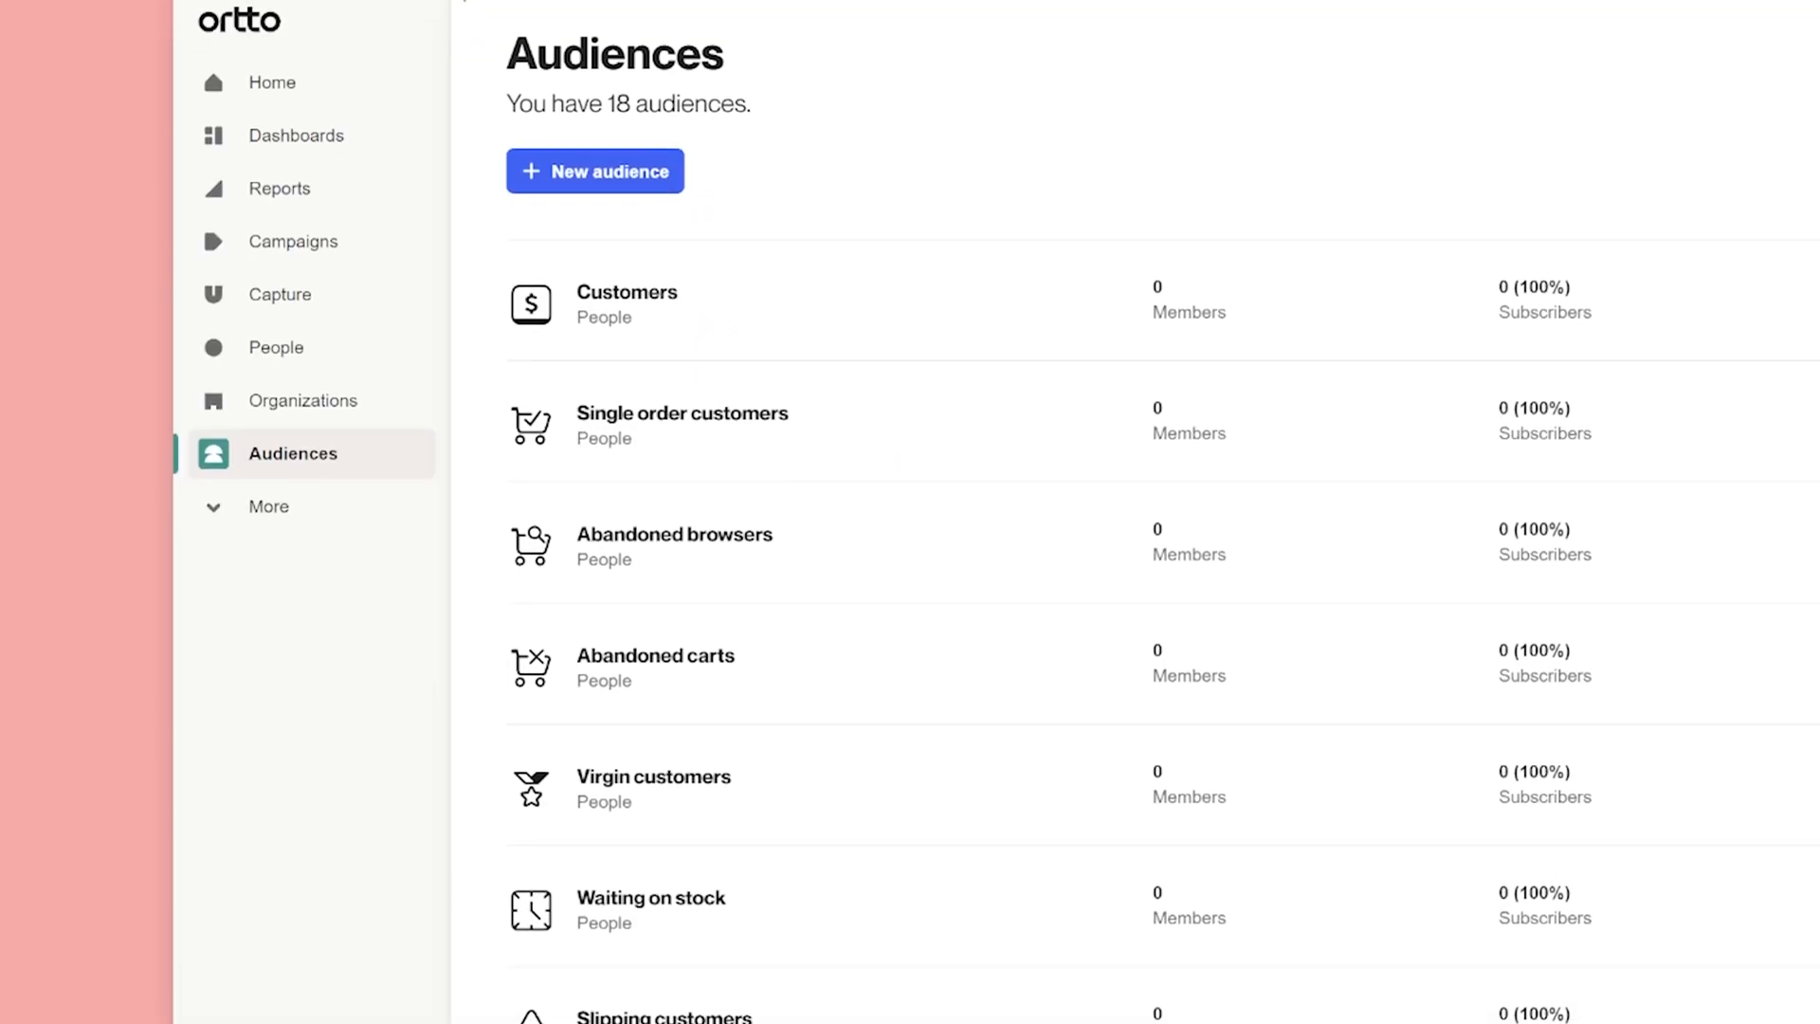
Choose the Shopify Welcome new subscribers template for the new journey.
scroll(down, 3)
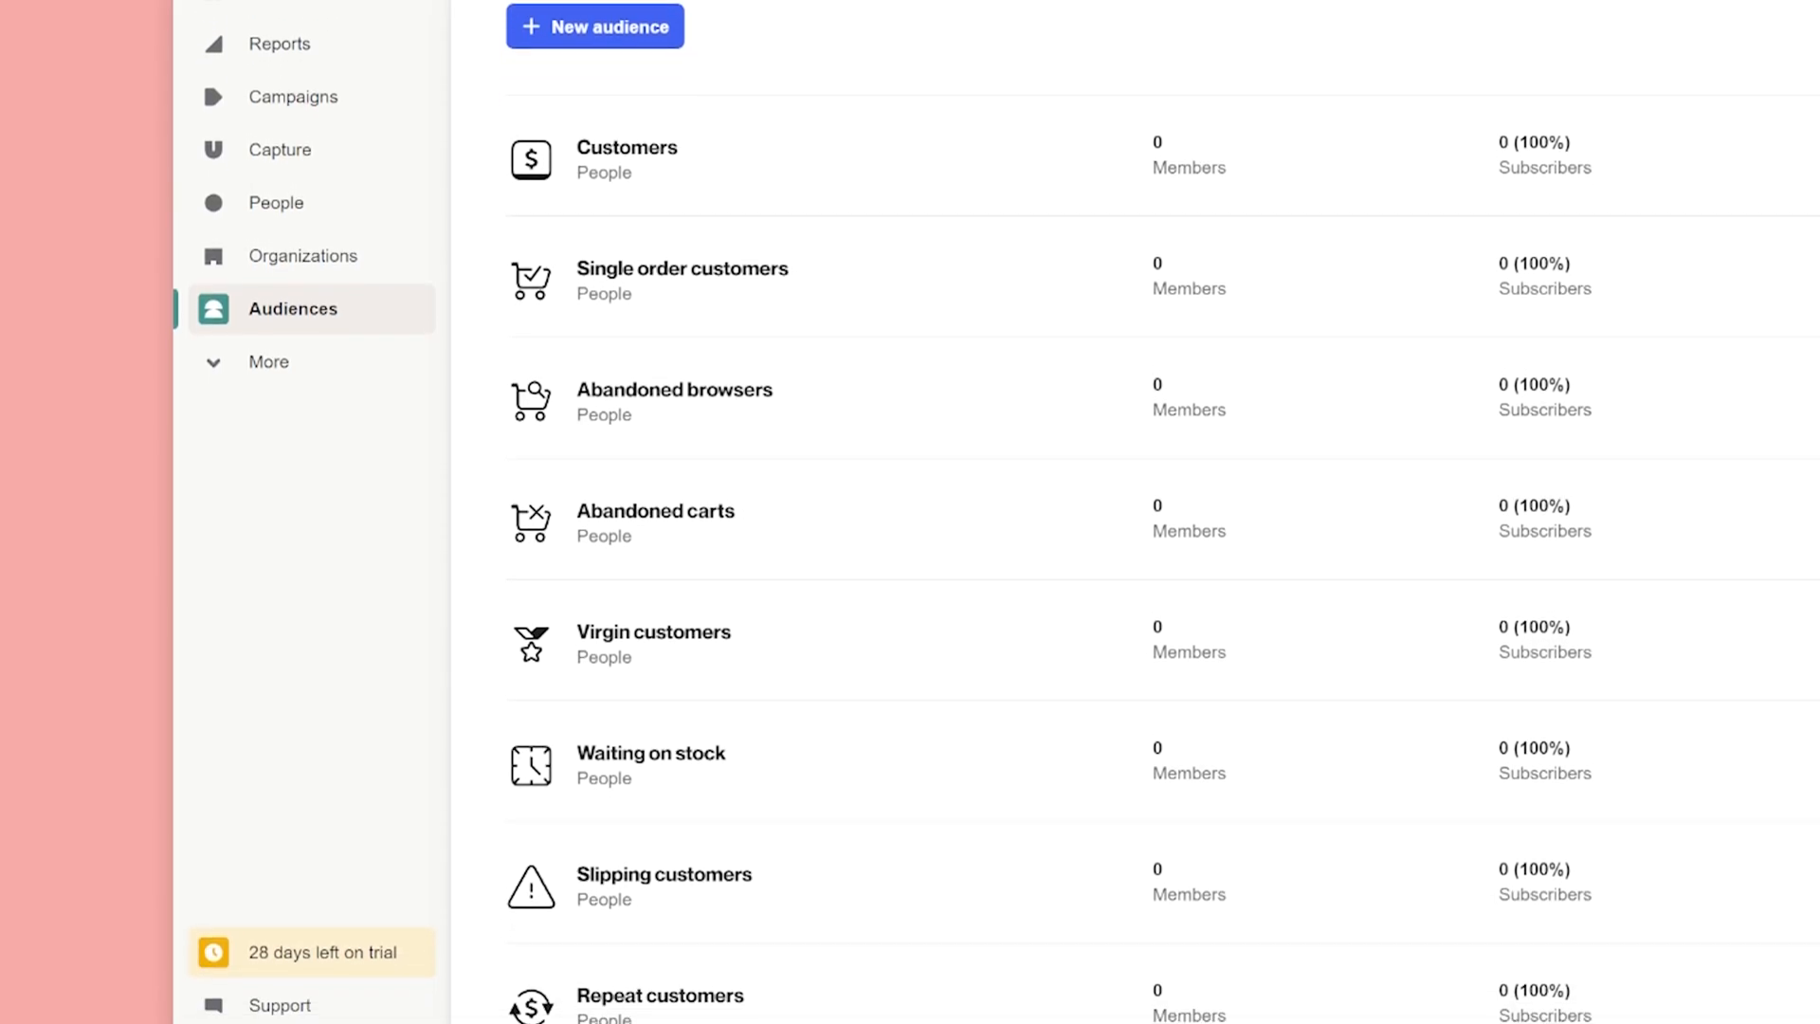
scroll(down, 3)
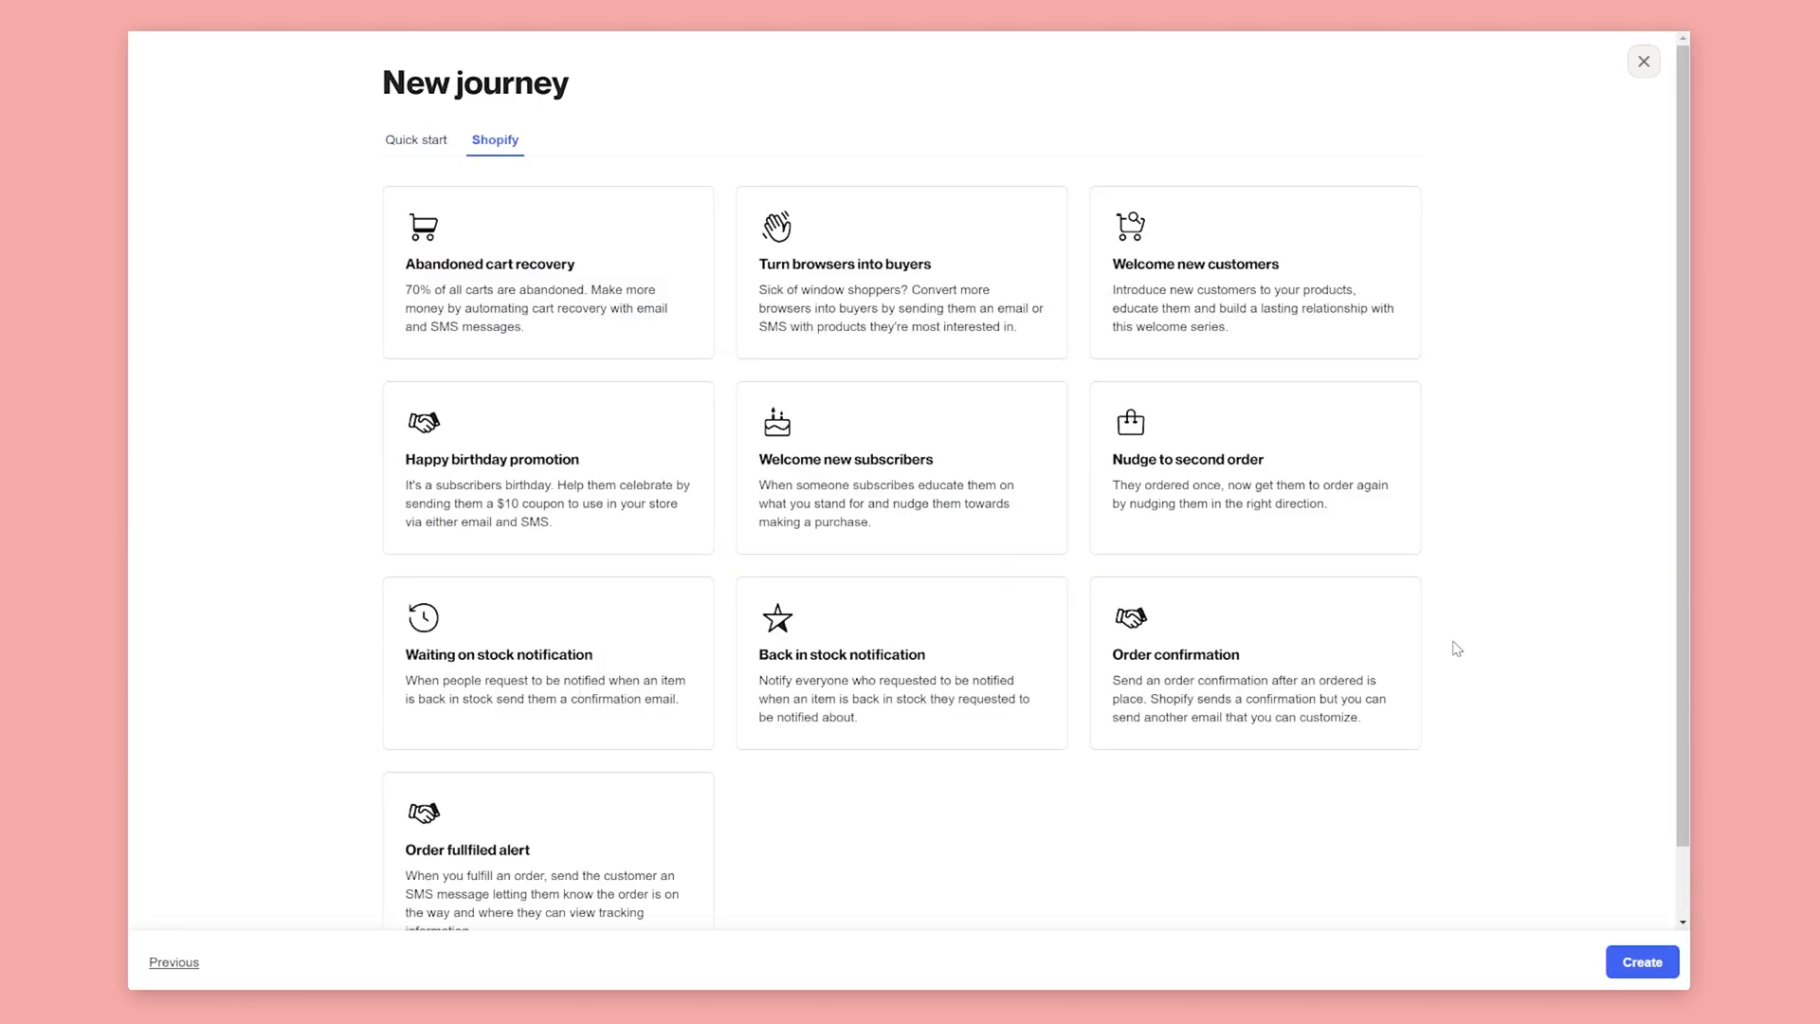
click(901, 469)
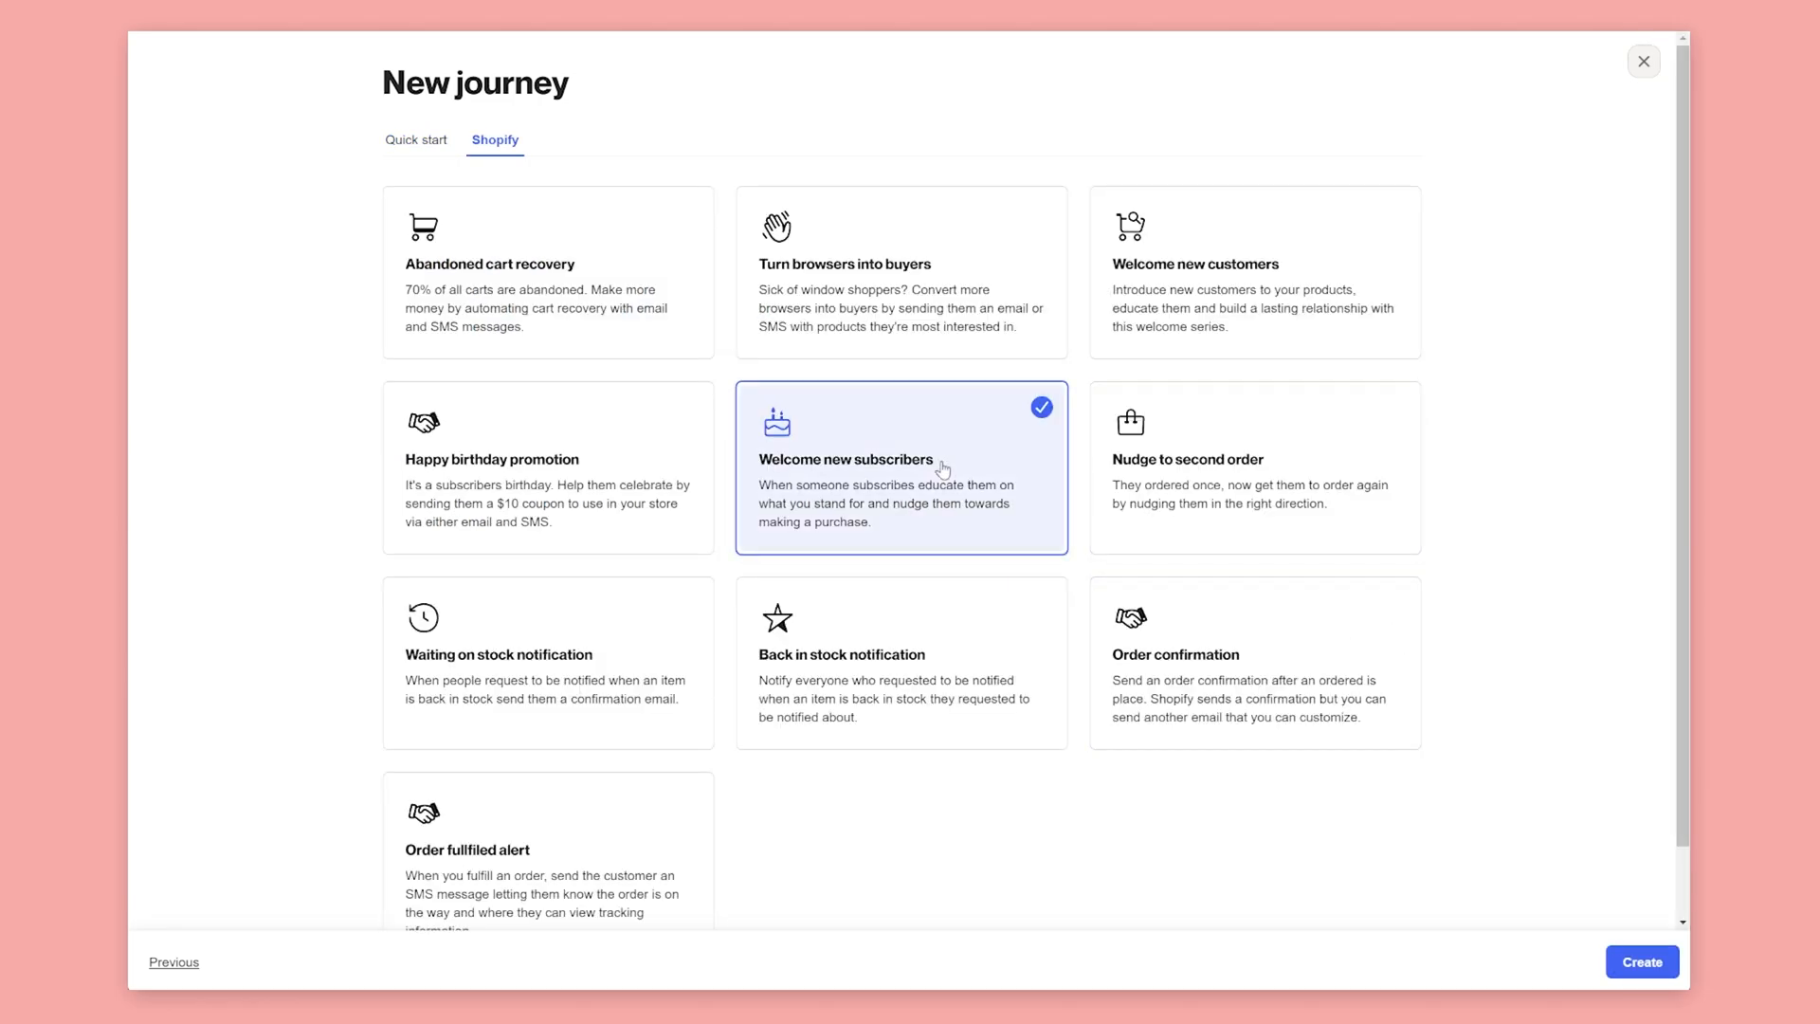